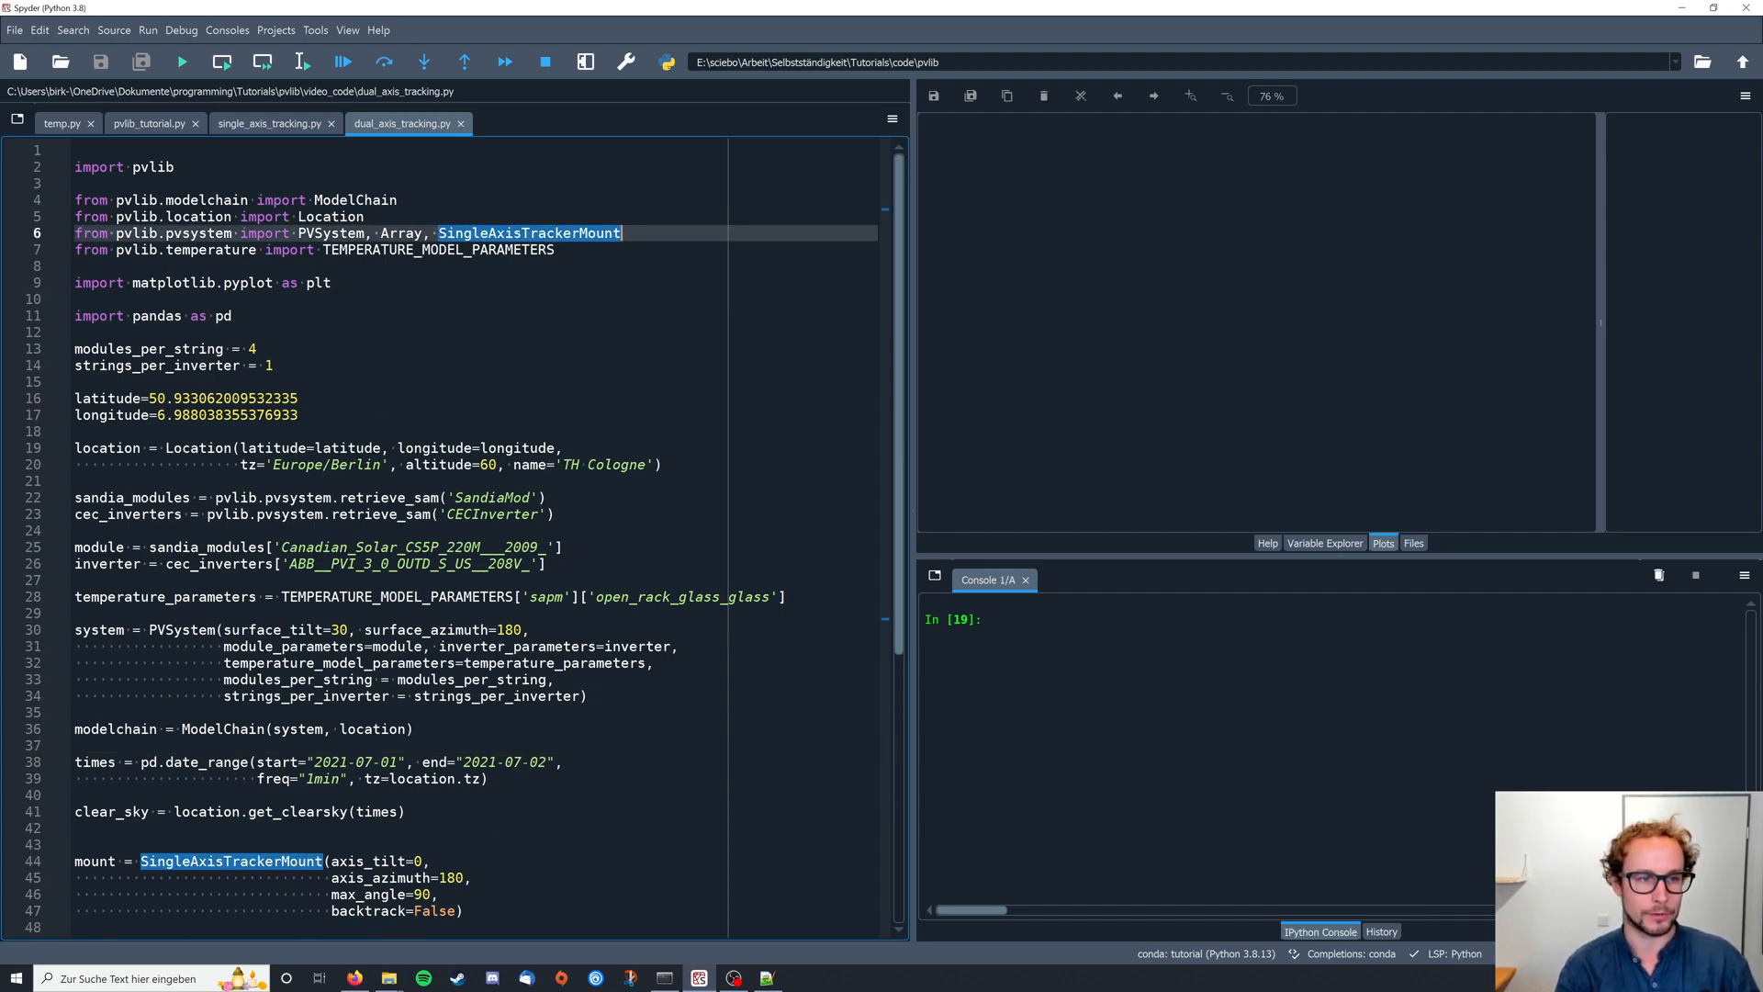
- Append ', Abstra' after SingleAxisTrackerMount on the pvlib.pvsystem import line
text(,)
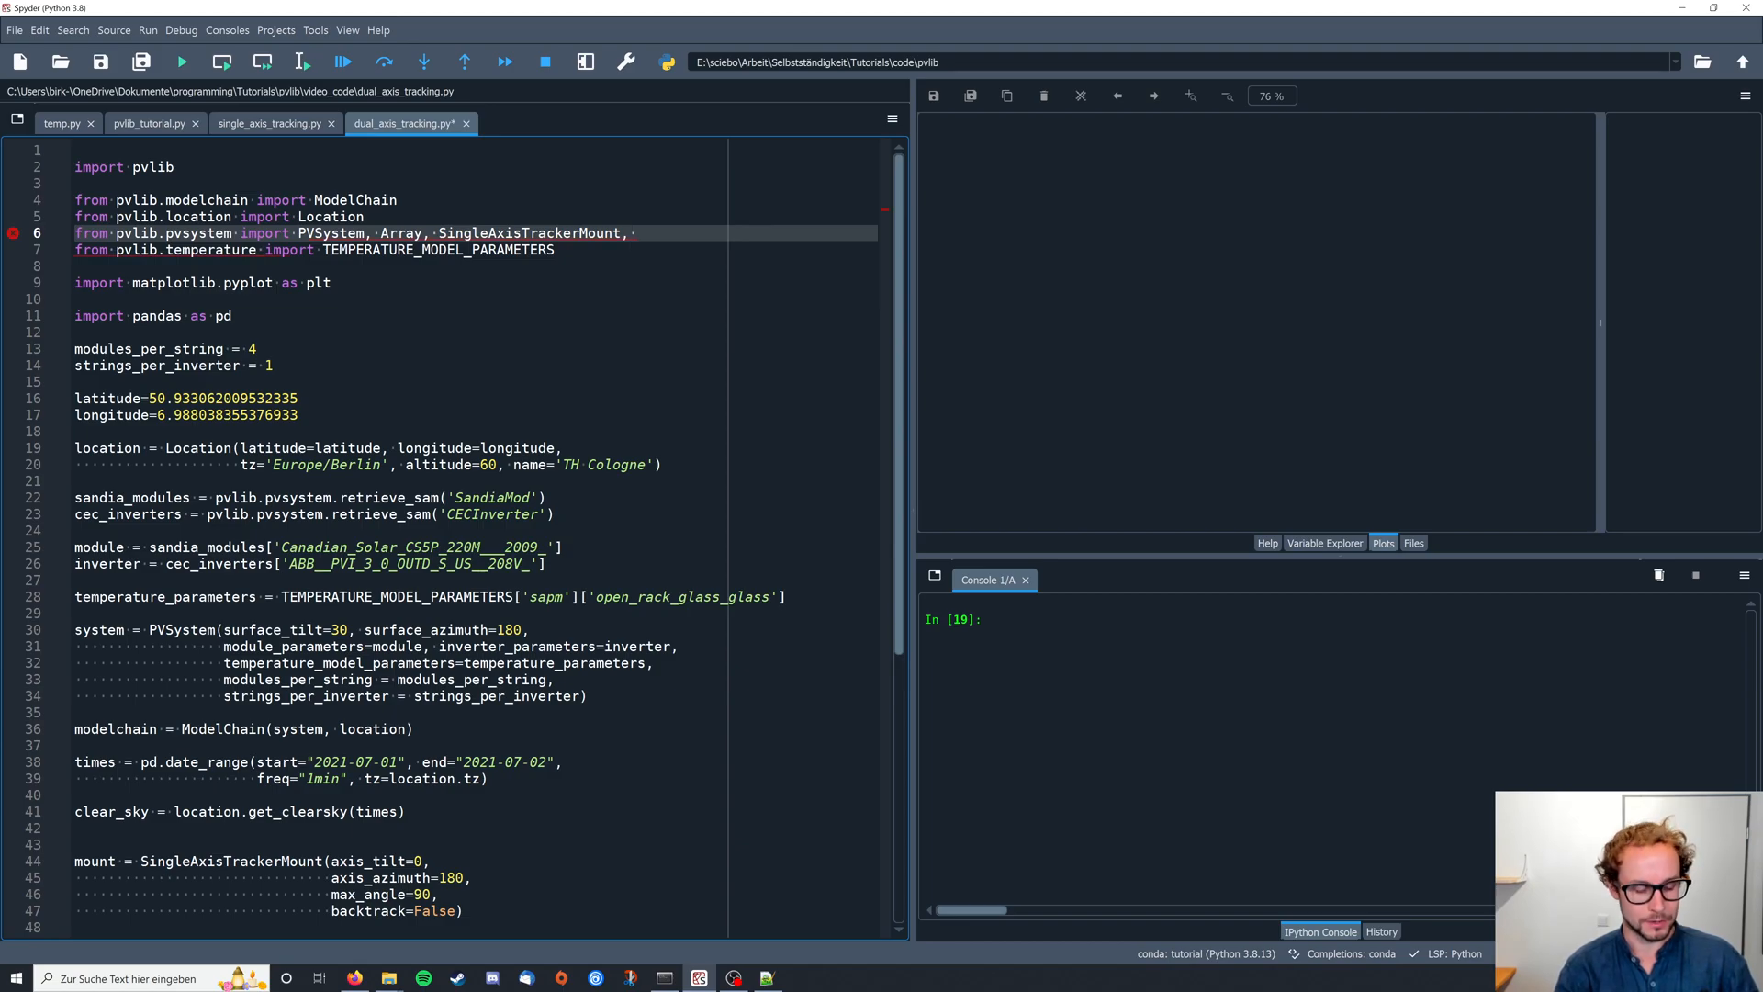
text(Abstra)
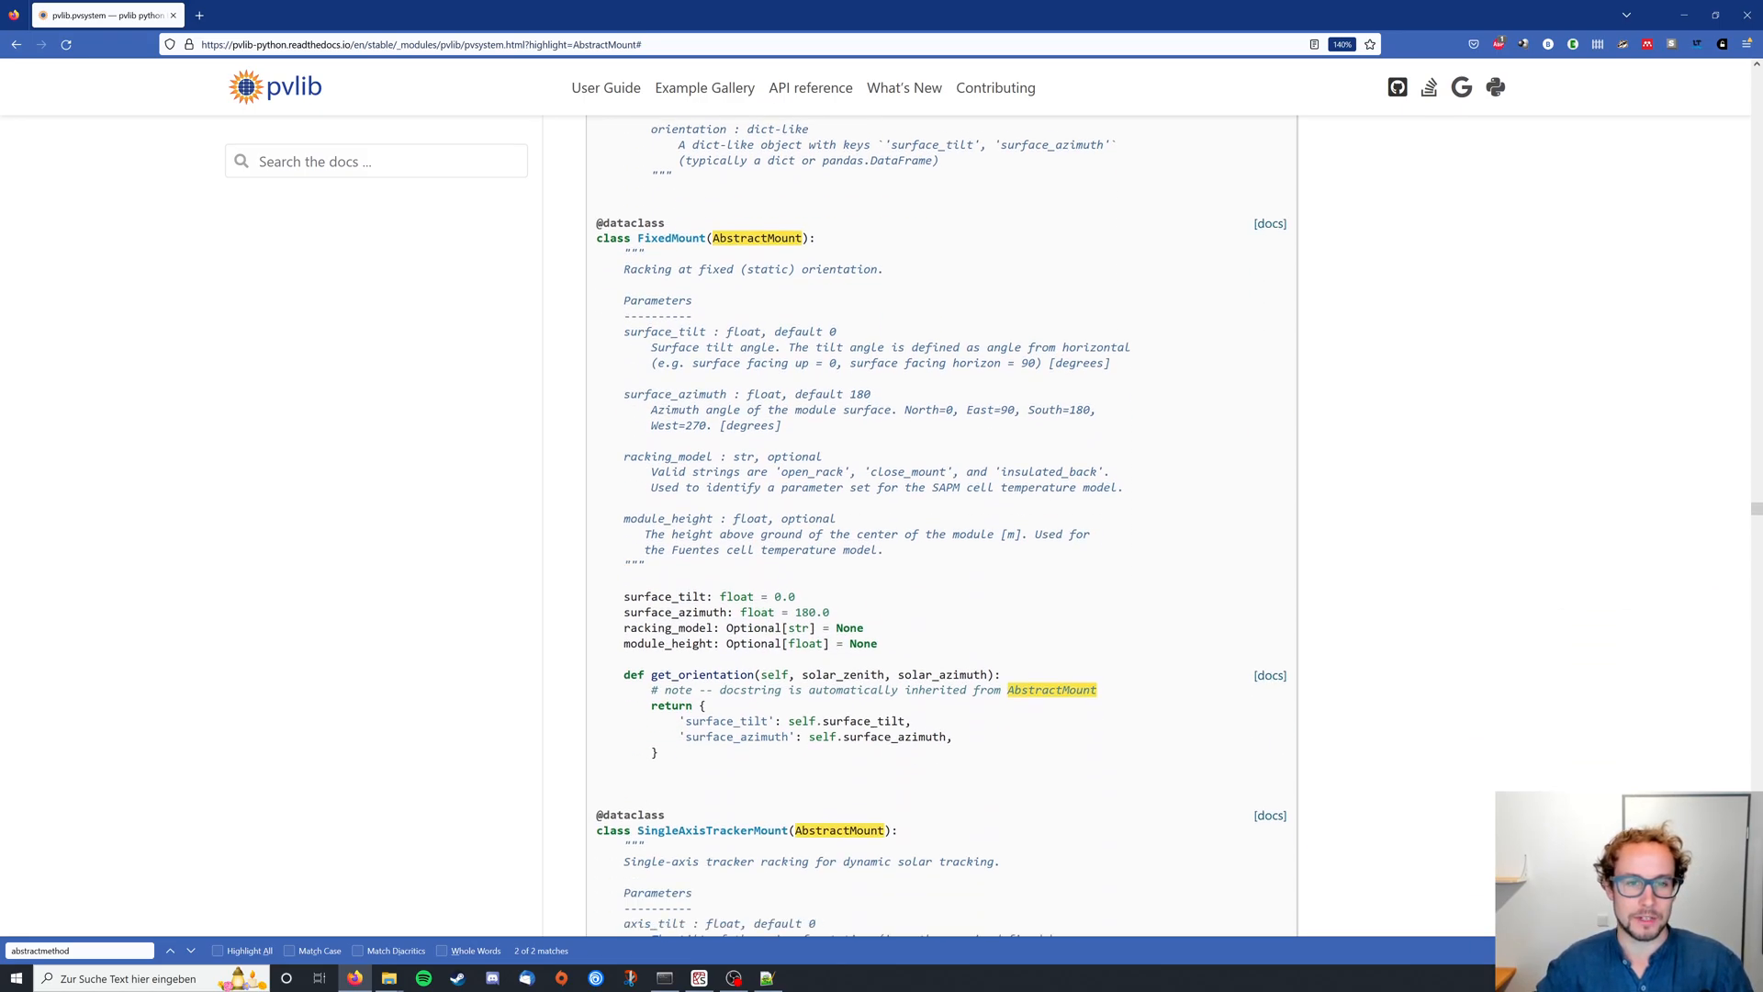
- Review AbstractMount's get_orientation, which returns surface_tilt and surface_azimuth, in the pvsystem docs
scroll(down, 3)
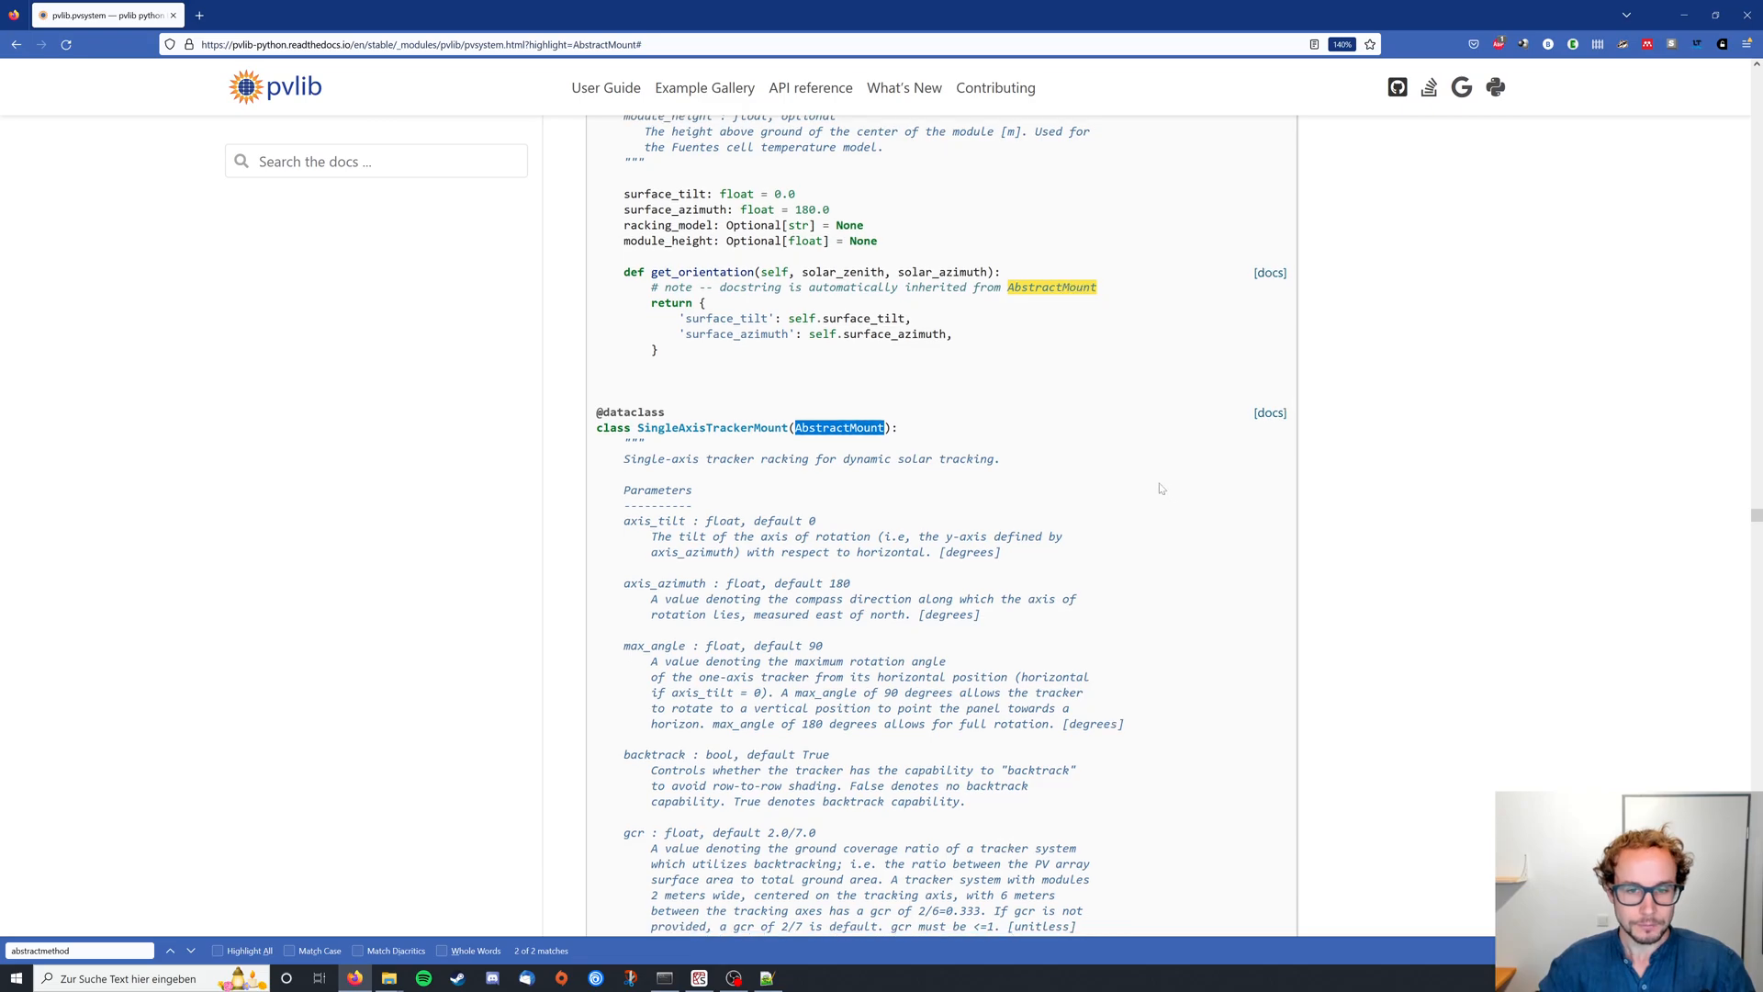
scroll(down, 3)
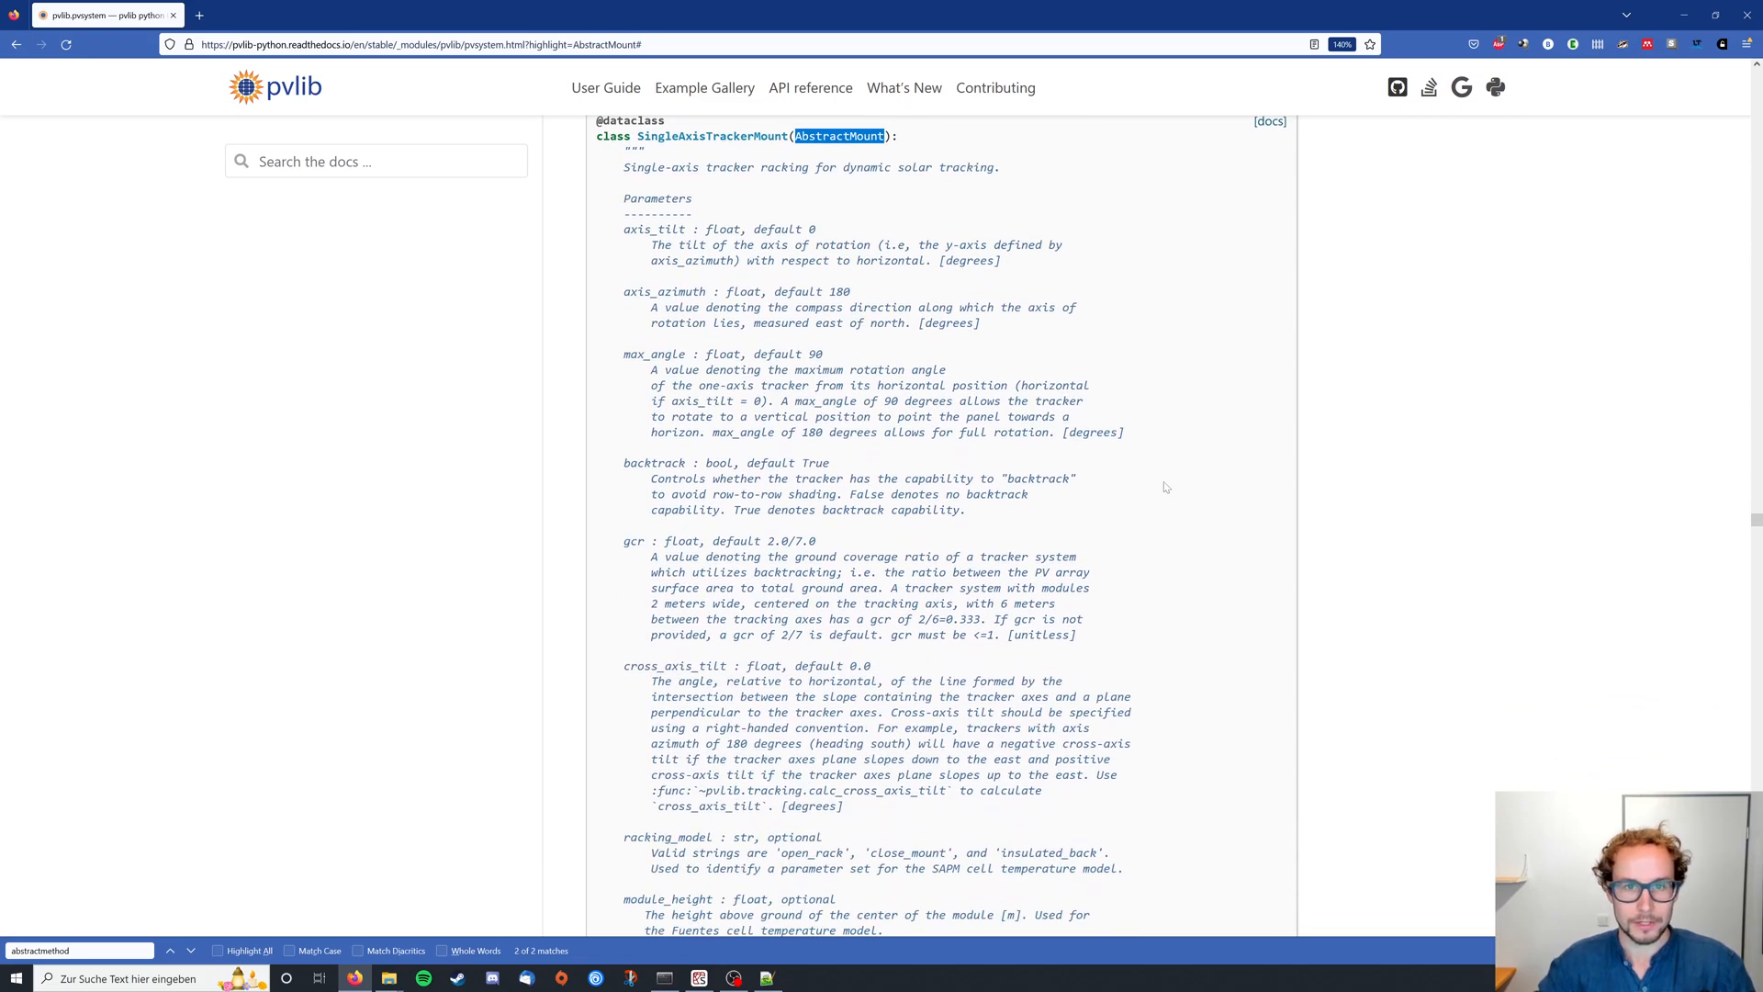
scroll(down, 3)
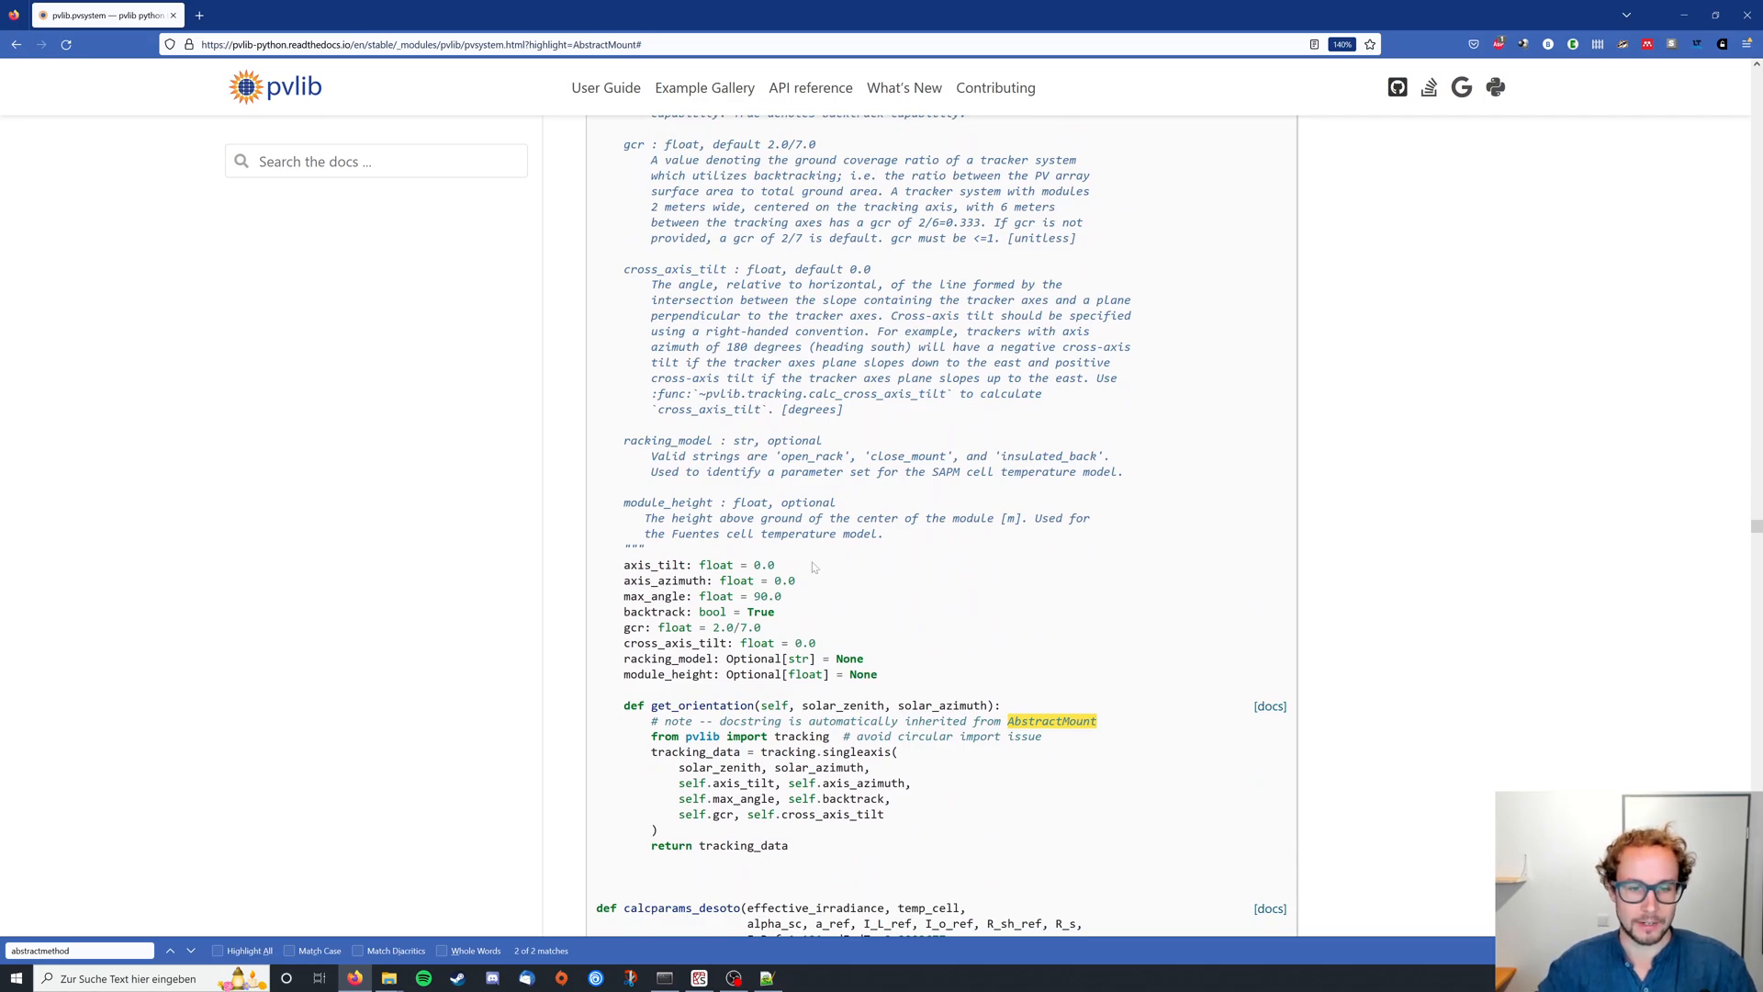
mouse_move(818, 566)
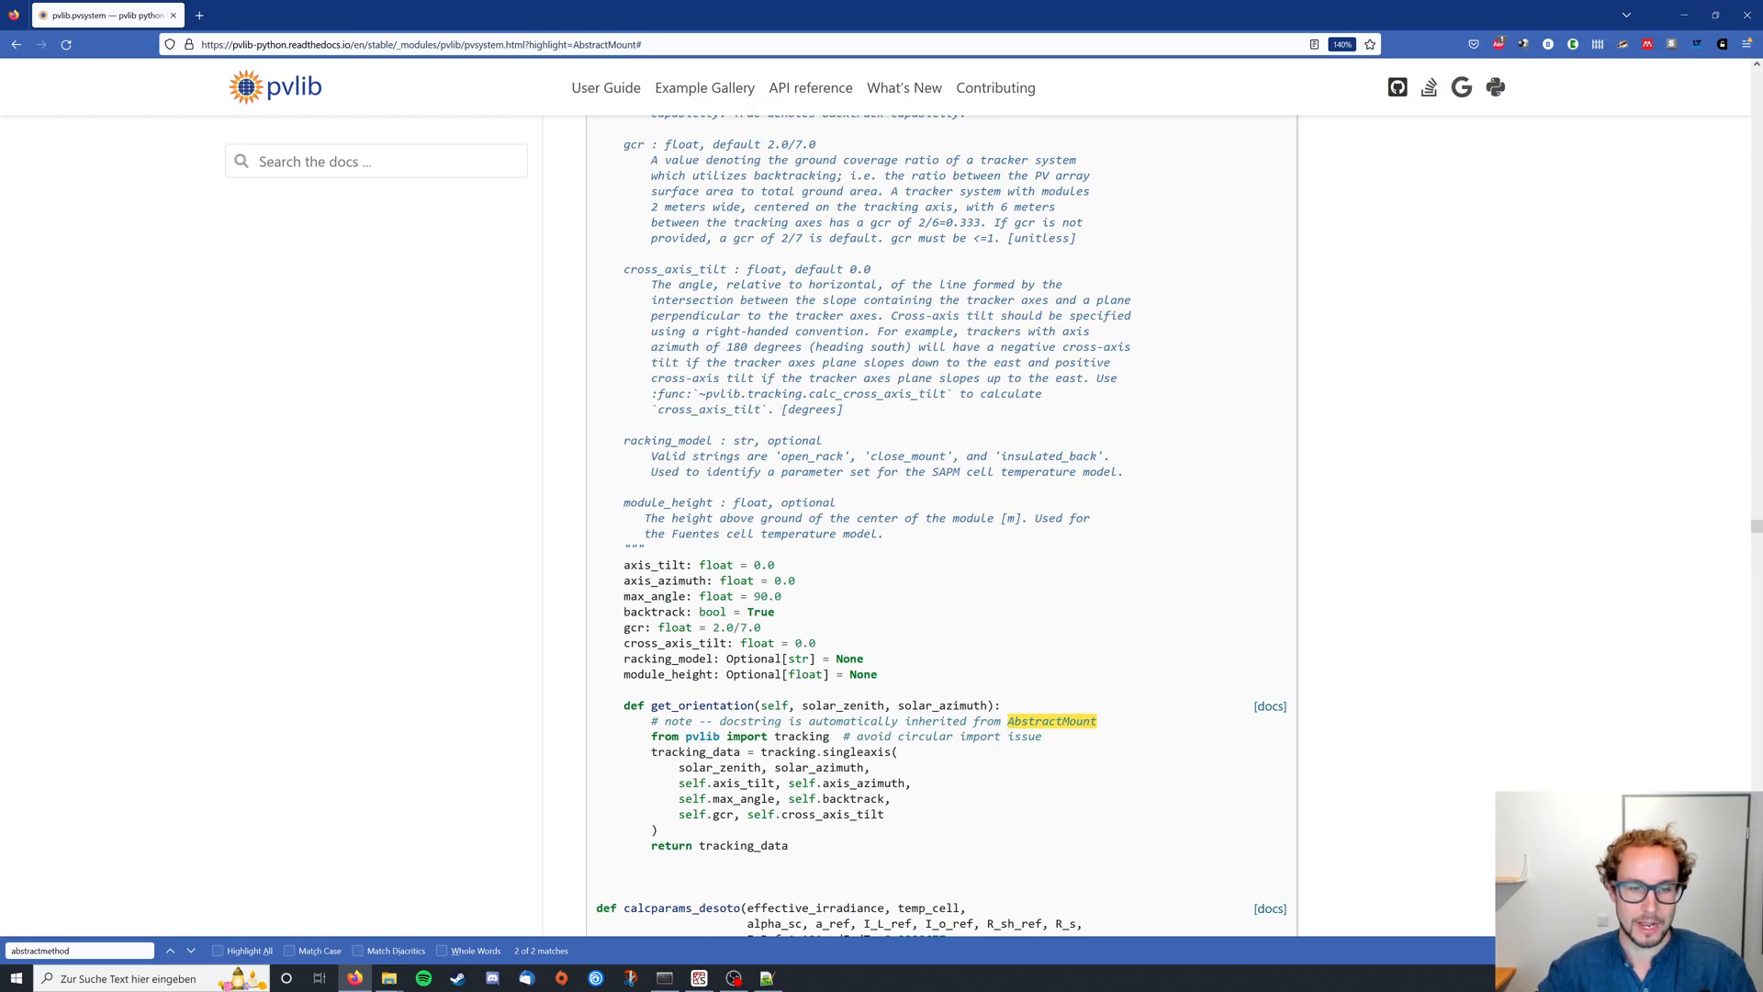
mouse_move(822, 597)
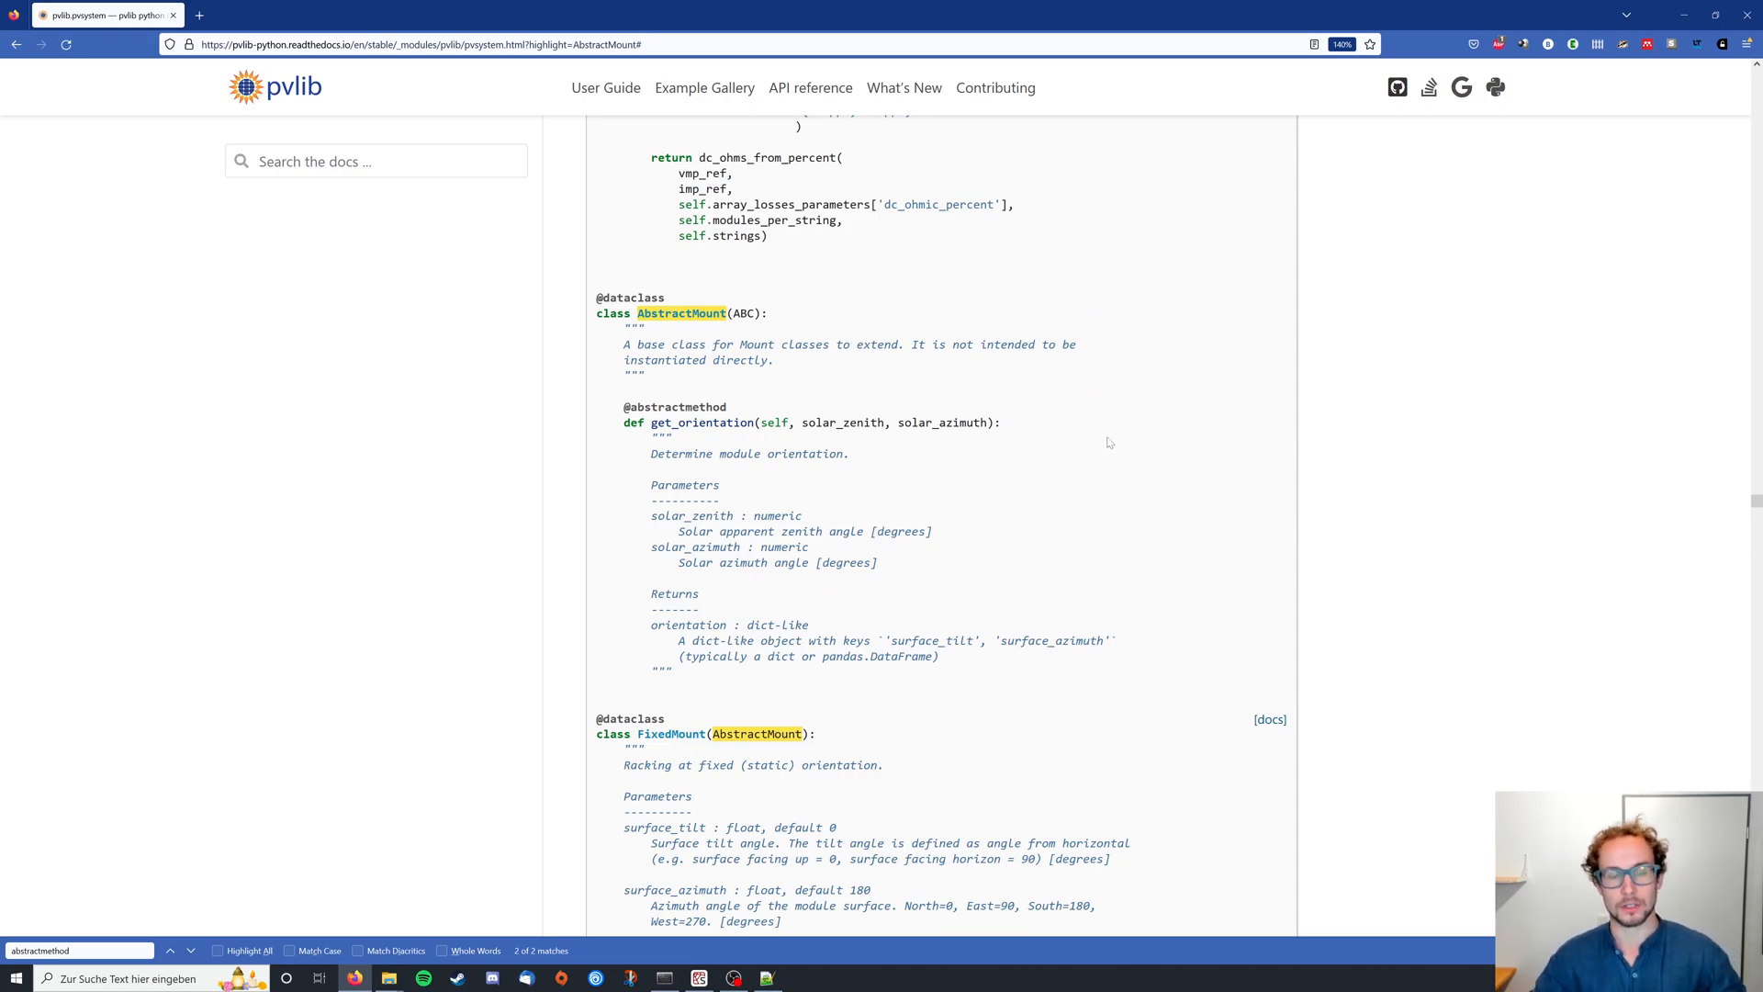
mouse_move(1083, 470)
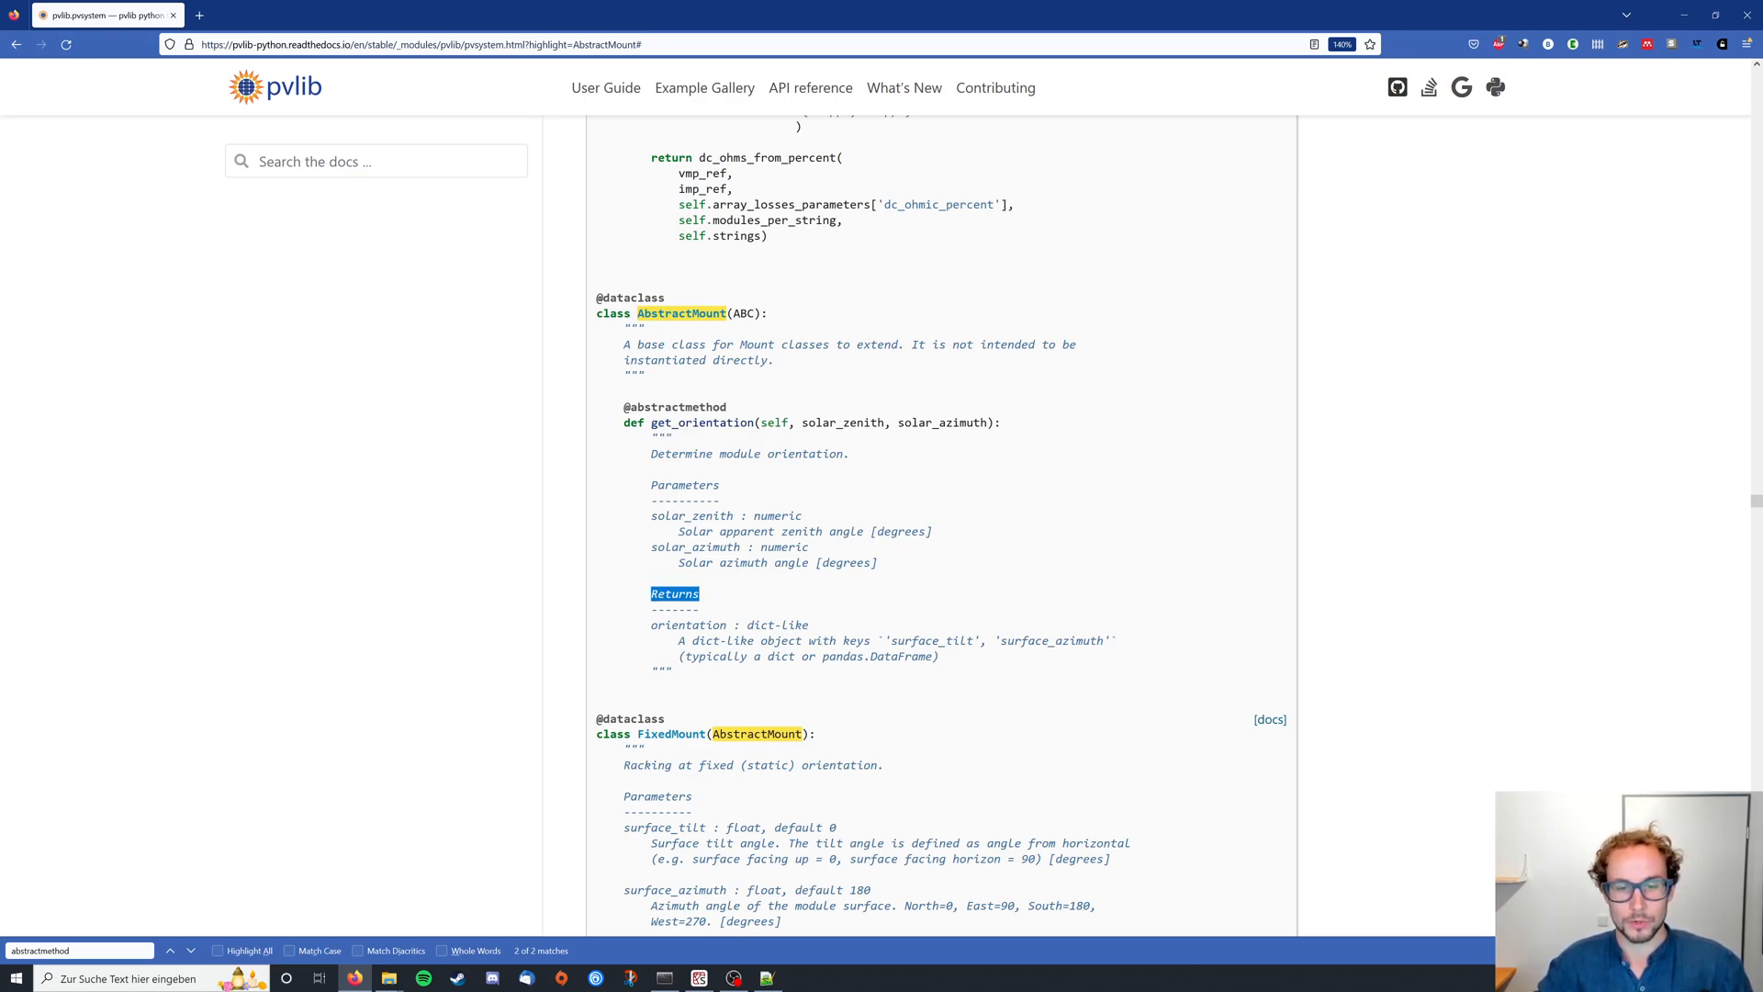
double_click(760, 625)
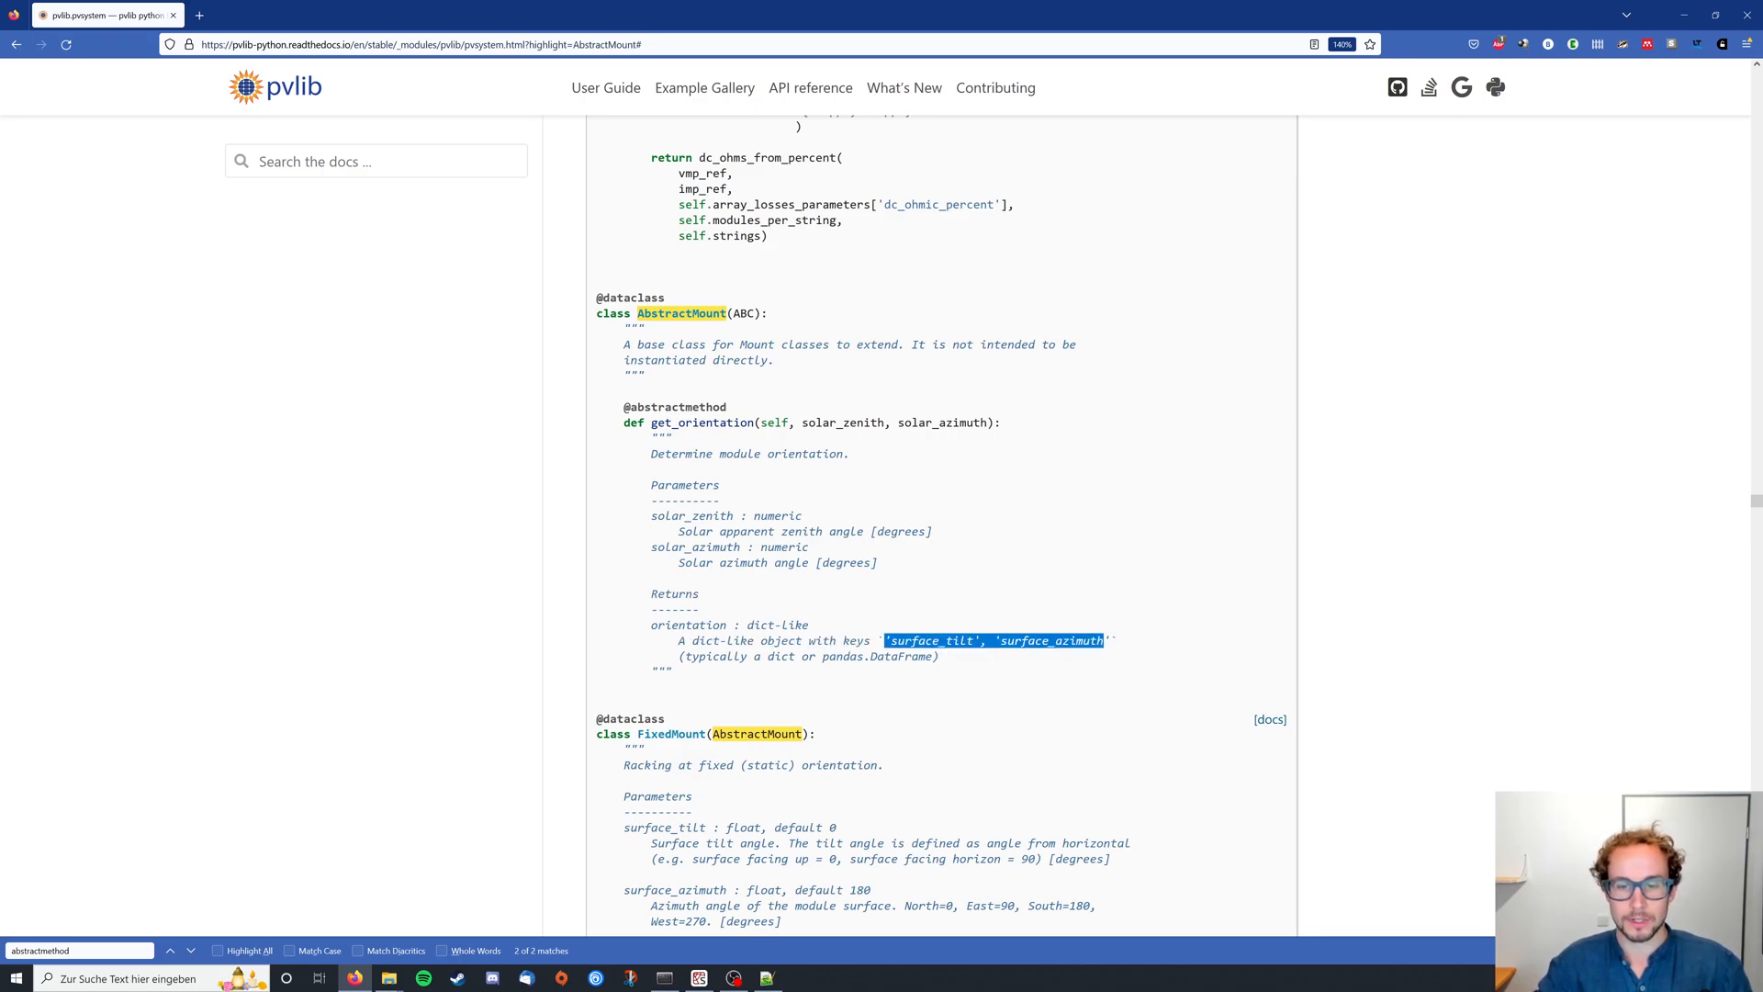
click(1135, 595)
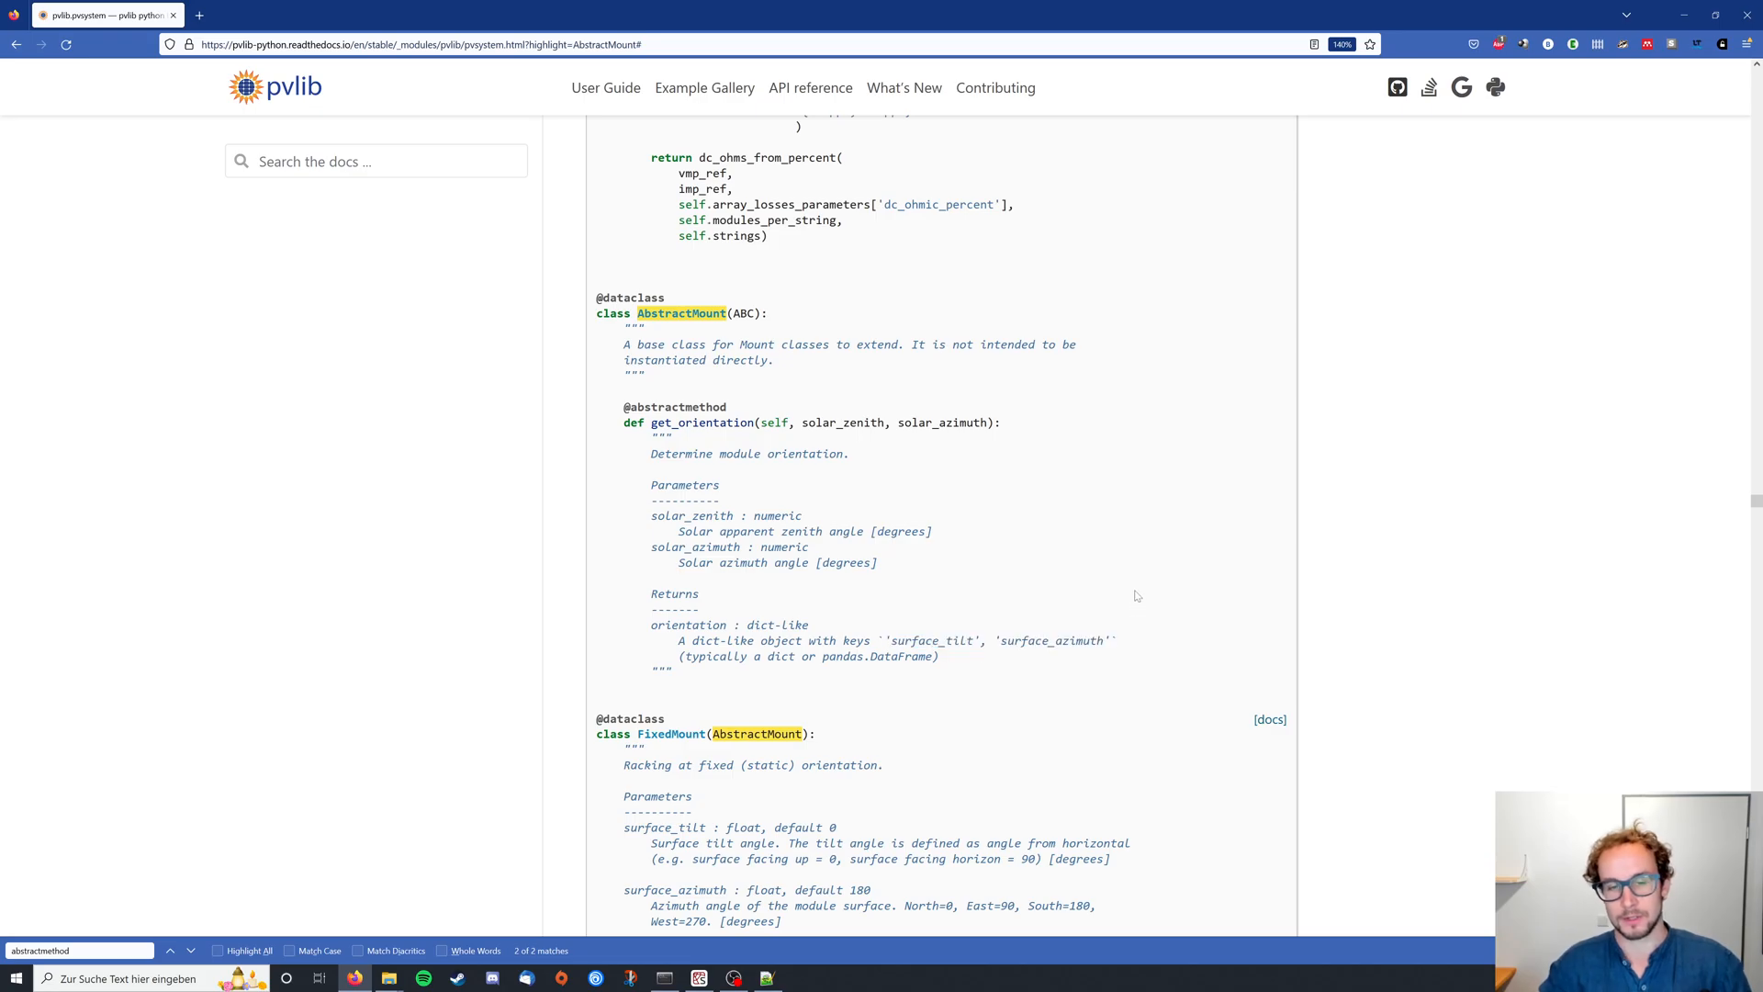
mouse_move(1327, 457)
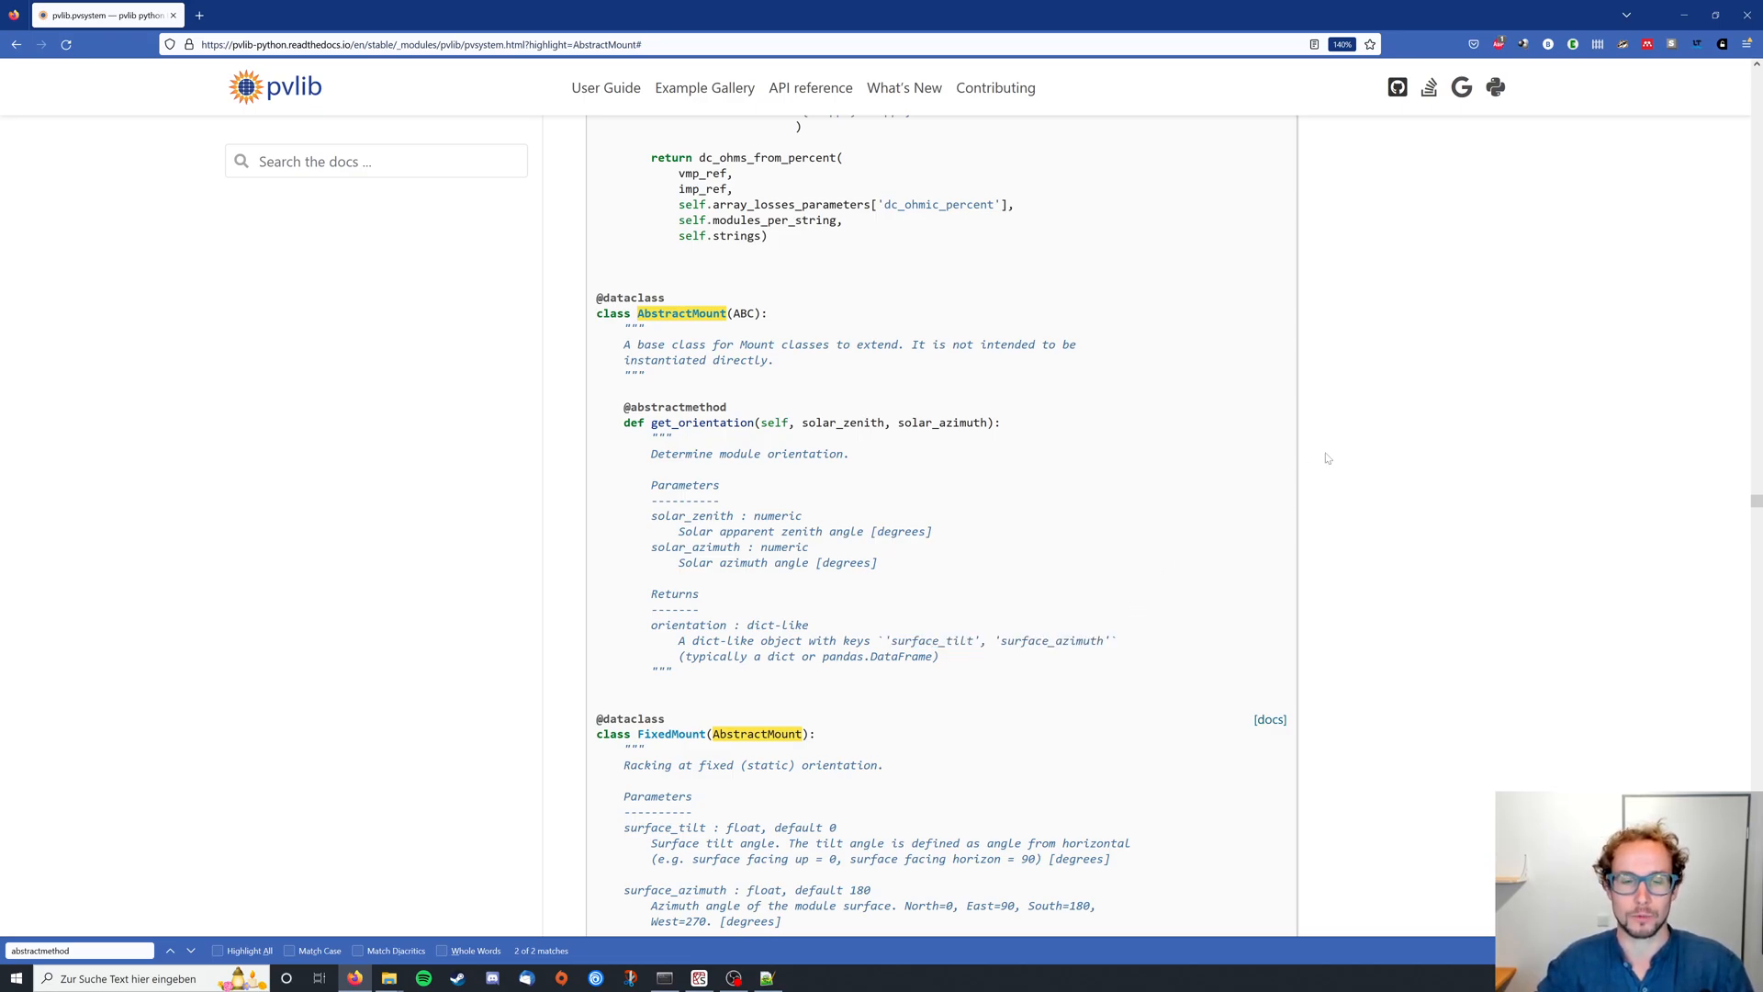
mouse_move(1640, 217)
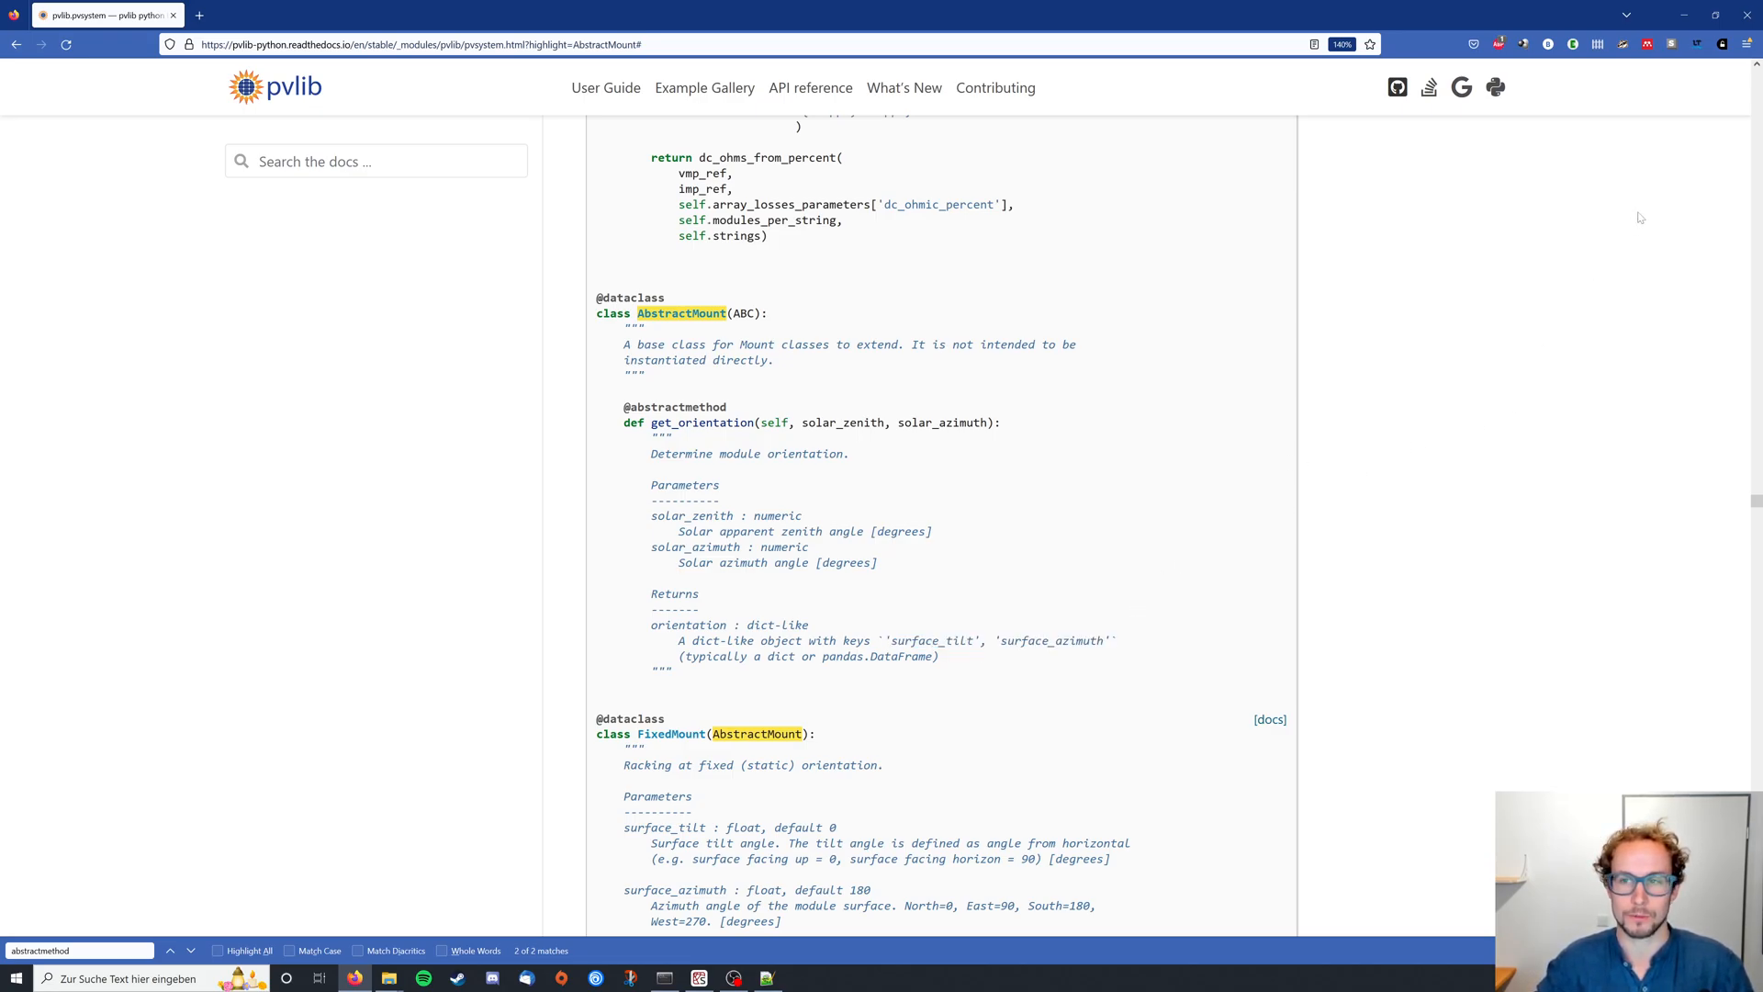
click(698, 978)
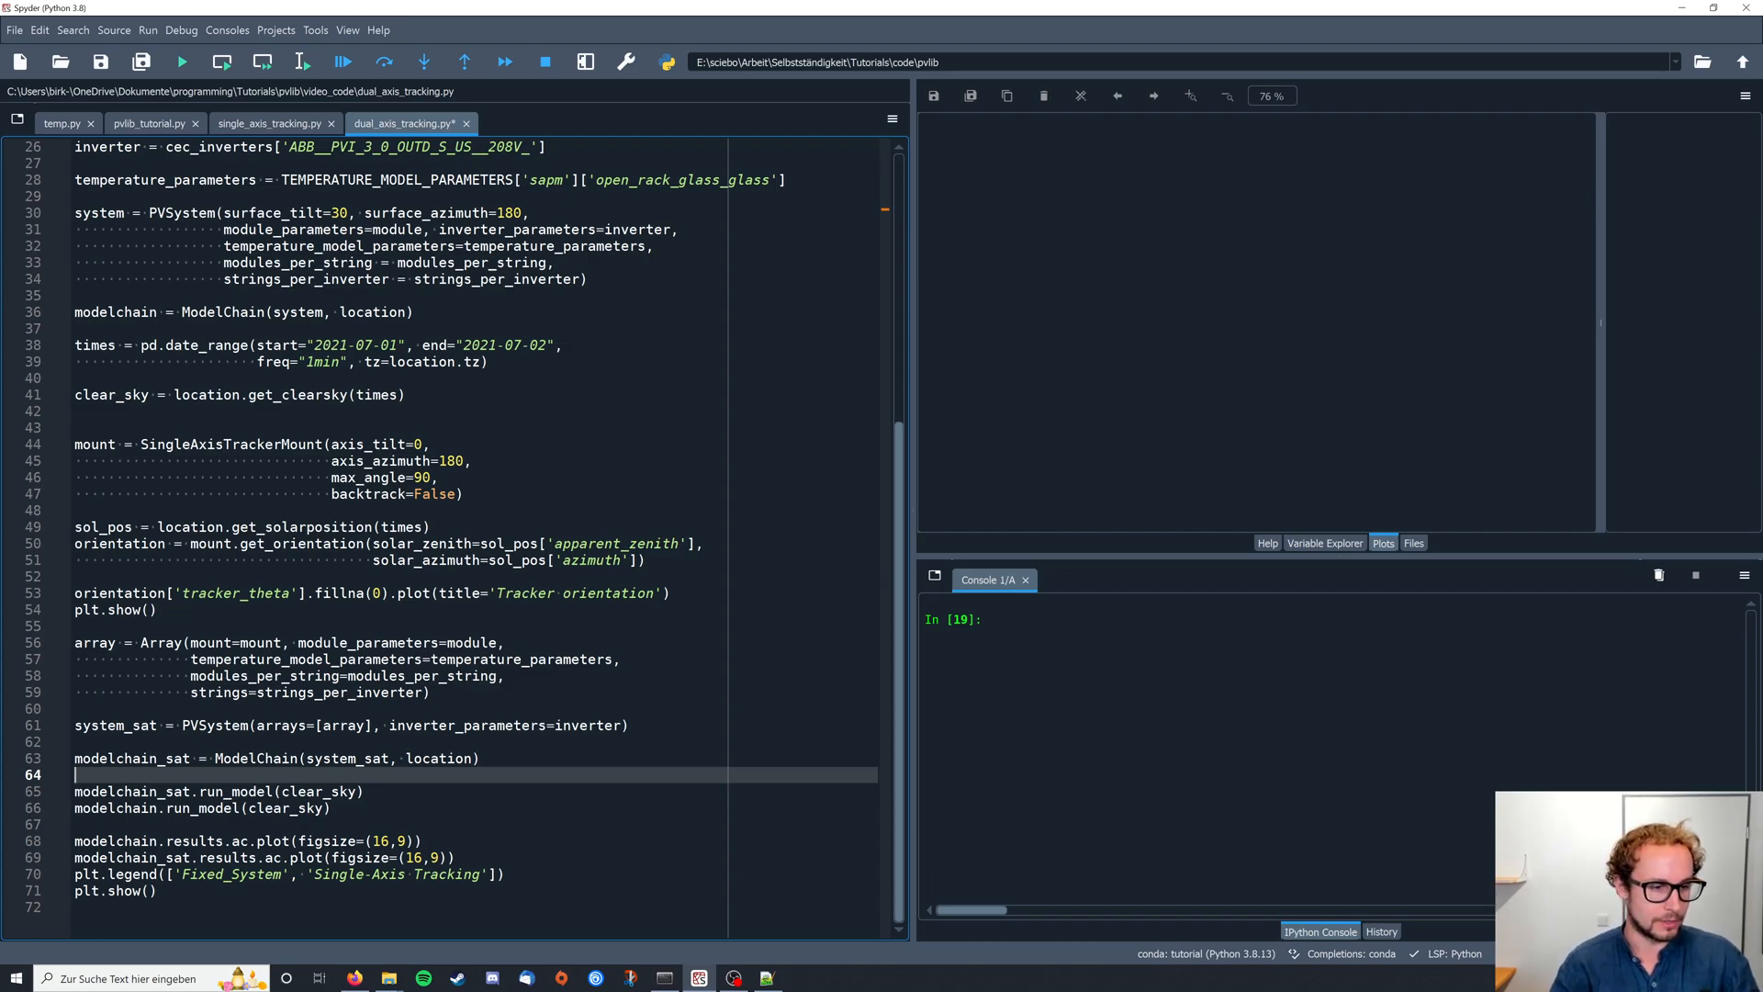
- Write 'class DualAxisTrackerMount(AbstractMount):' after line 63 and begin its indented body
key(enter)
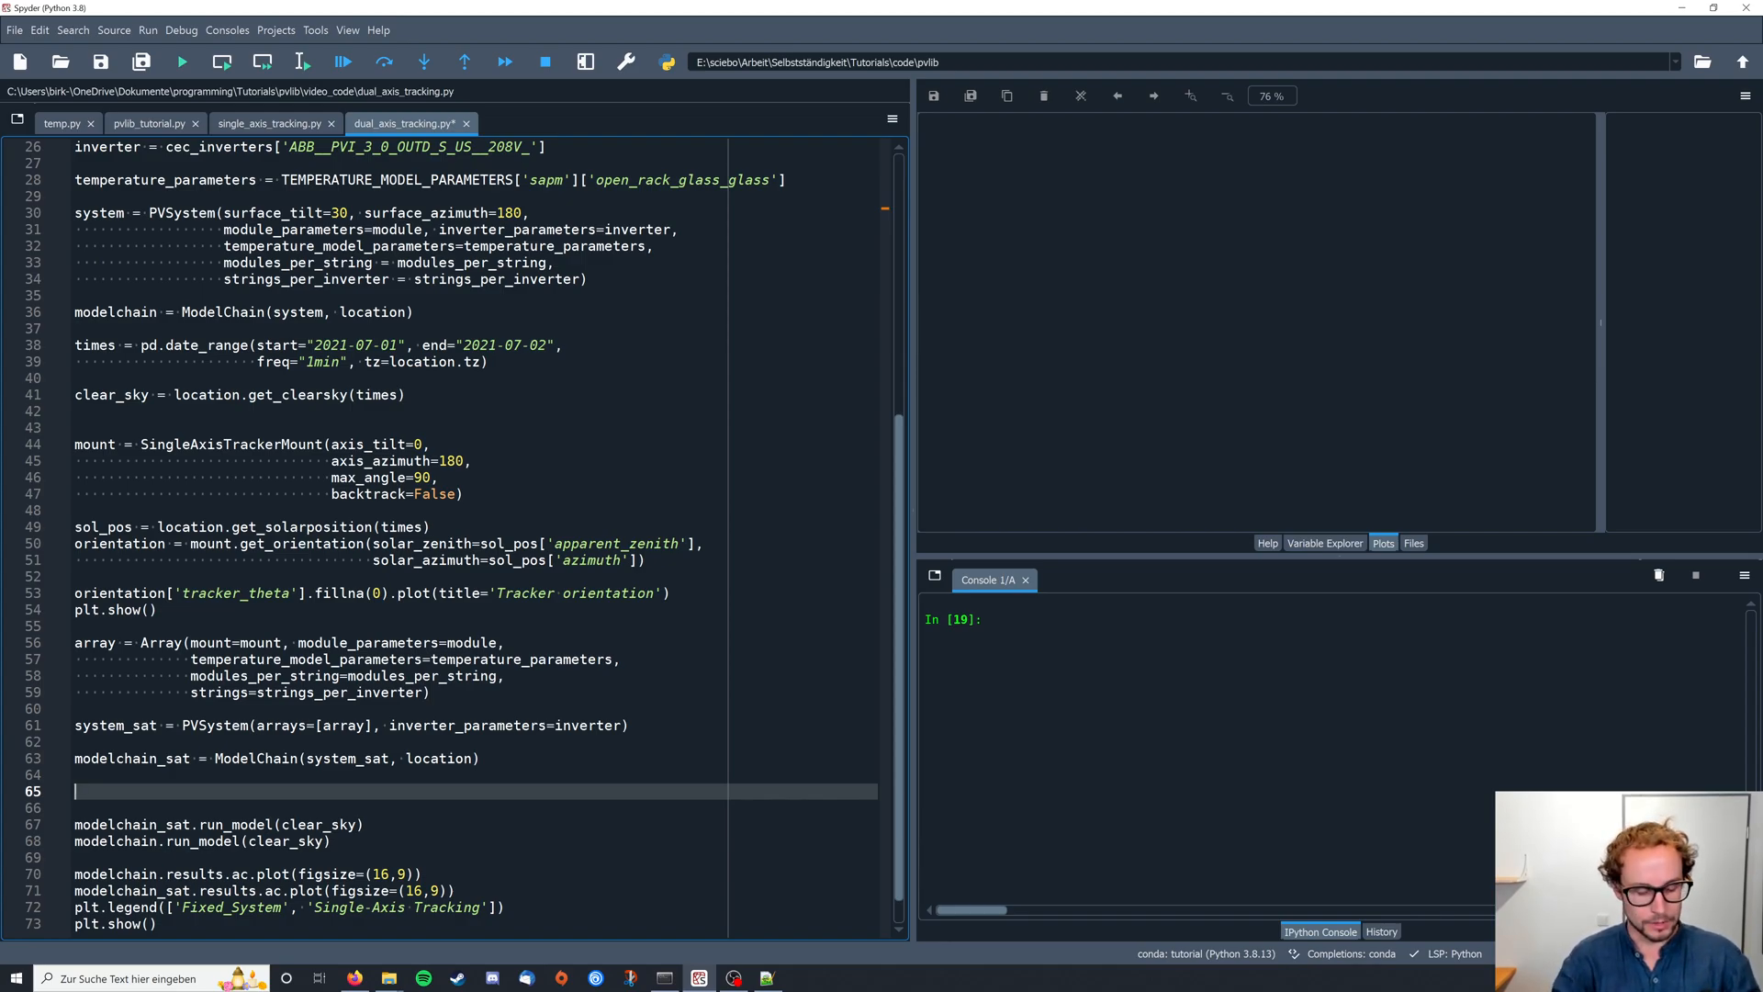
text(class)
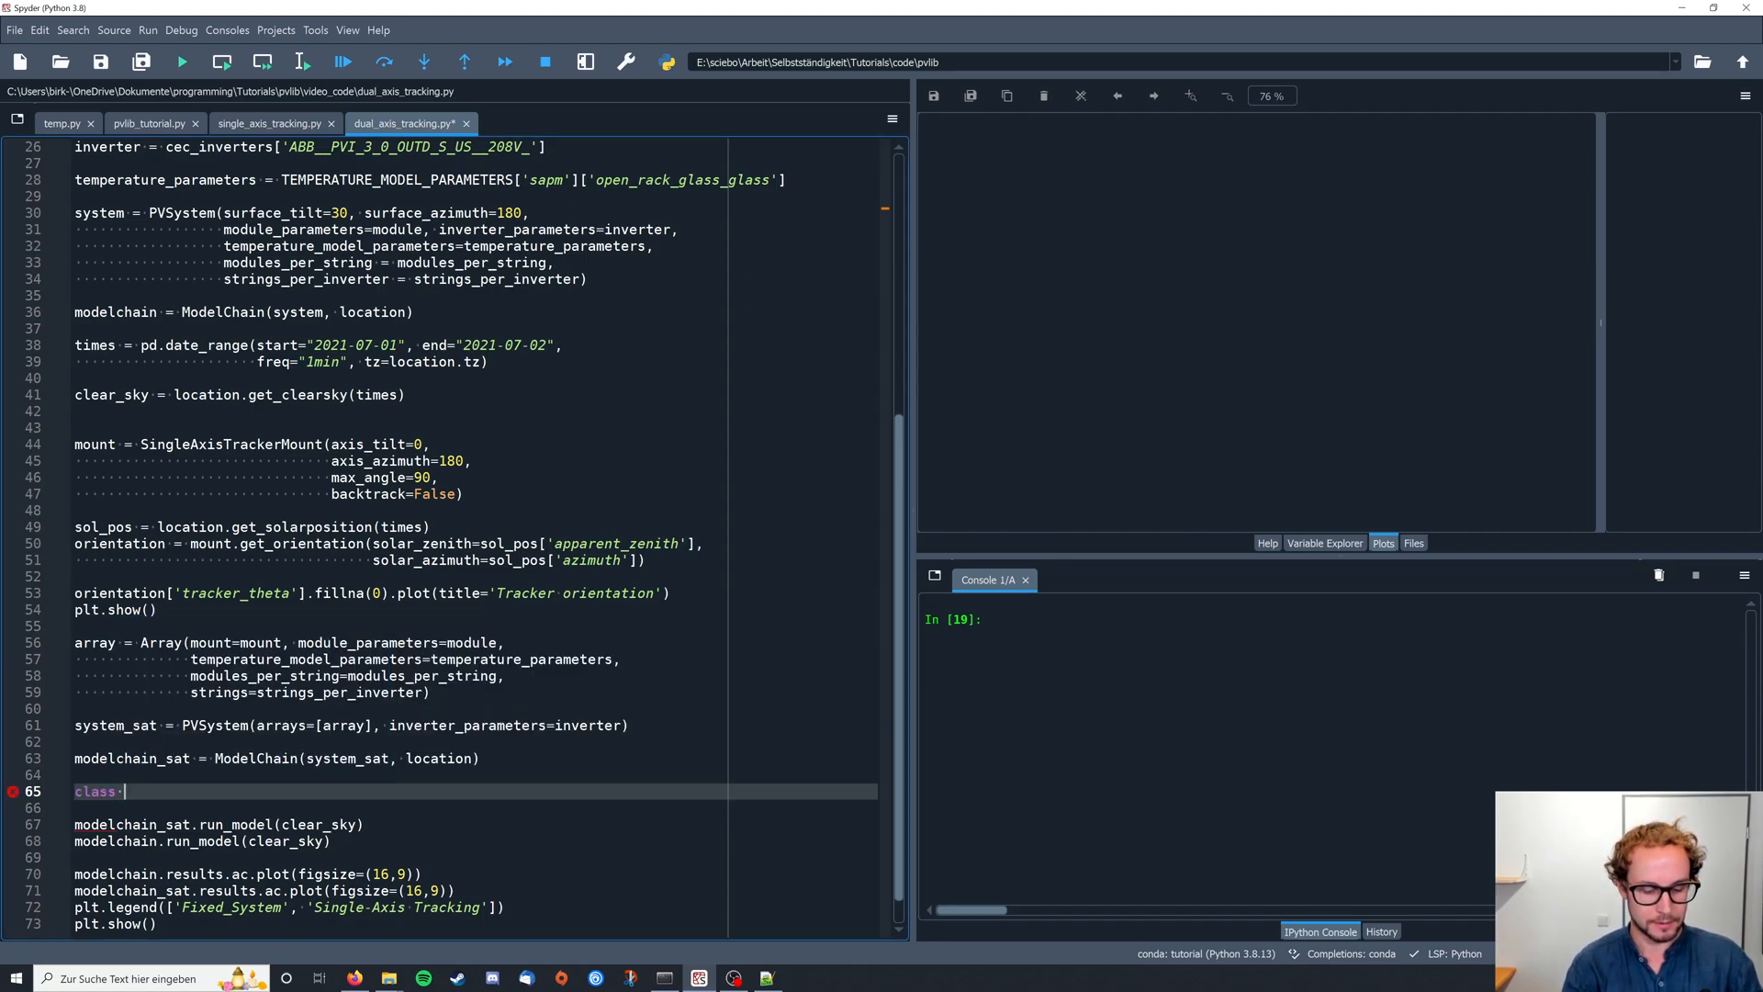
text(DualA)
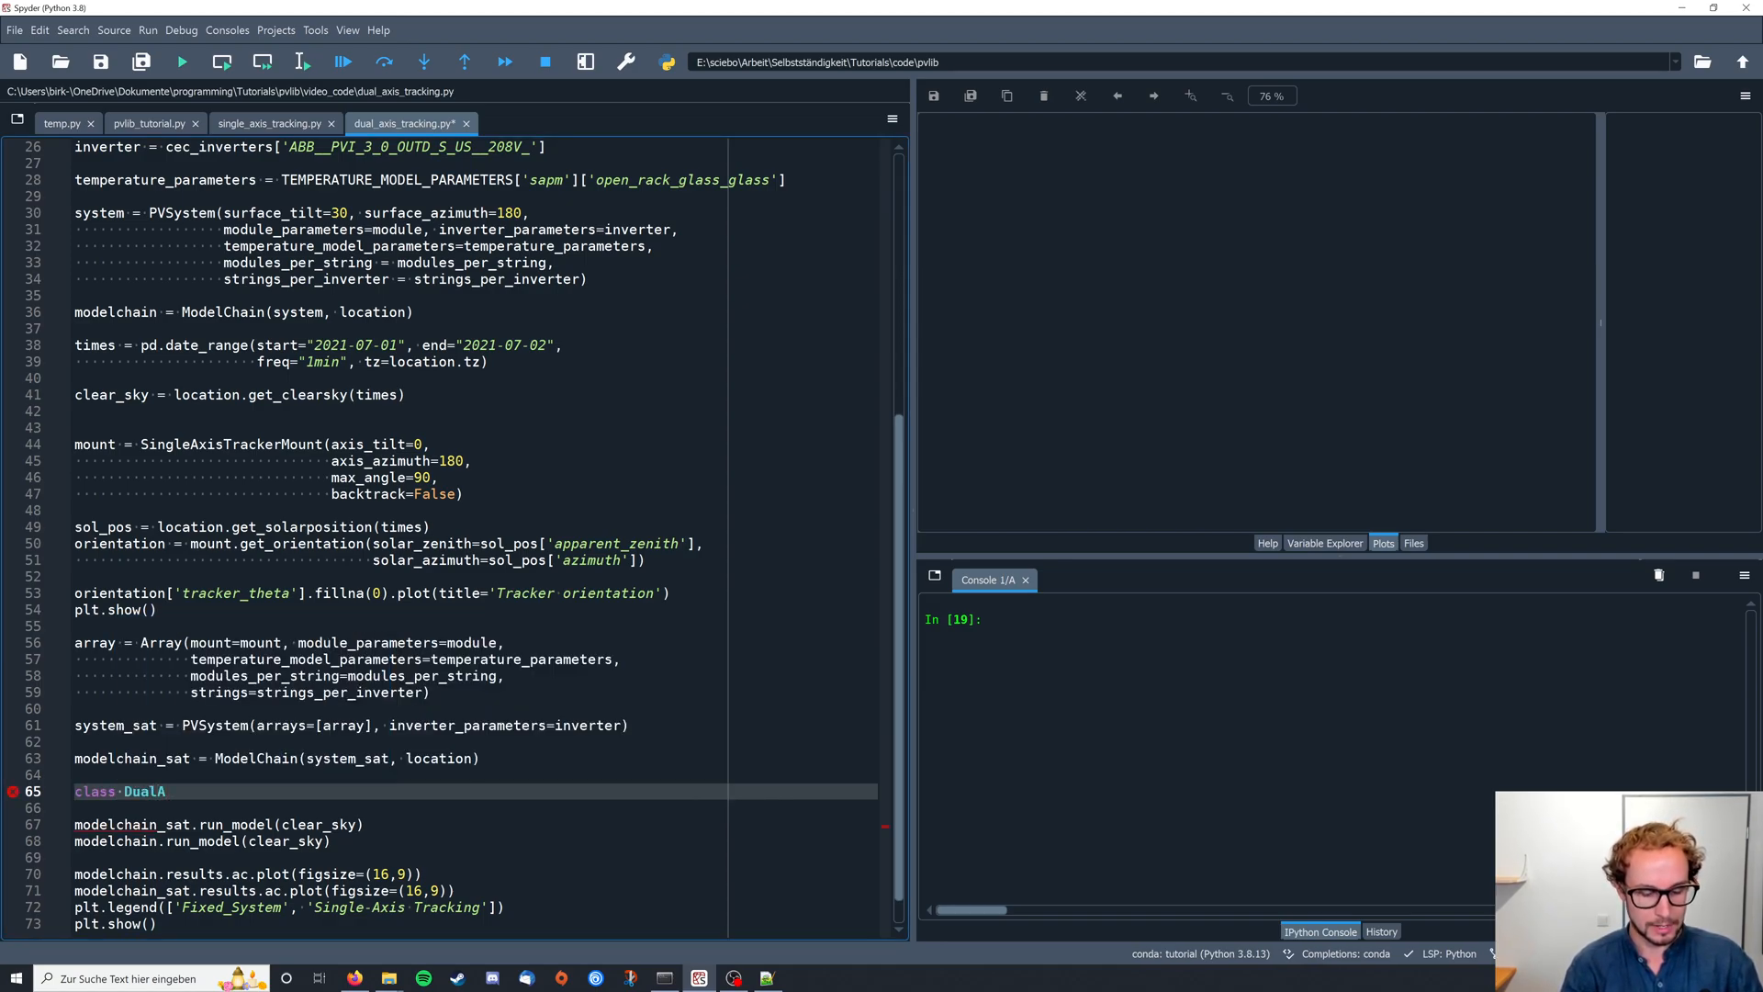
text(xis)
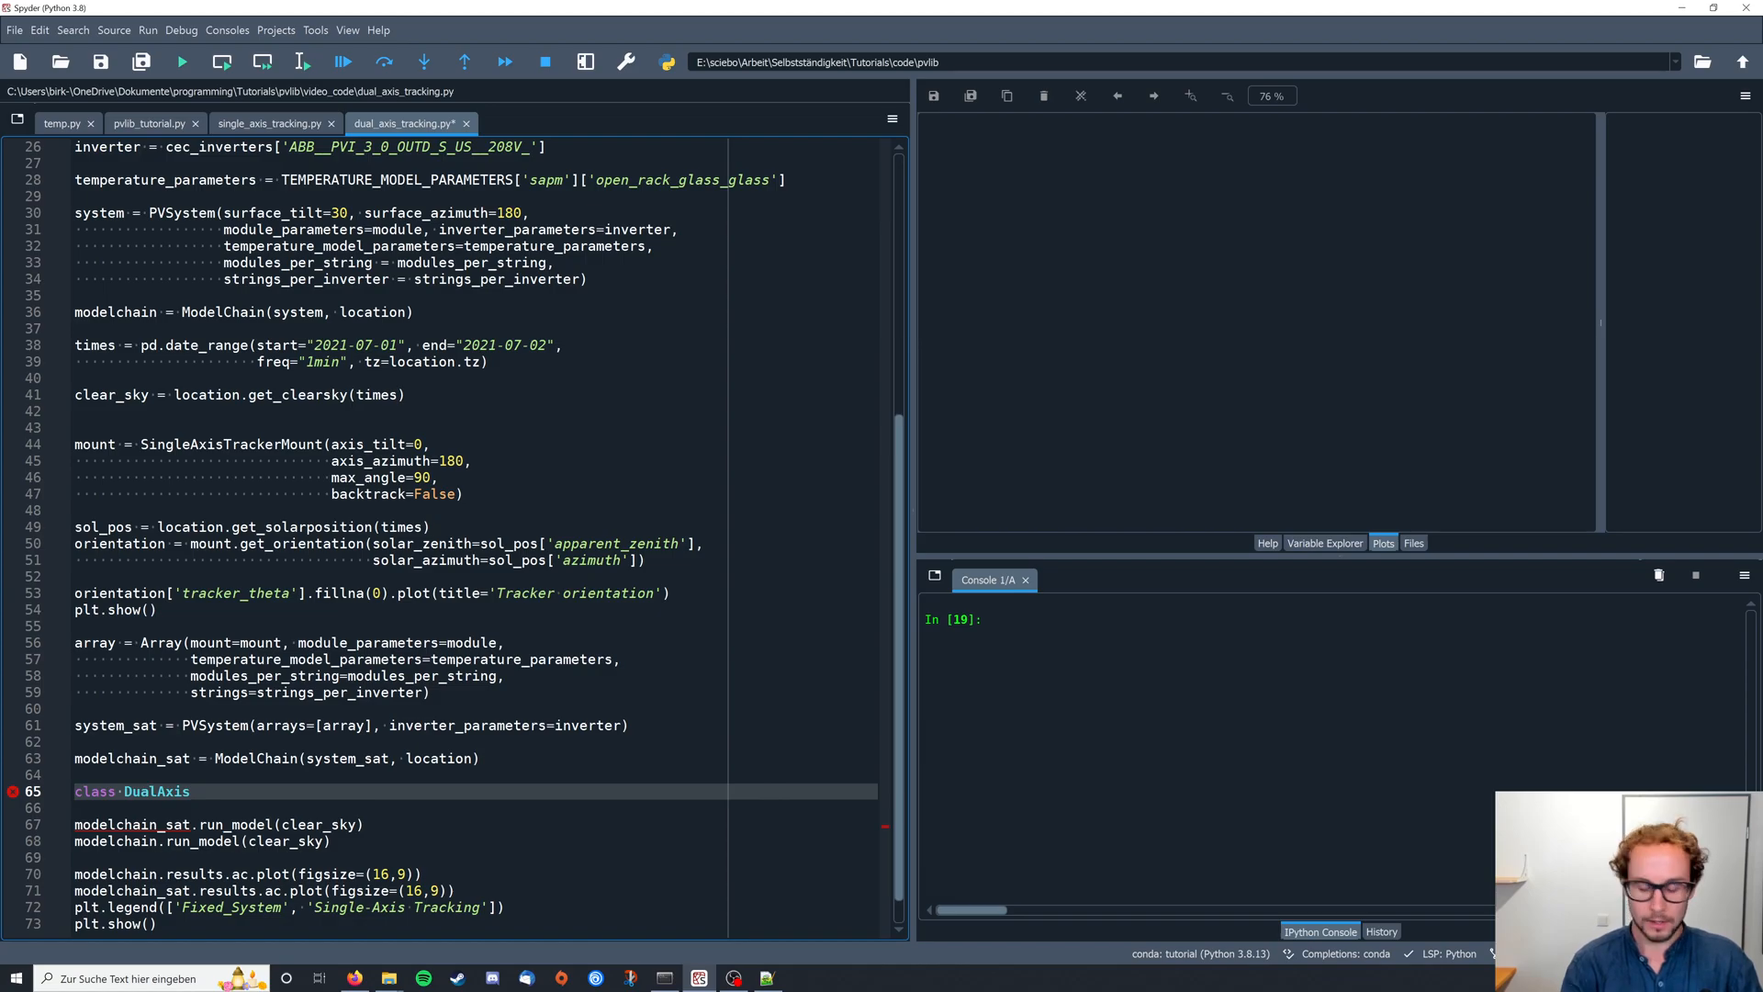
text(Tracker)
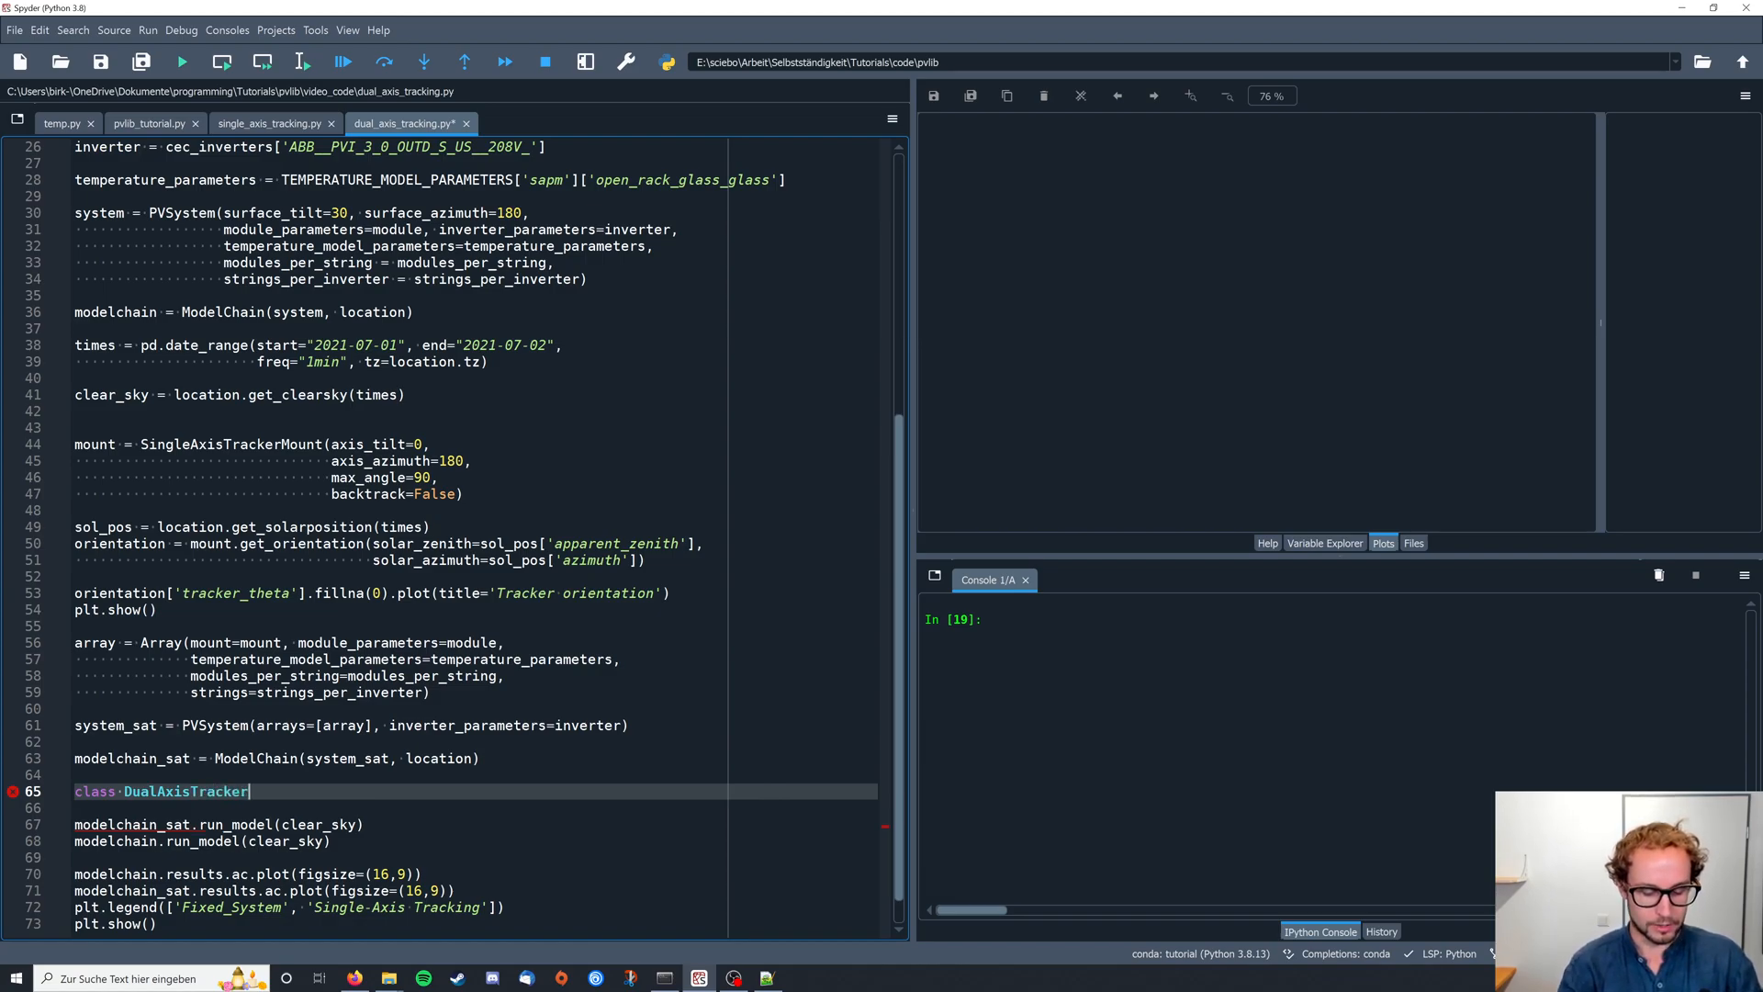
text(M)
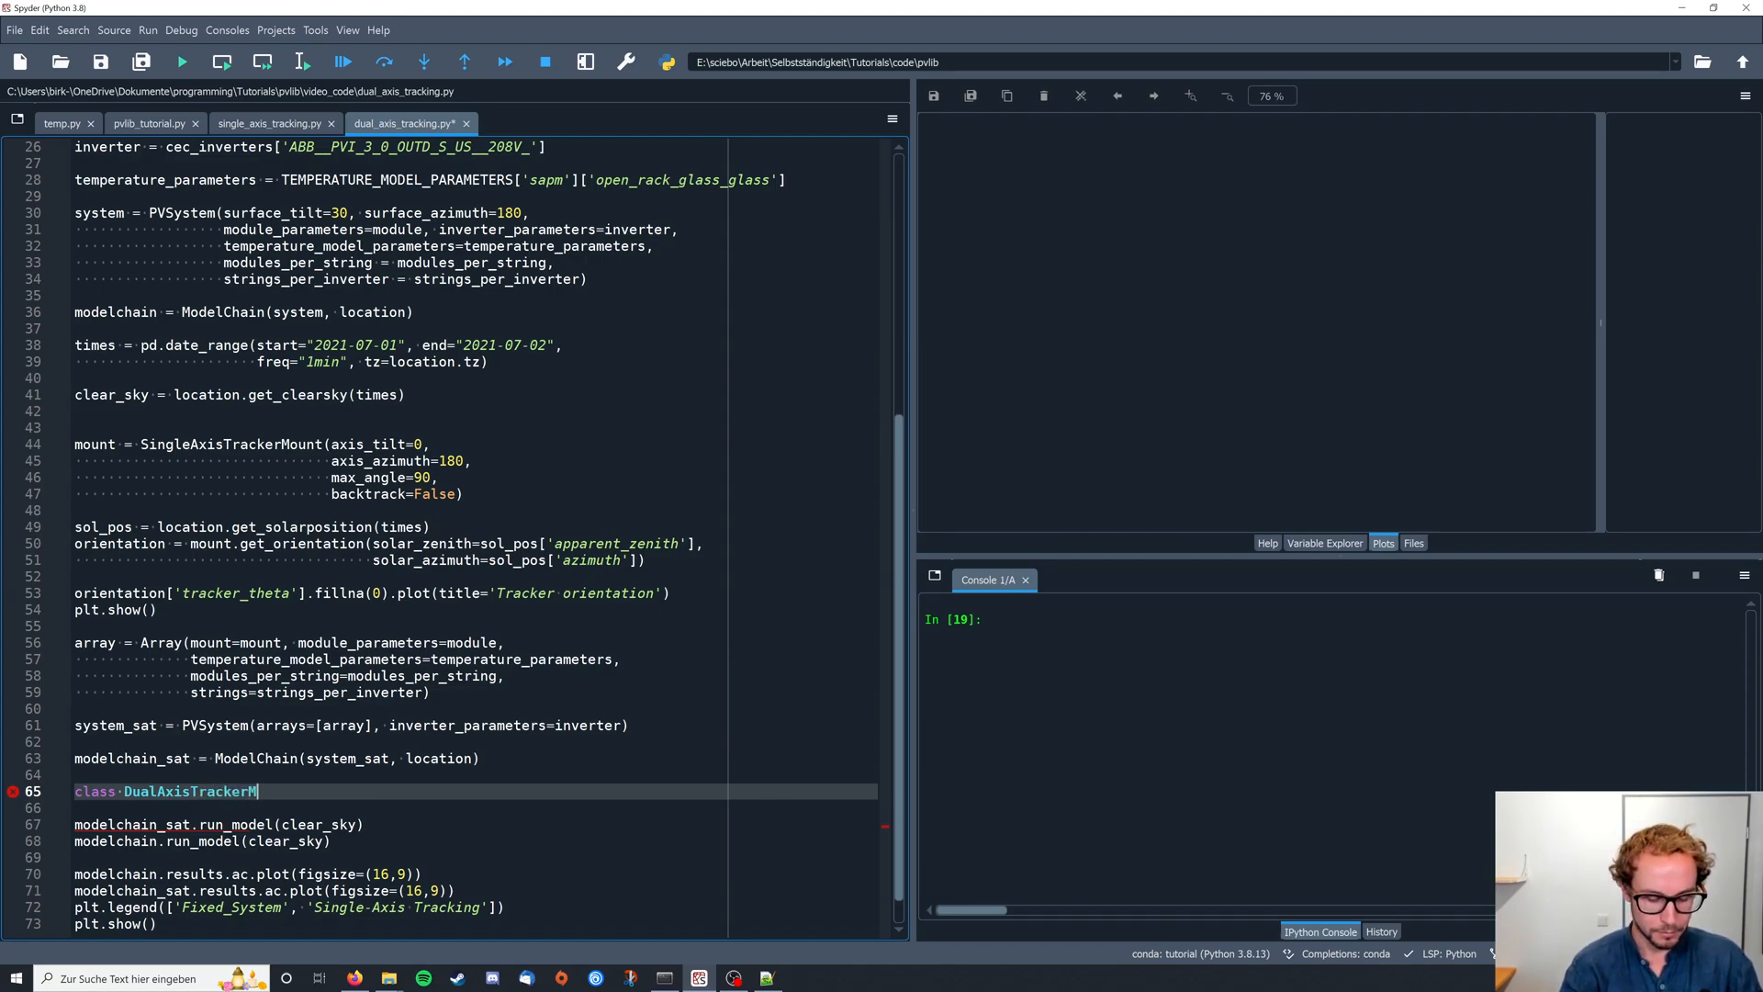
text(ount)
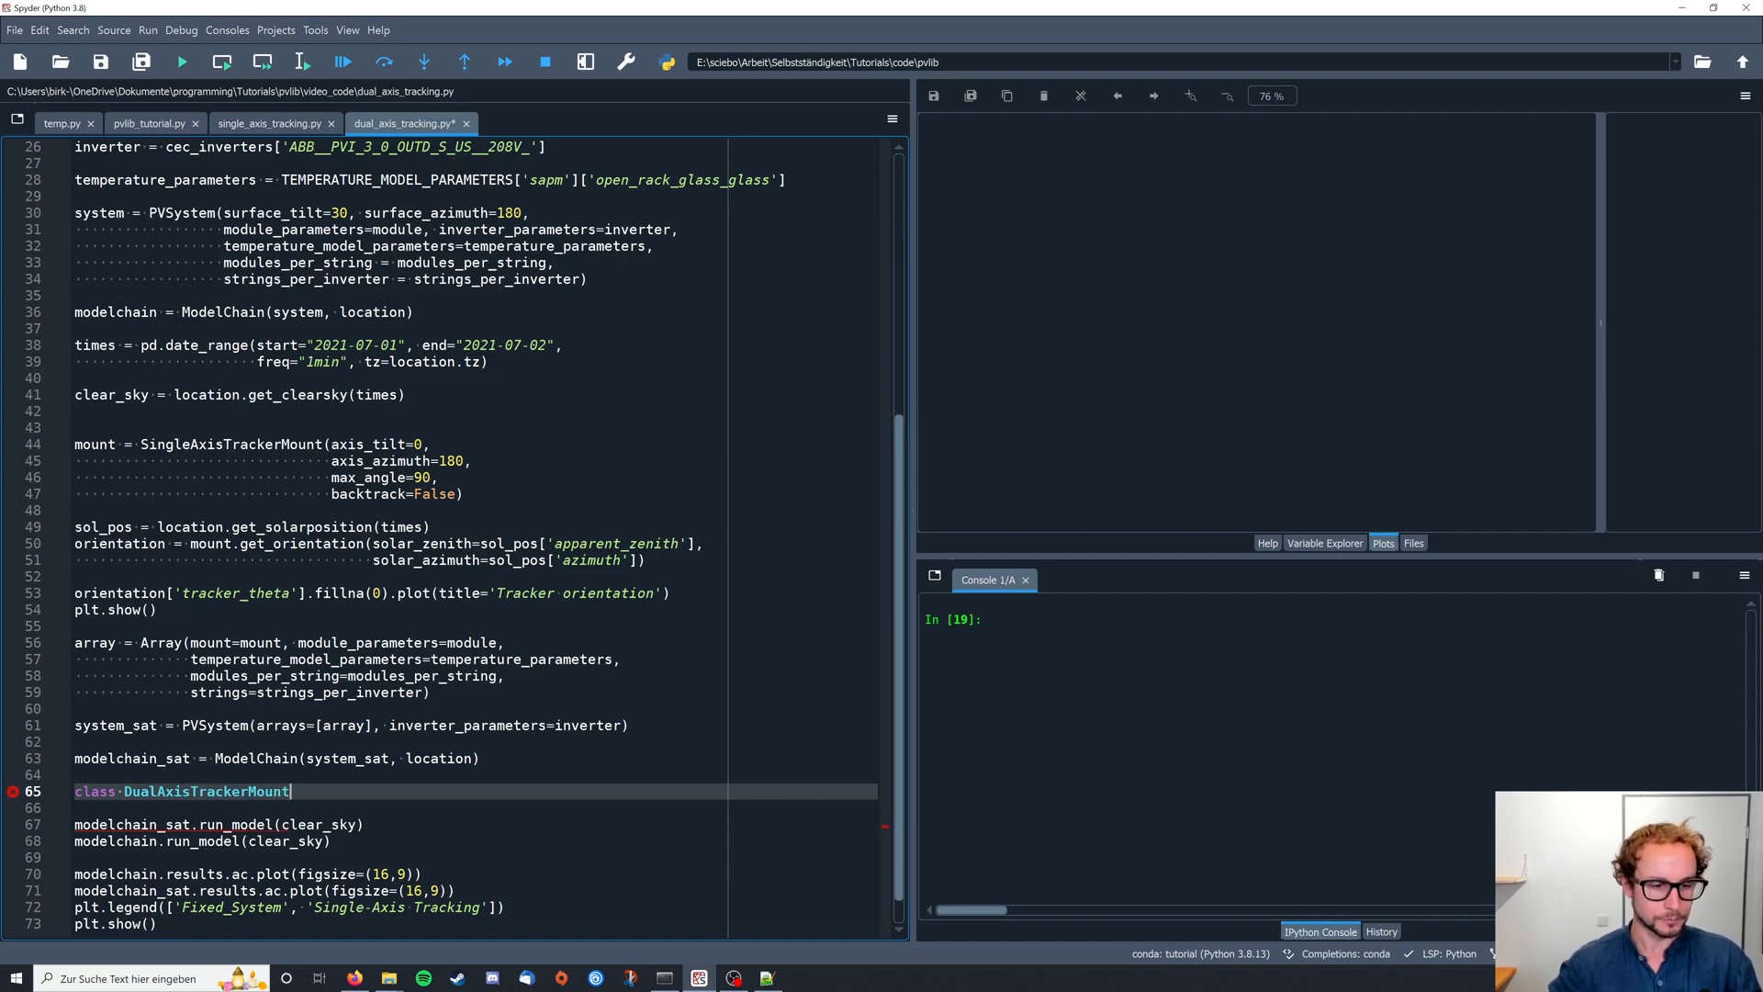
text(())
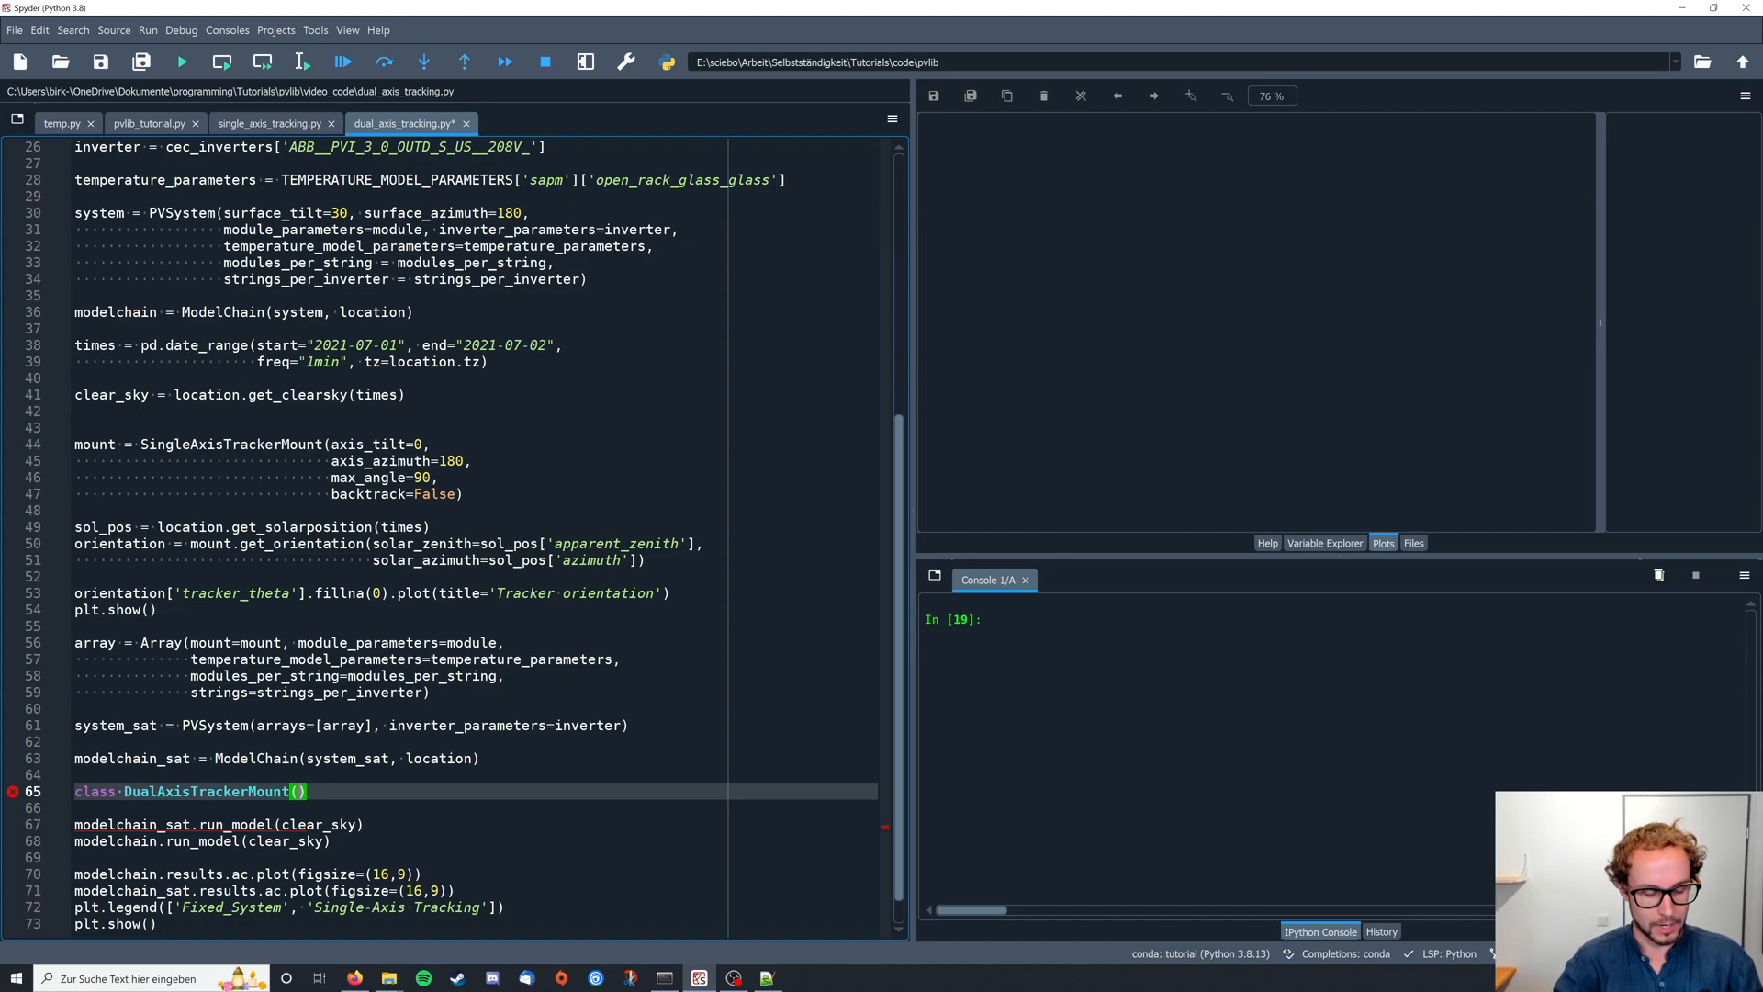
text(AbstractMount)
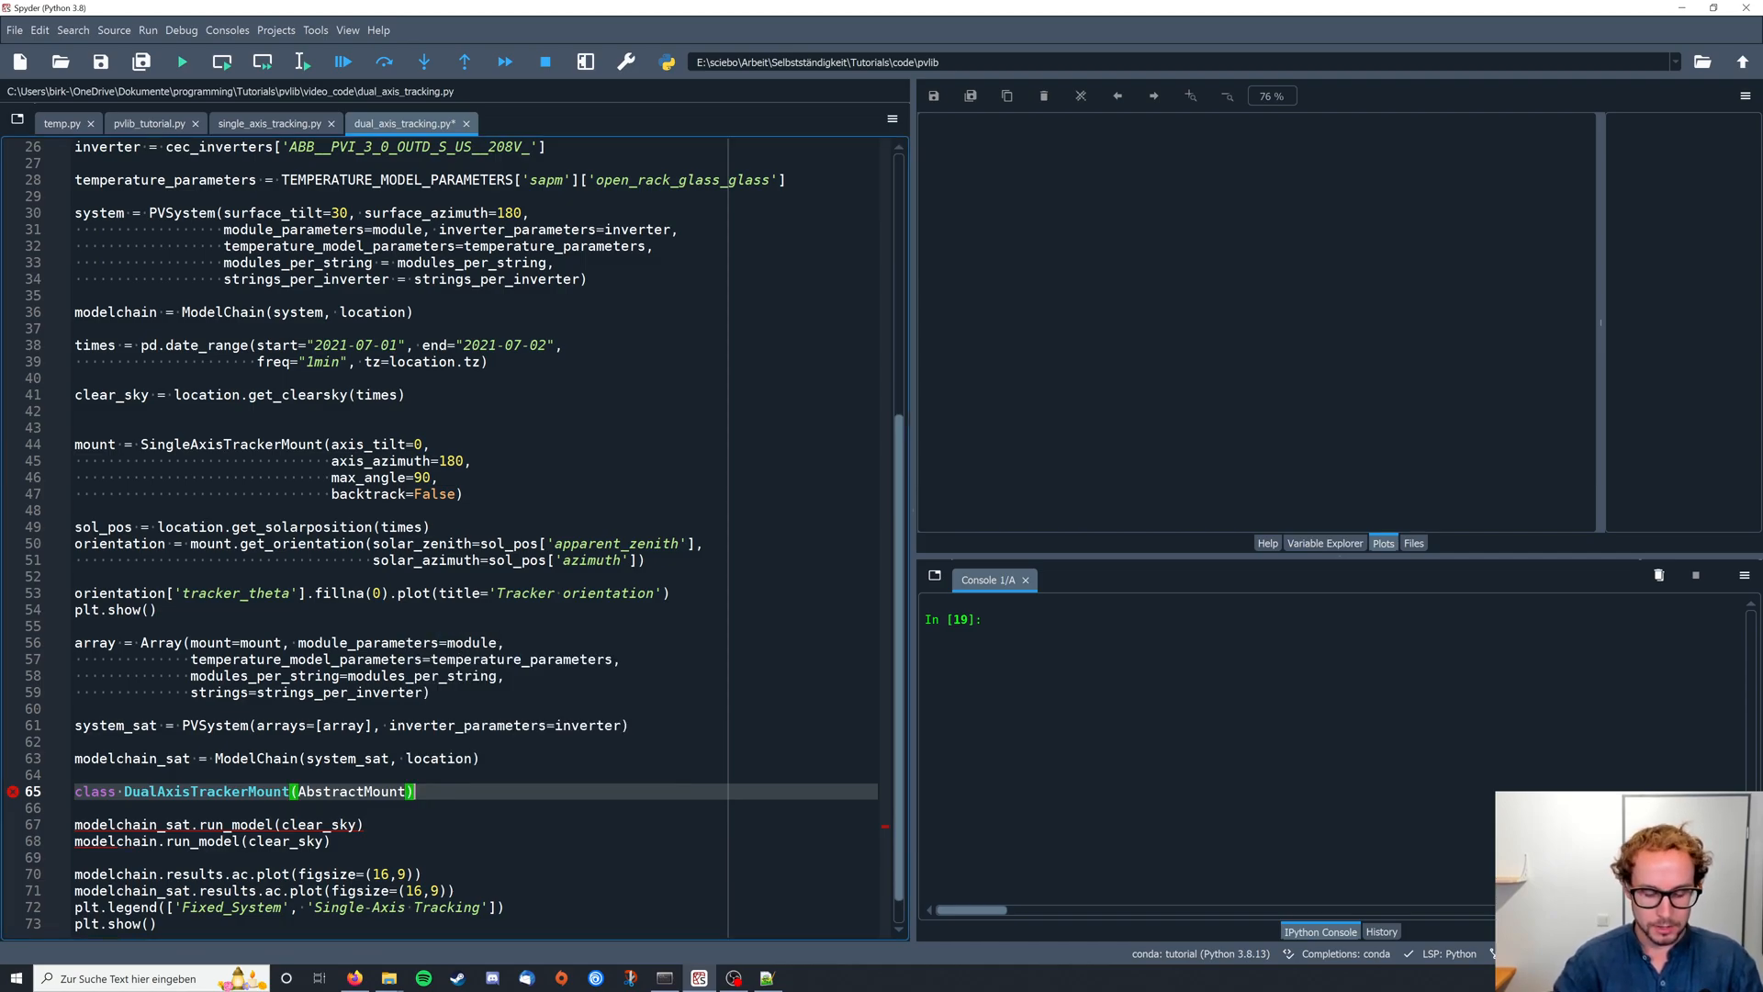
text(:)
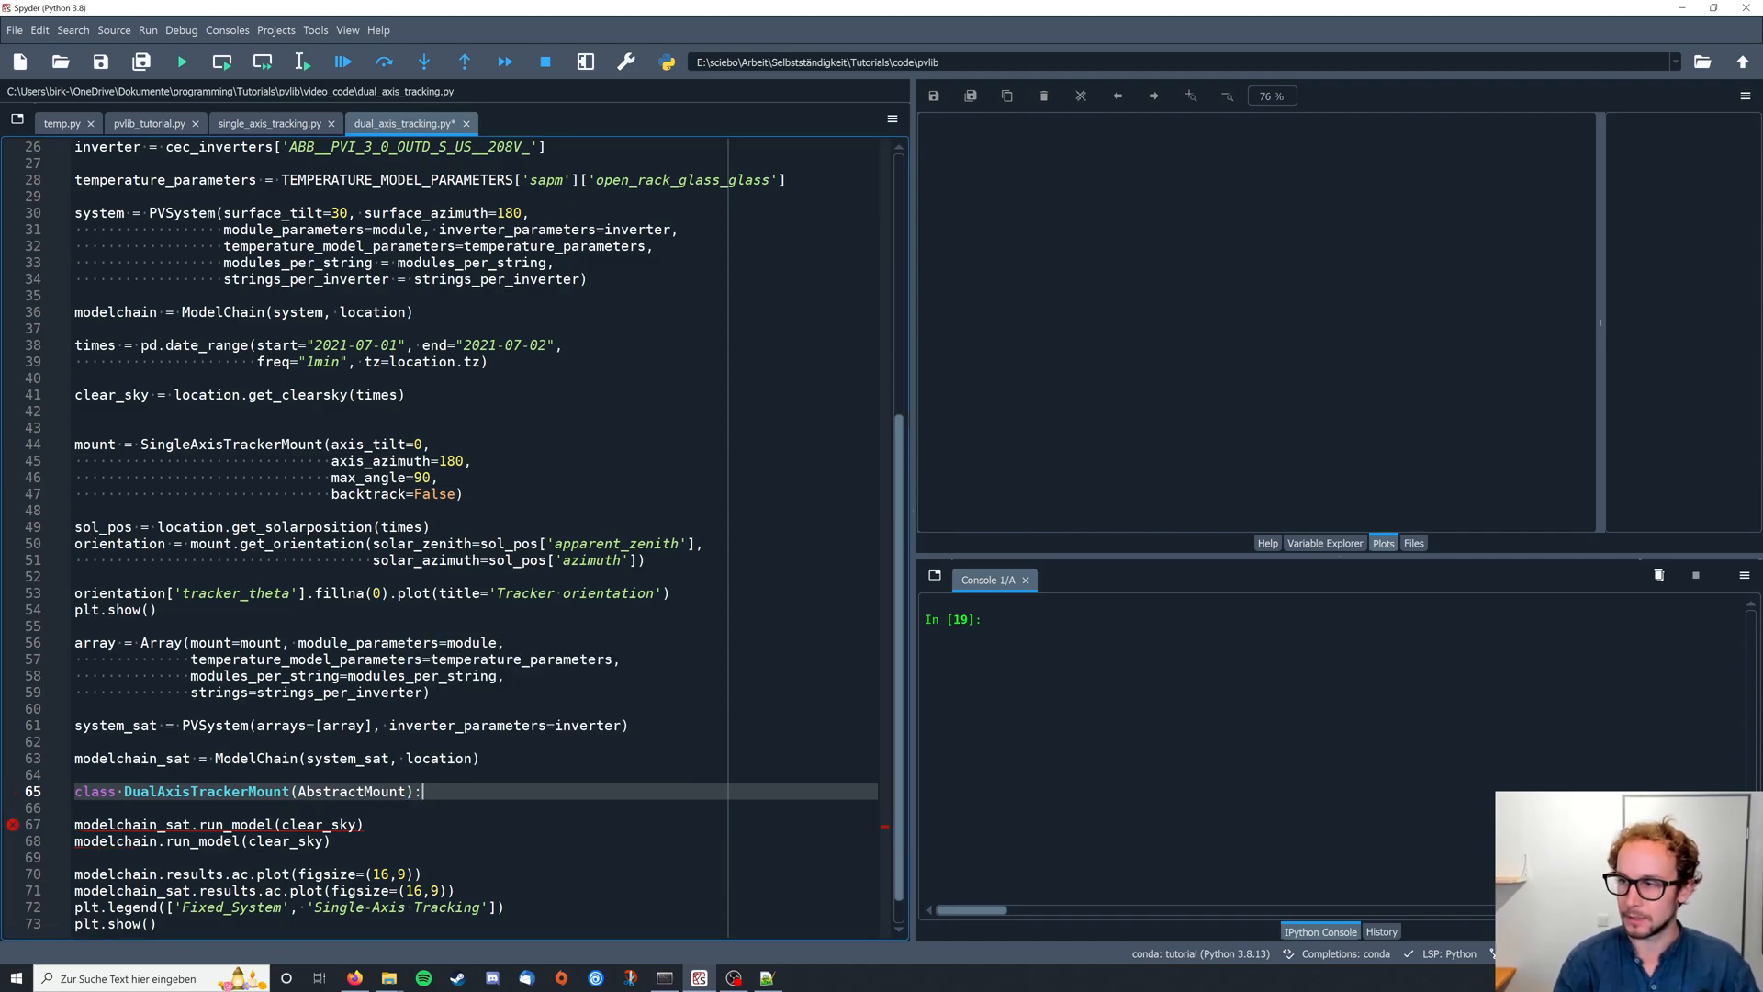
key(enter)
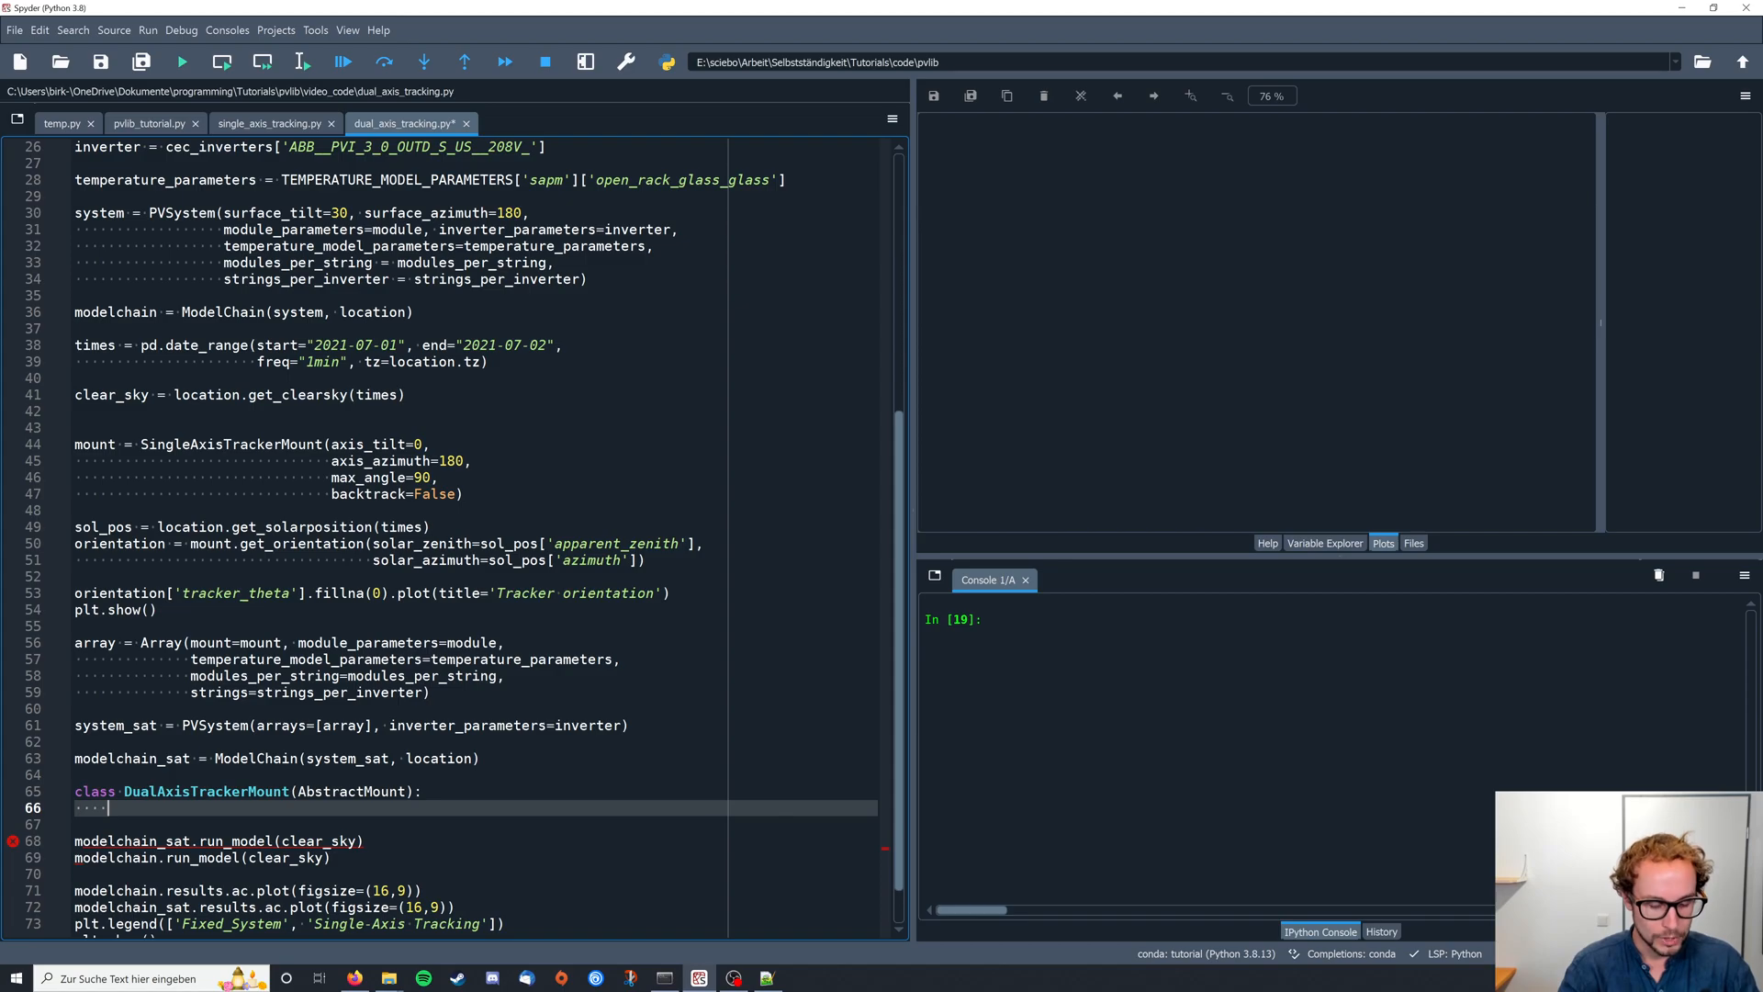
- Write 'def get_orientation(self, solar_zenith, solar_azimuth):' inside the DualAxisTrackerMount class
text(def)
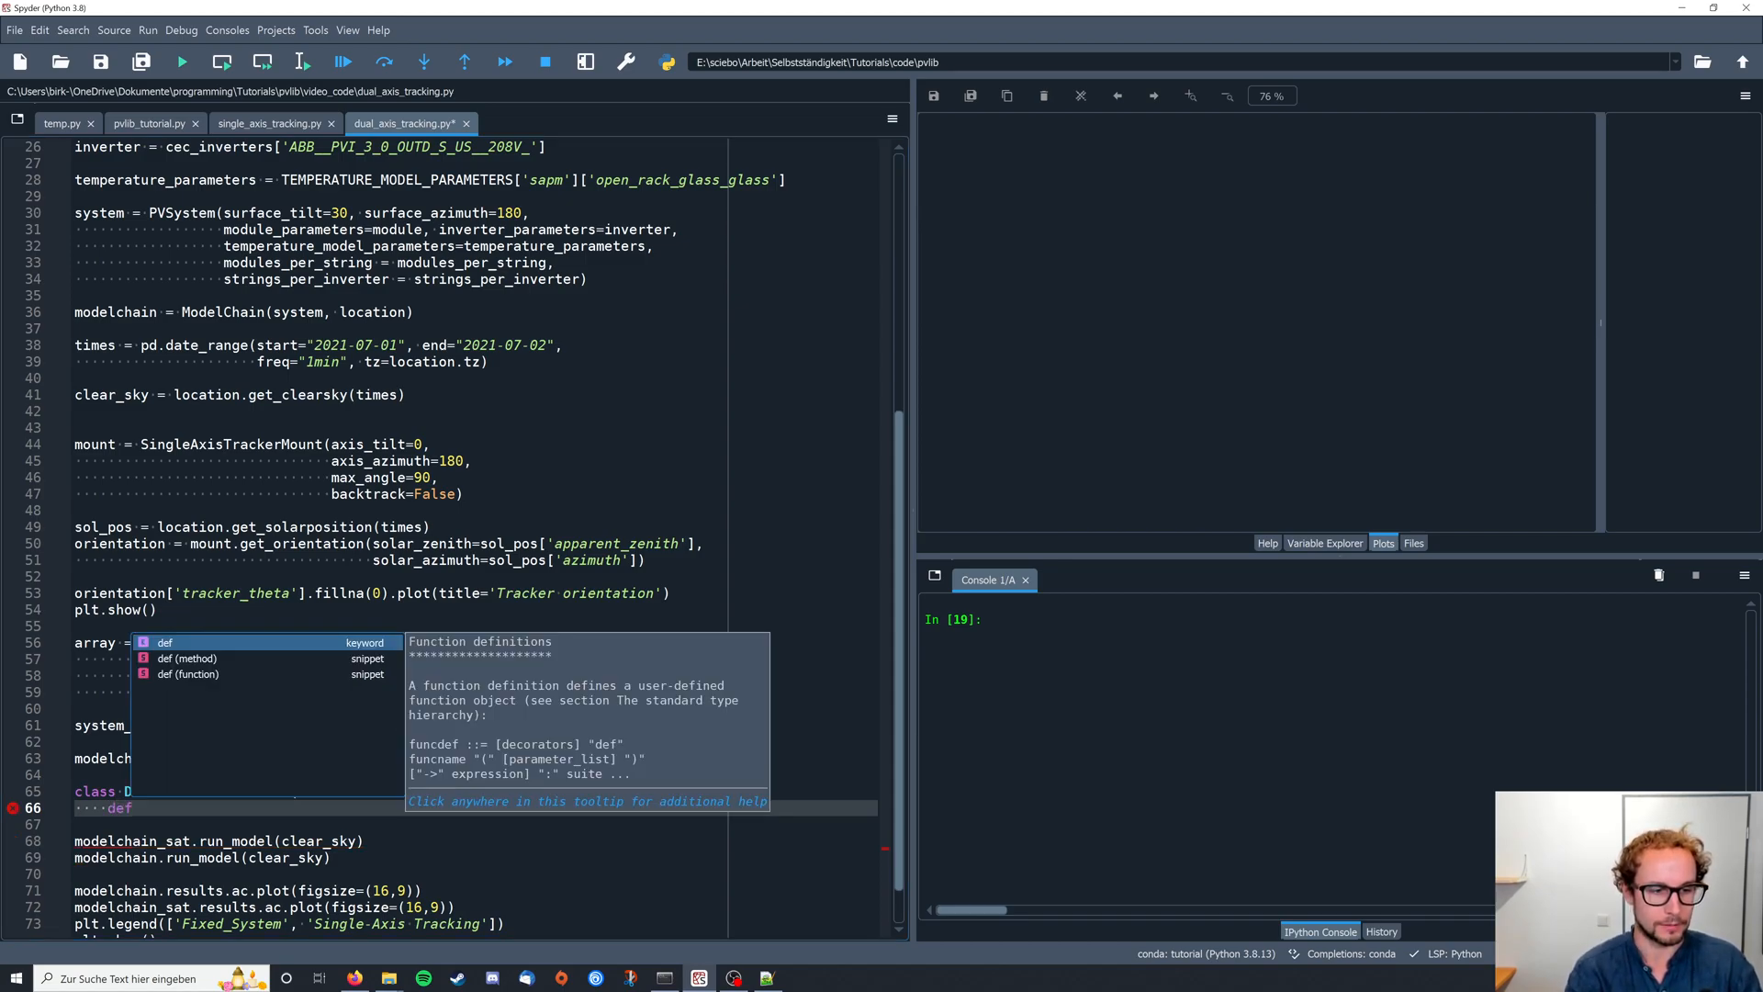
text(g)
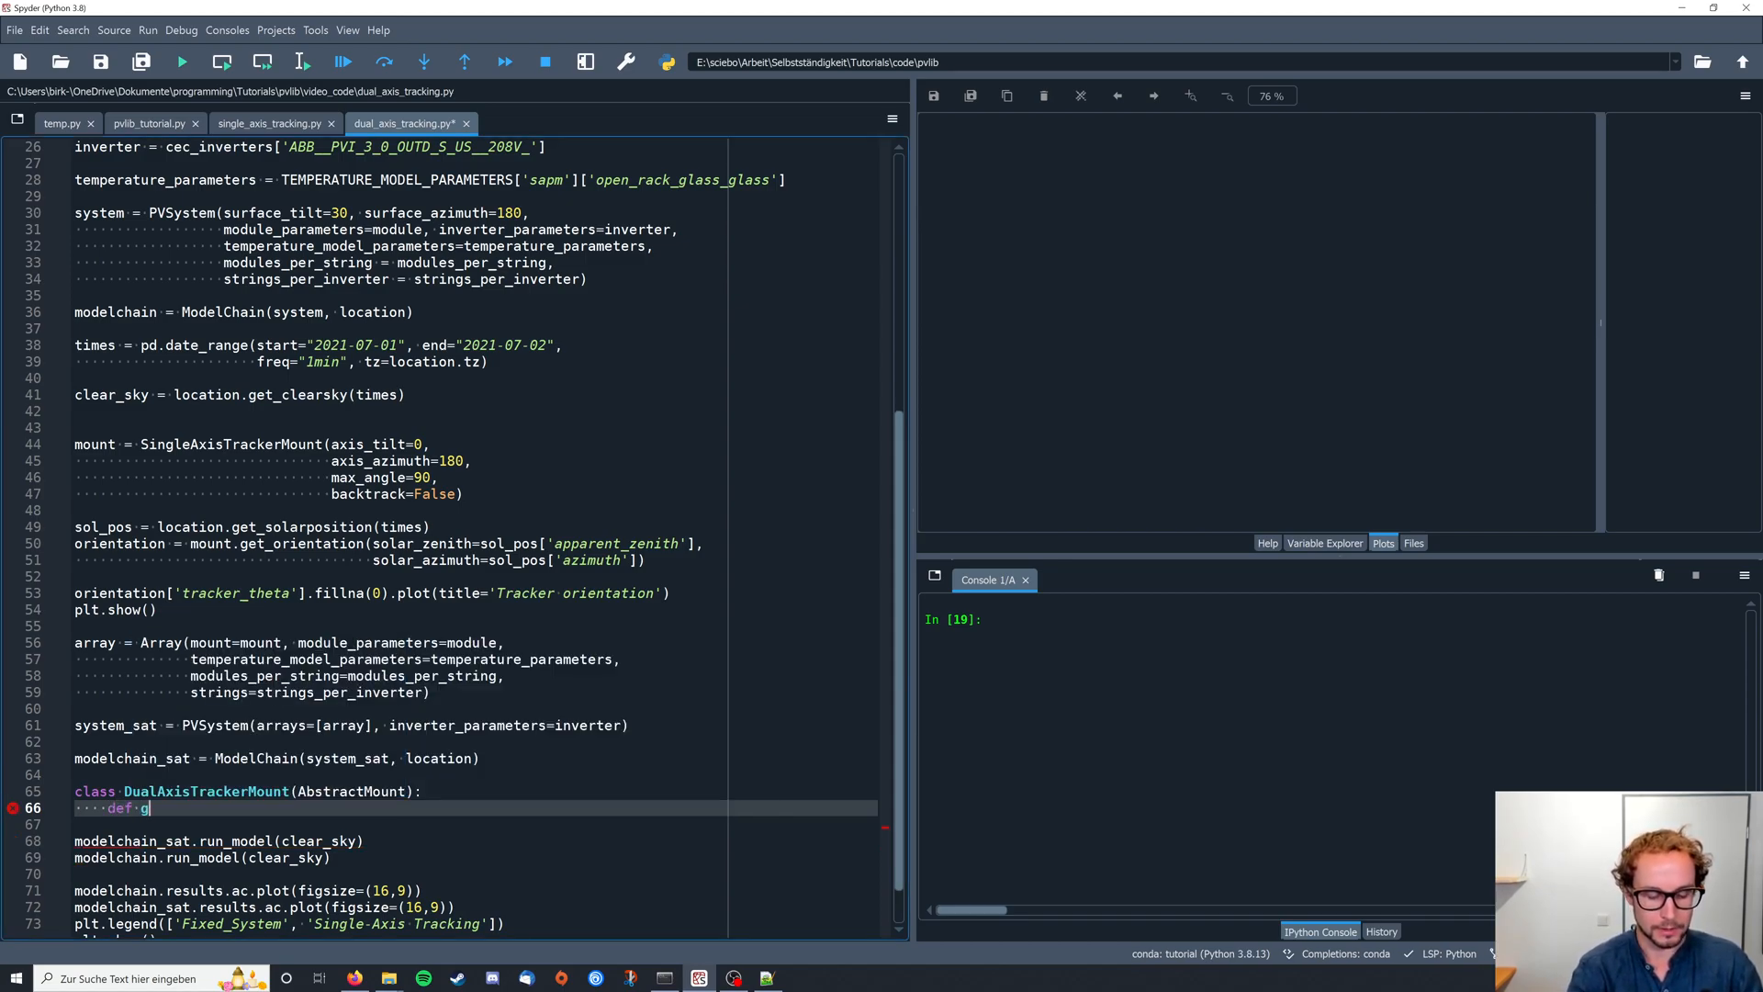
text(et_)
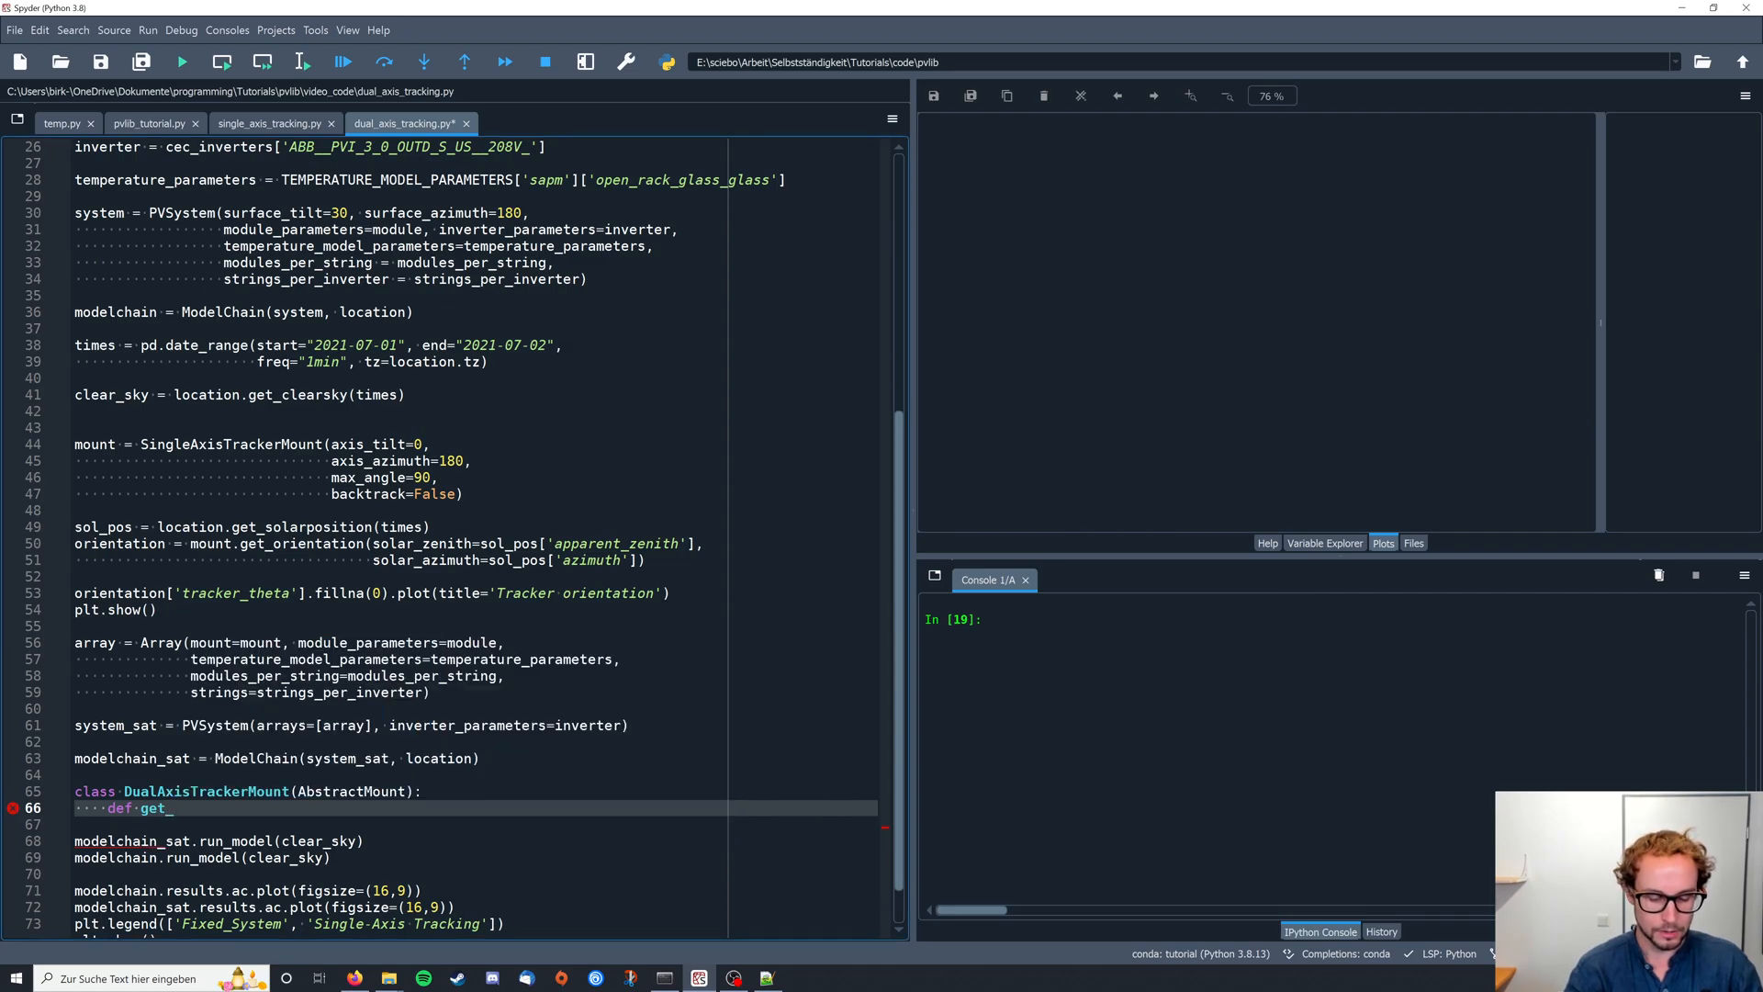
text(orientation)
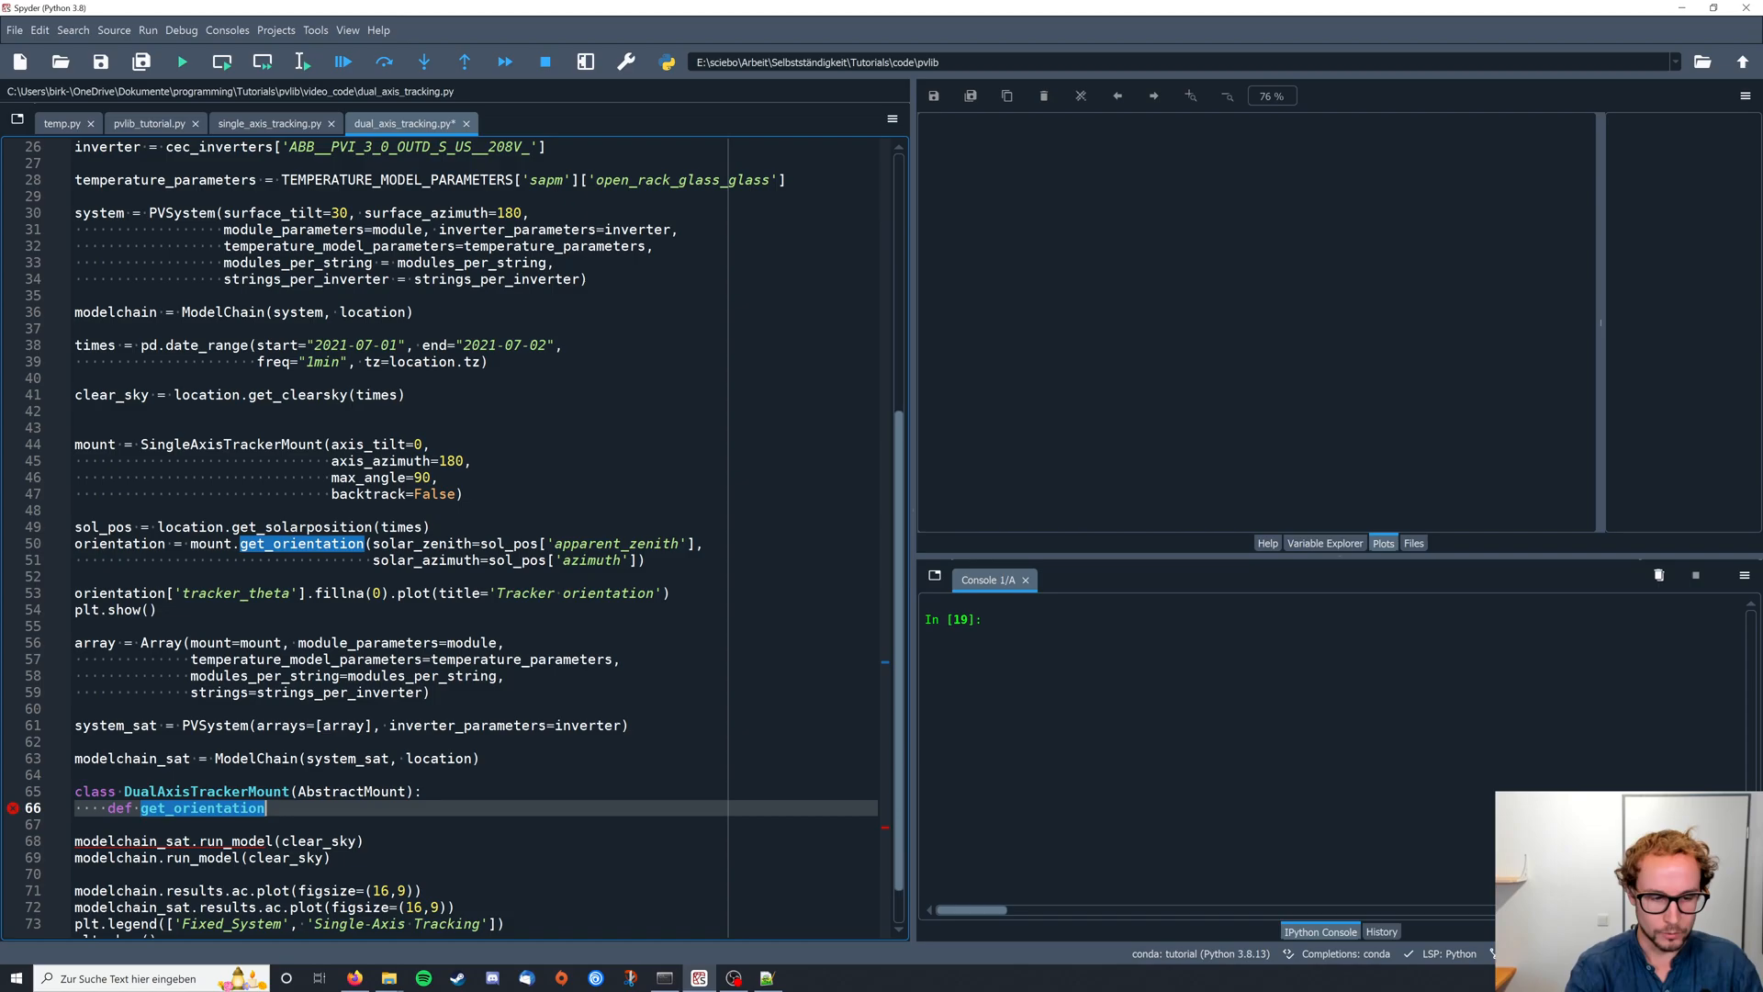
text((self,)
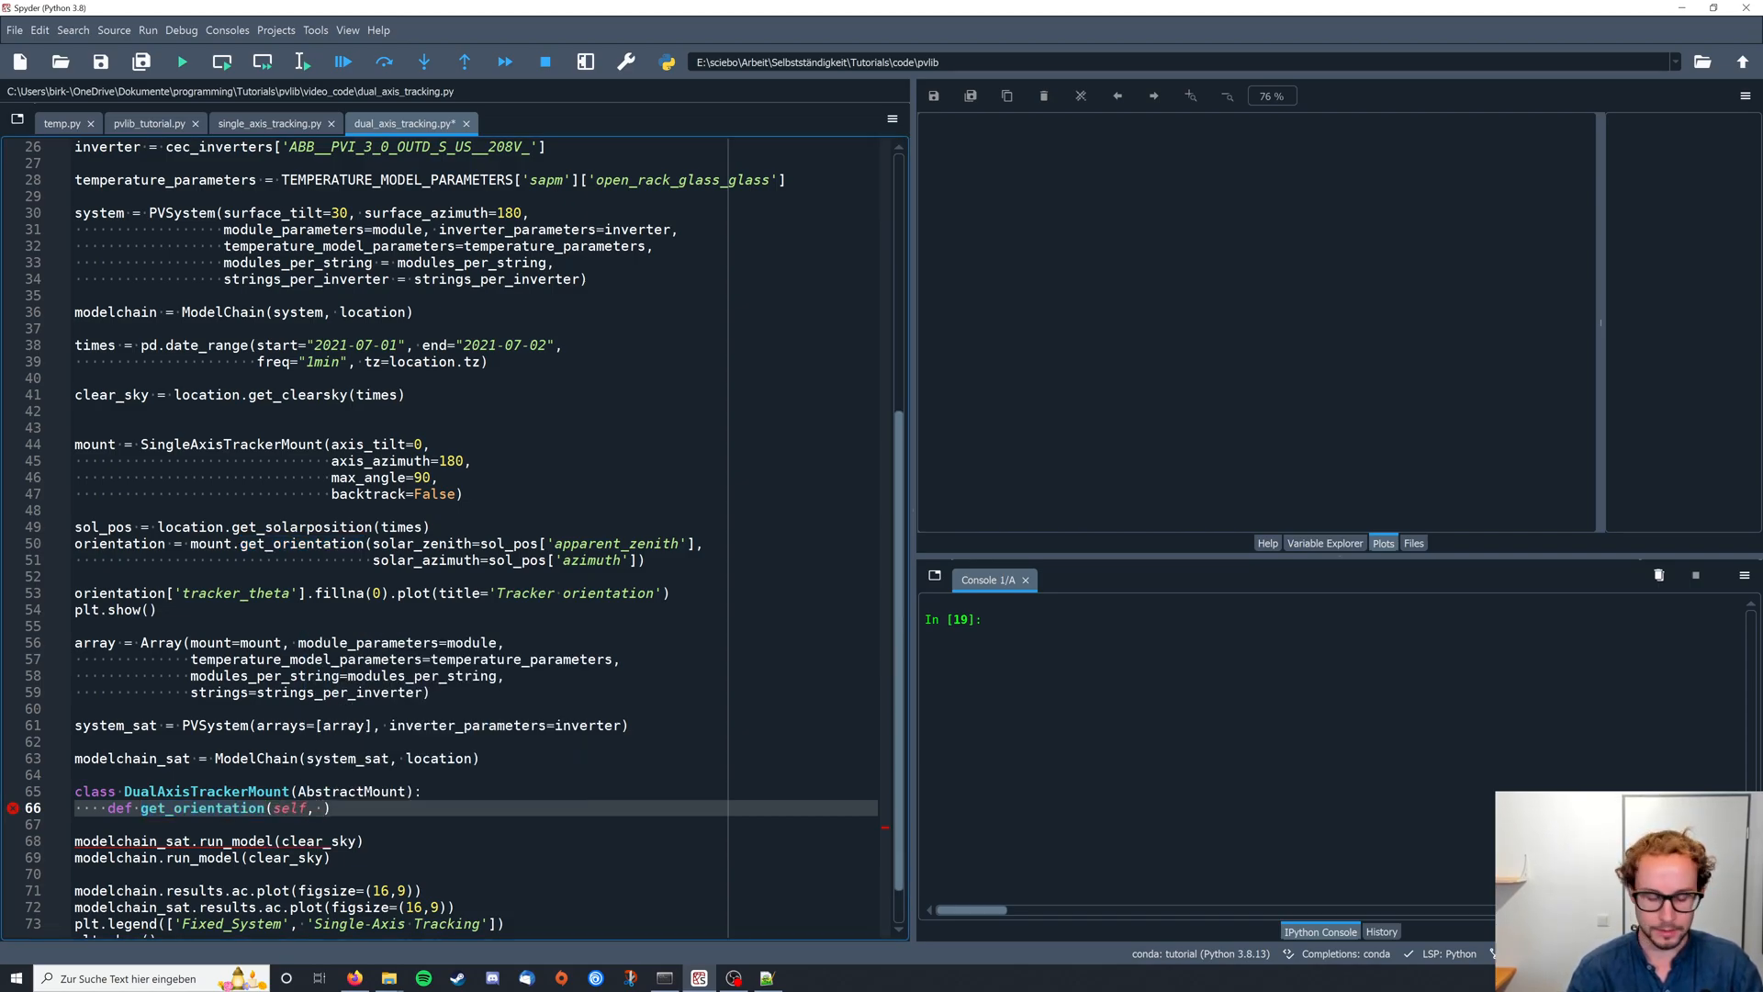
text(solar)
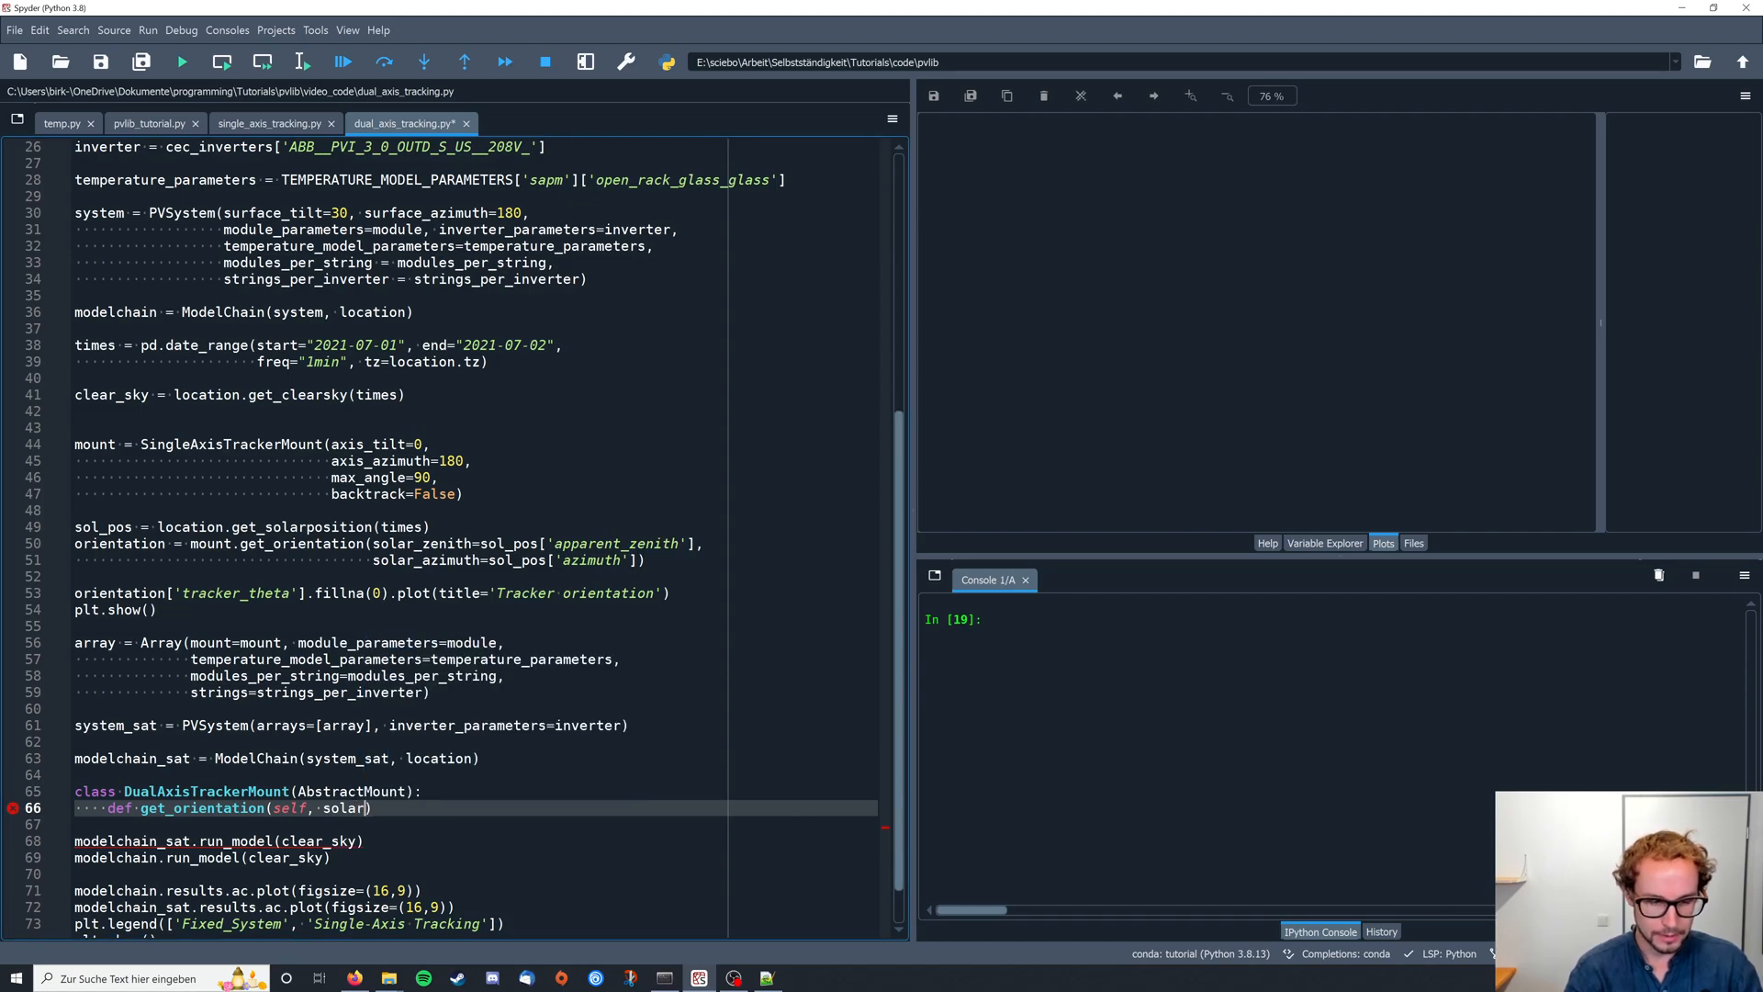
text(_zenith, s)
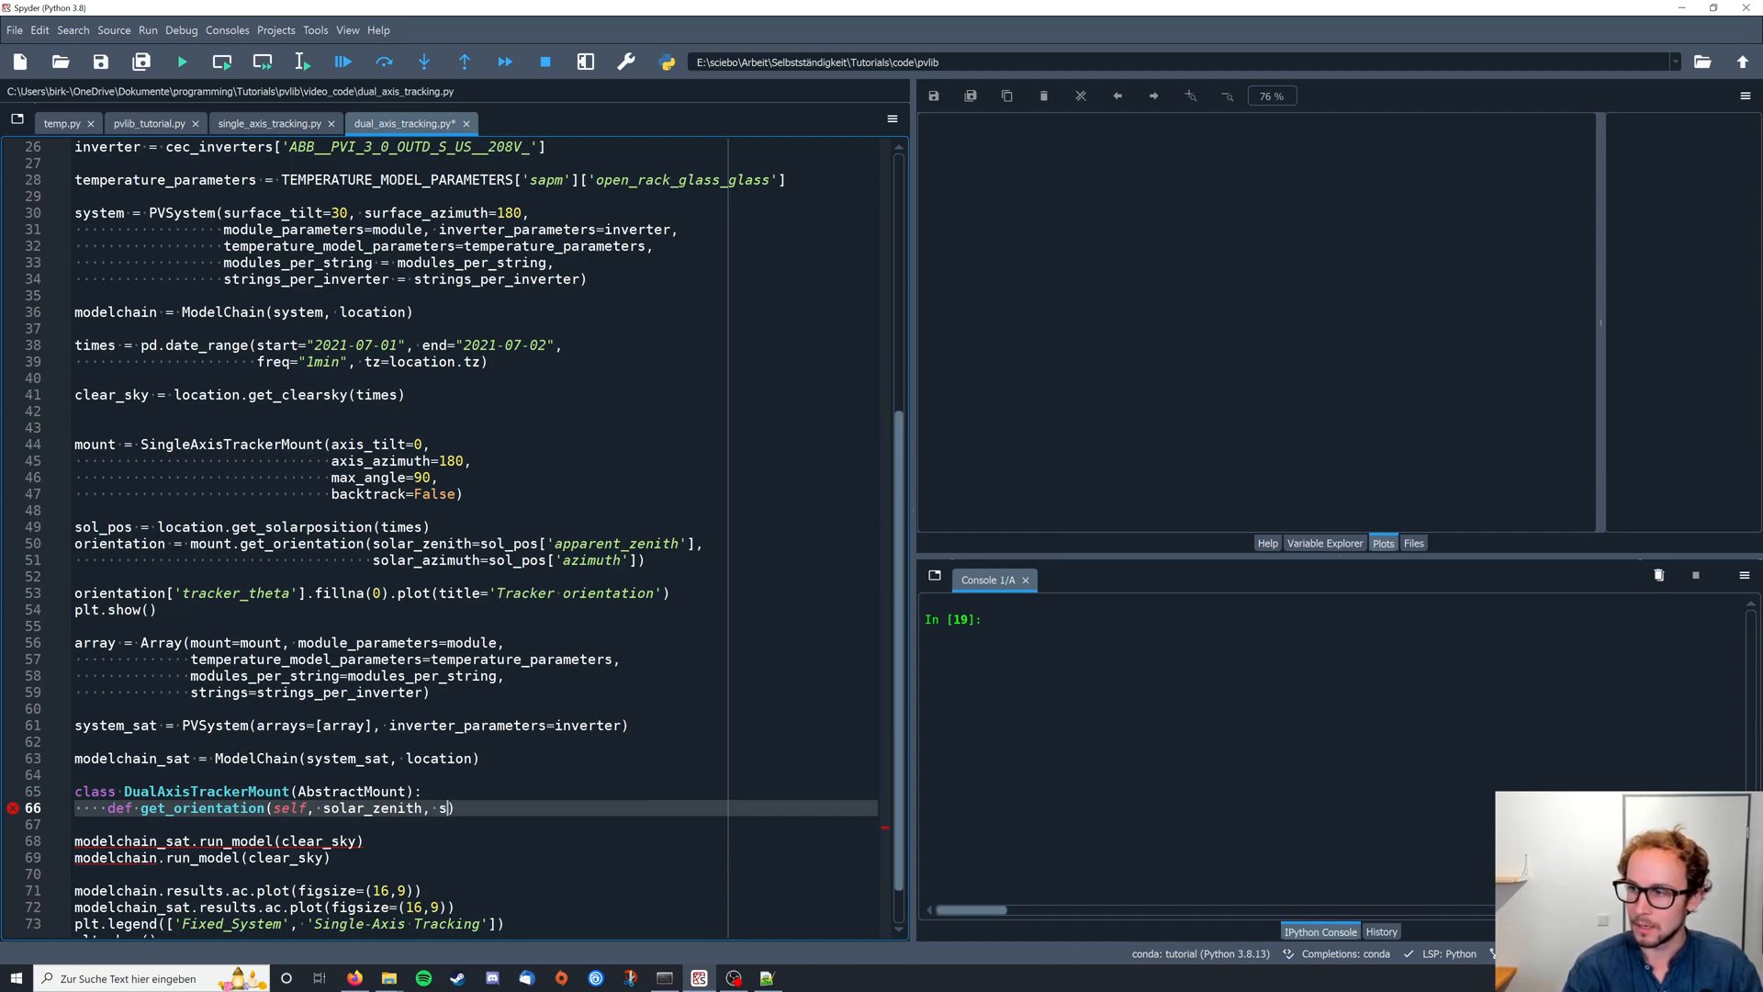
text(l)
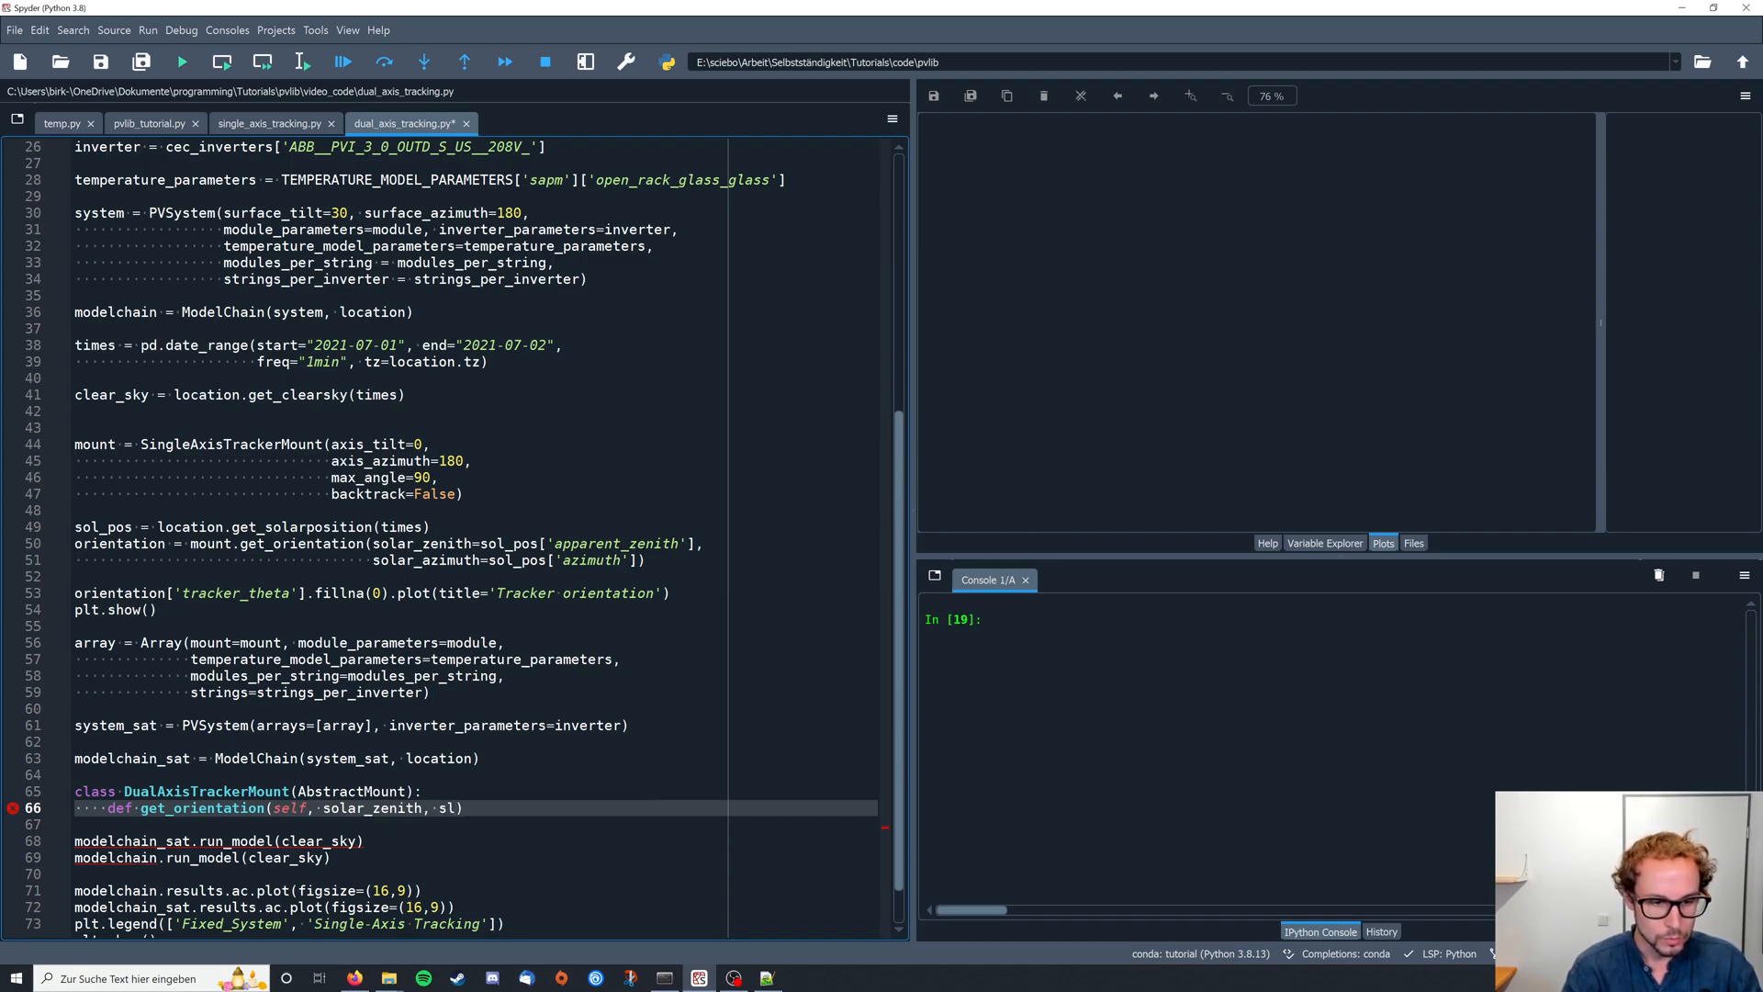
text(solar_azimuth)
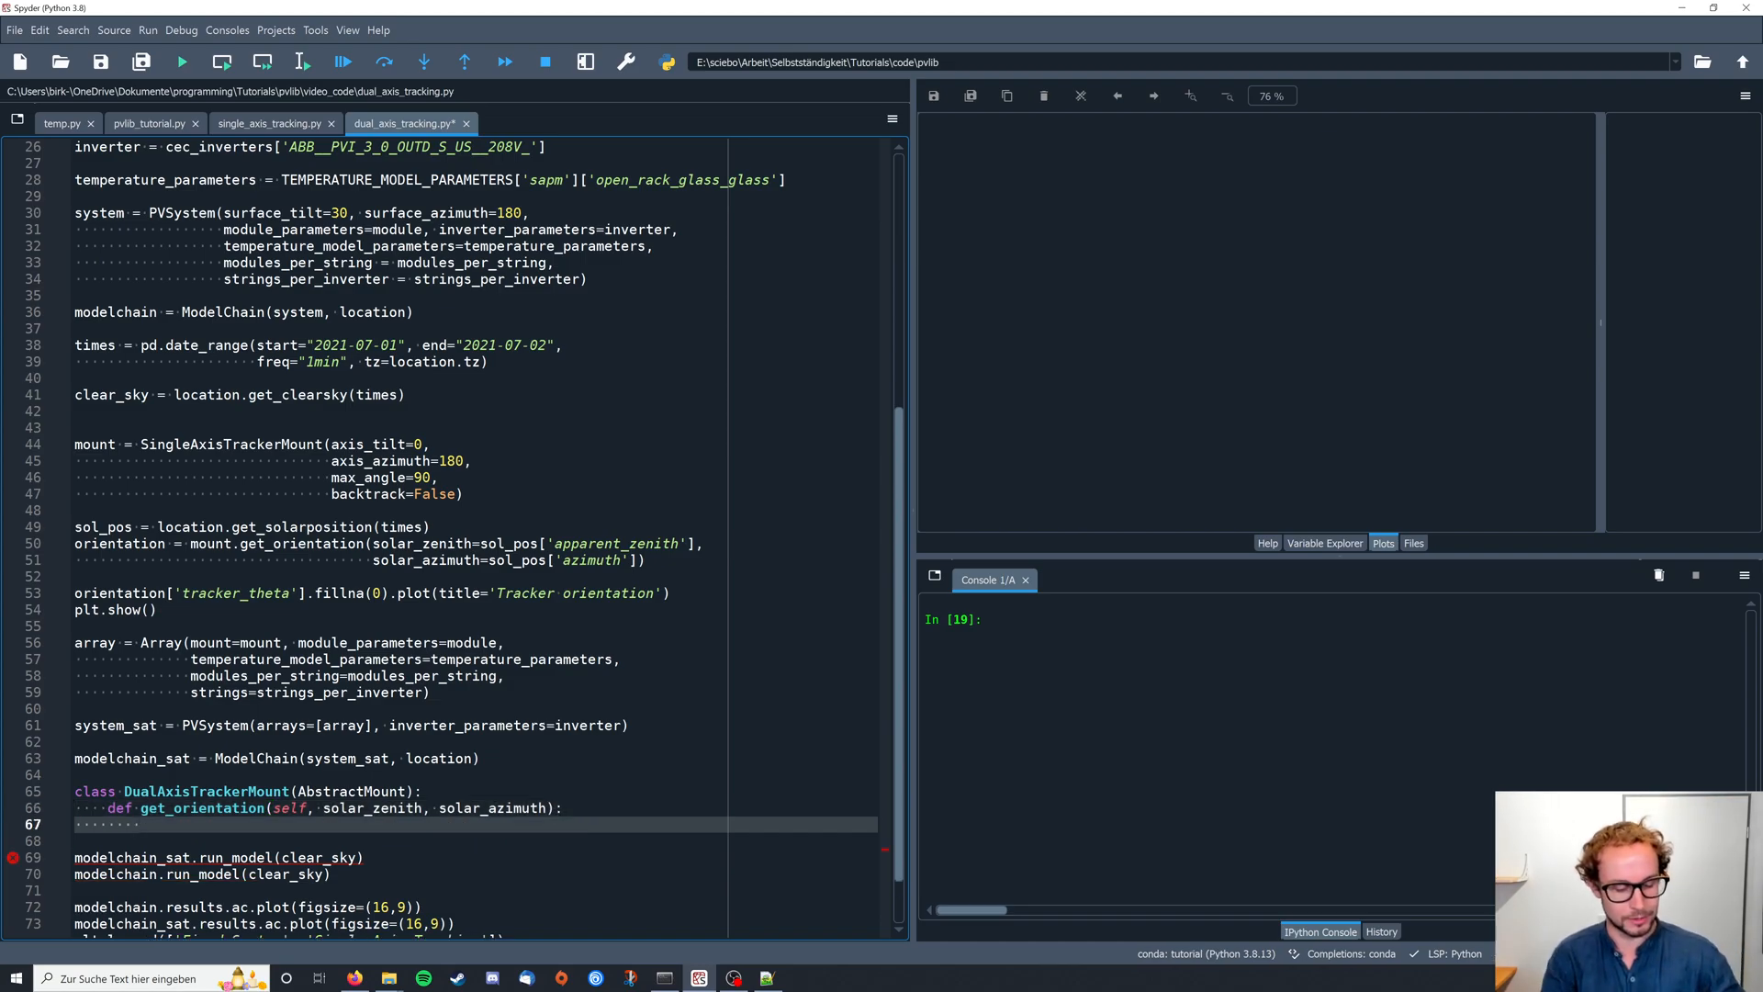
- Write return {'surface_tilt': solar_zenith, 'surface_azimuth': solar_azimuth} as the method body
text(re)
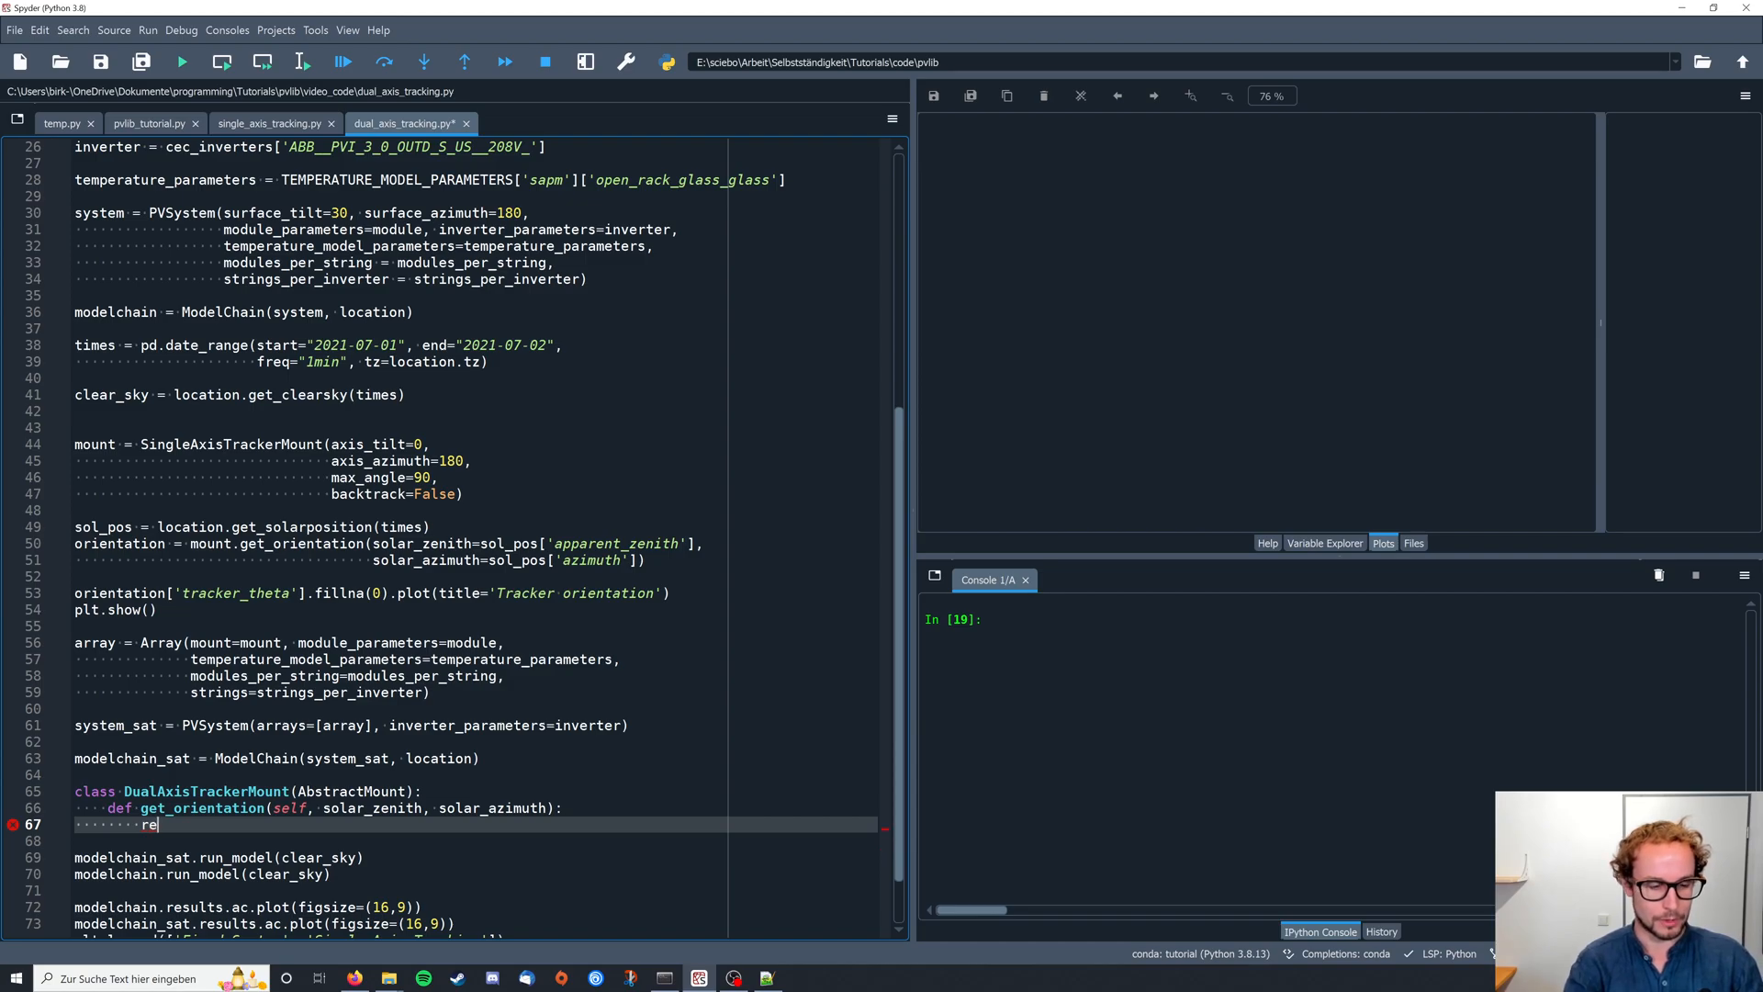
key(backspace)
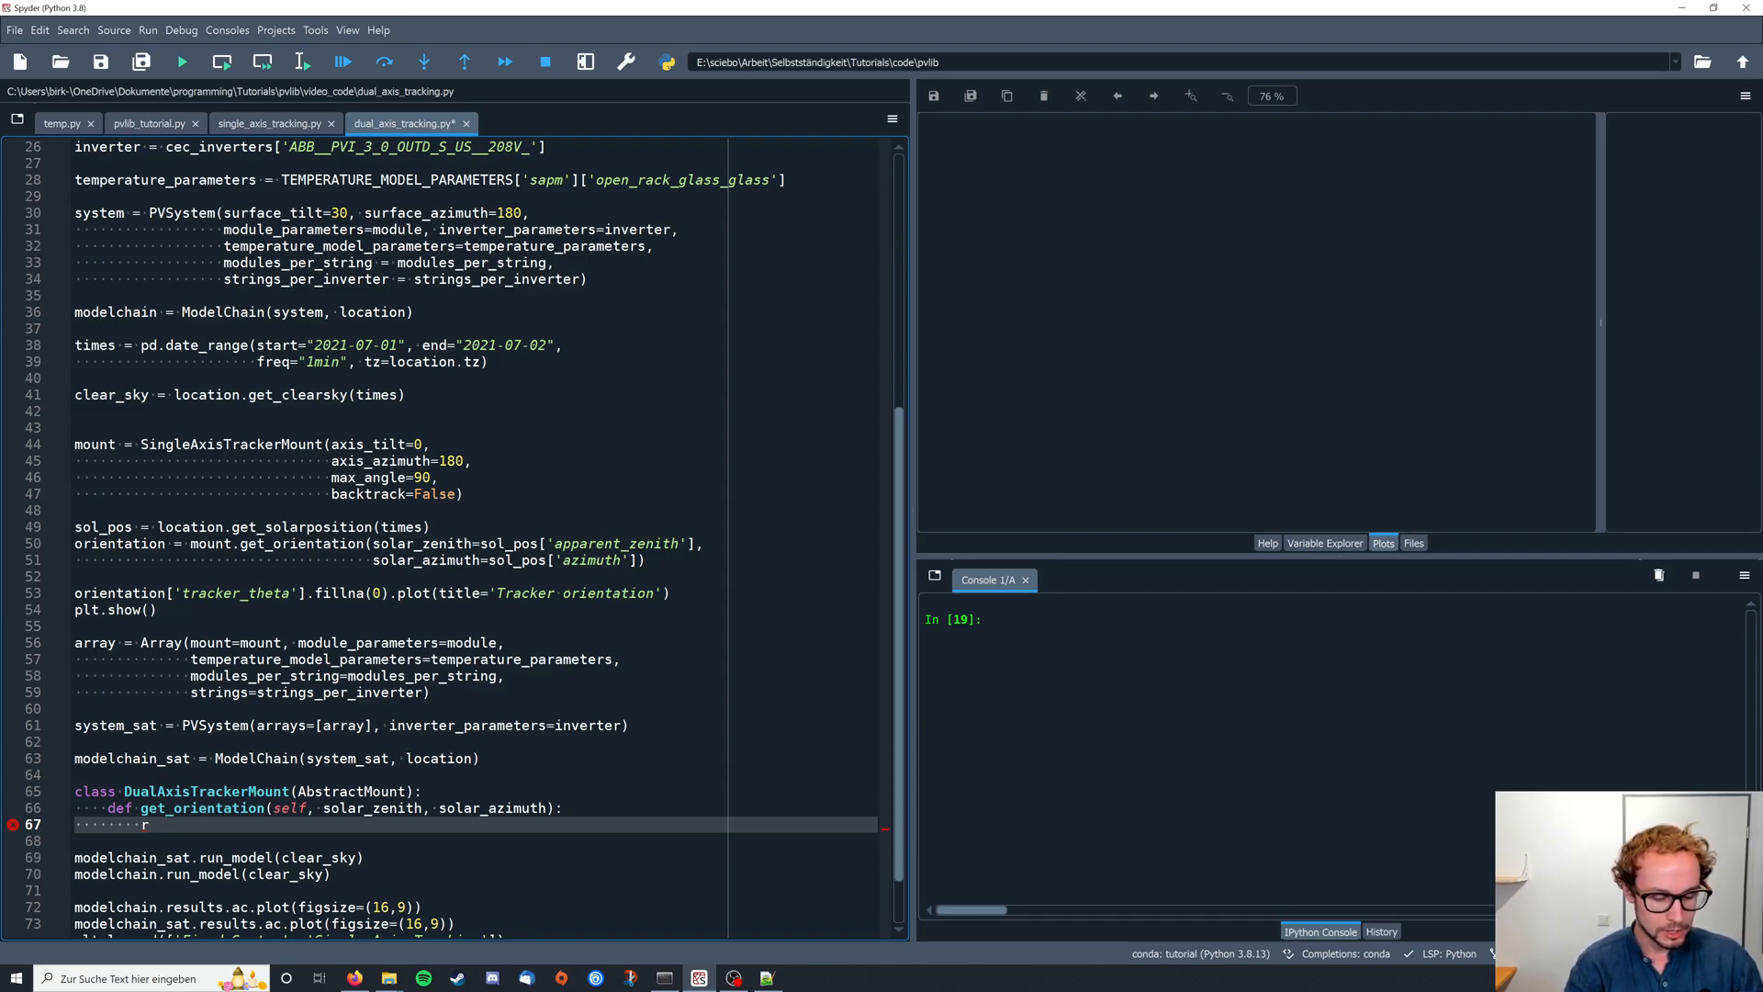
text(eturn)
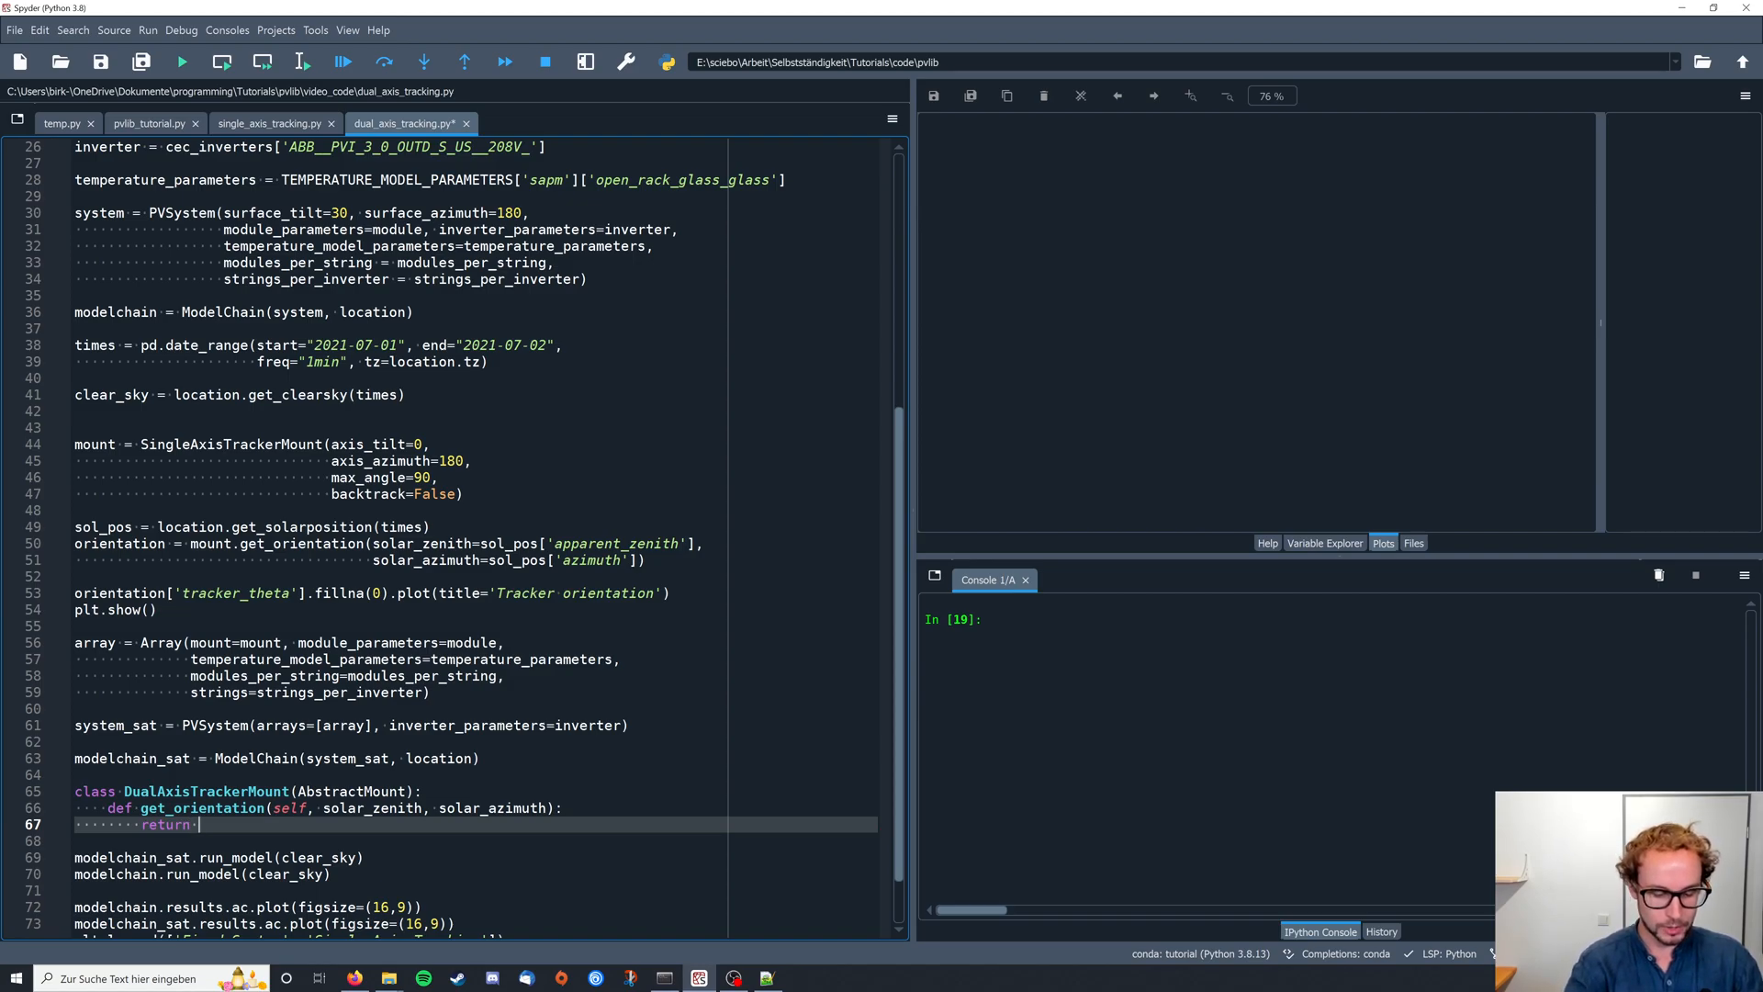
text({})
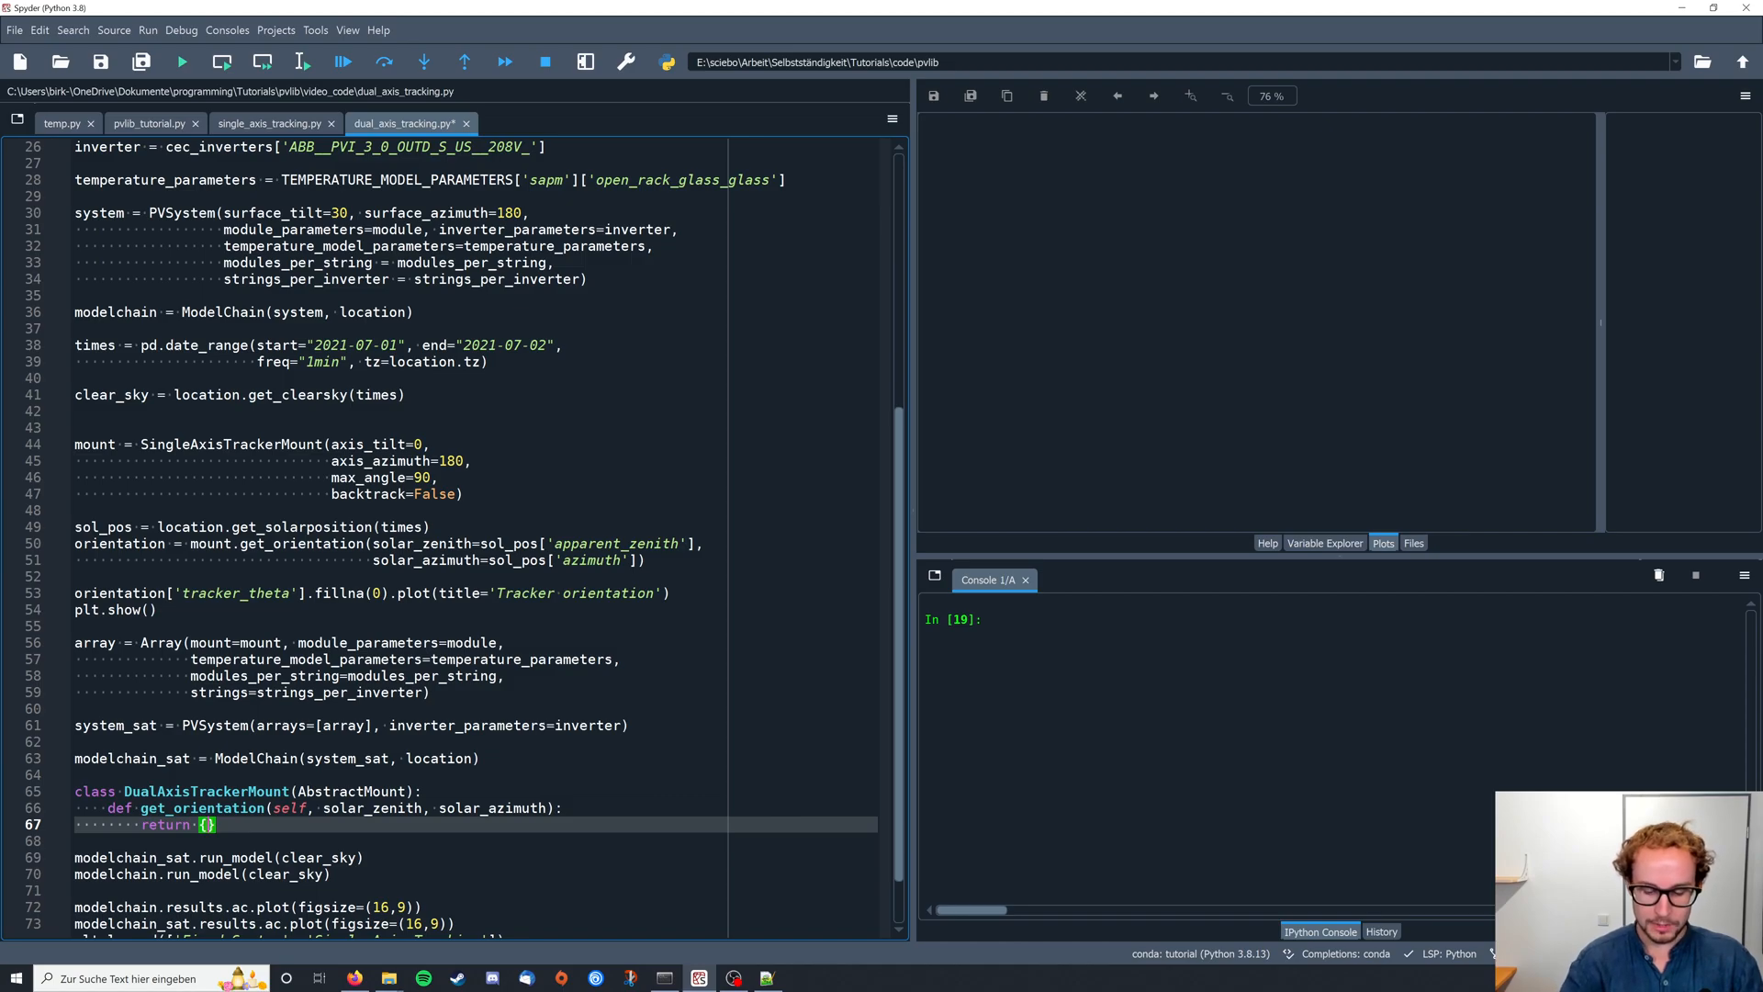
text('')
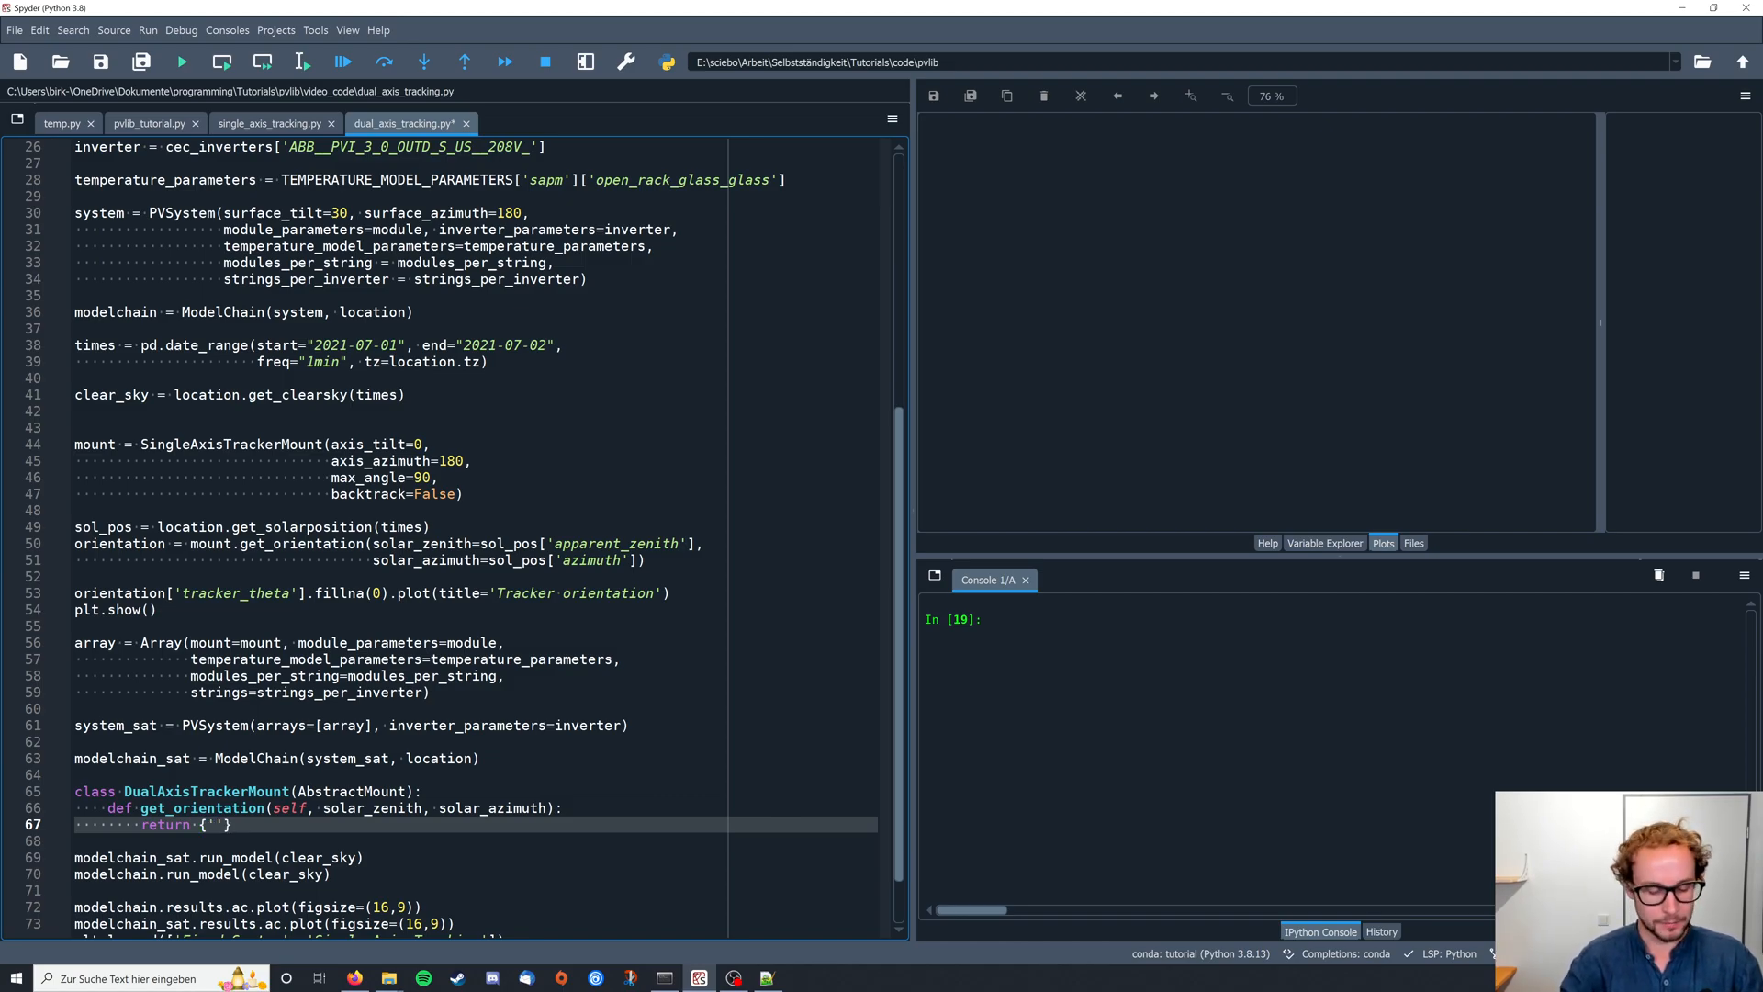
text(surface)
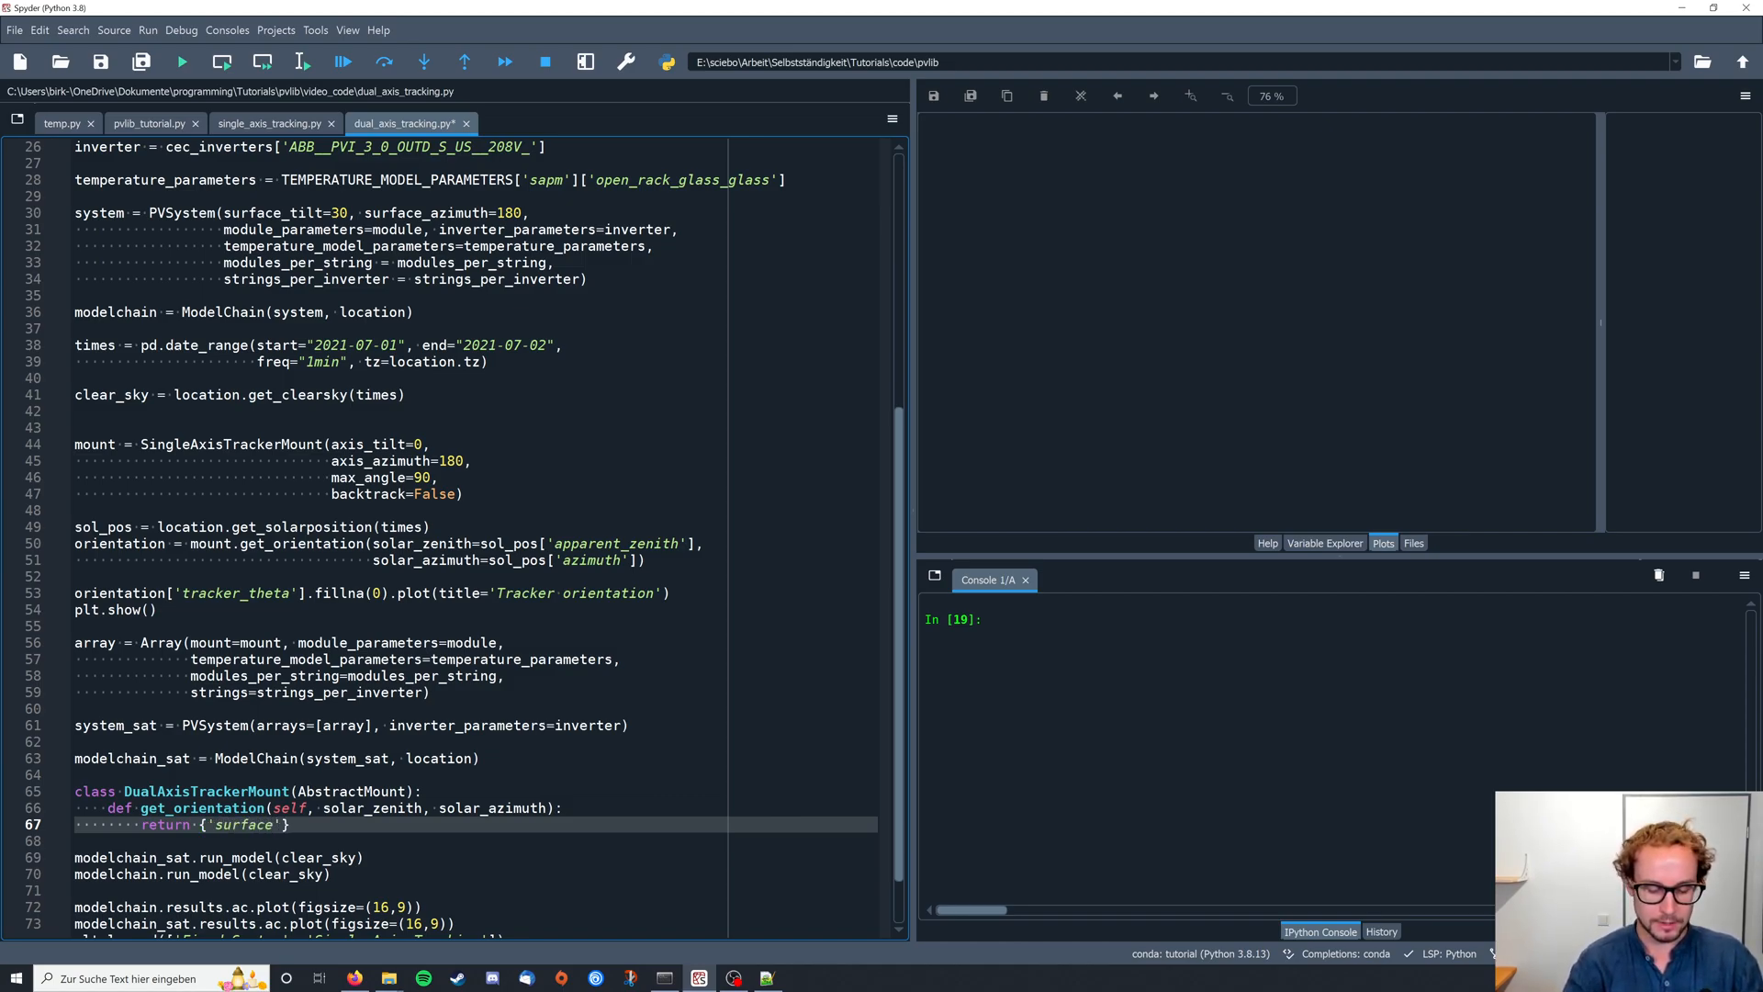
text(_tilt)
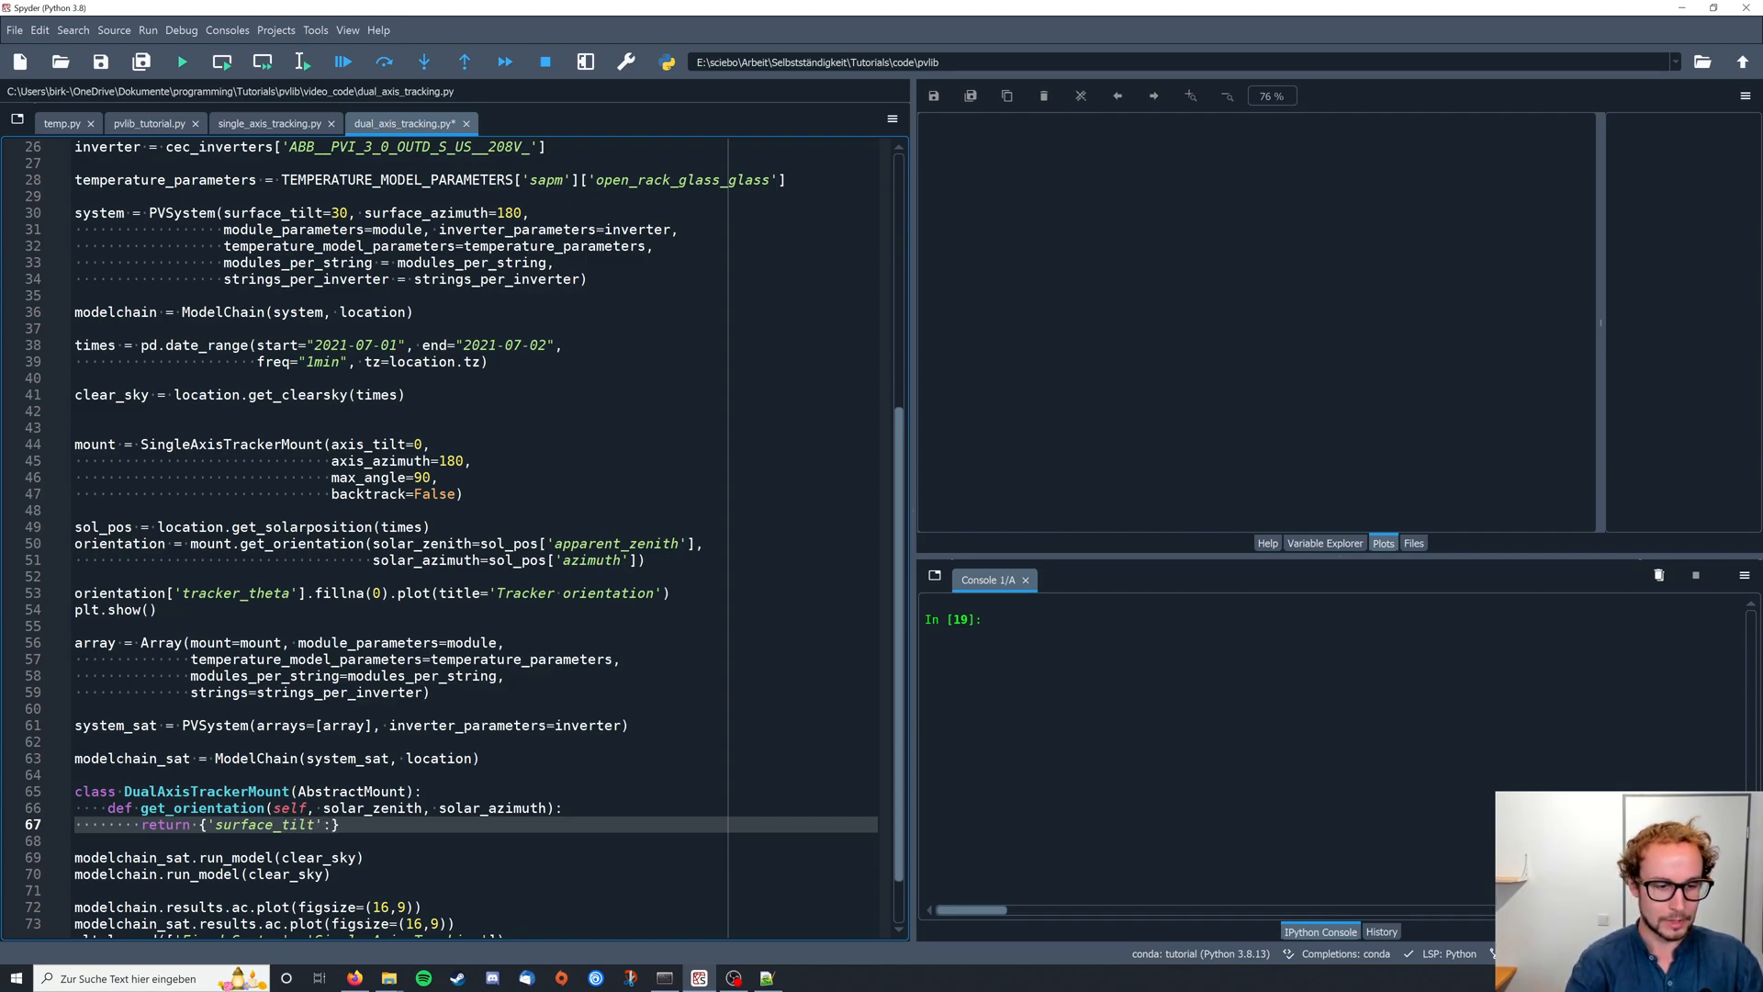
text(s)
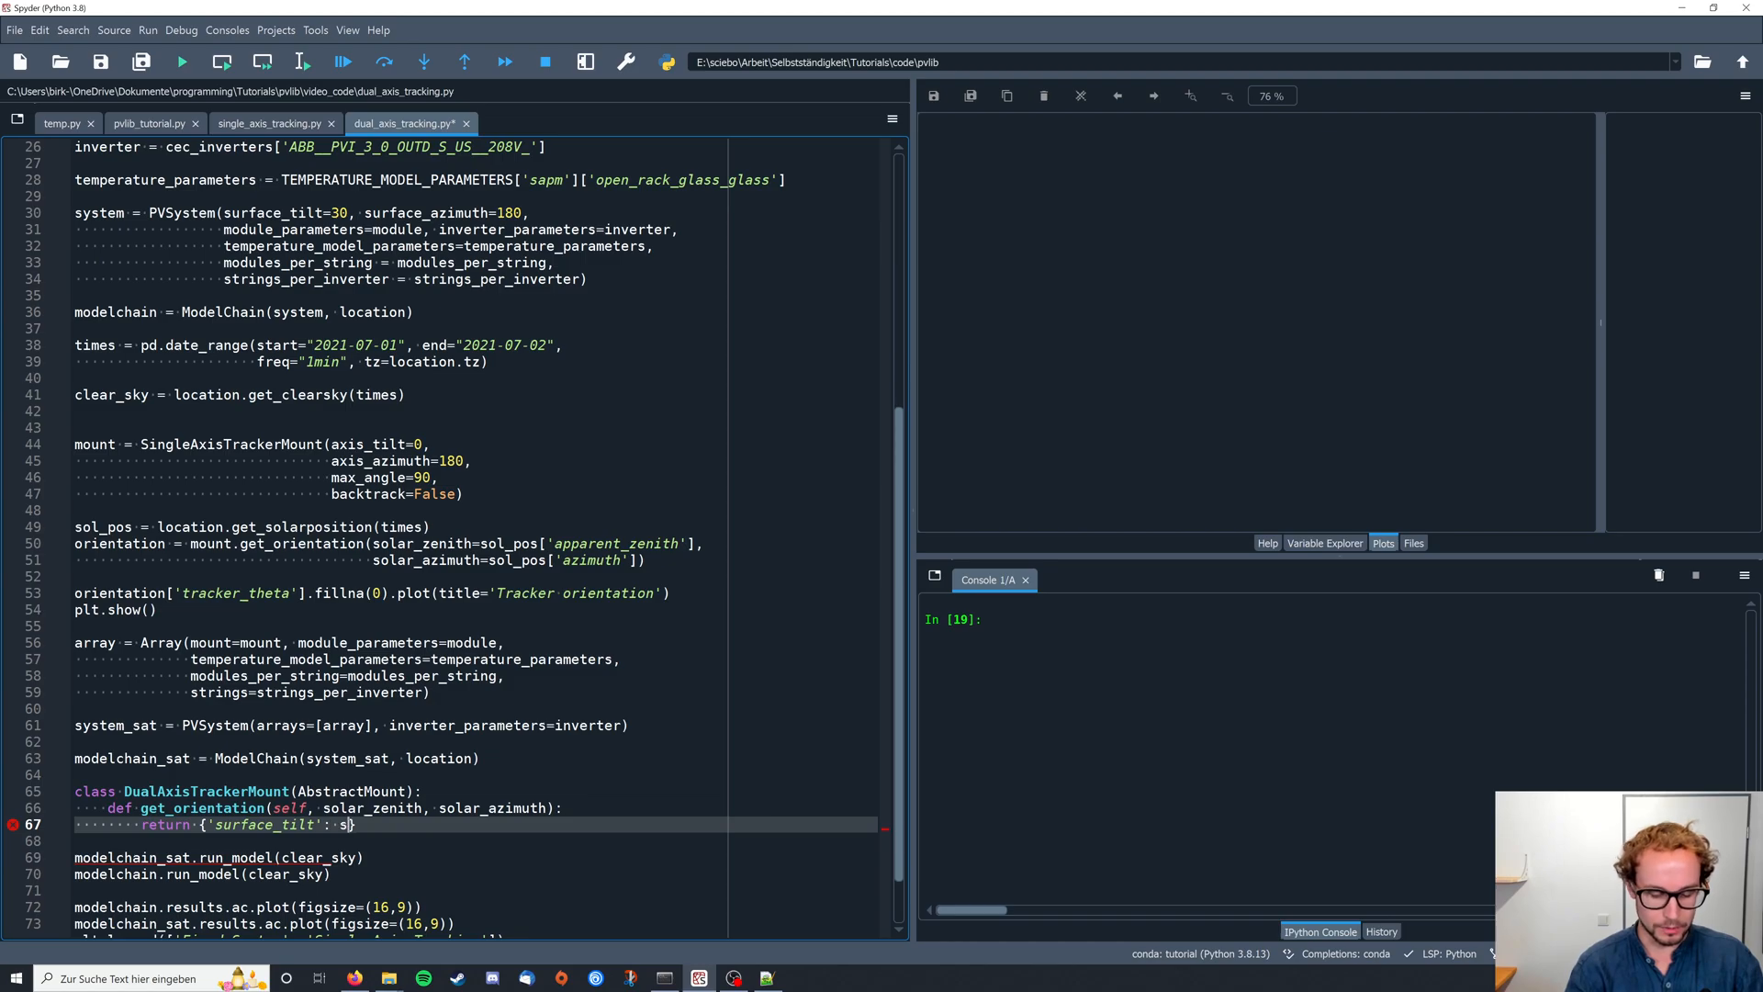
text(olar_zeni)
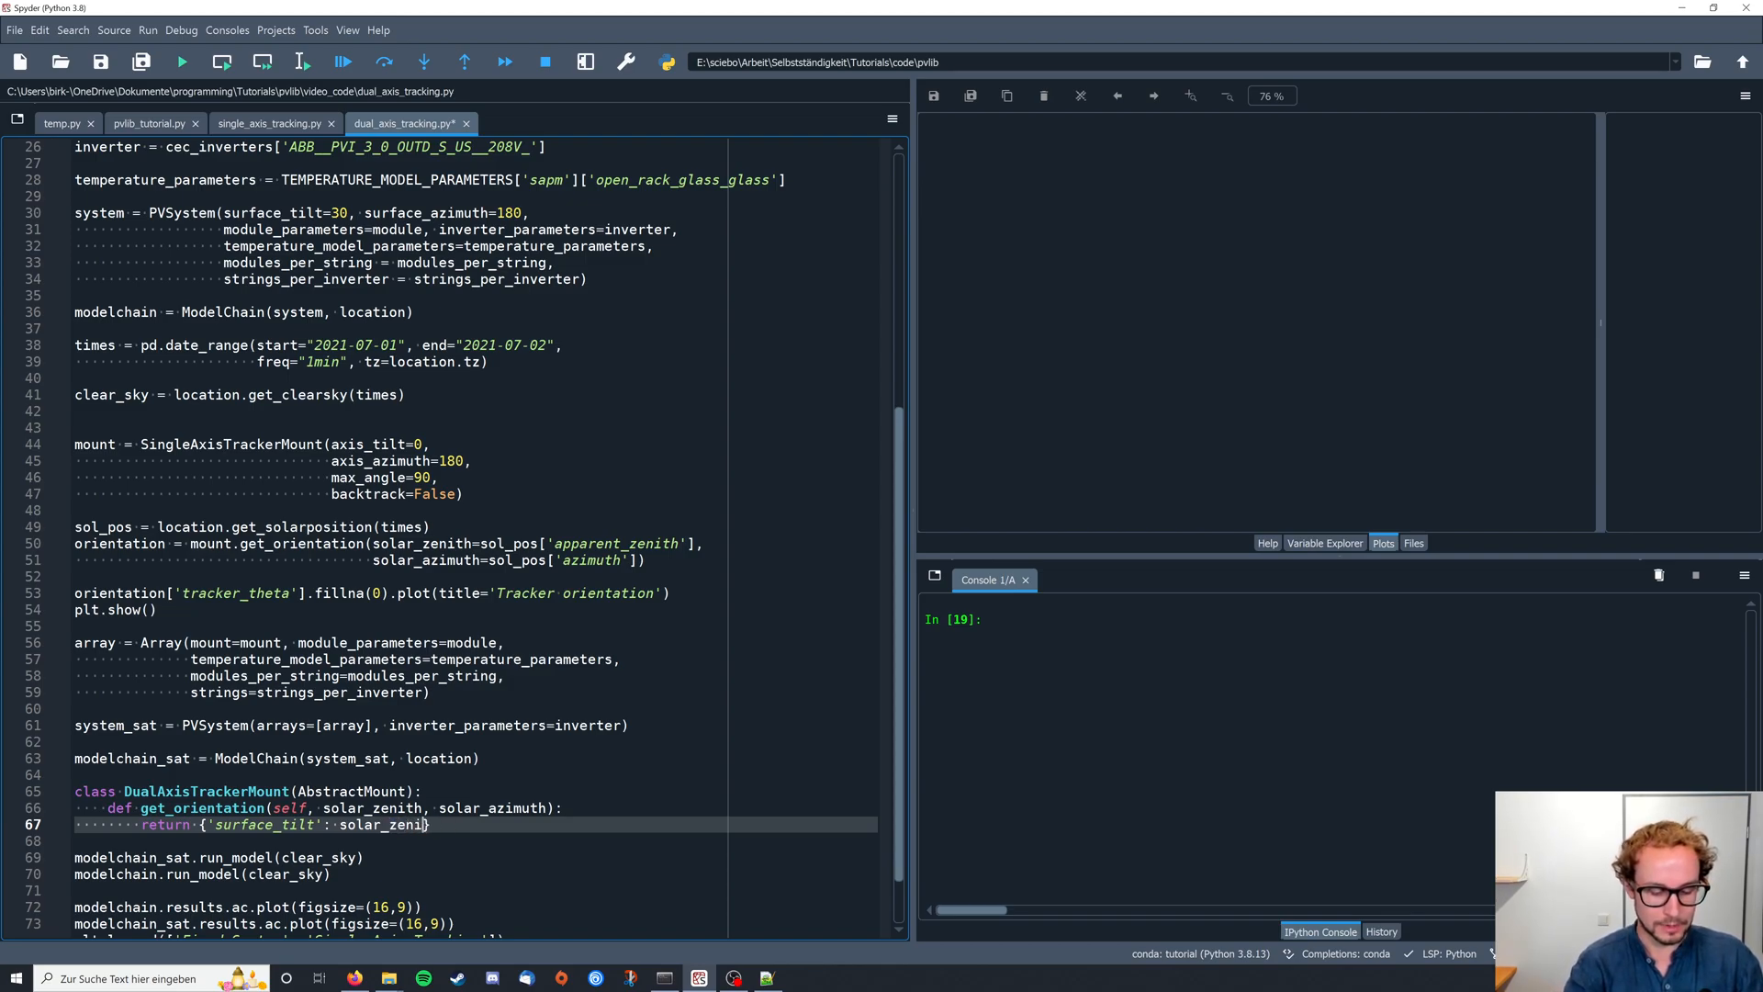
text(th})
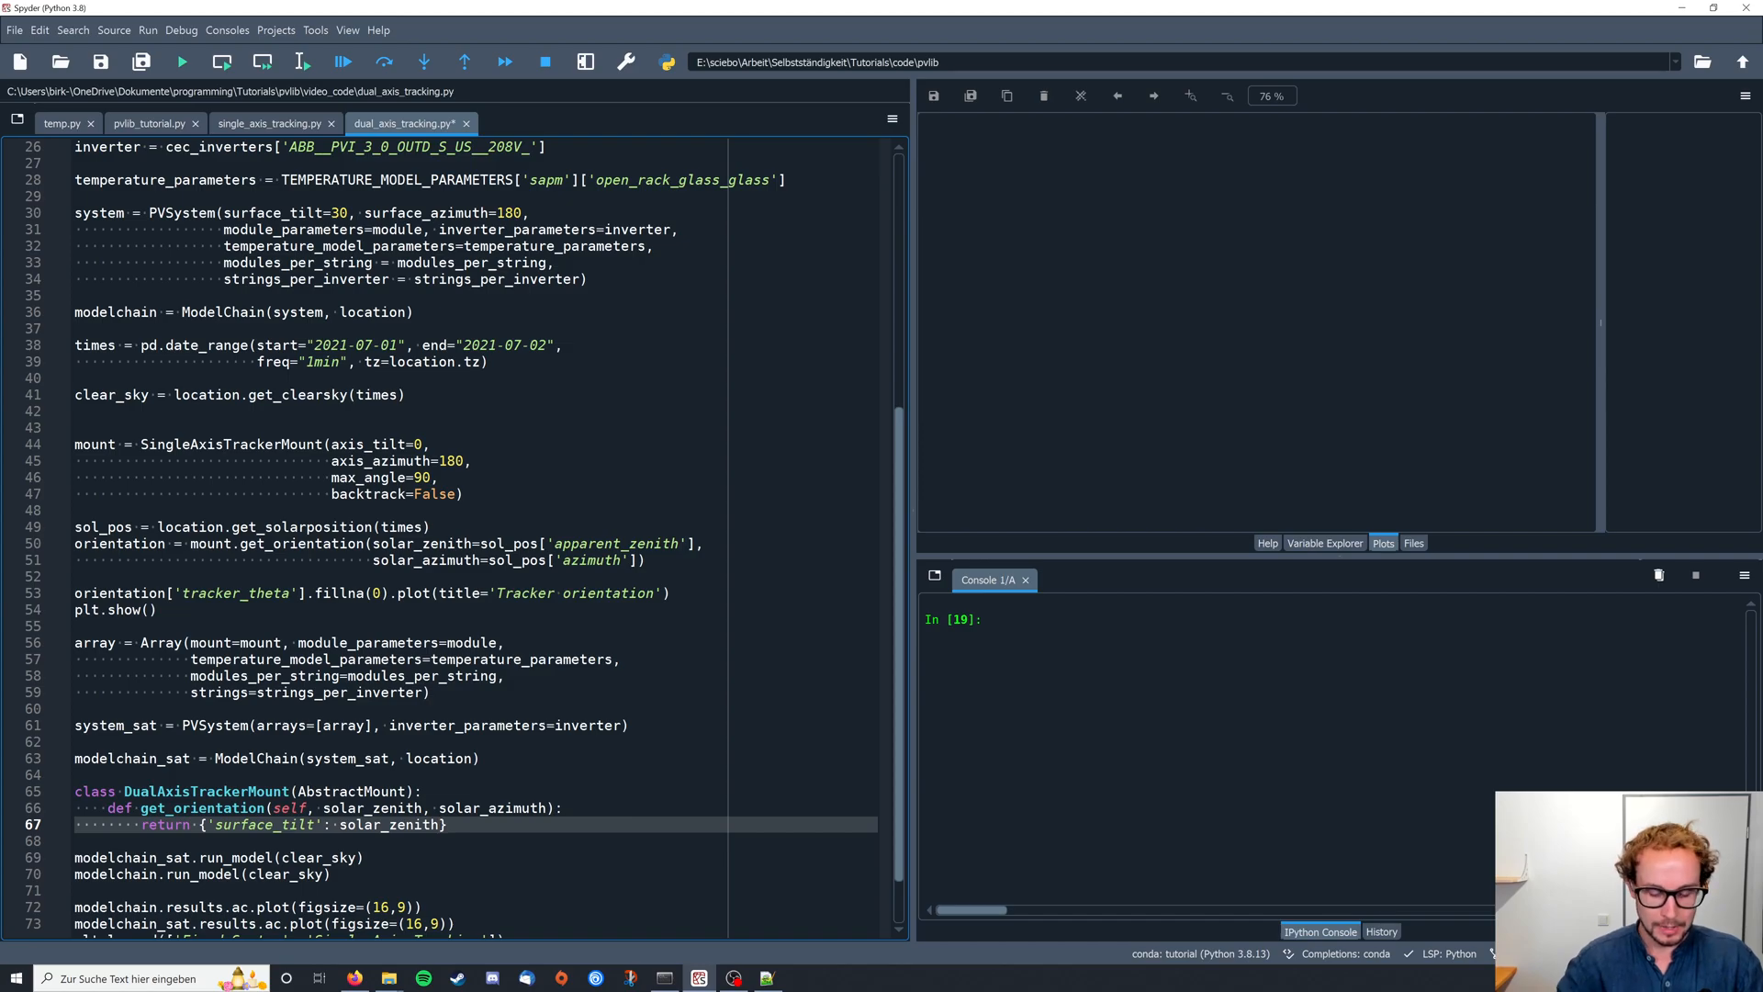
text(,)
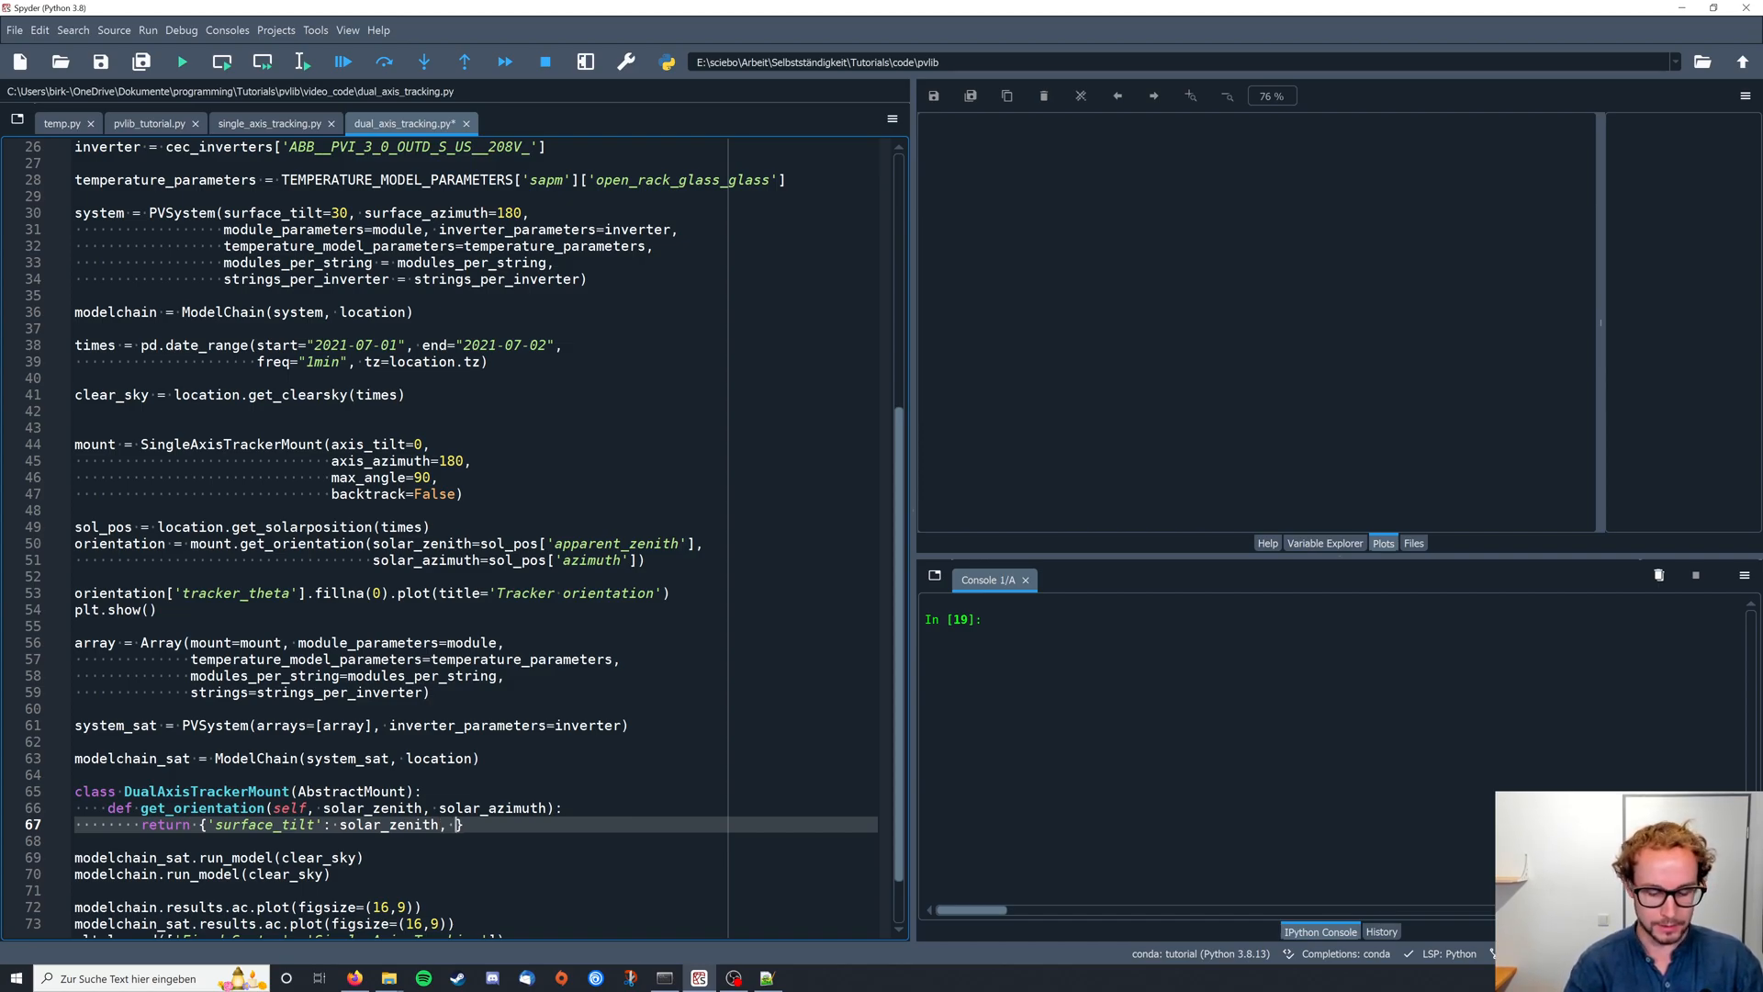
text('surface_azimuth)
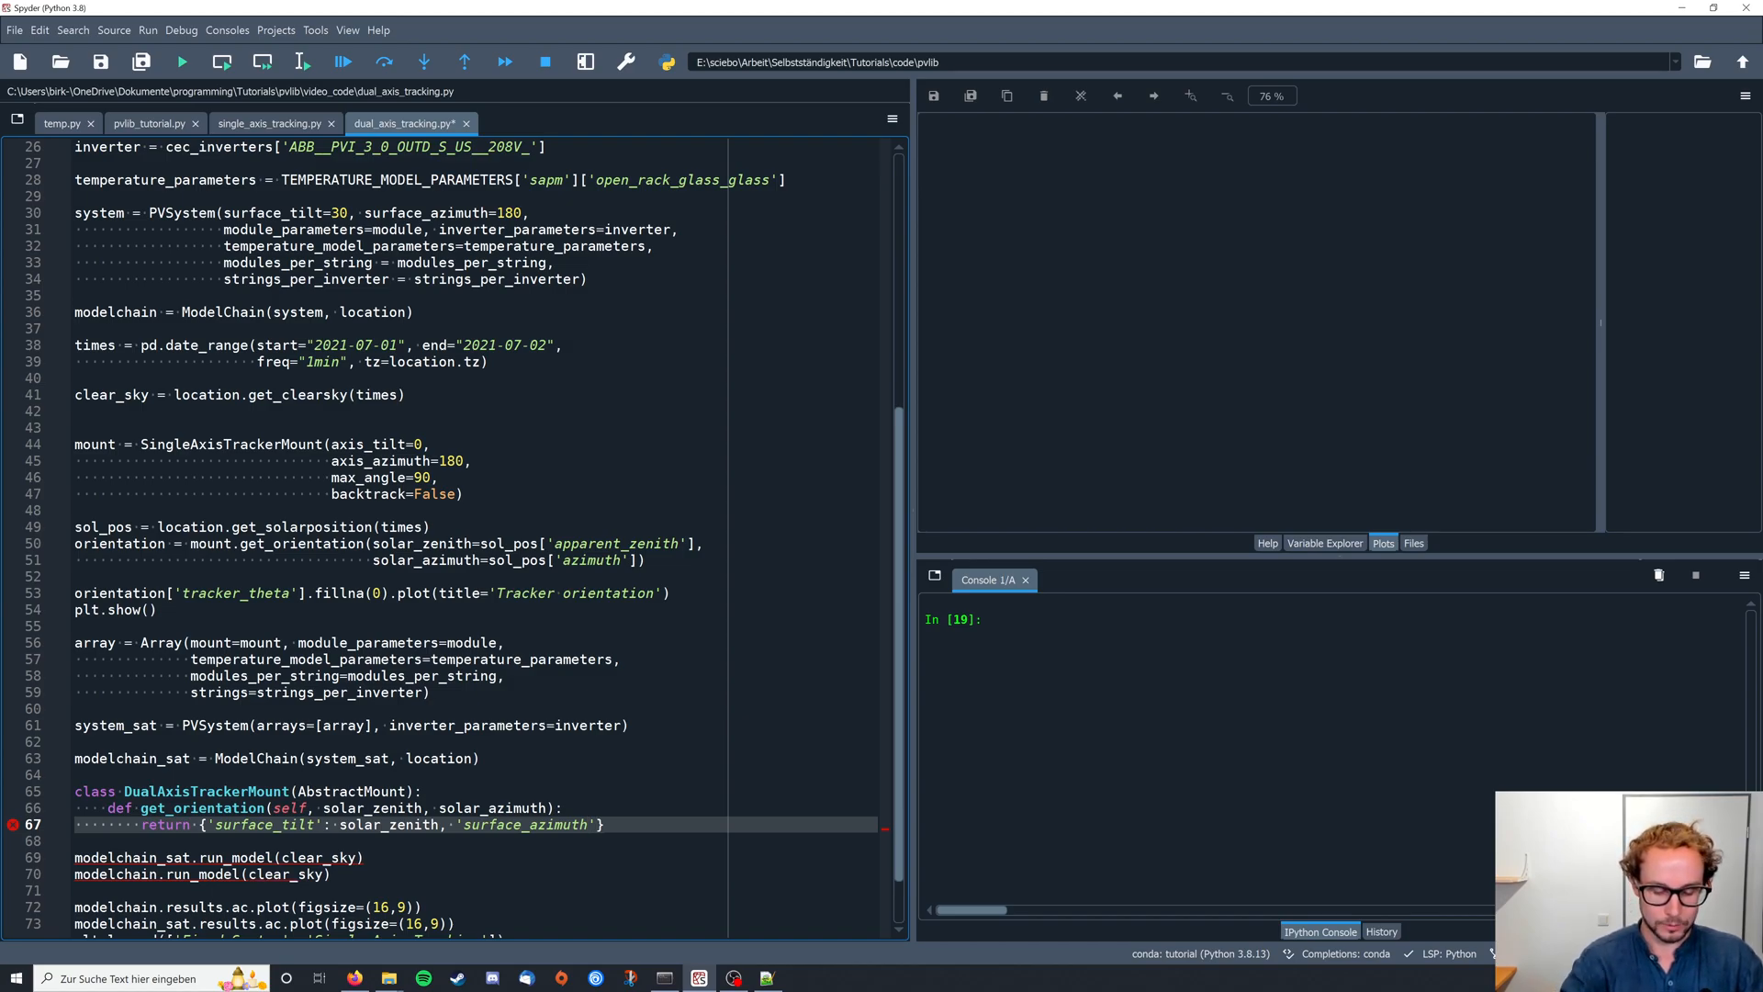
text(solar_azimuth)
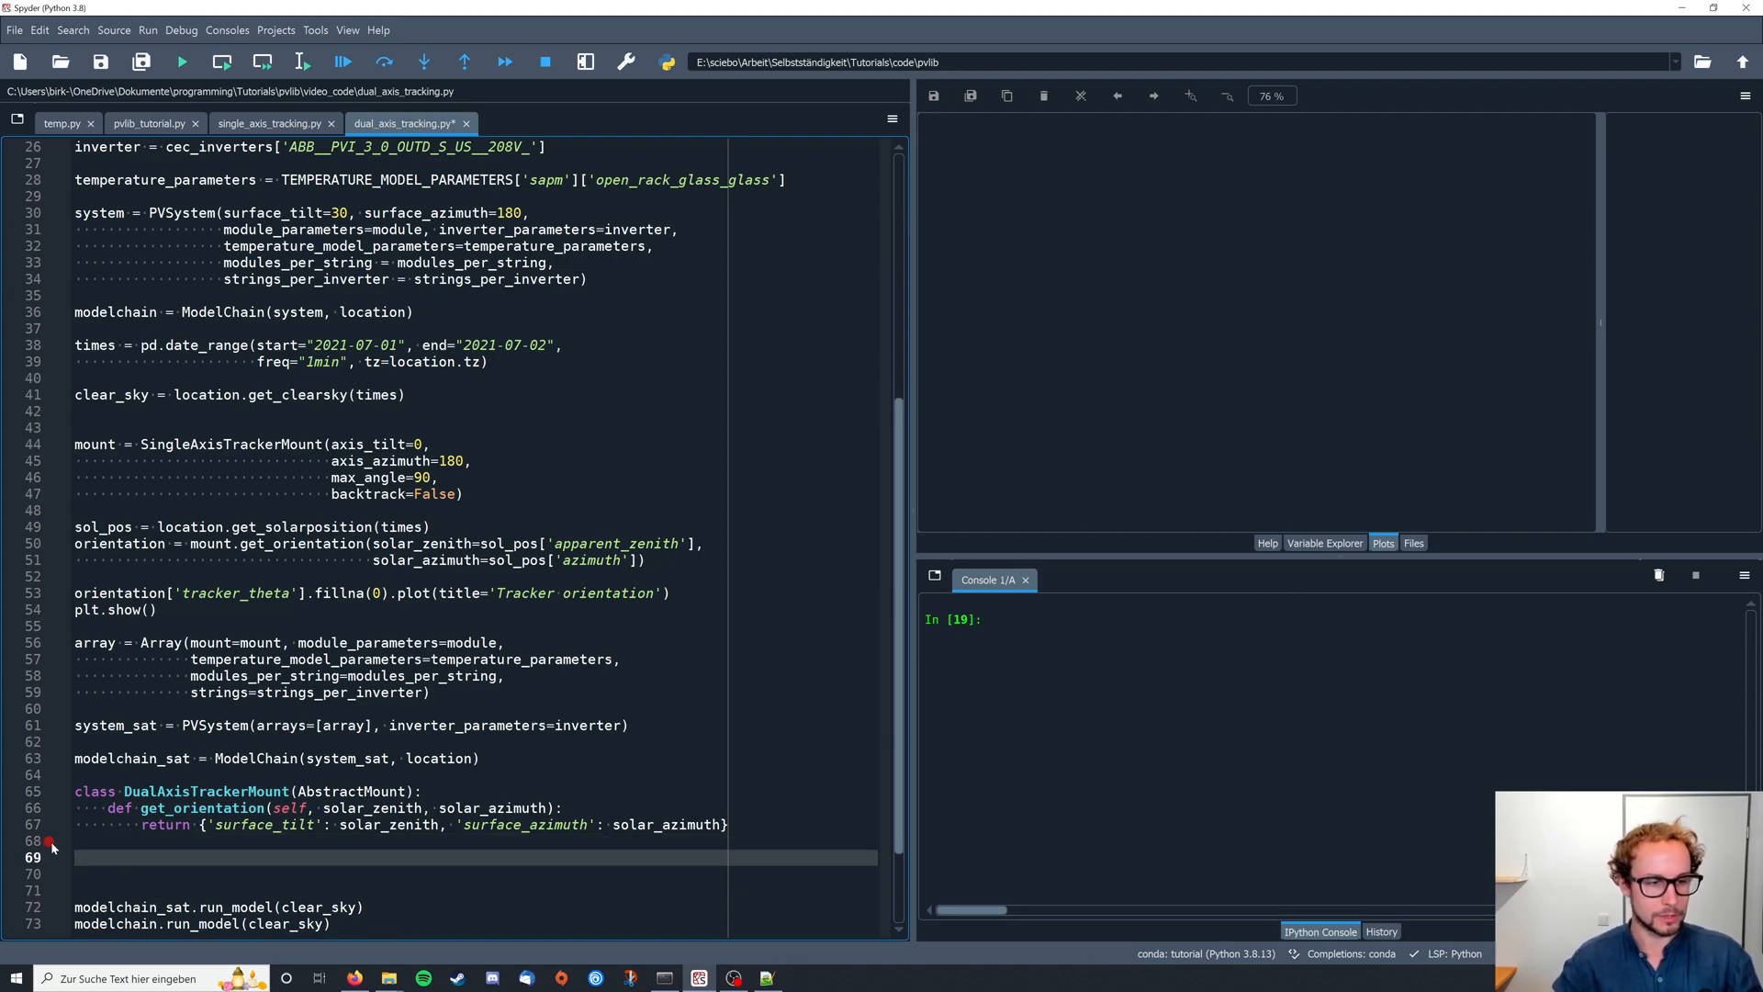
- Add 'mount_dat = DualAxisTrackerMount()' on line 69 below the class
text(mount_)
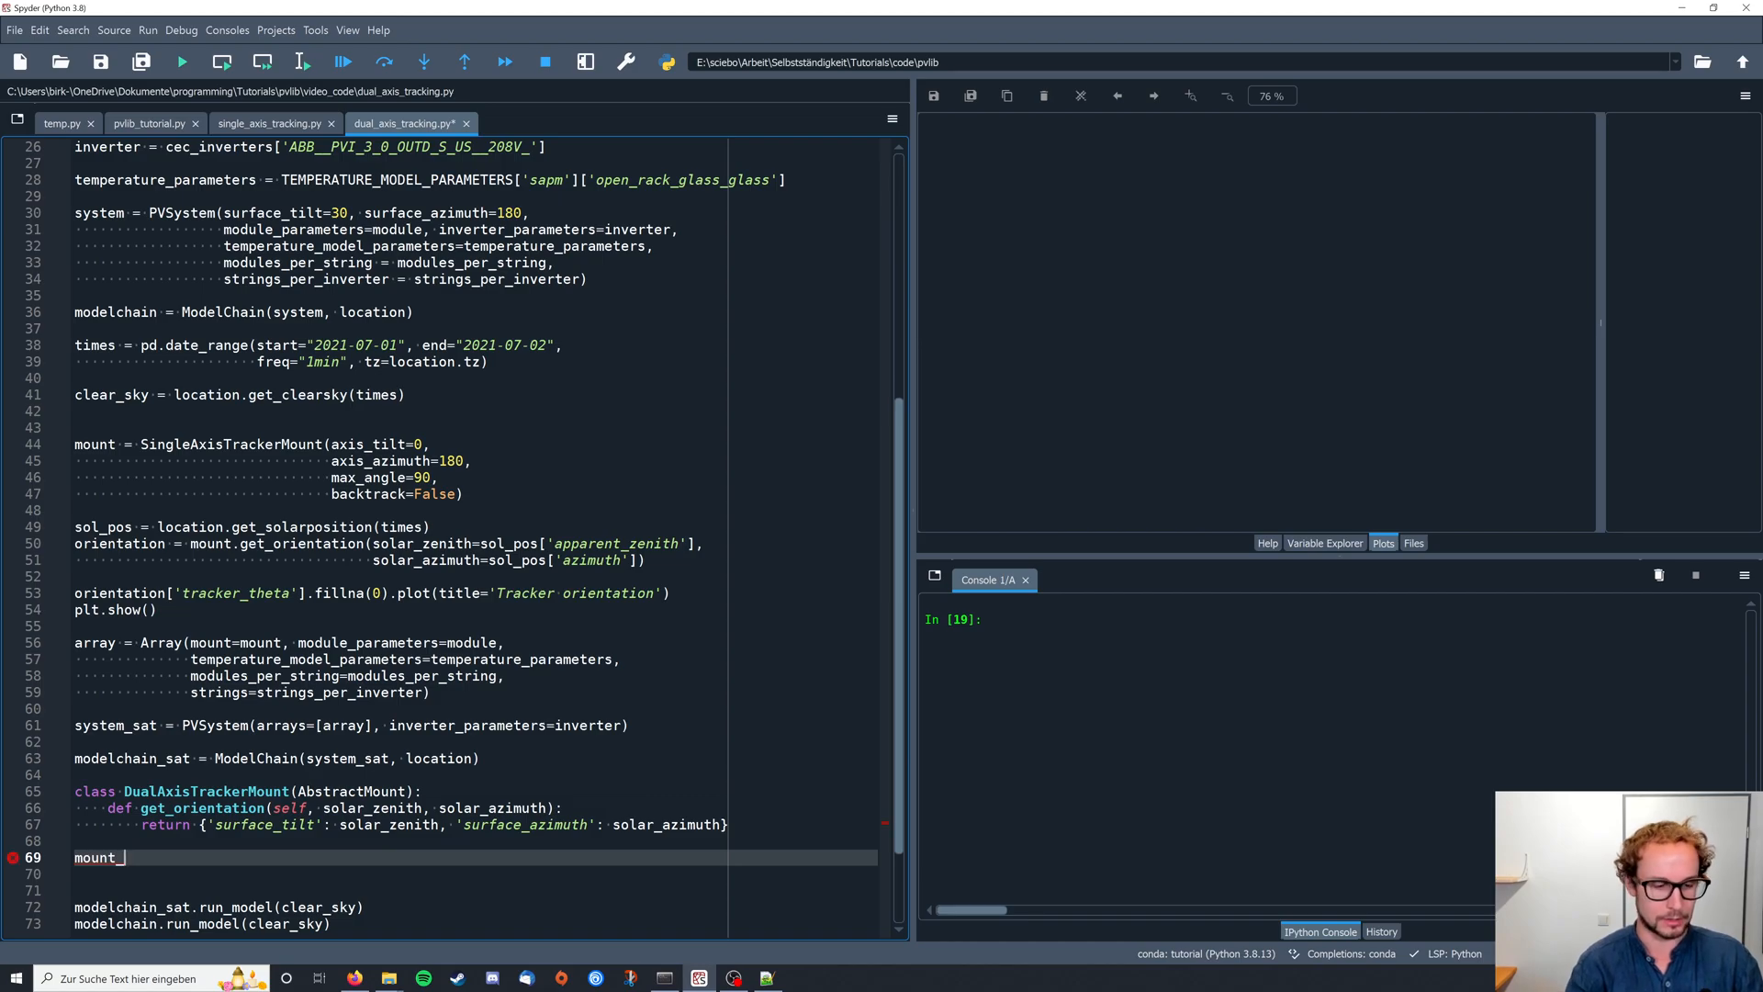
text(dat)
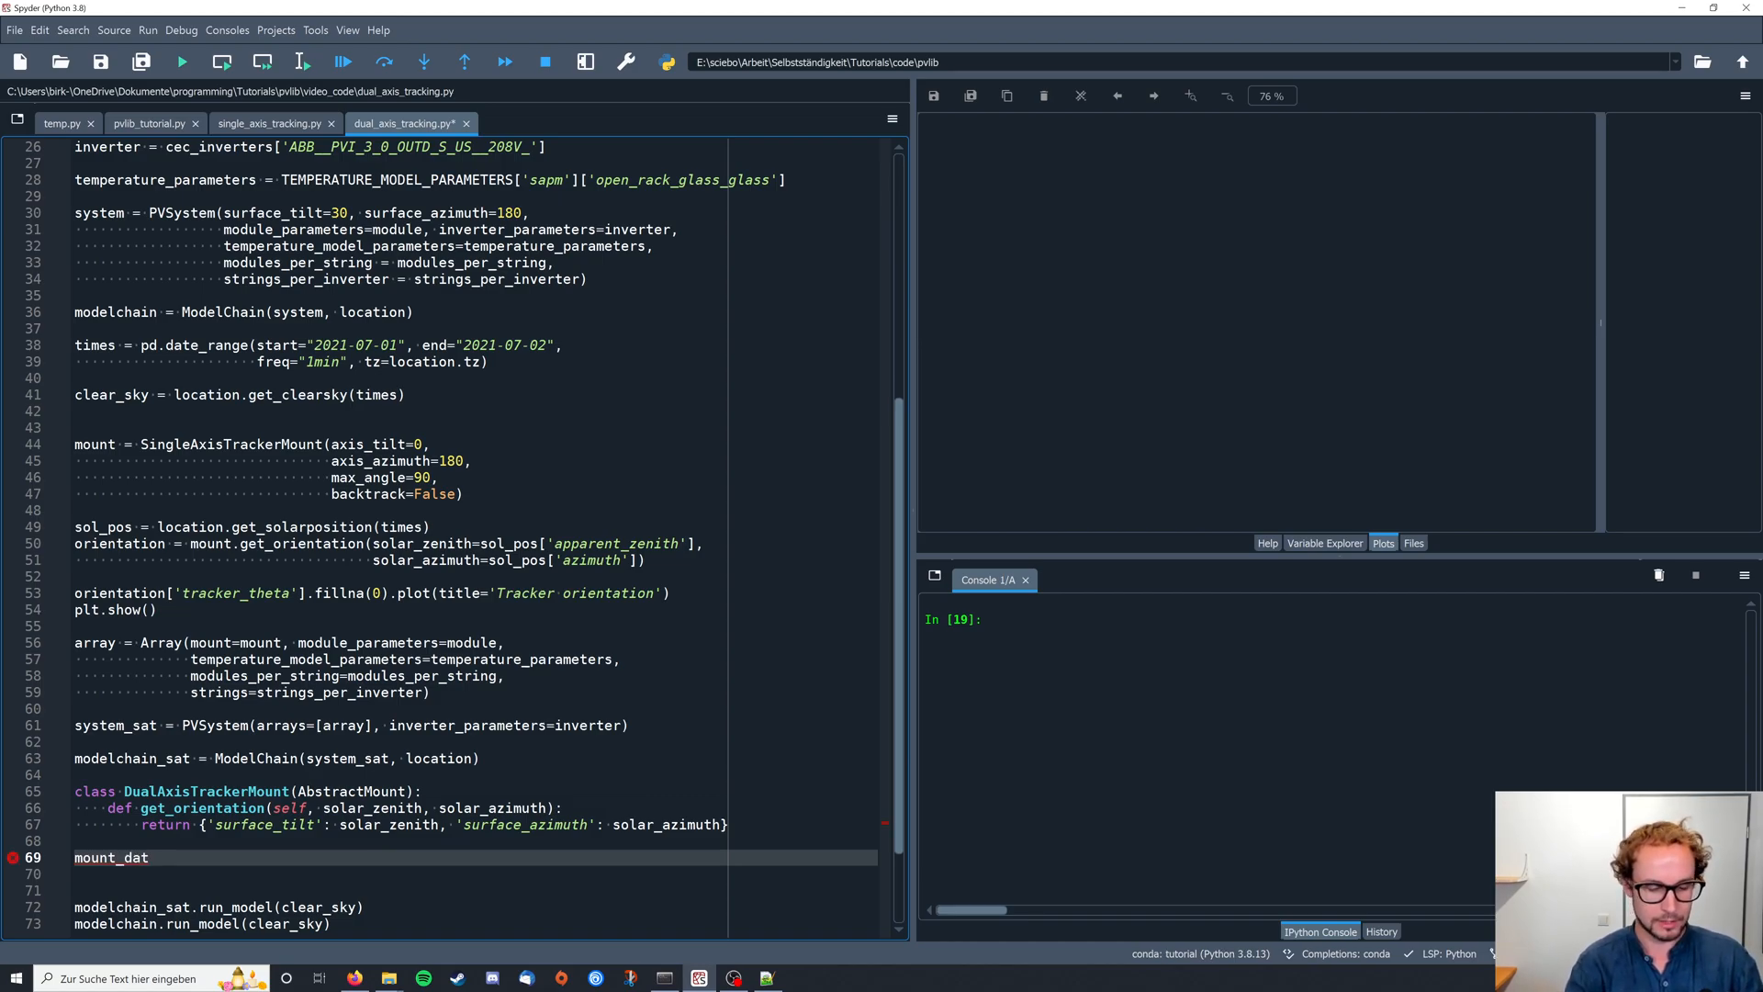
text(= Dual)
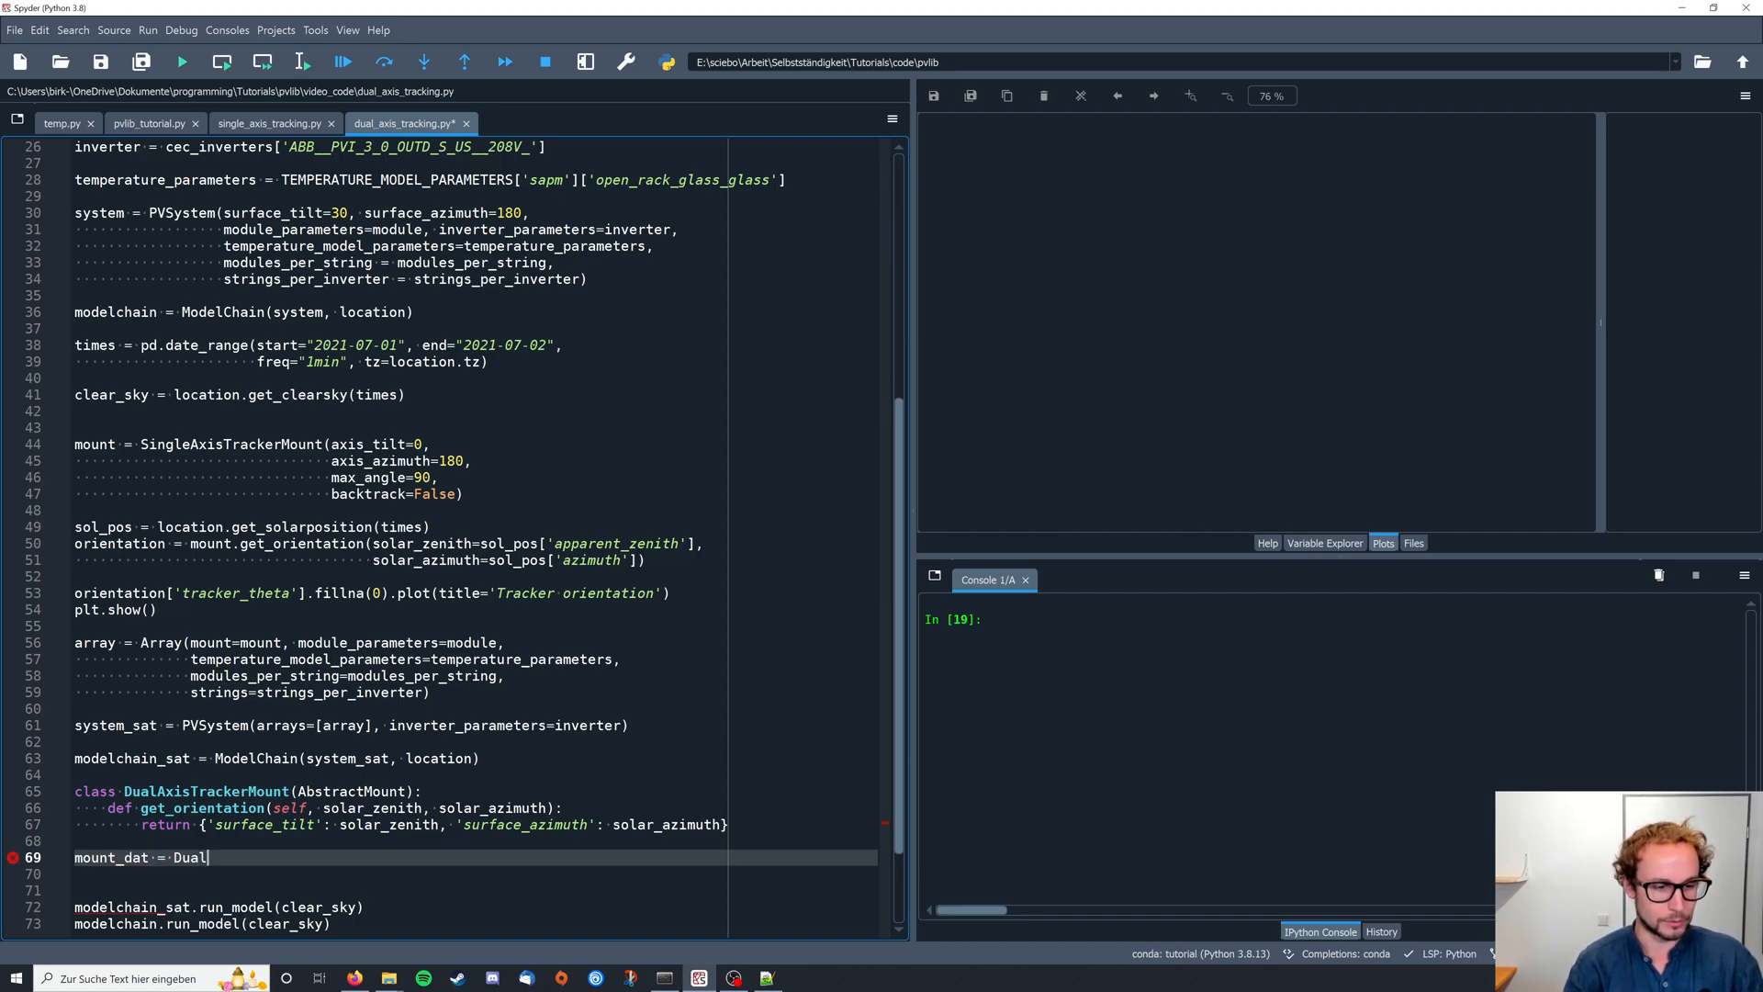
text(AxisTrackerMount())
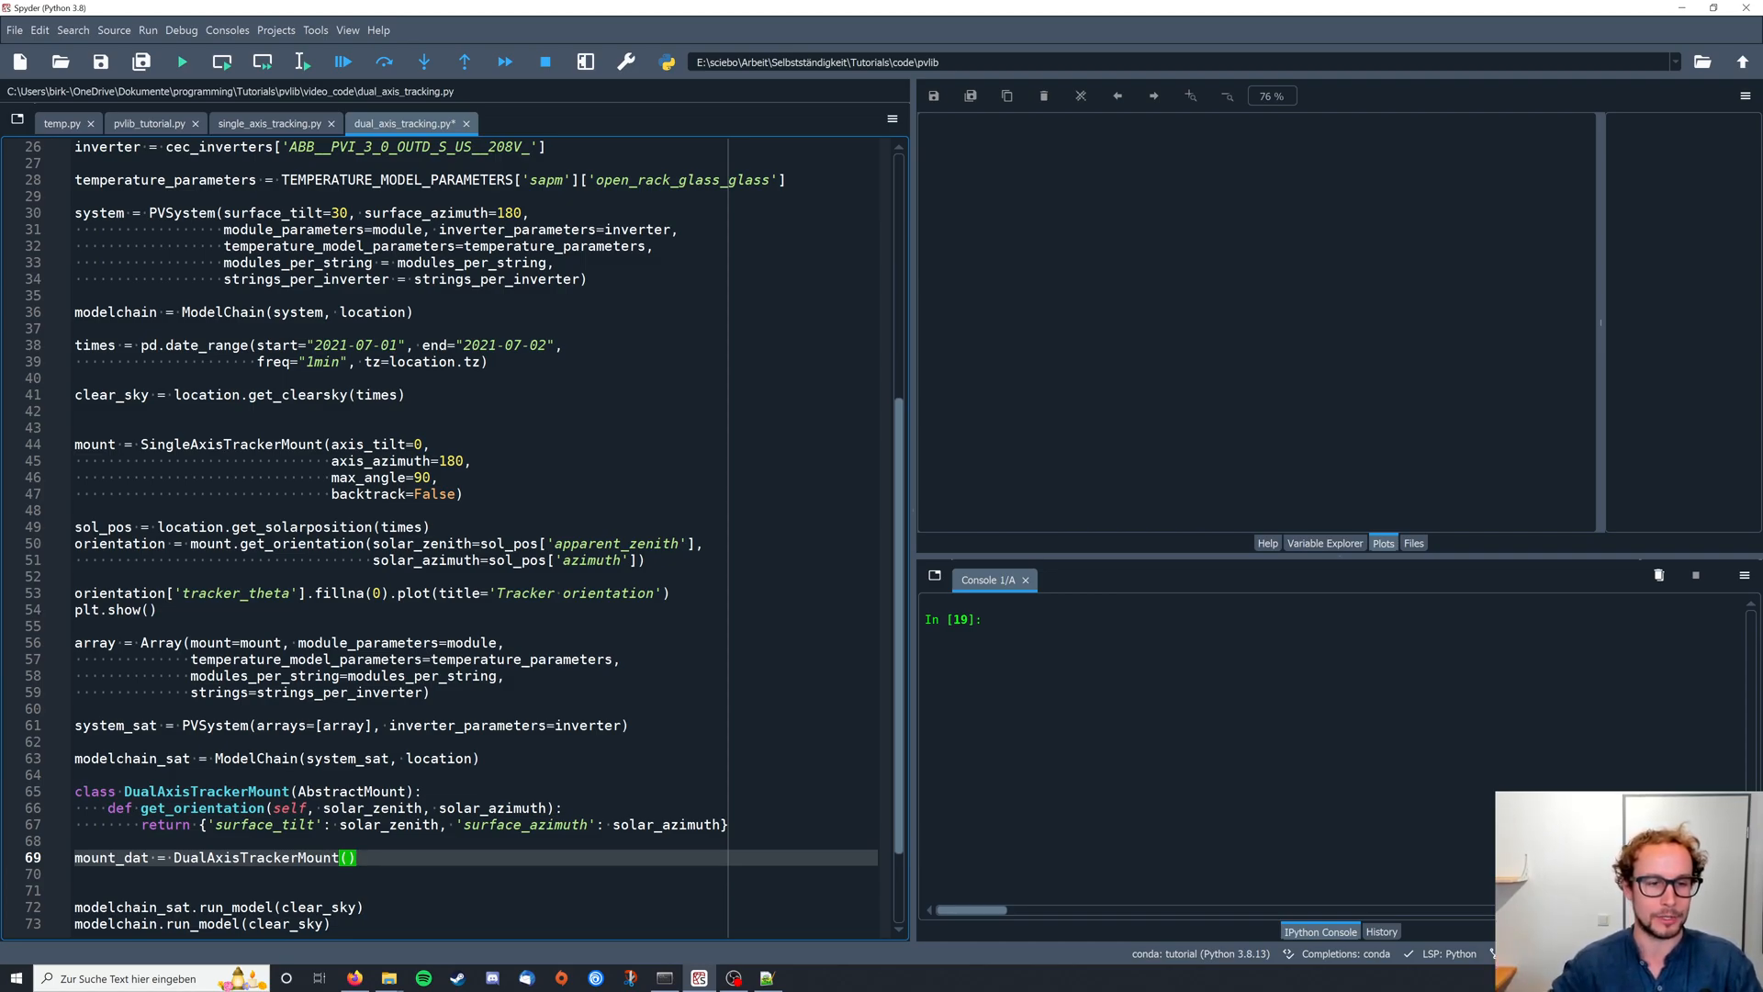
double_click(365, 444)
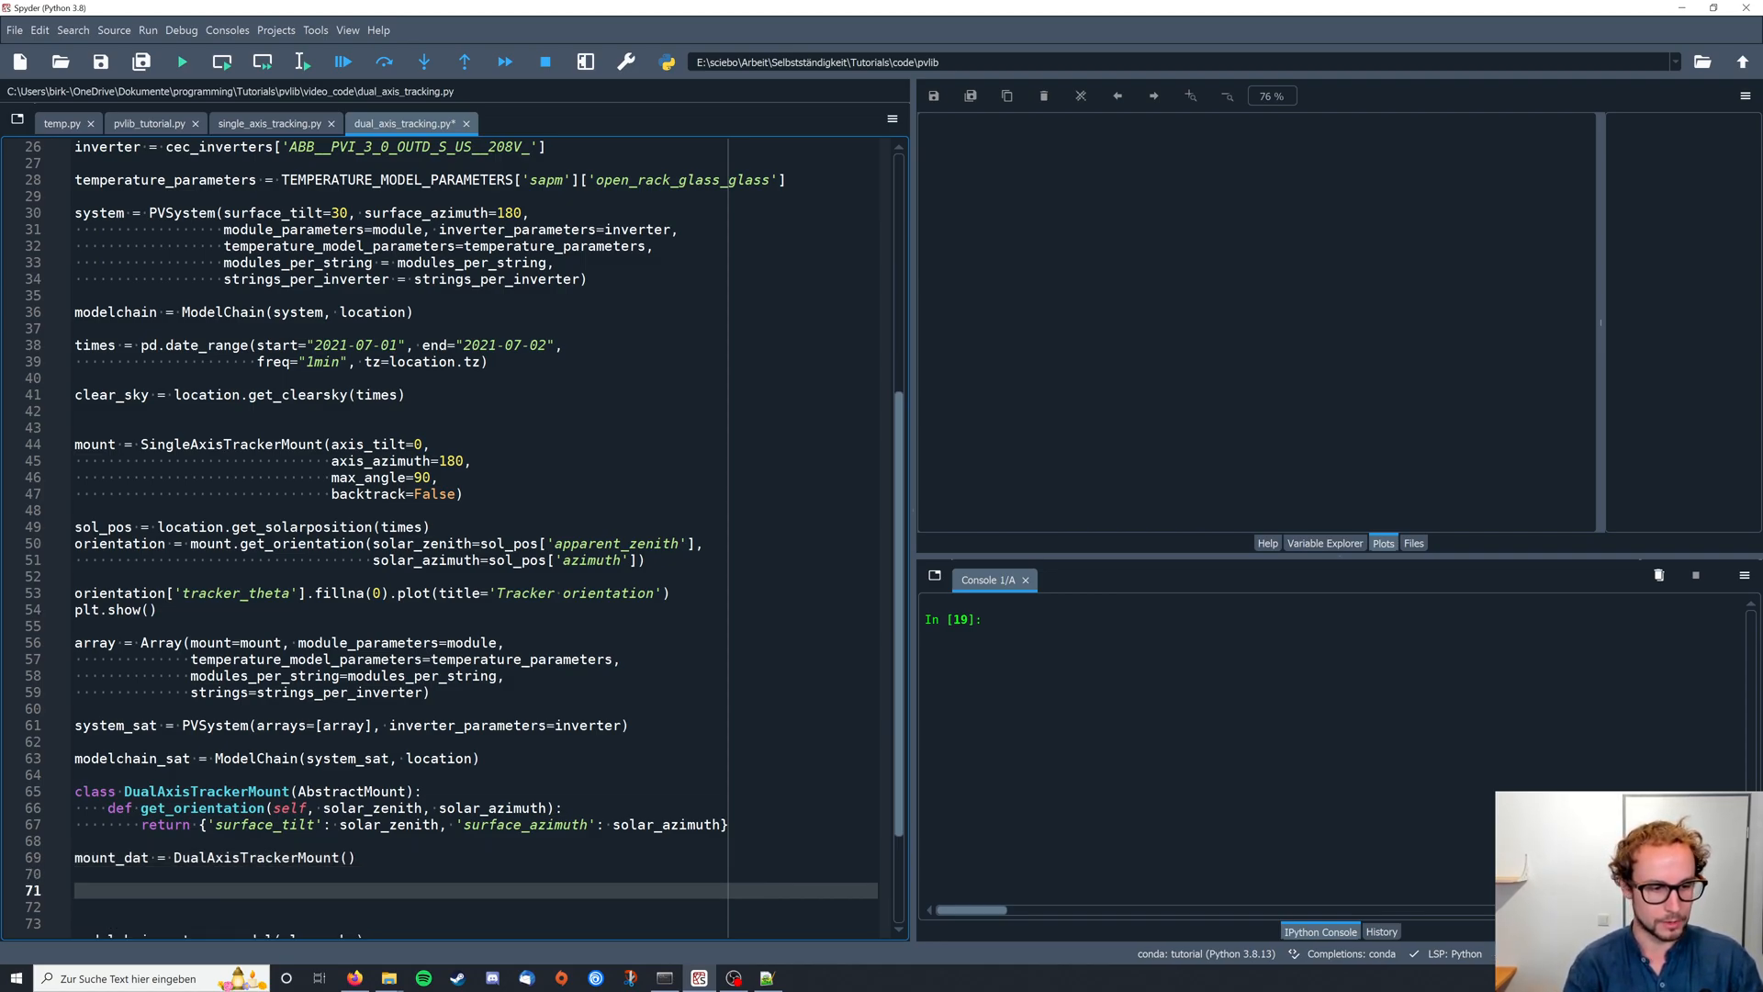
- Write array_dat = Array(mount=mount_dat, ...) reusing module, temperature, modules-per-string and strings settings
text(ar)
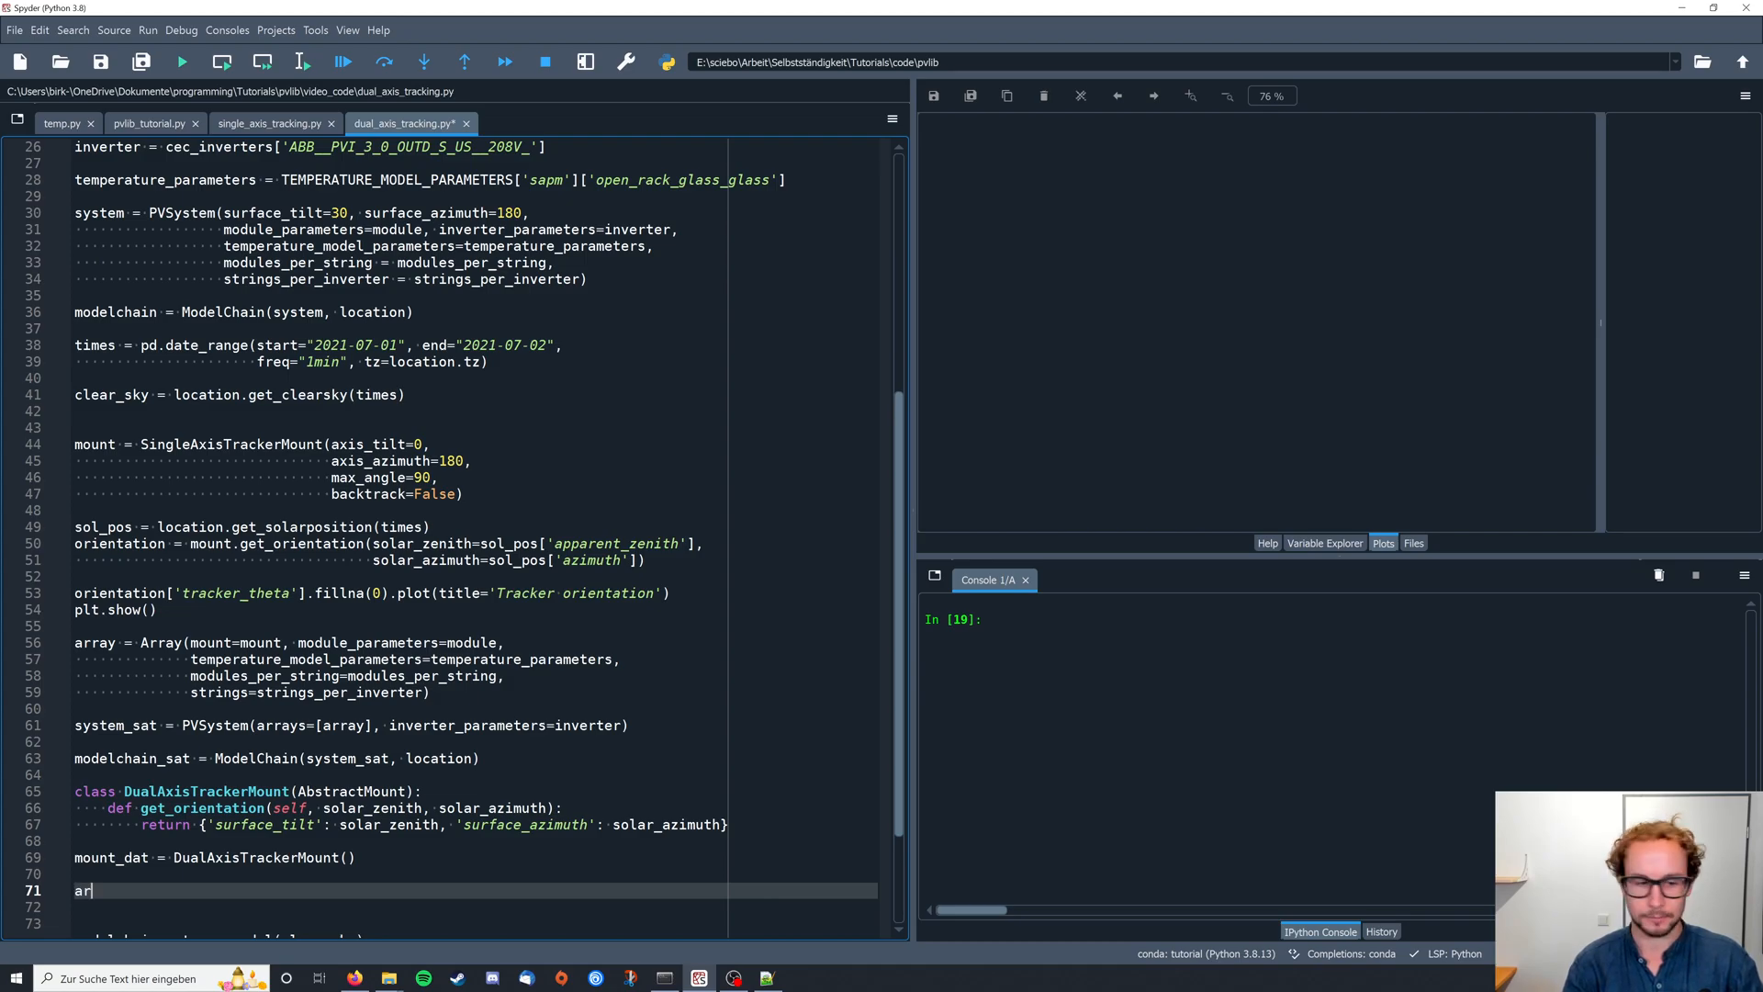
text(ray_)
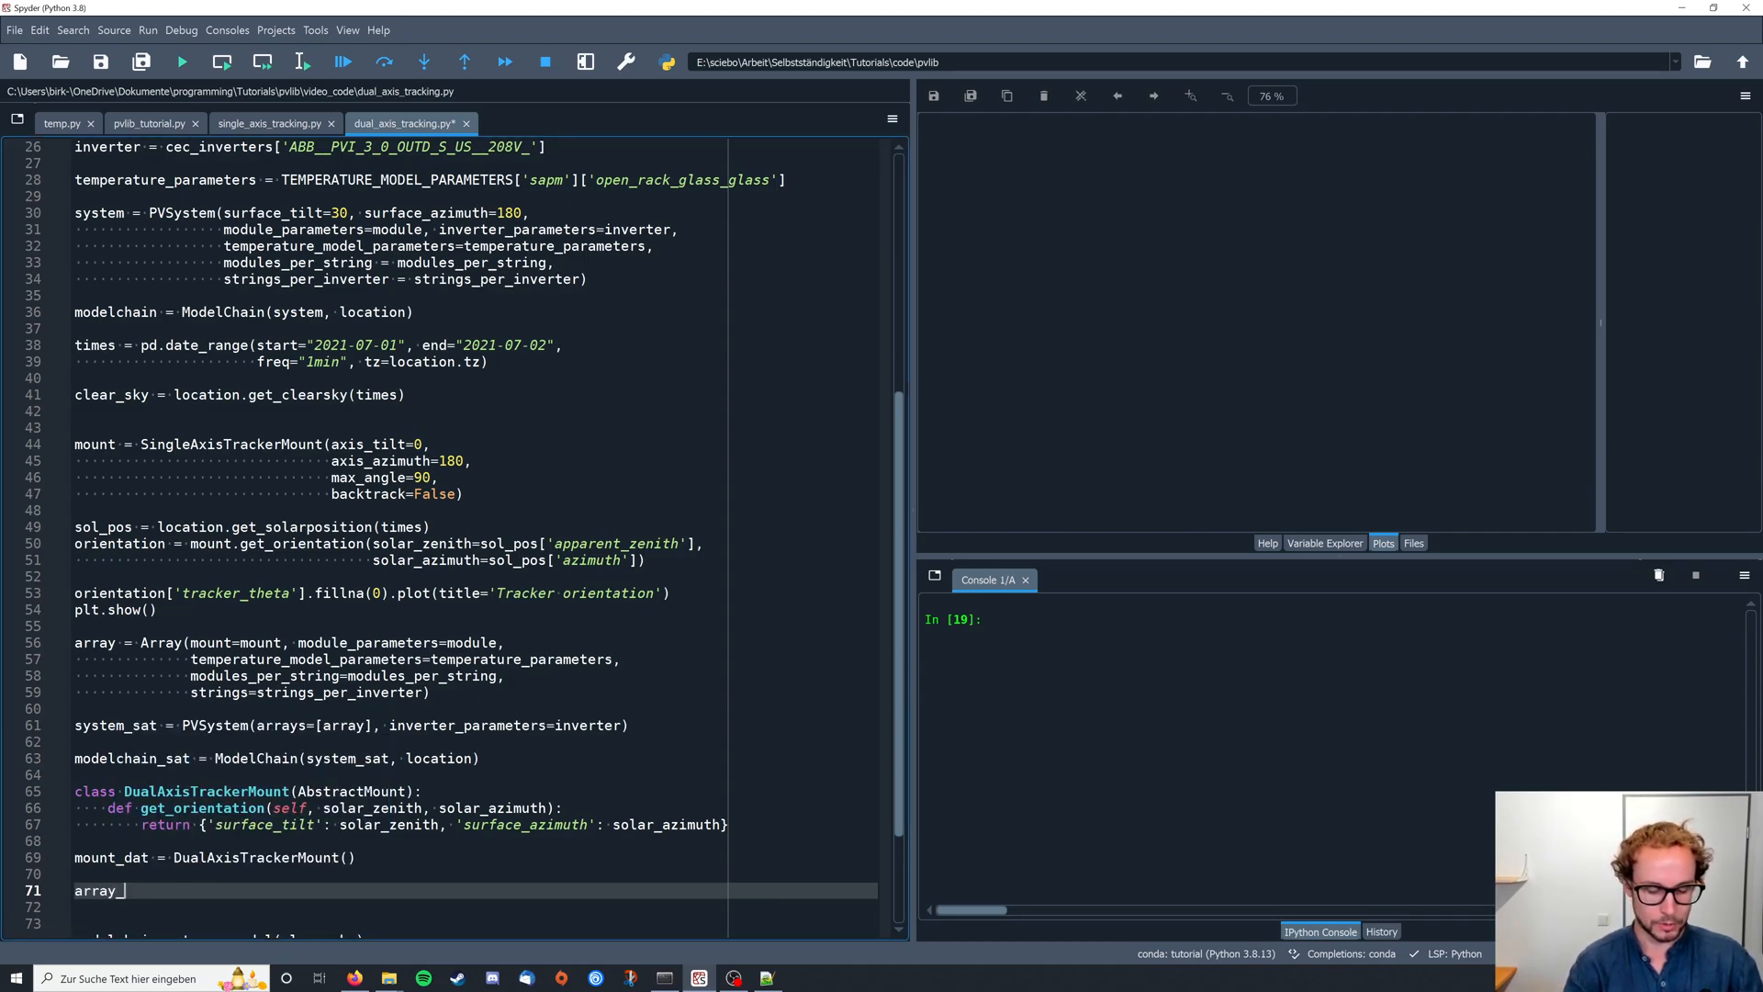
text(dat = m)
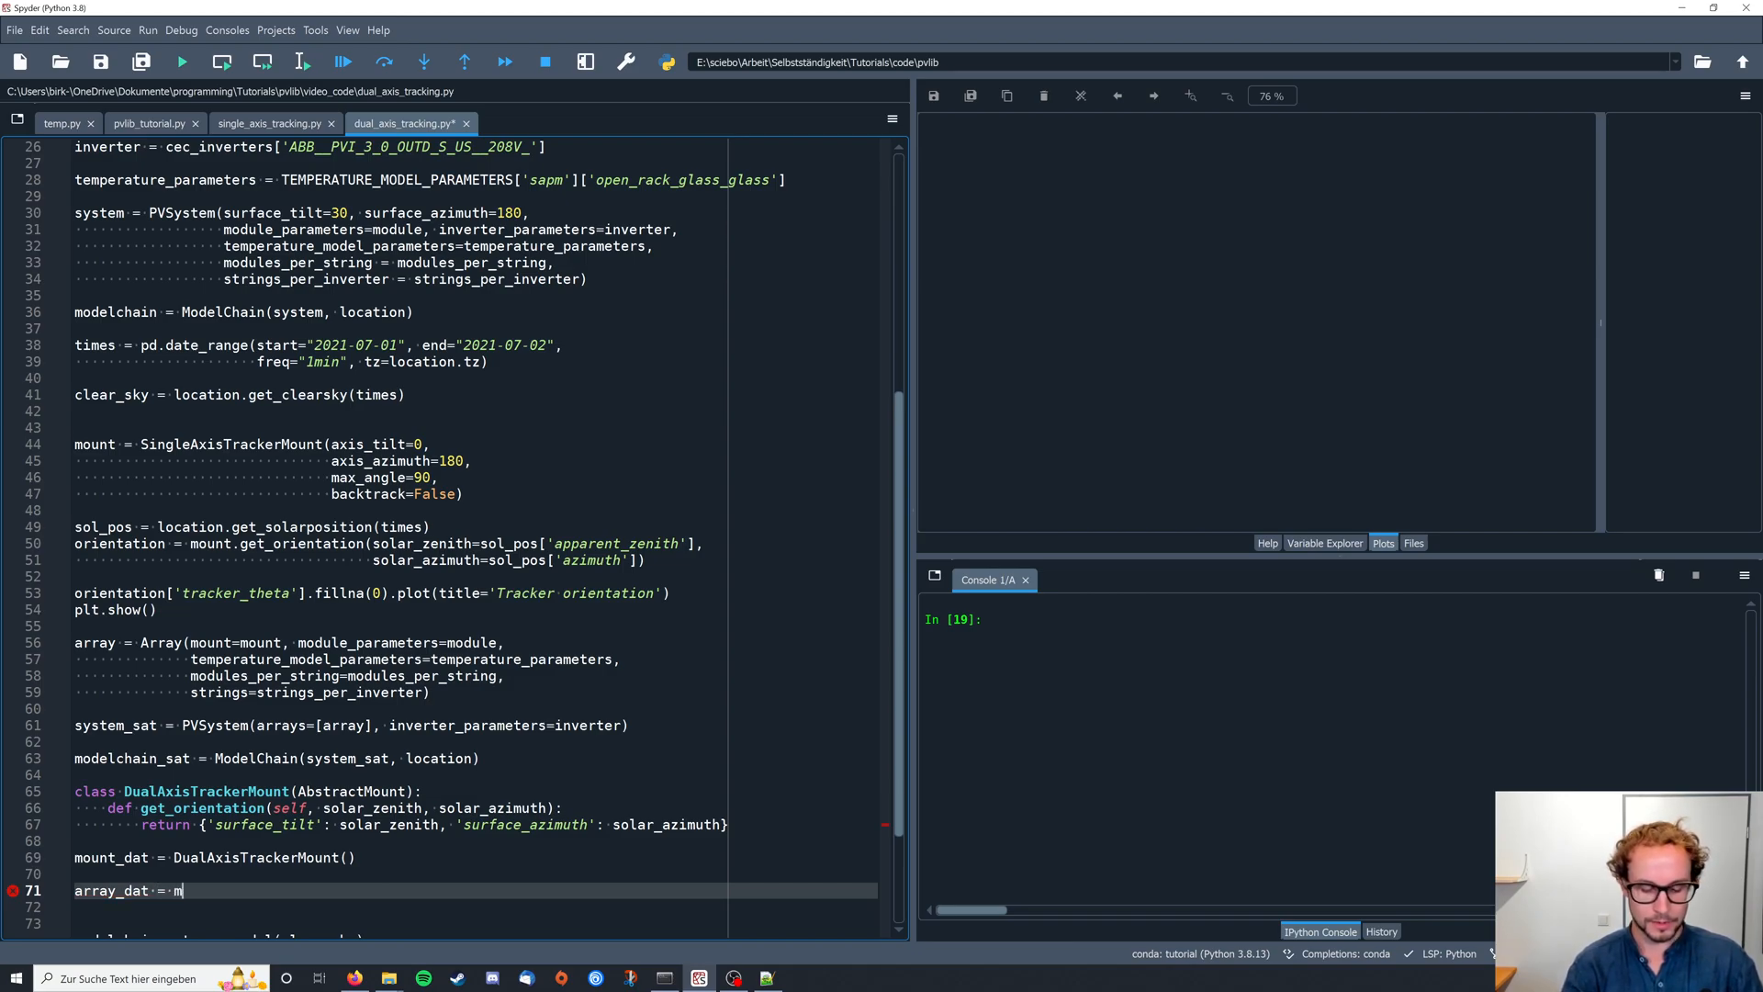
key(Backspace)
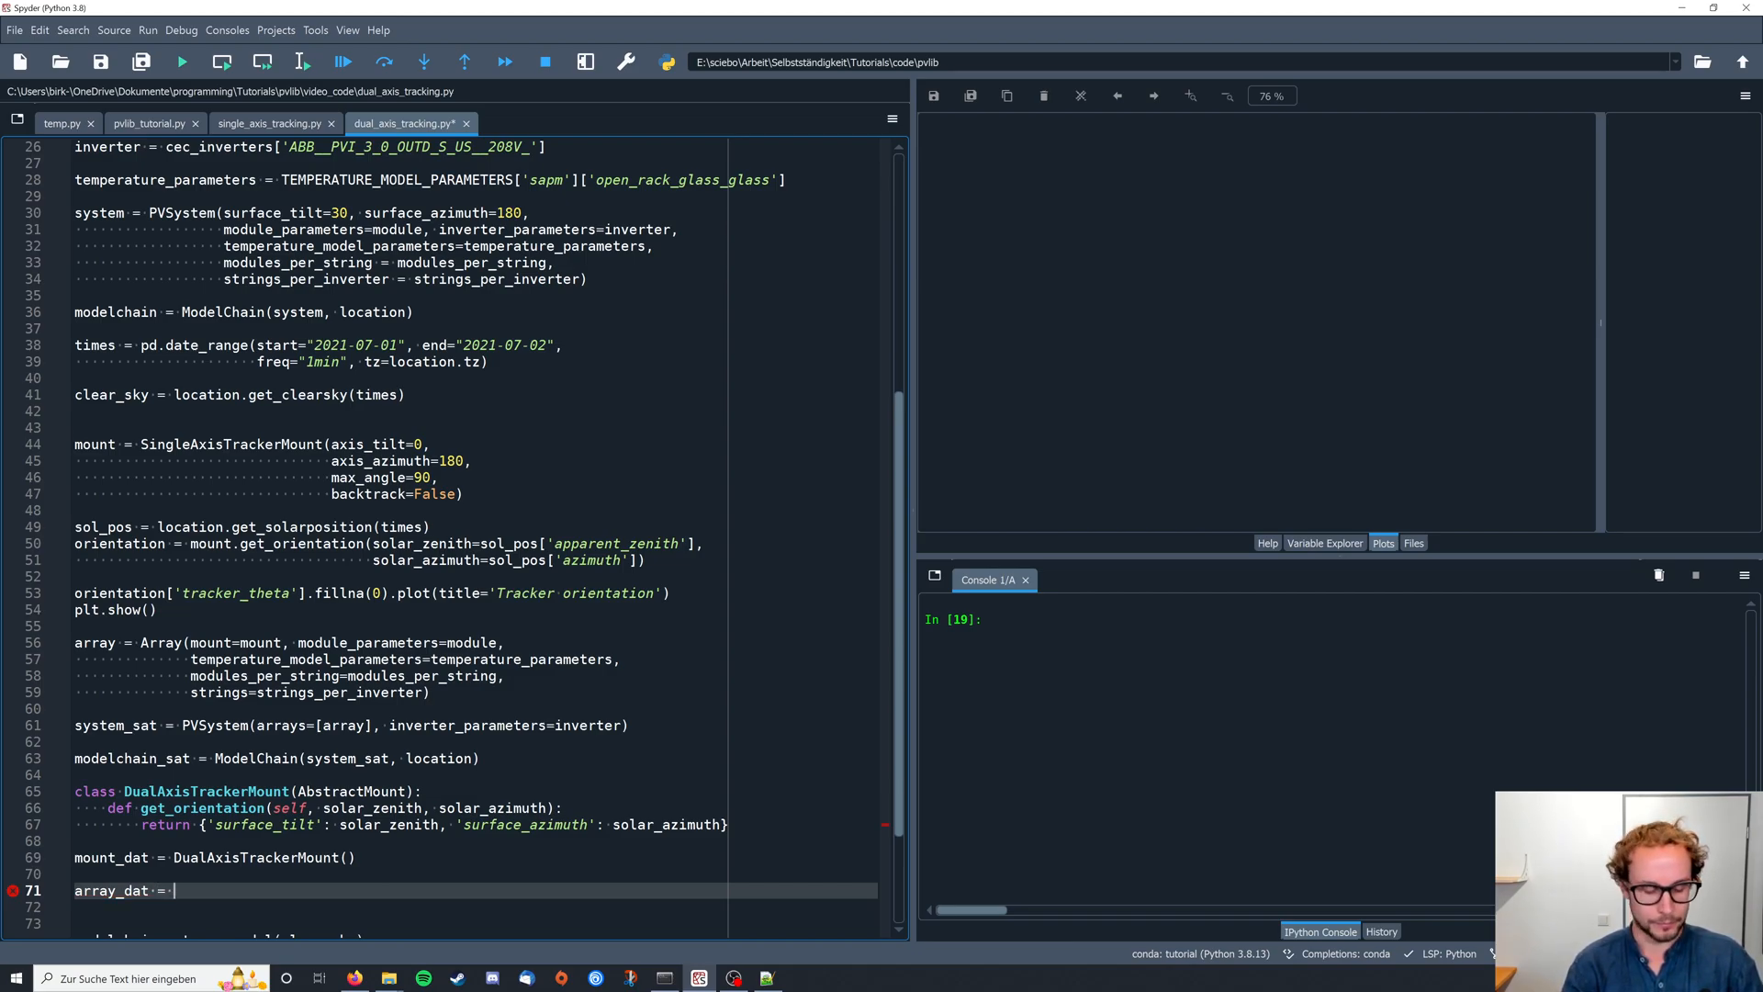
text(Array(arrays=)
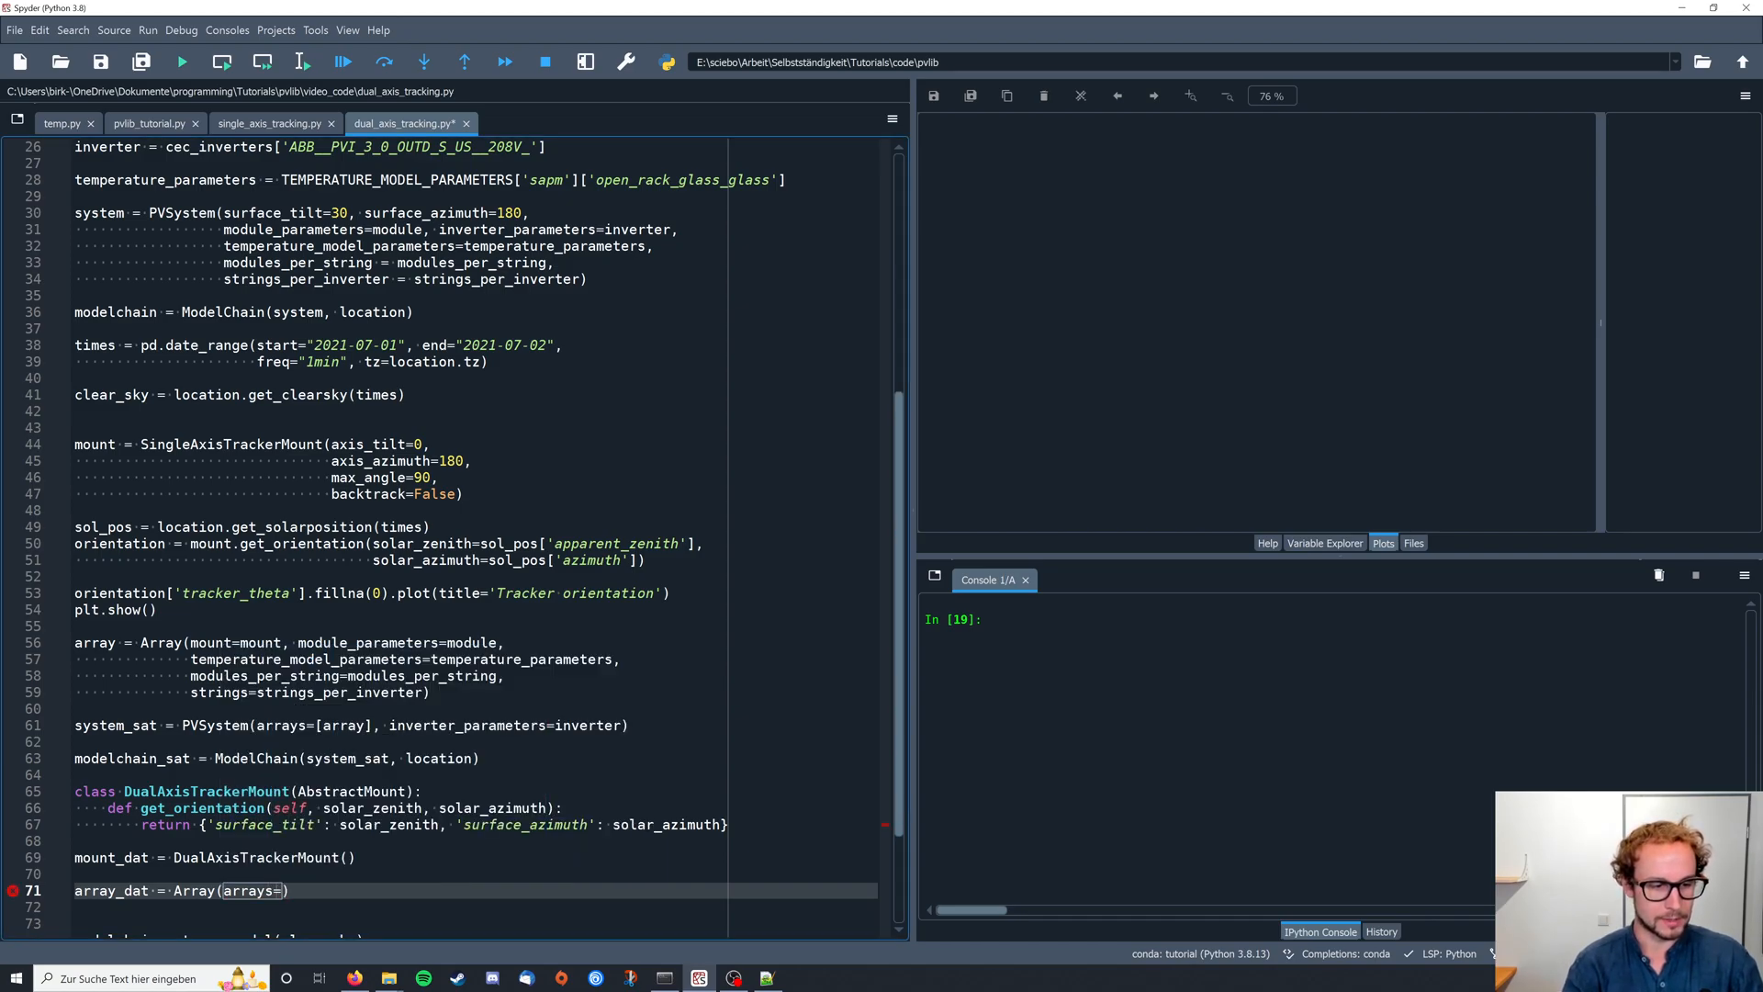
text([])
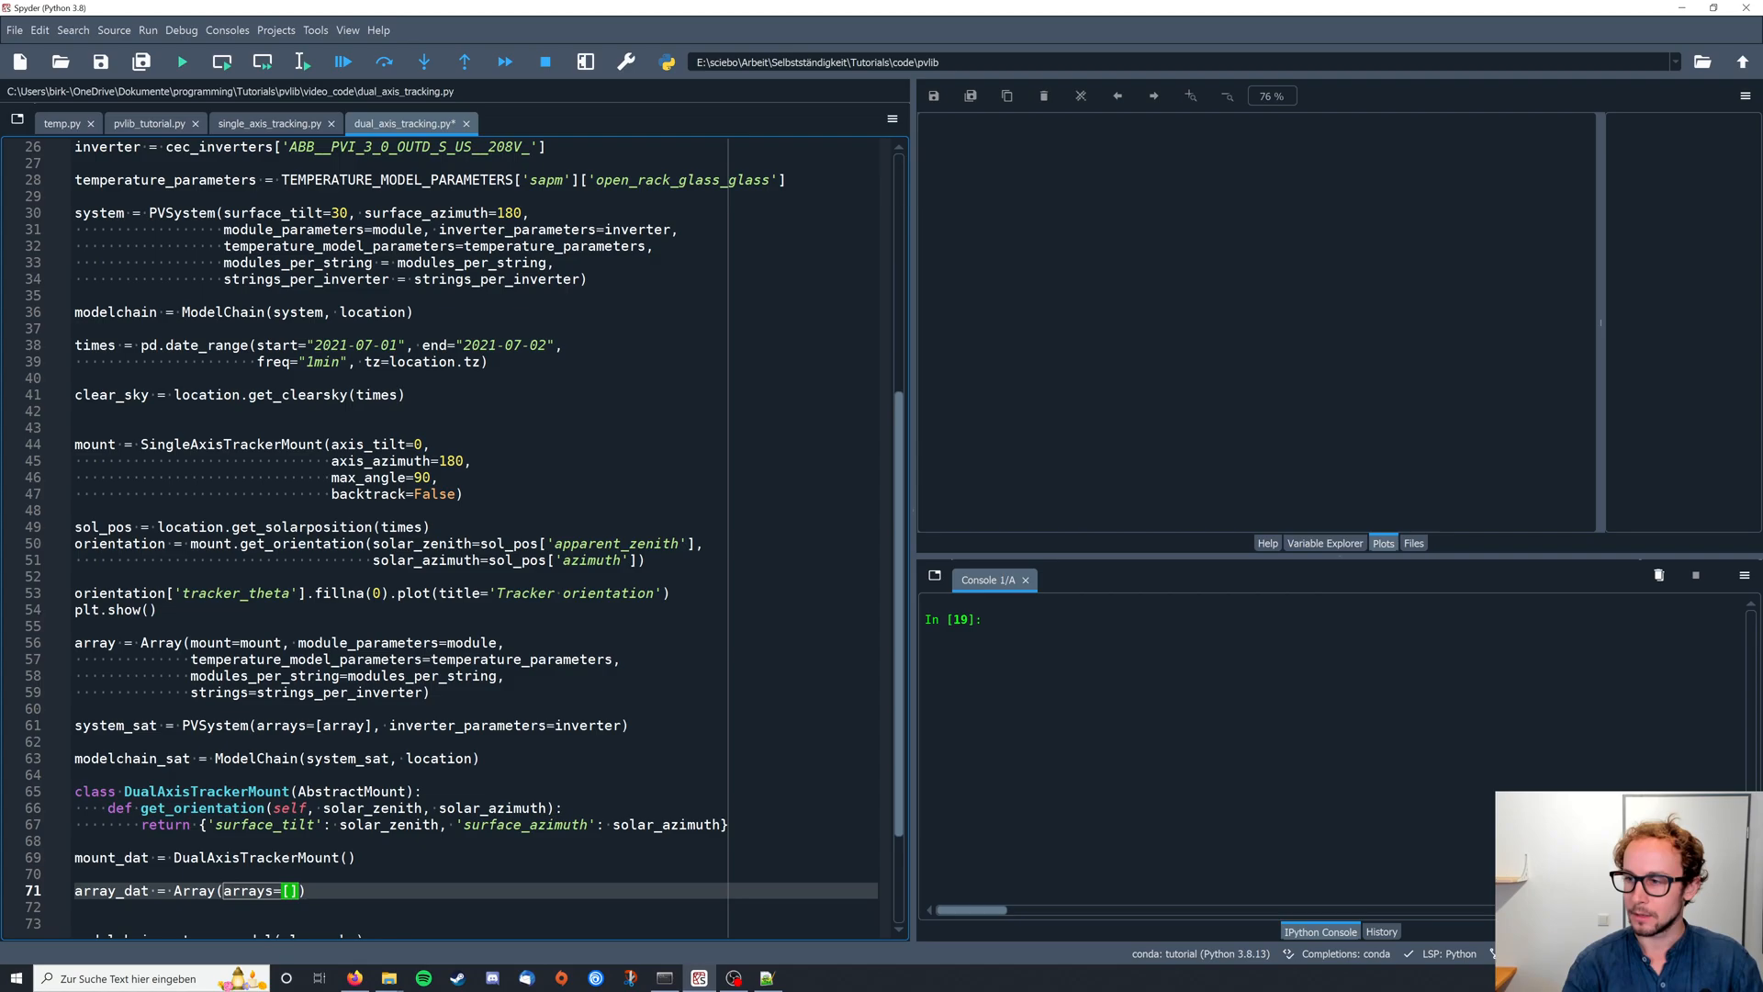
key(Backspace)
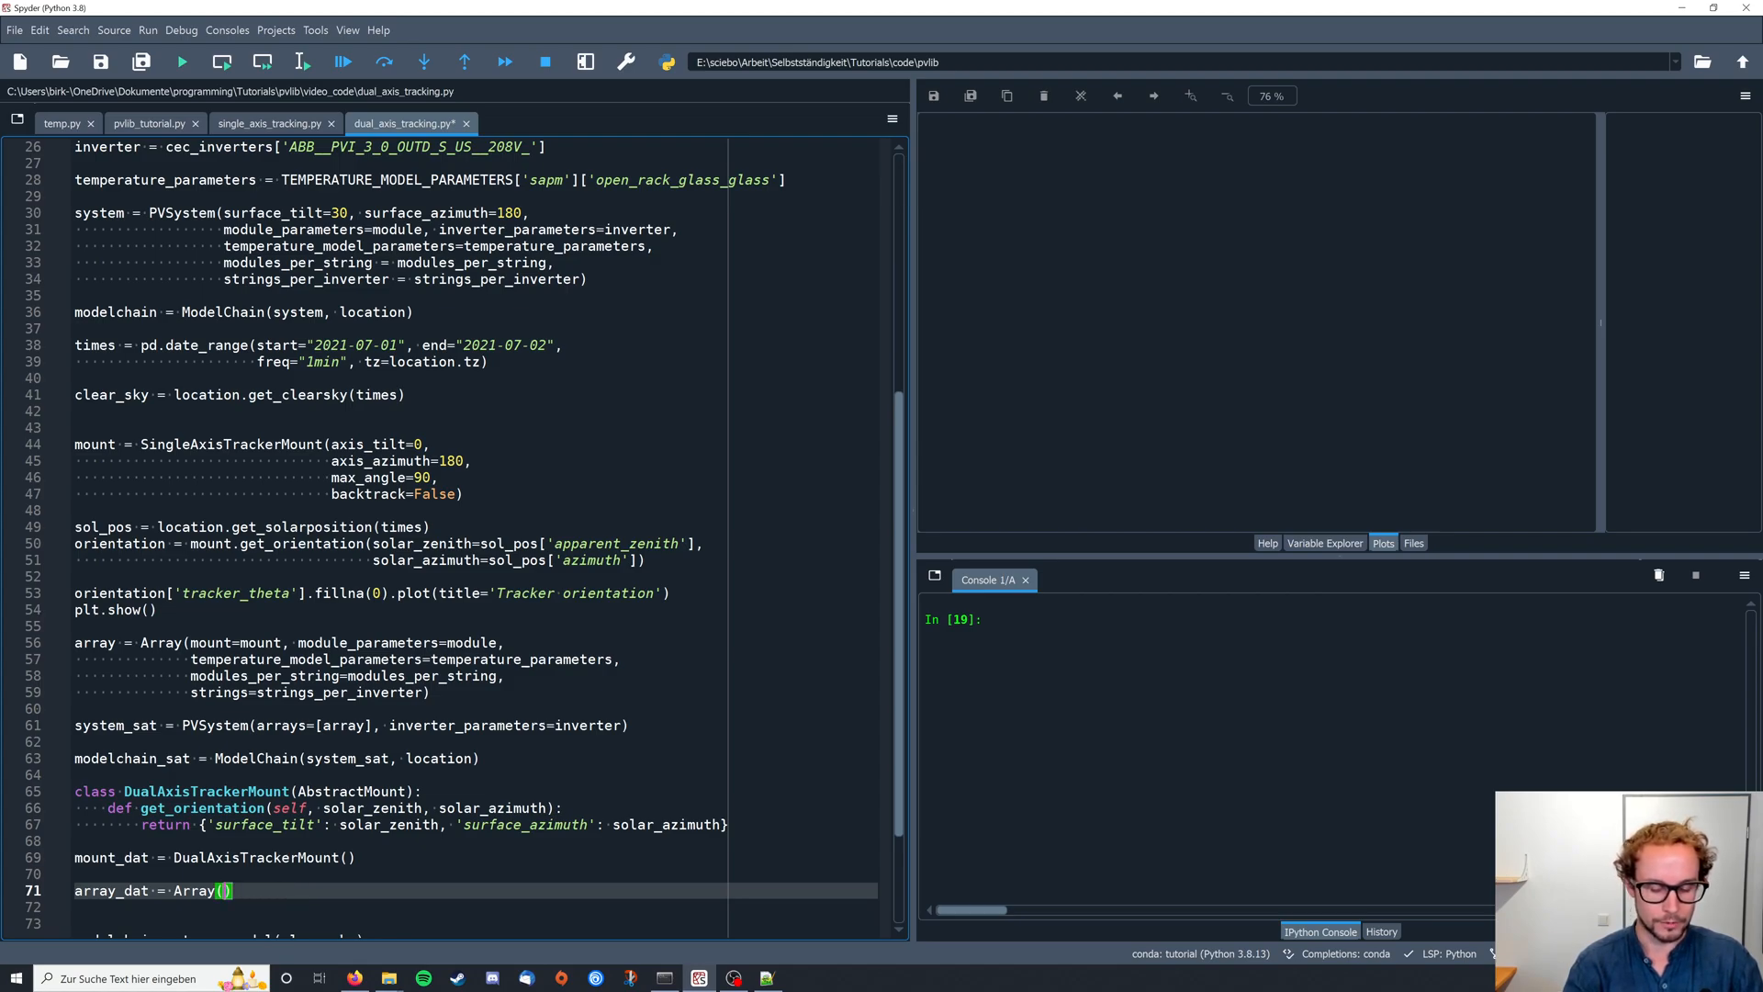
text(mount=mount_dat, module_parameters=module,)
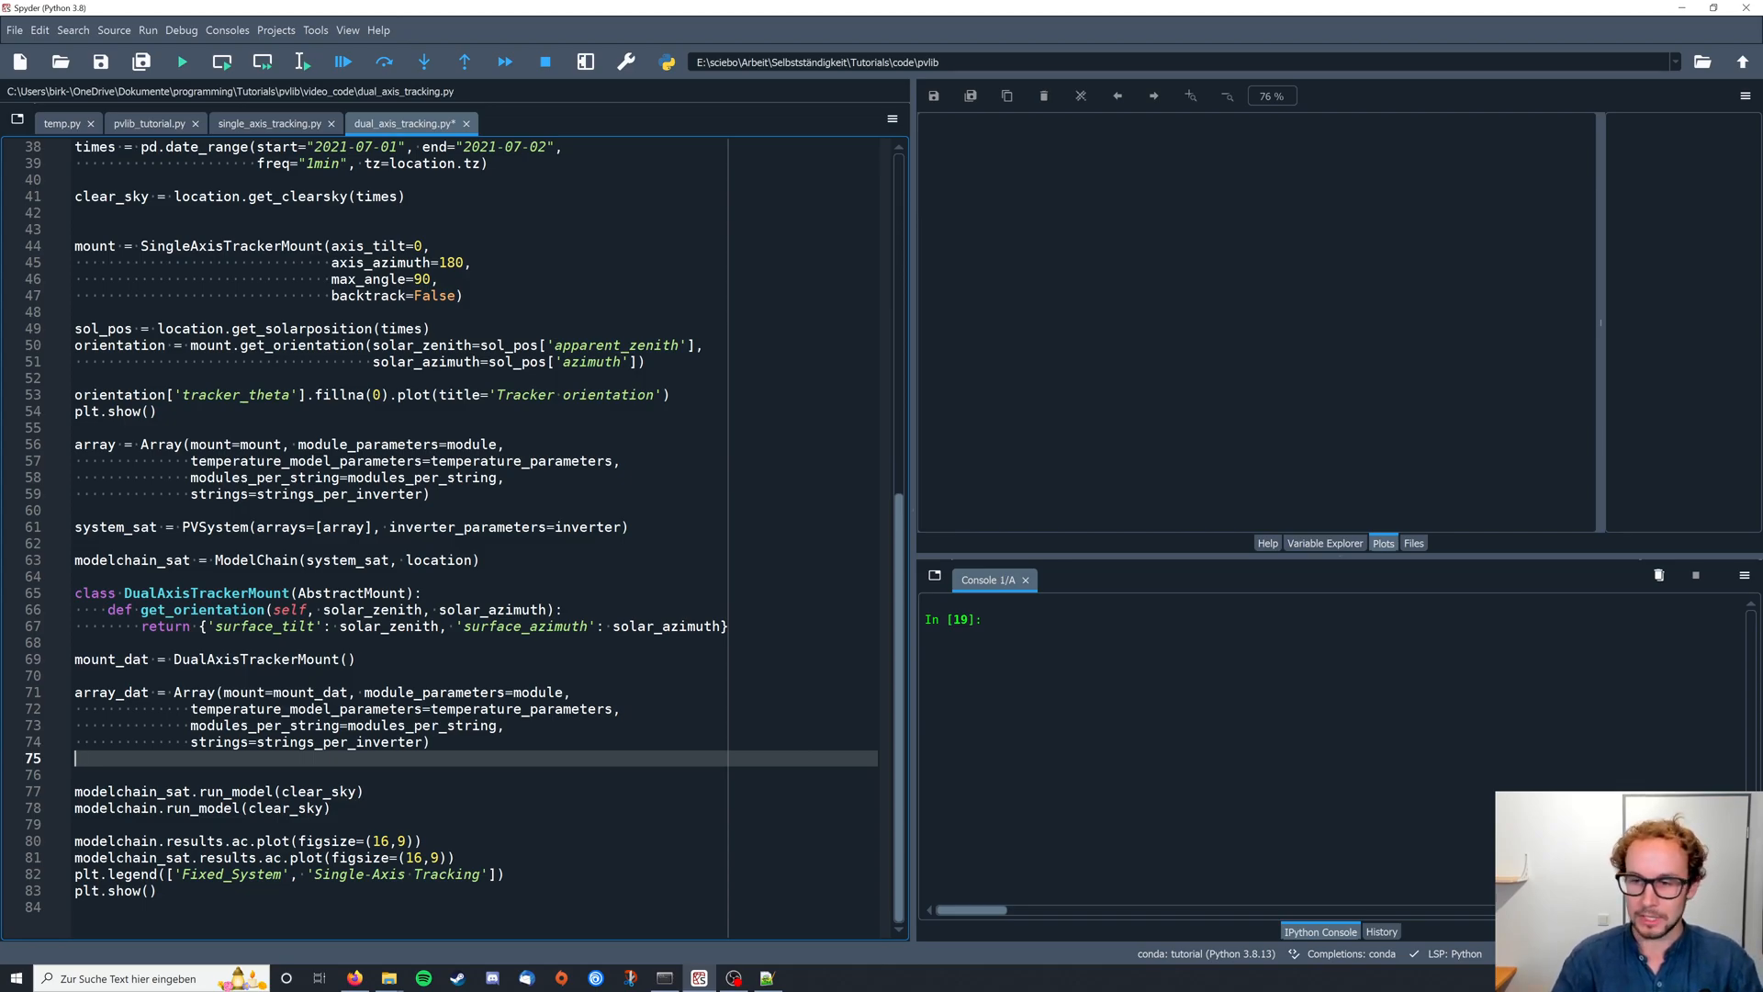
- Add 'system_dat = PVSystem(arrays=[array_dat], inverter_parameters=inverter)' on line 76
text(syst)
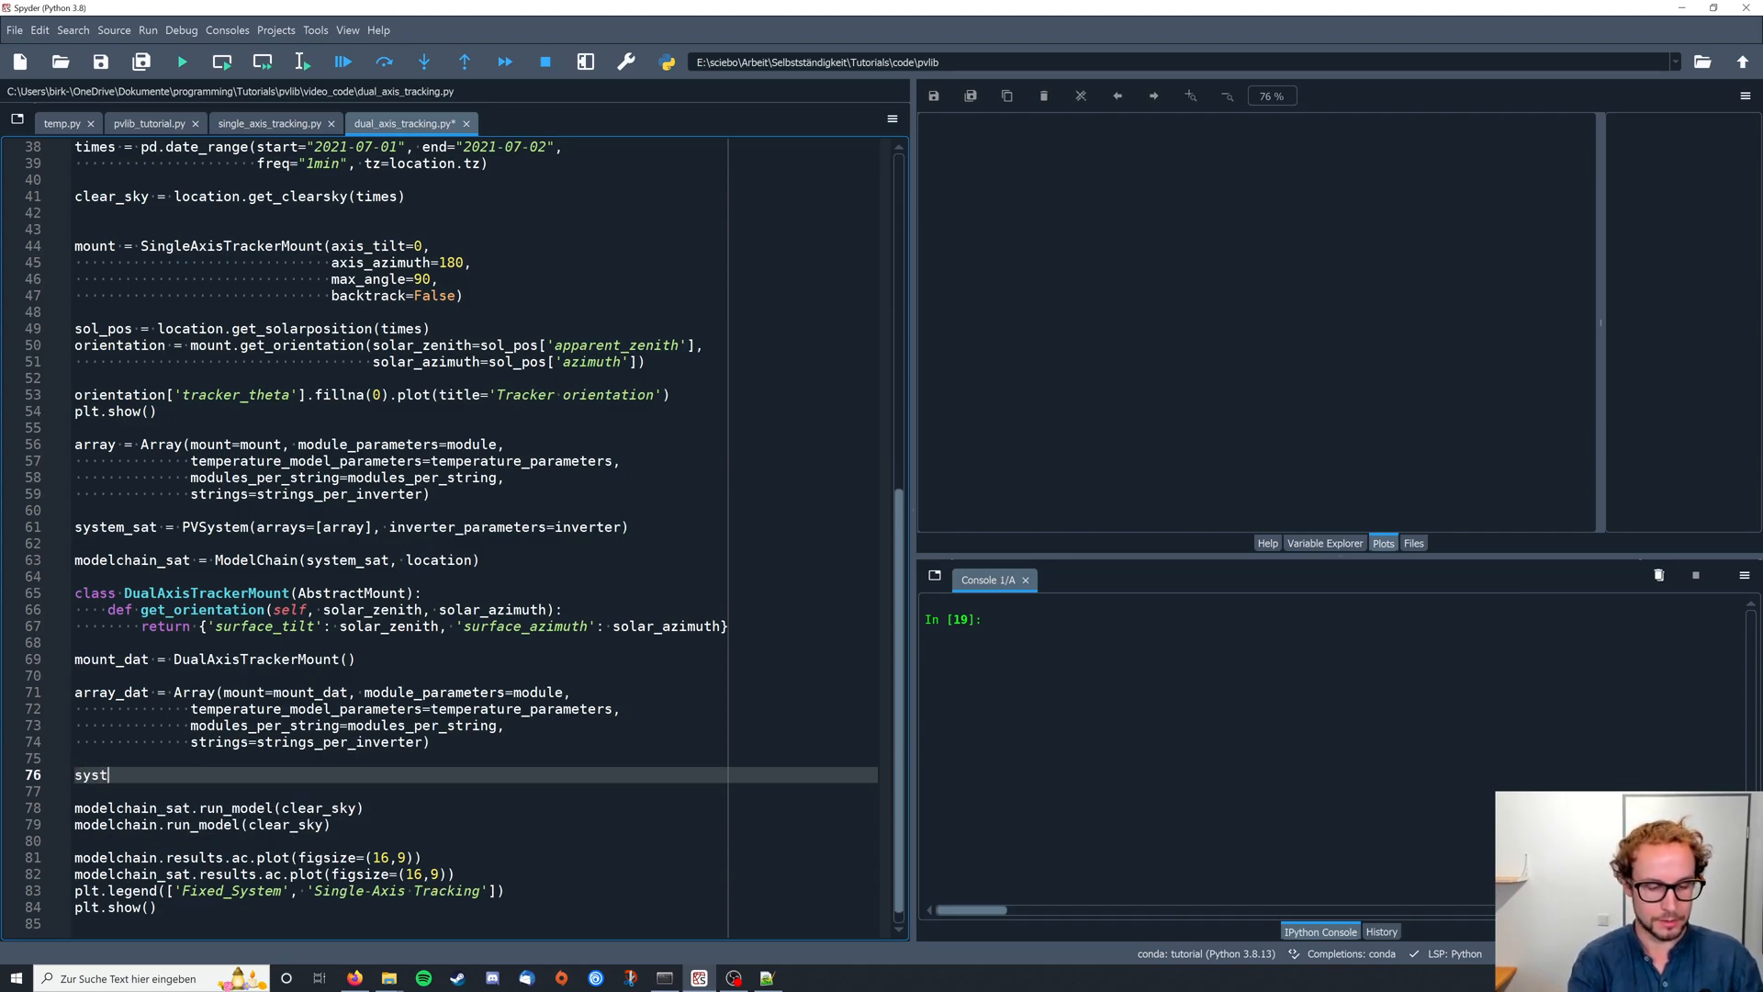
text(em_d)
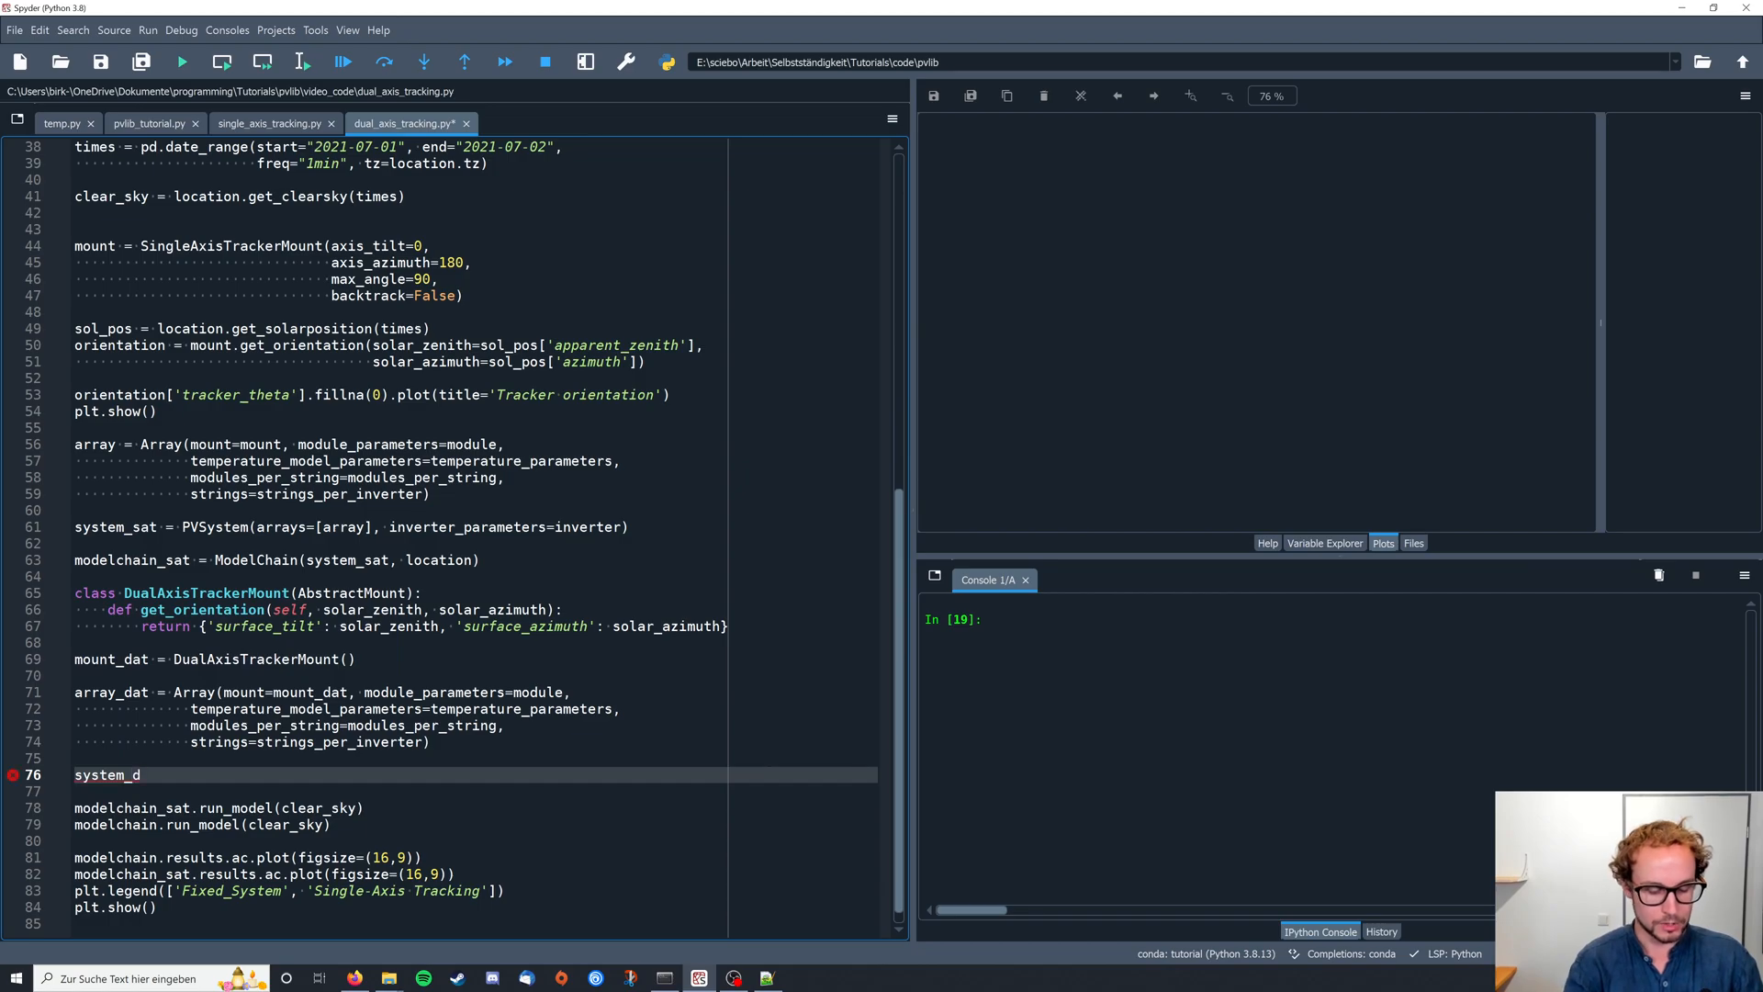
text(at)
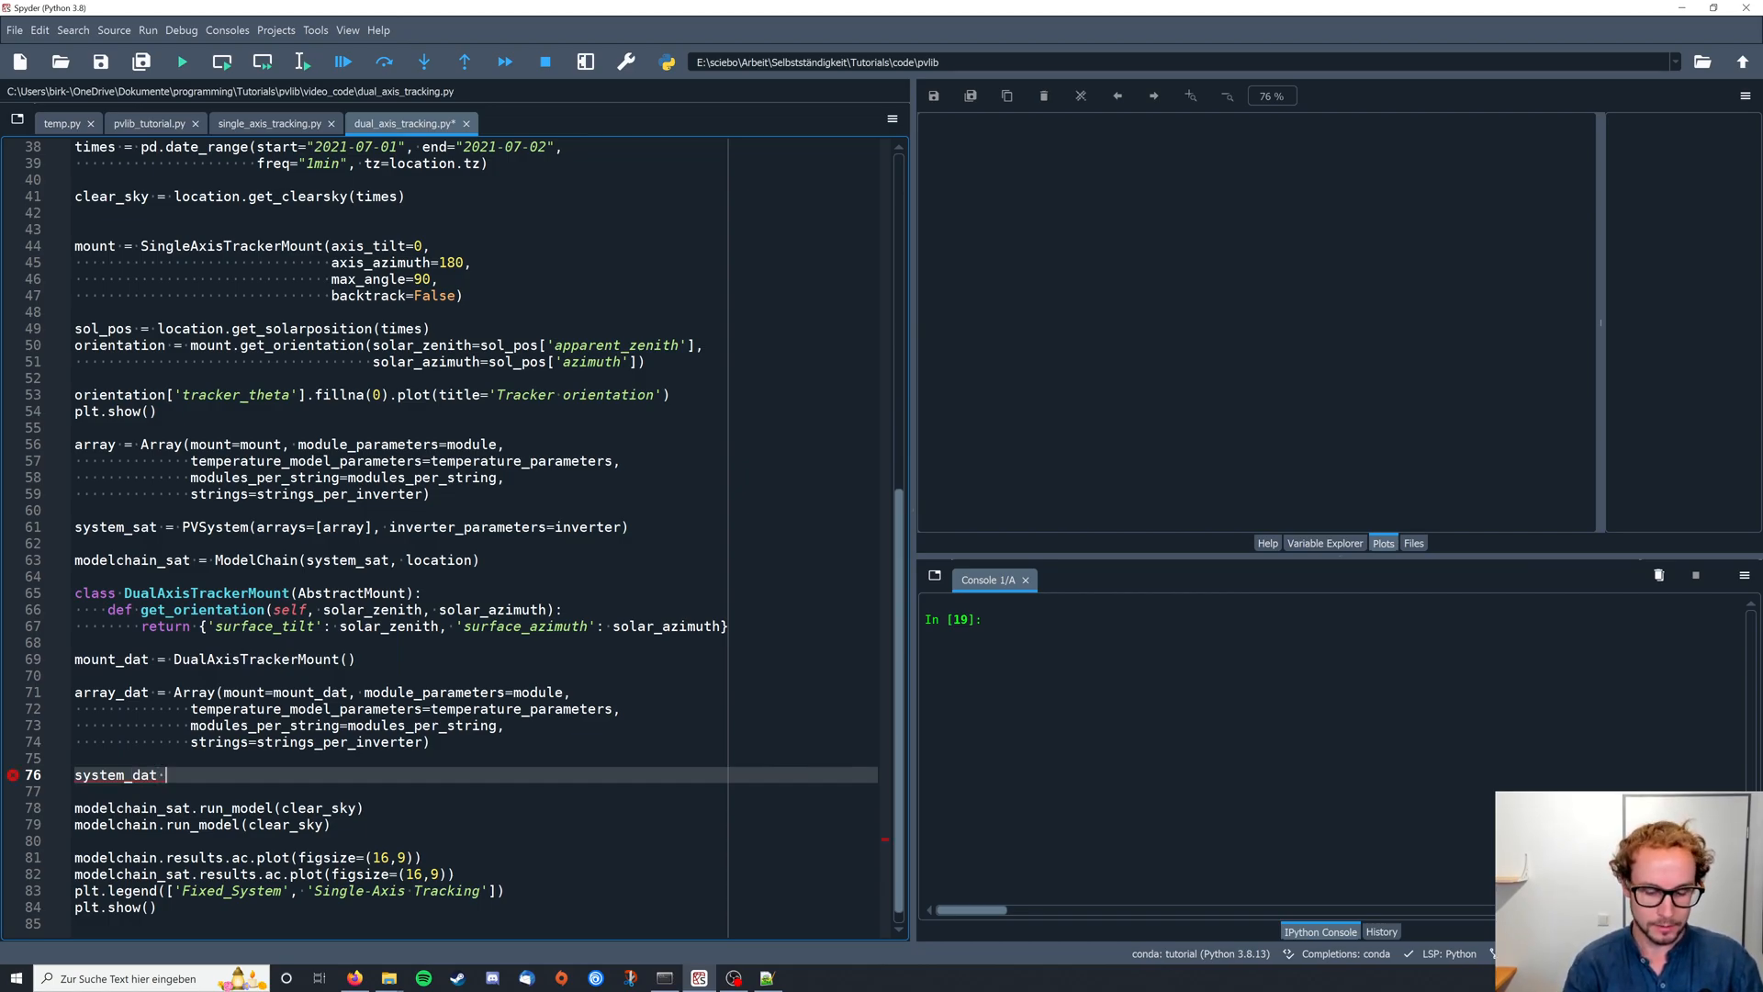
text(=)
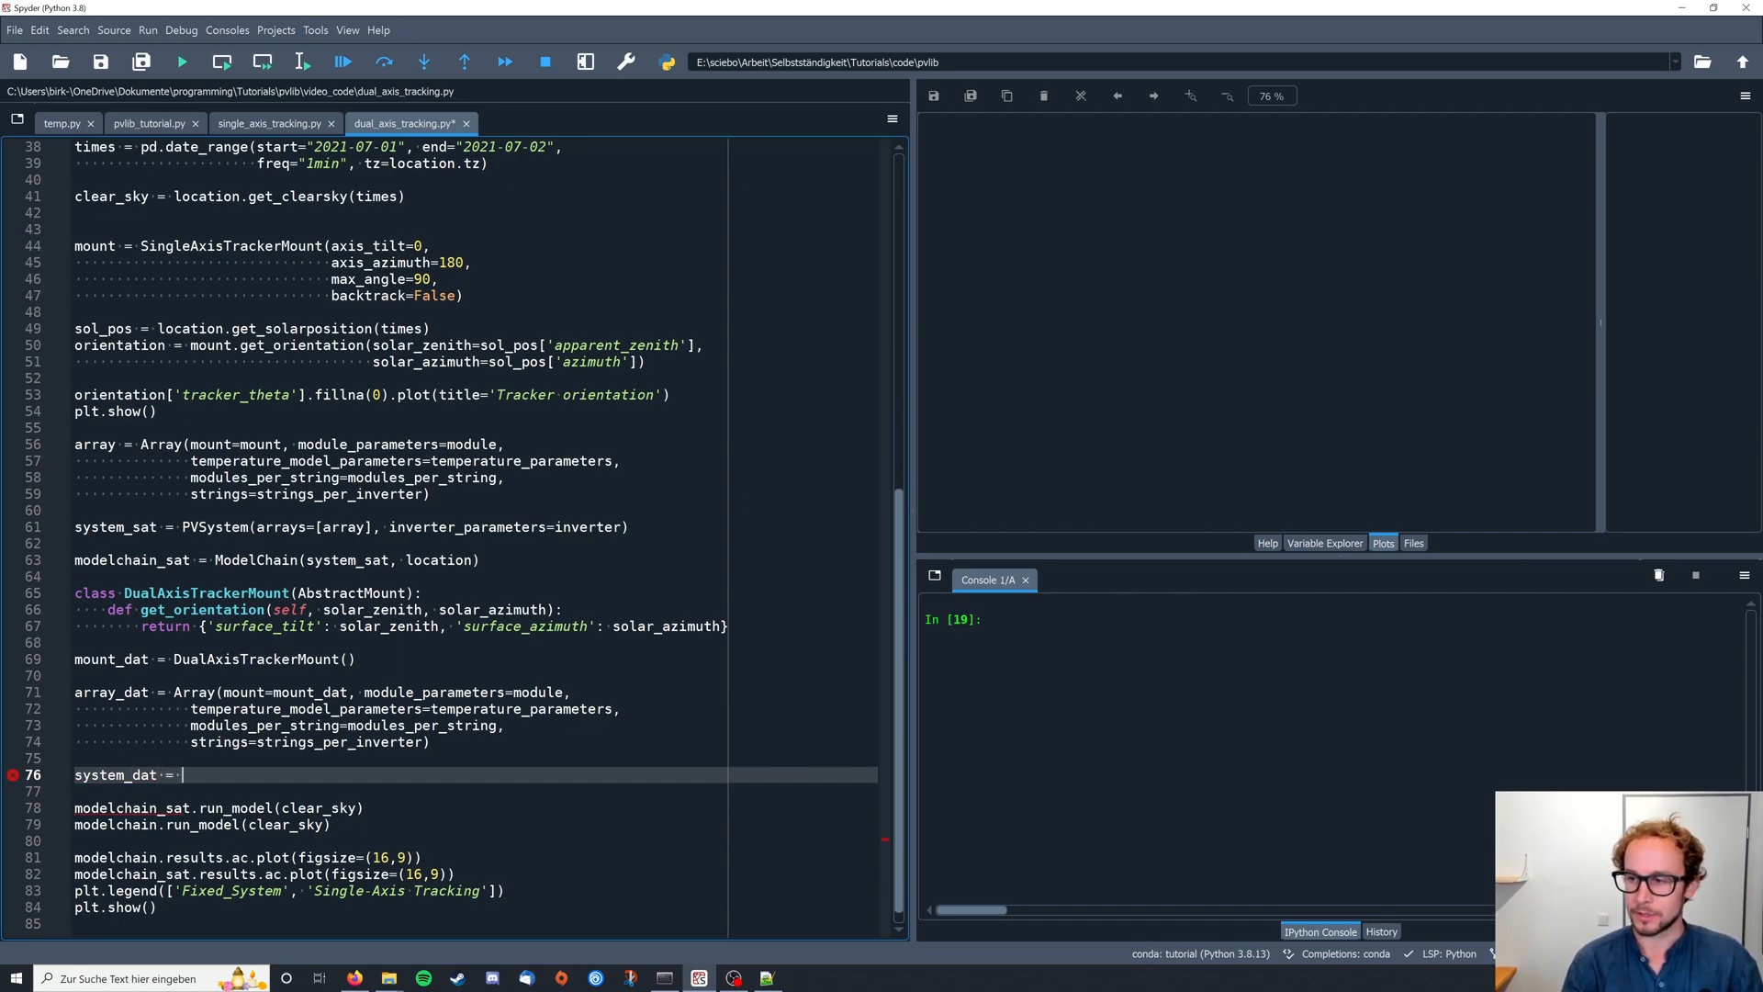
text(P)
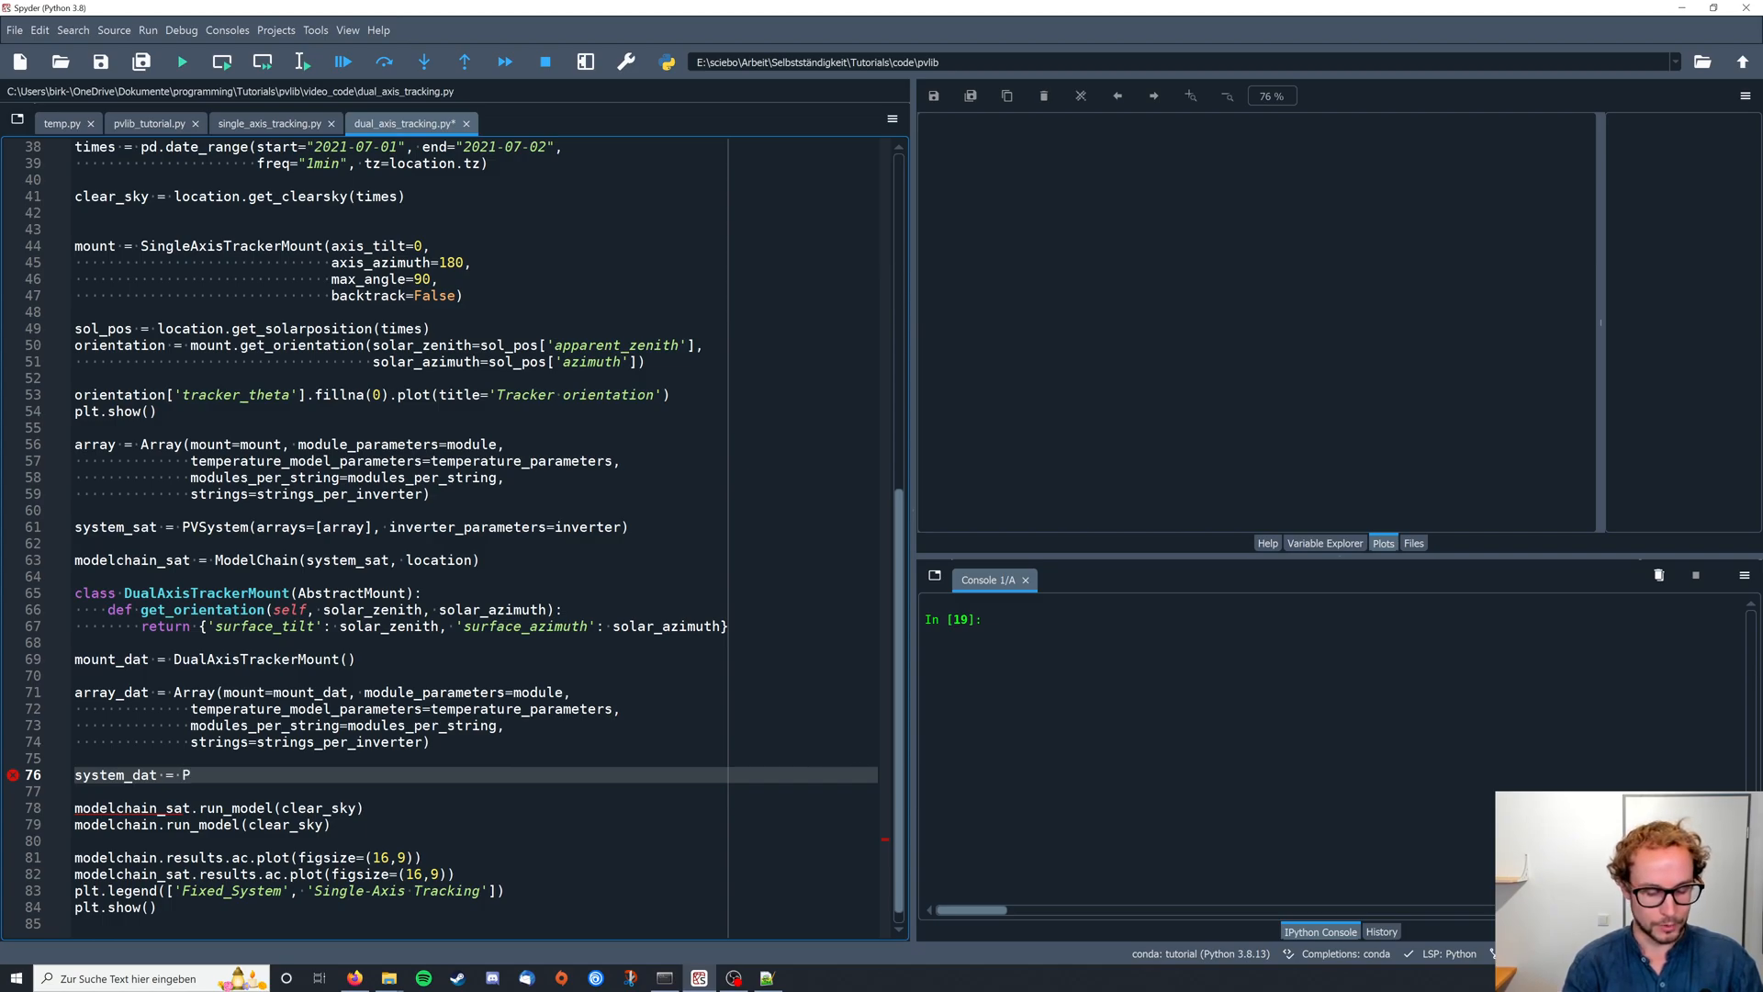
text(VSystem()
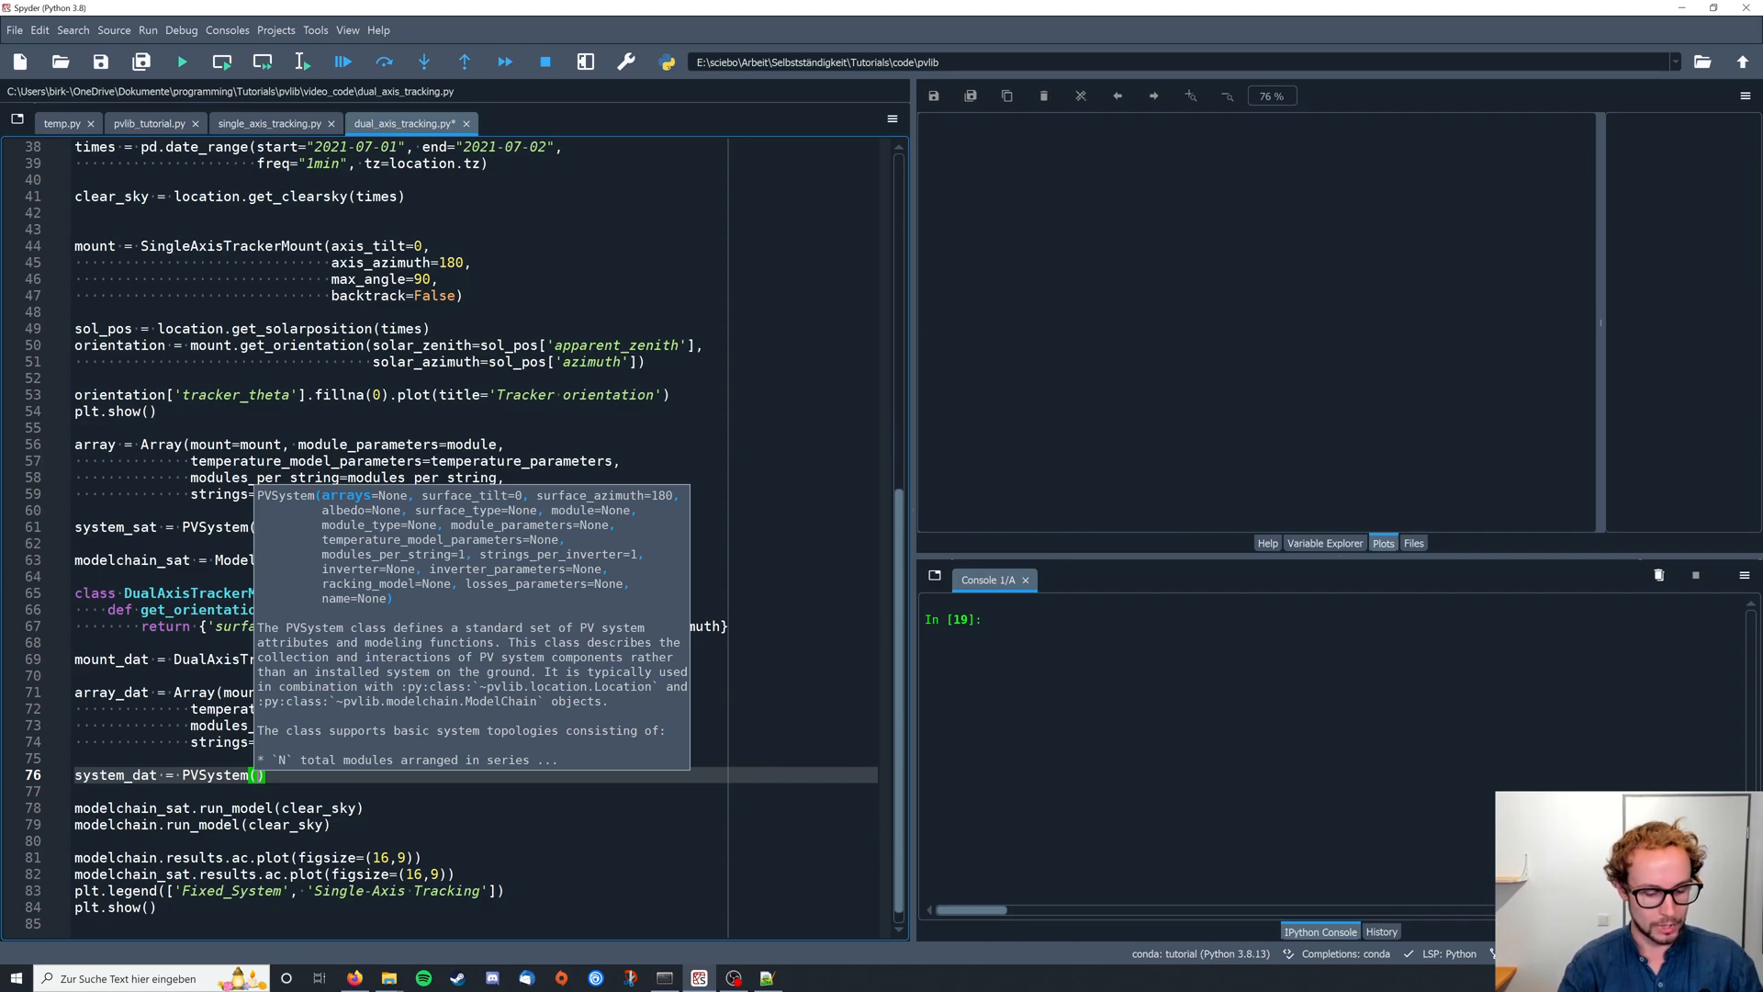
text(arrays=[)
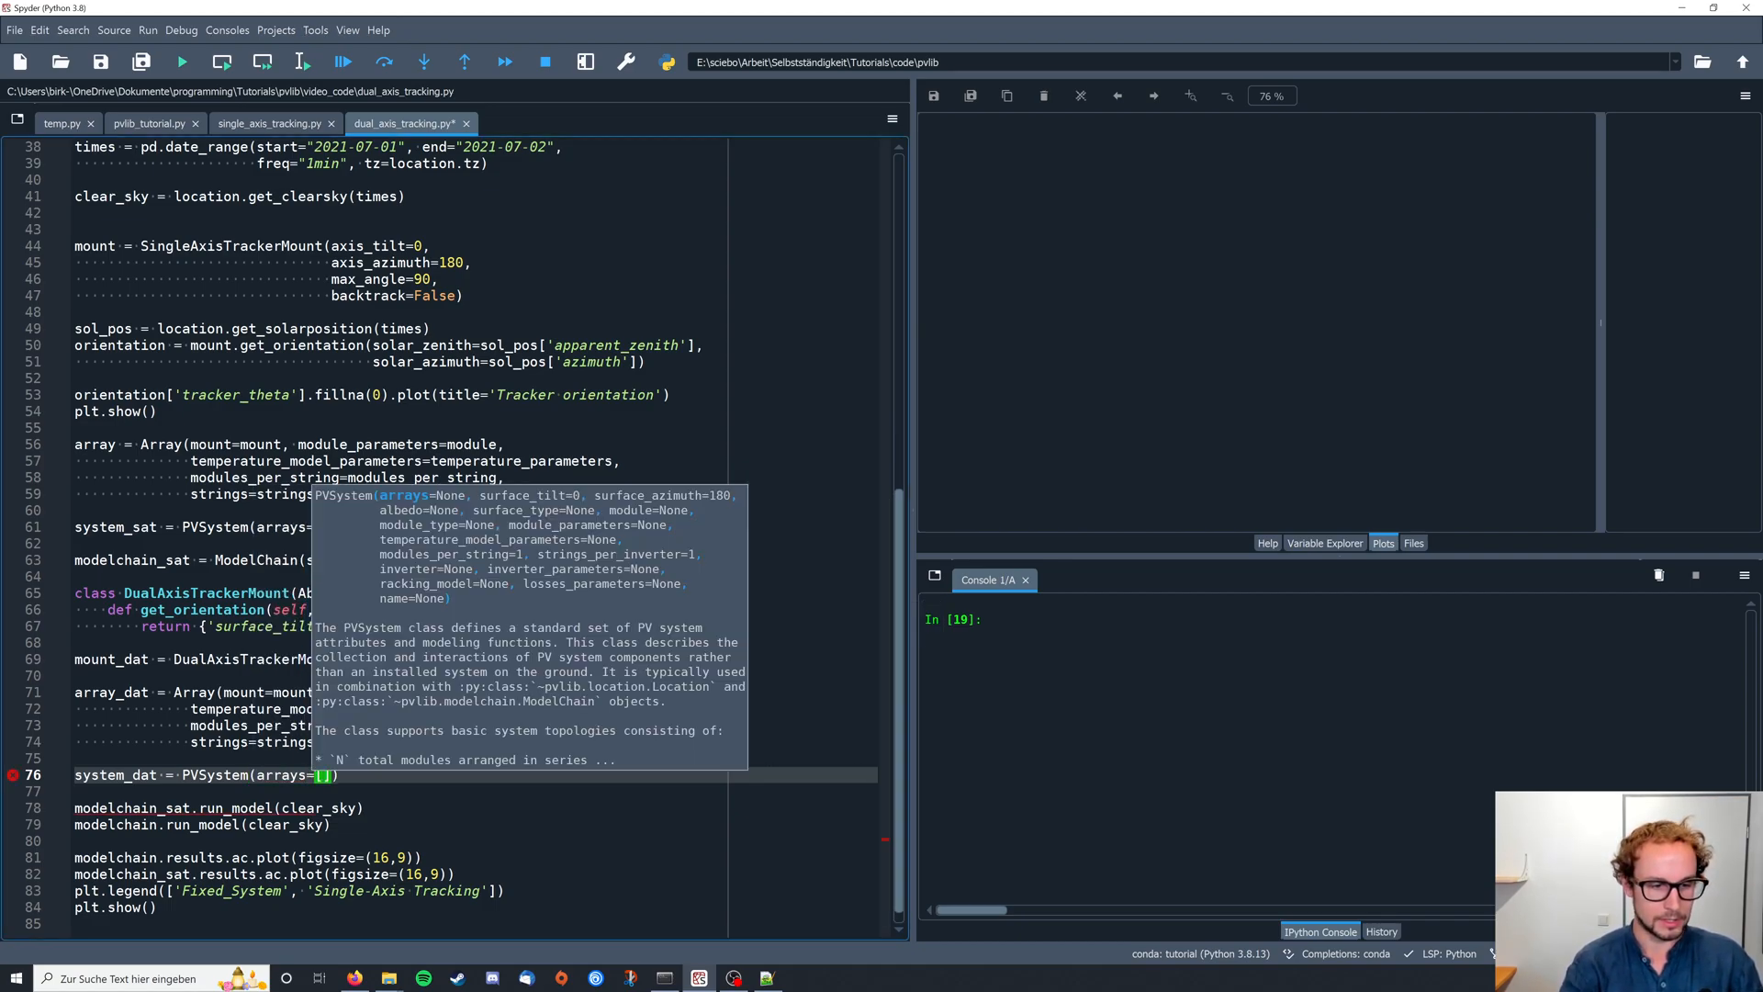
text(array_dat)
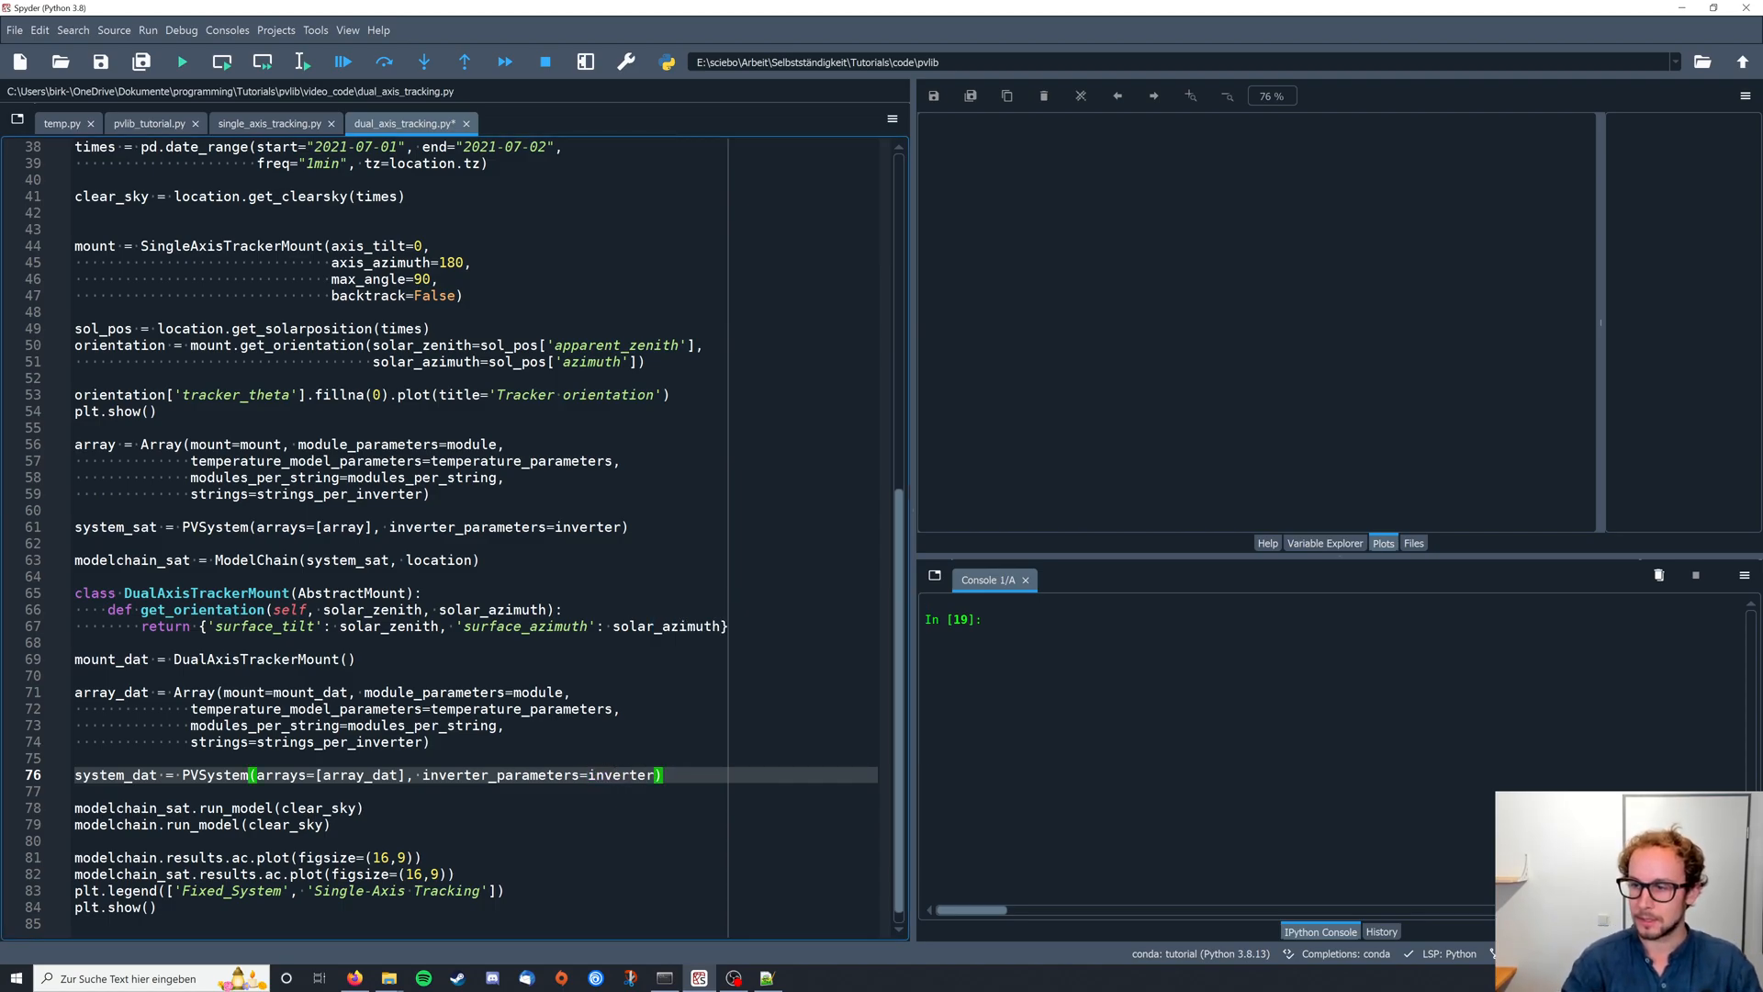
key(enter)
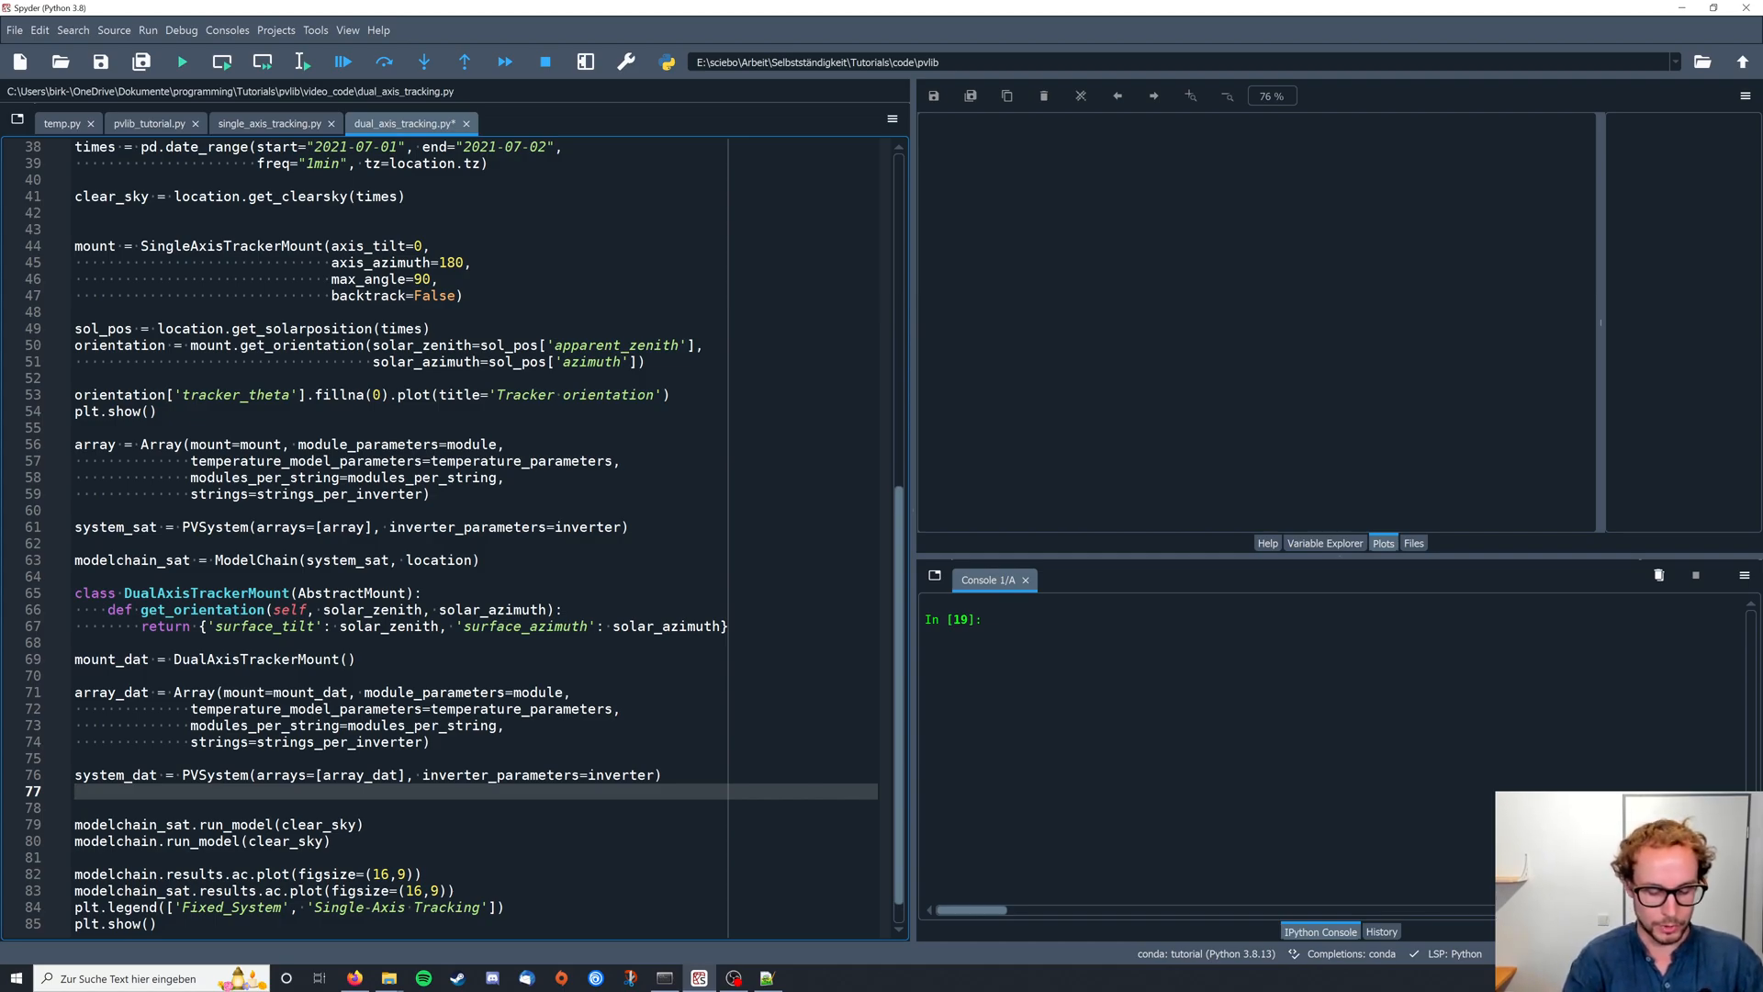
- Define modelchain_dat = ModelChain(system_dat, location) and add modelchain_dat.run_model(clear_sky)
text(modelchain)
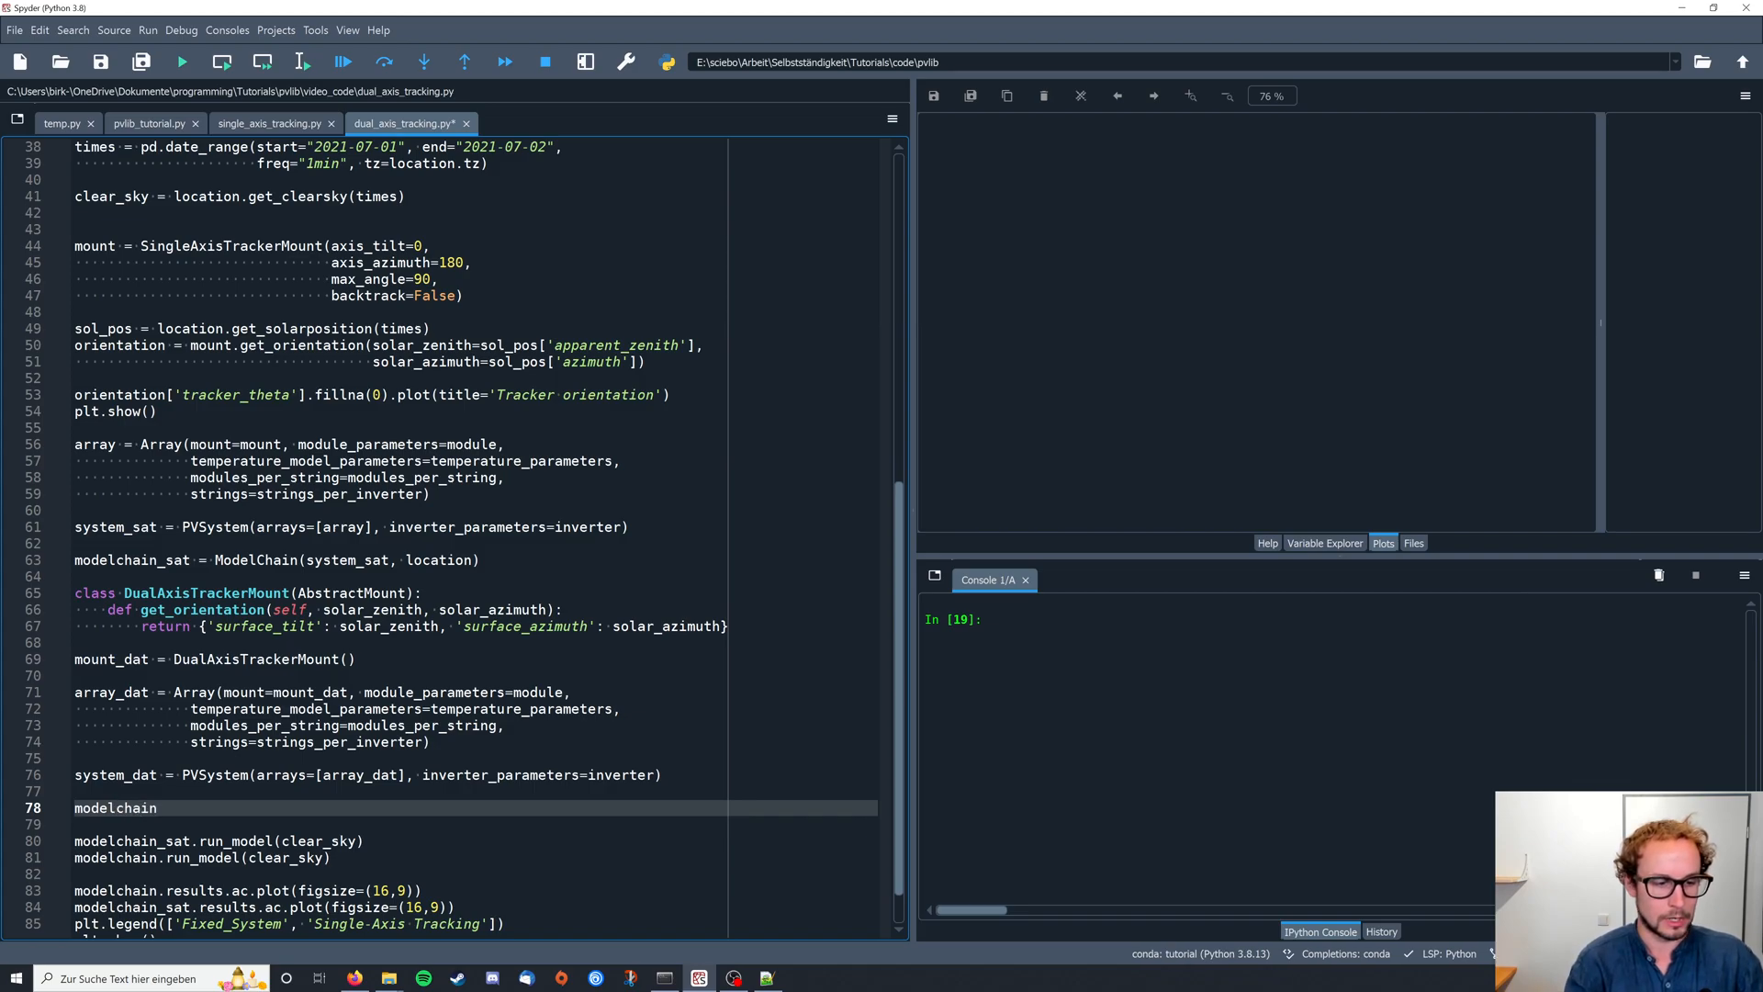
text(_dat)
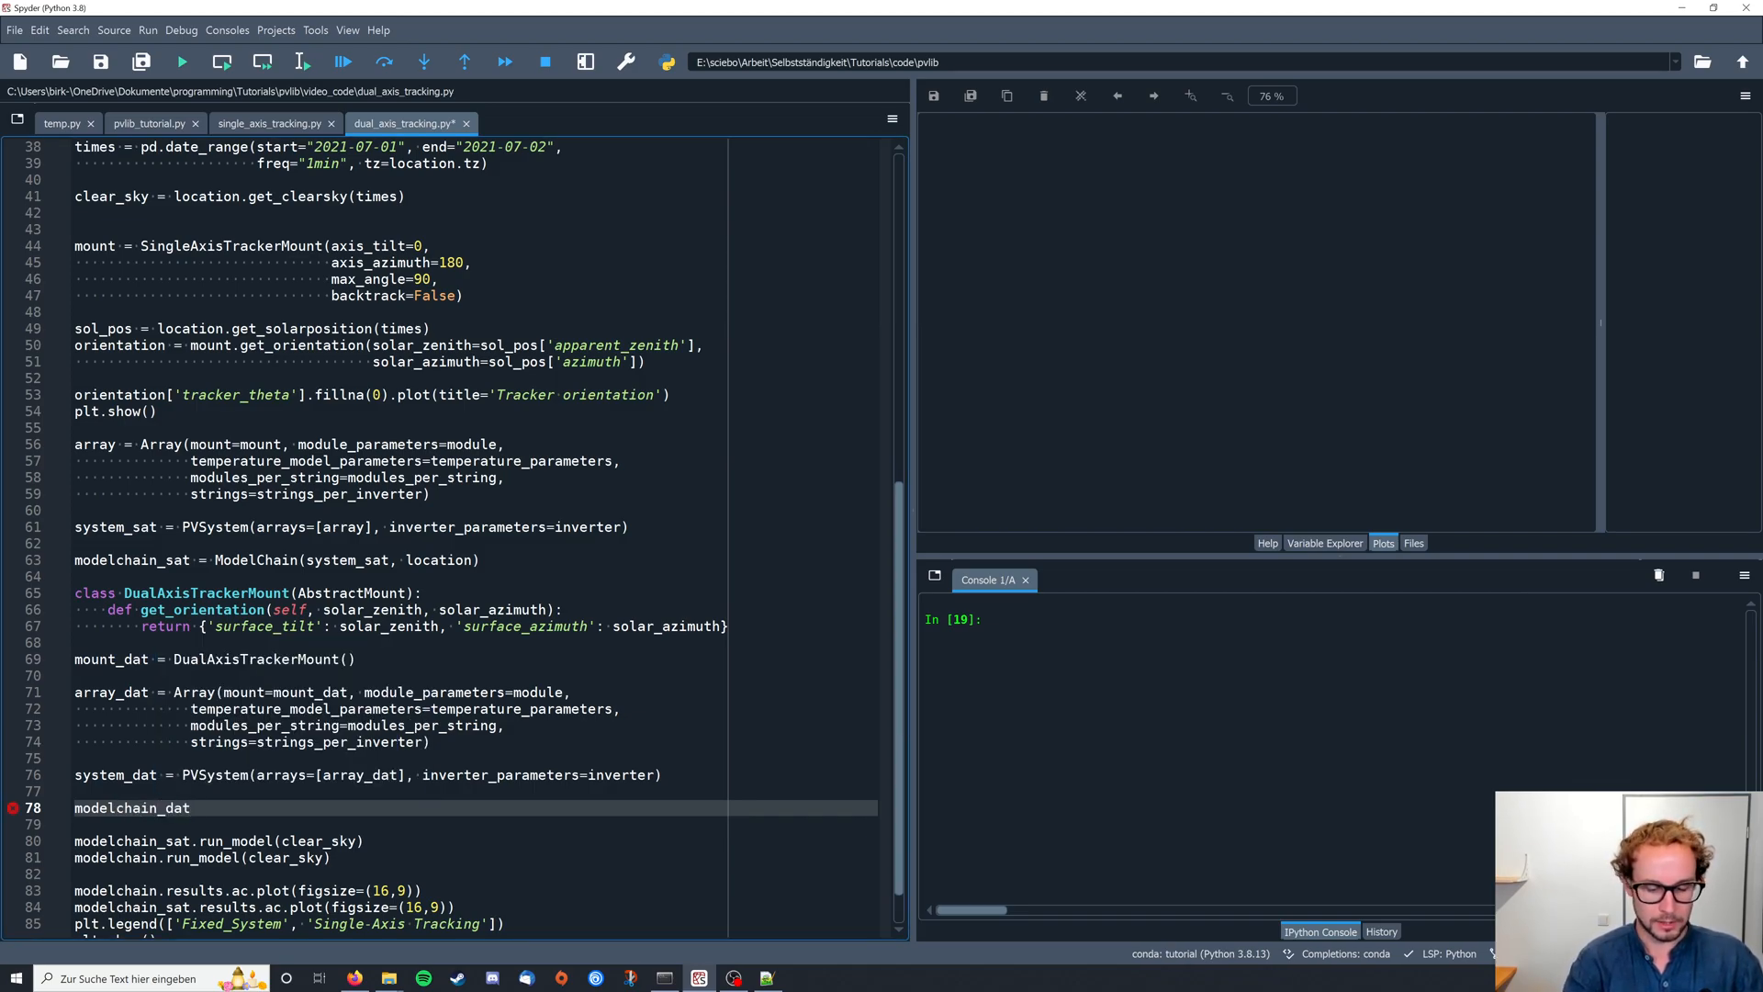
text(= MOdelCha)
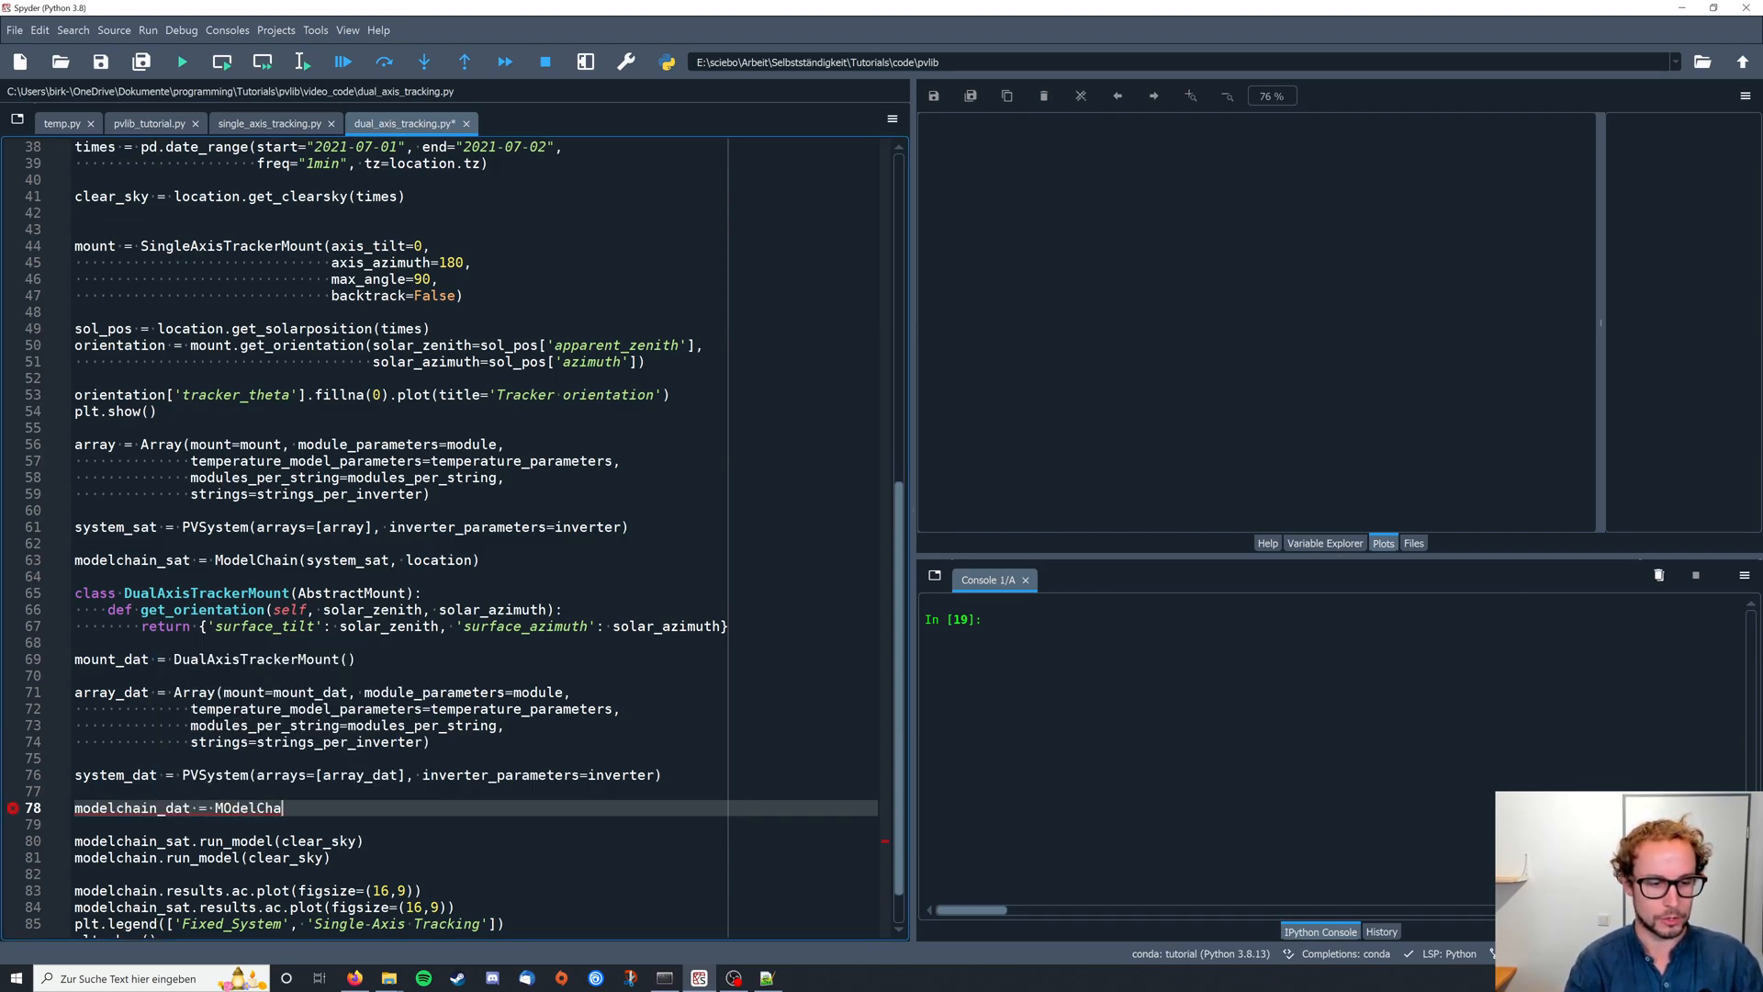
key(BackSpace)
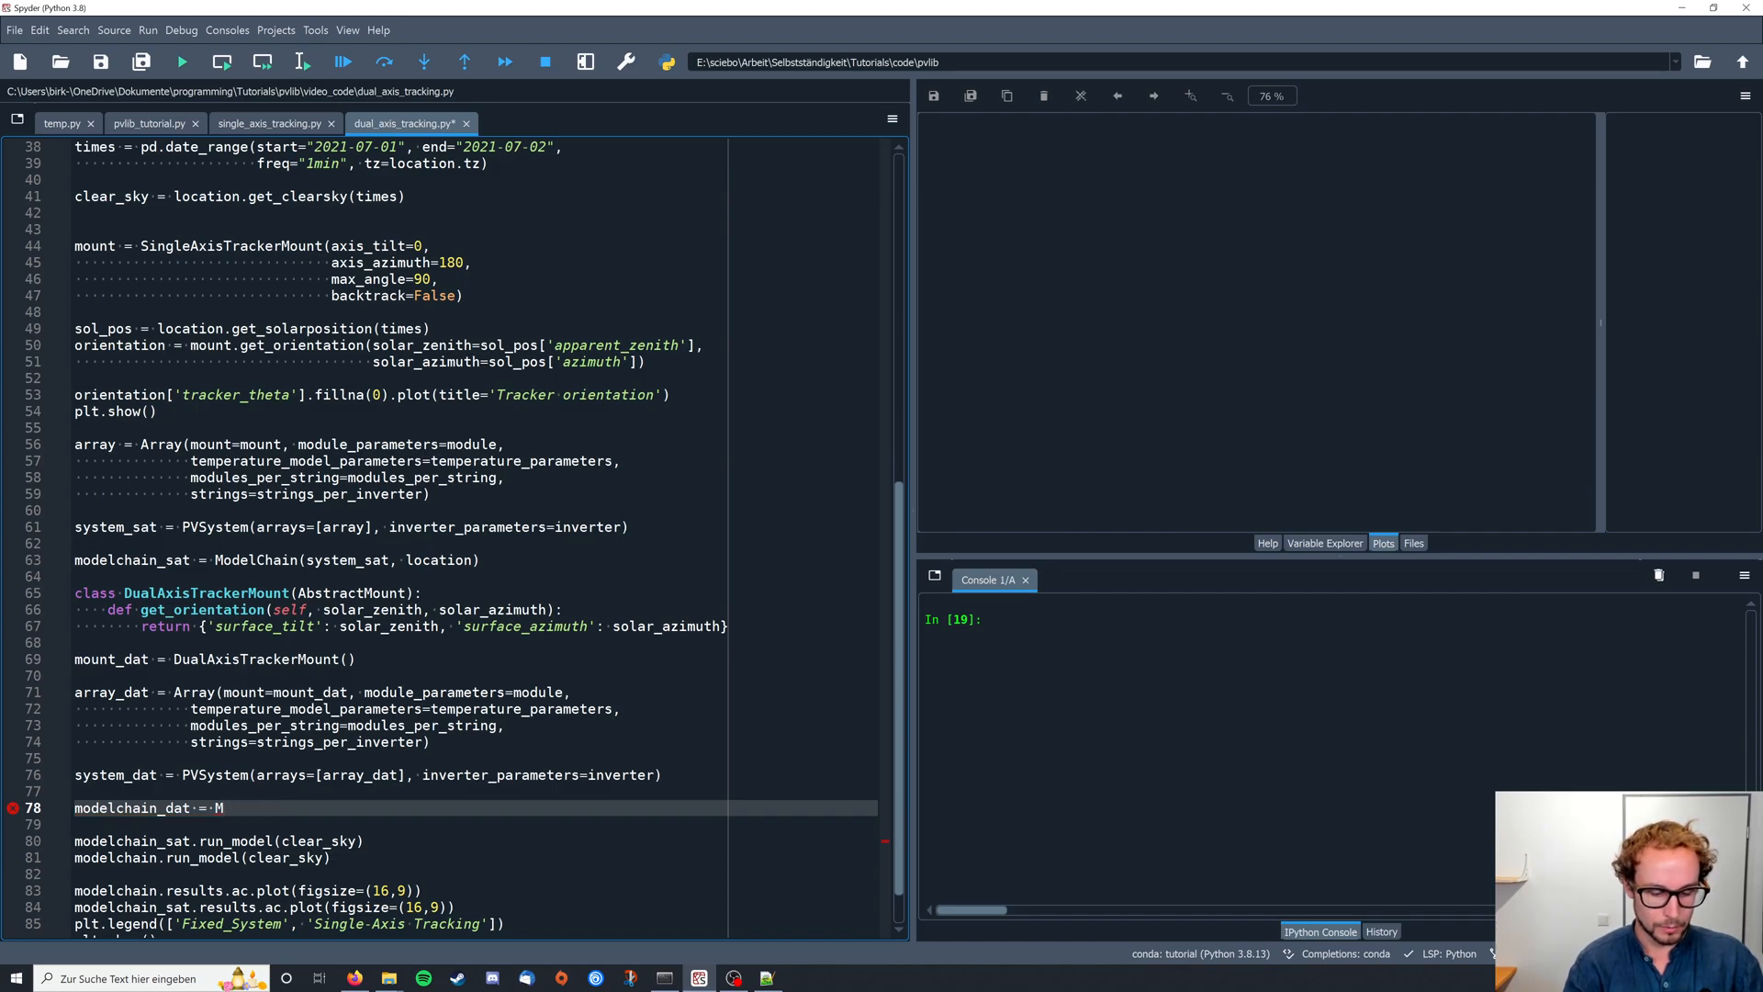
text(odelChain)
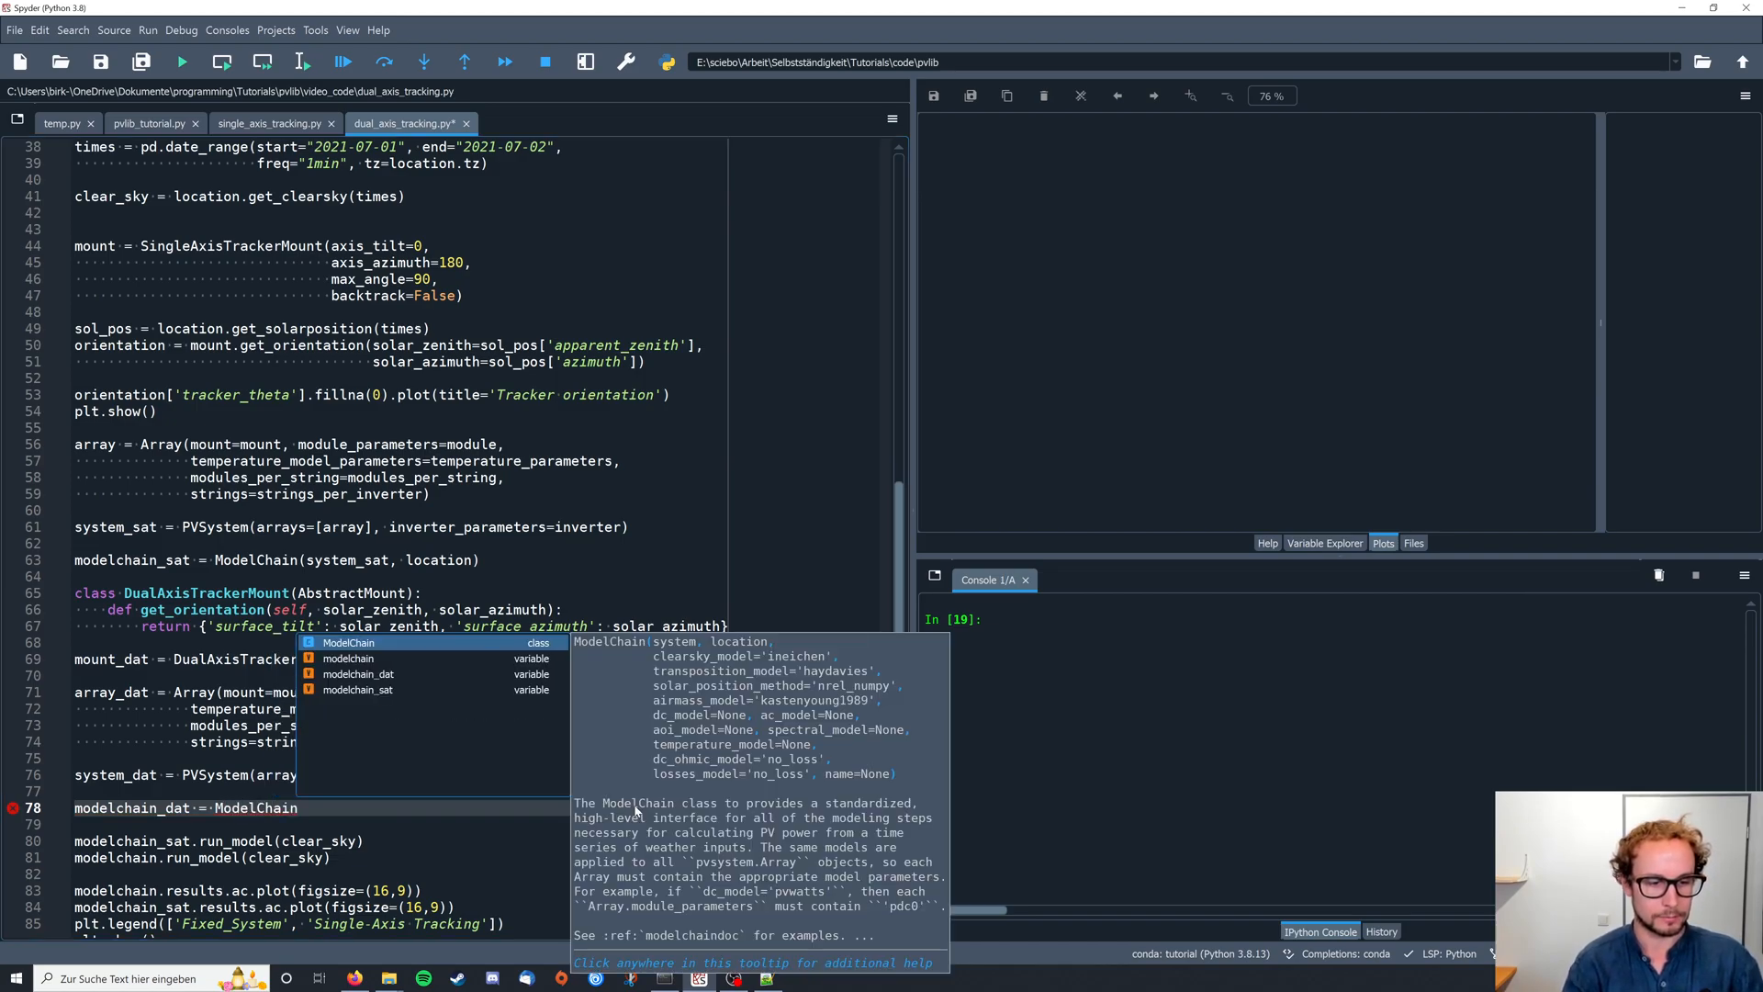
double_click(256, 807)
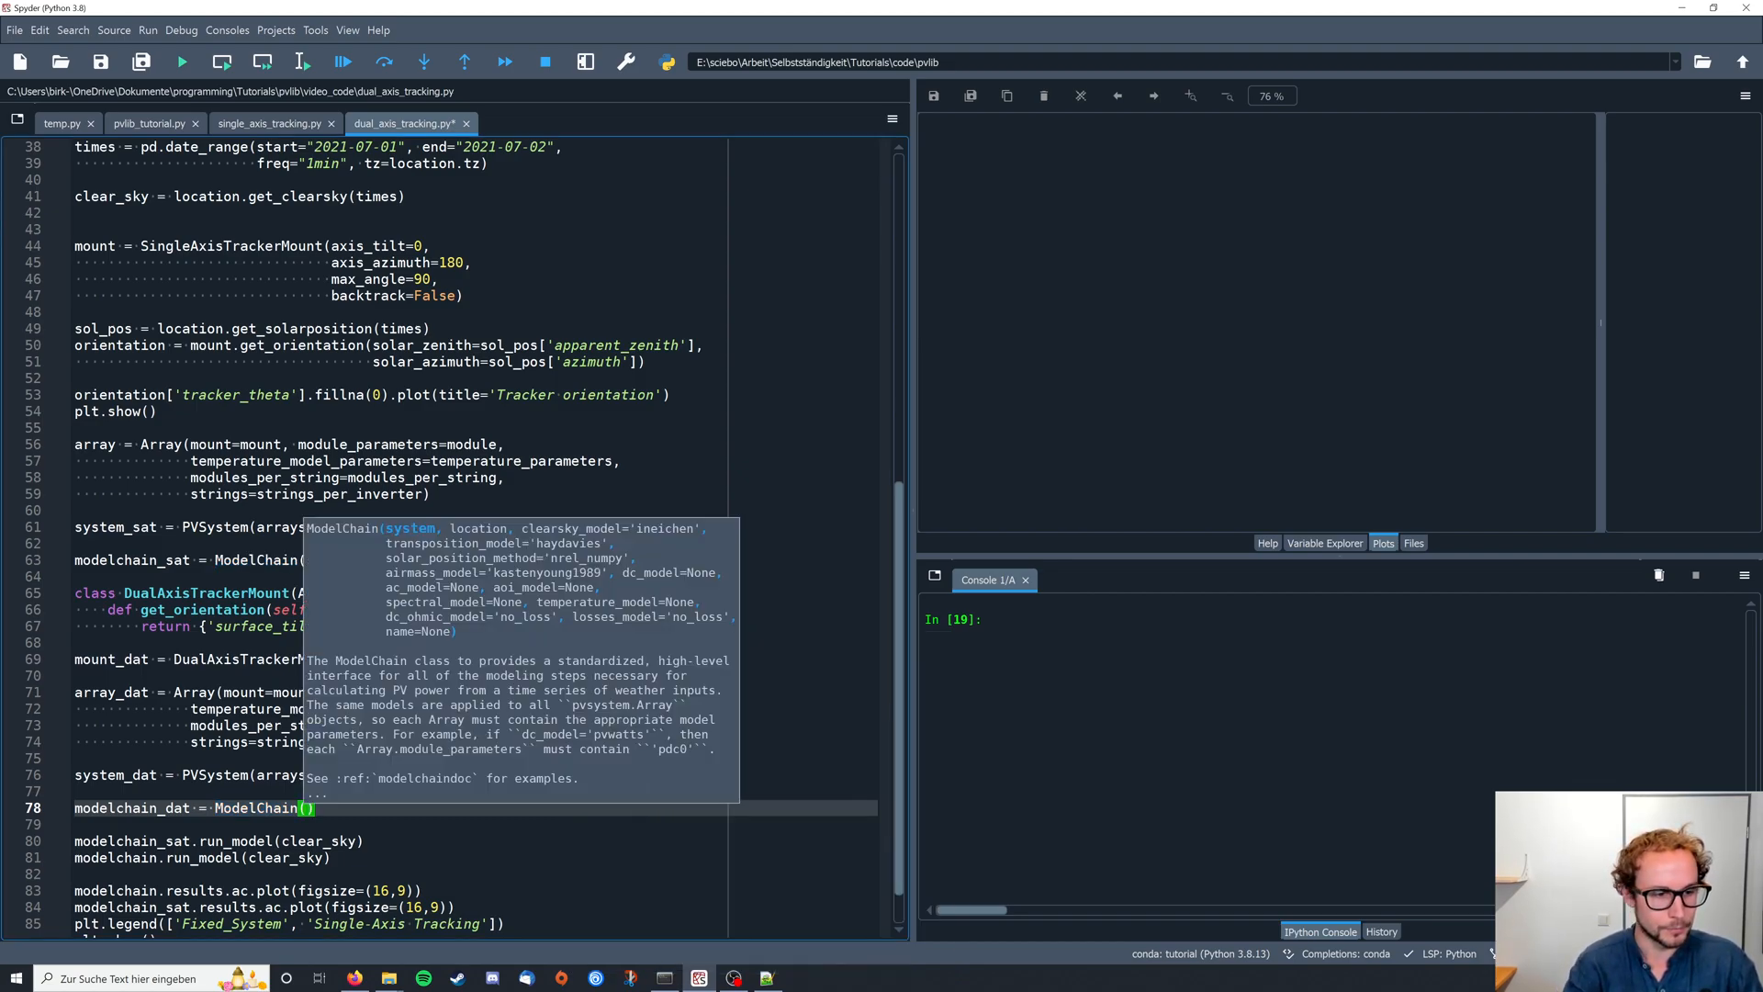
text(system_dat, location)
text(modelchain_dat.run_model(clear_sky))
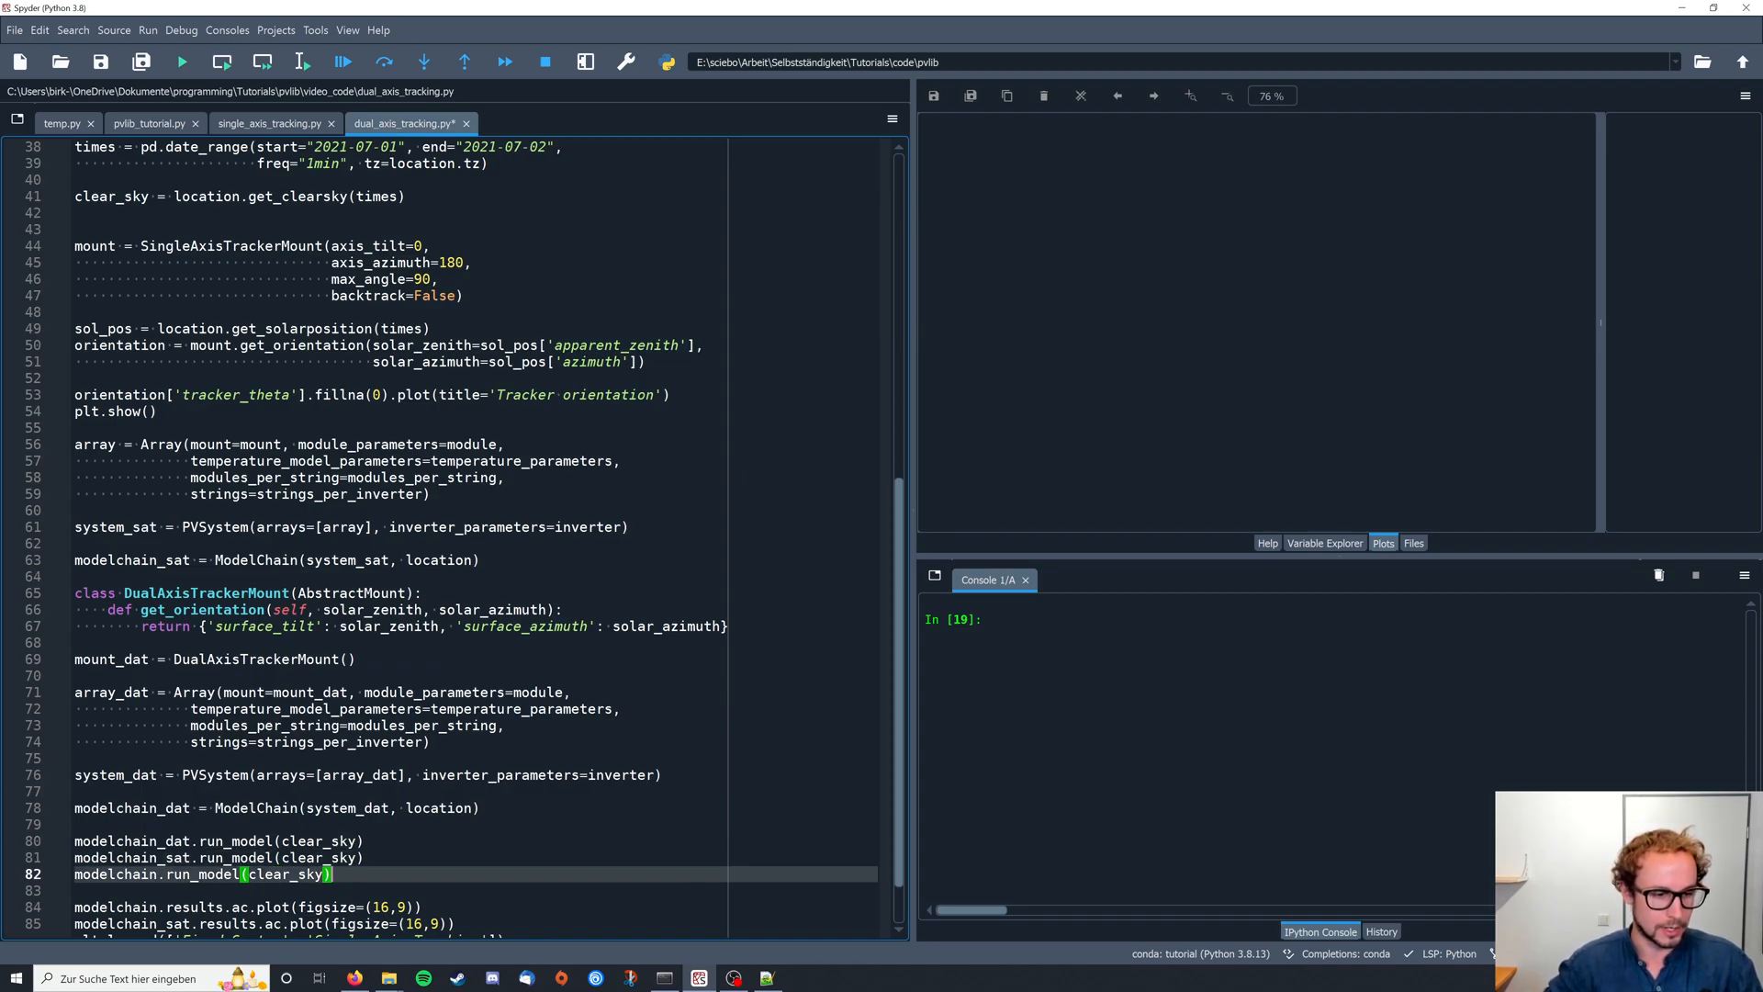
- Plot modelchain_dat's AC power, add a 'Dual-Axis Tracking' legend label, and save the script
scroll(down, 3)
text(, 'Single Axis Tracking')
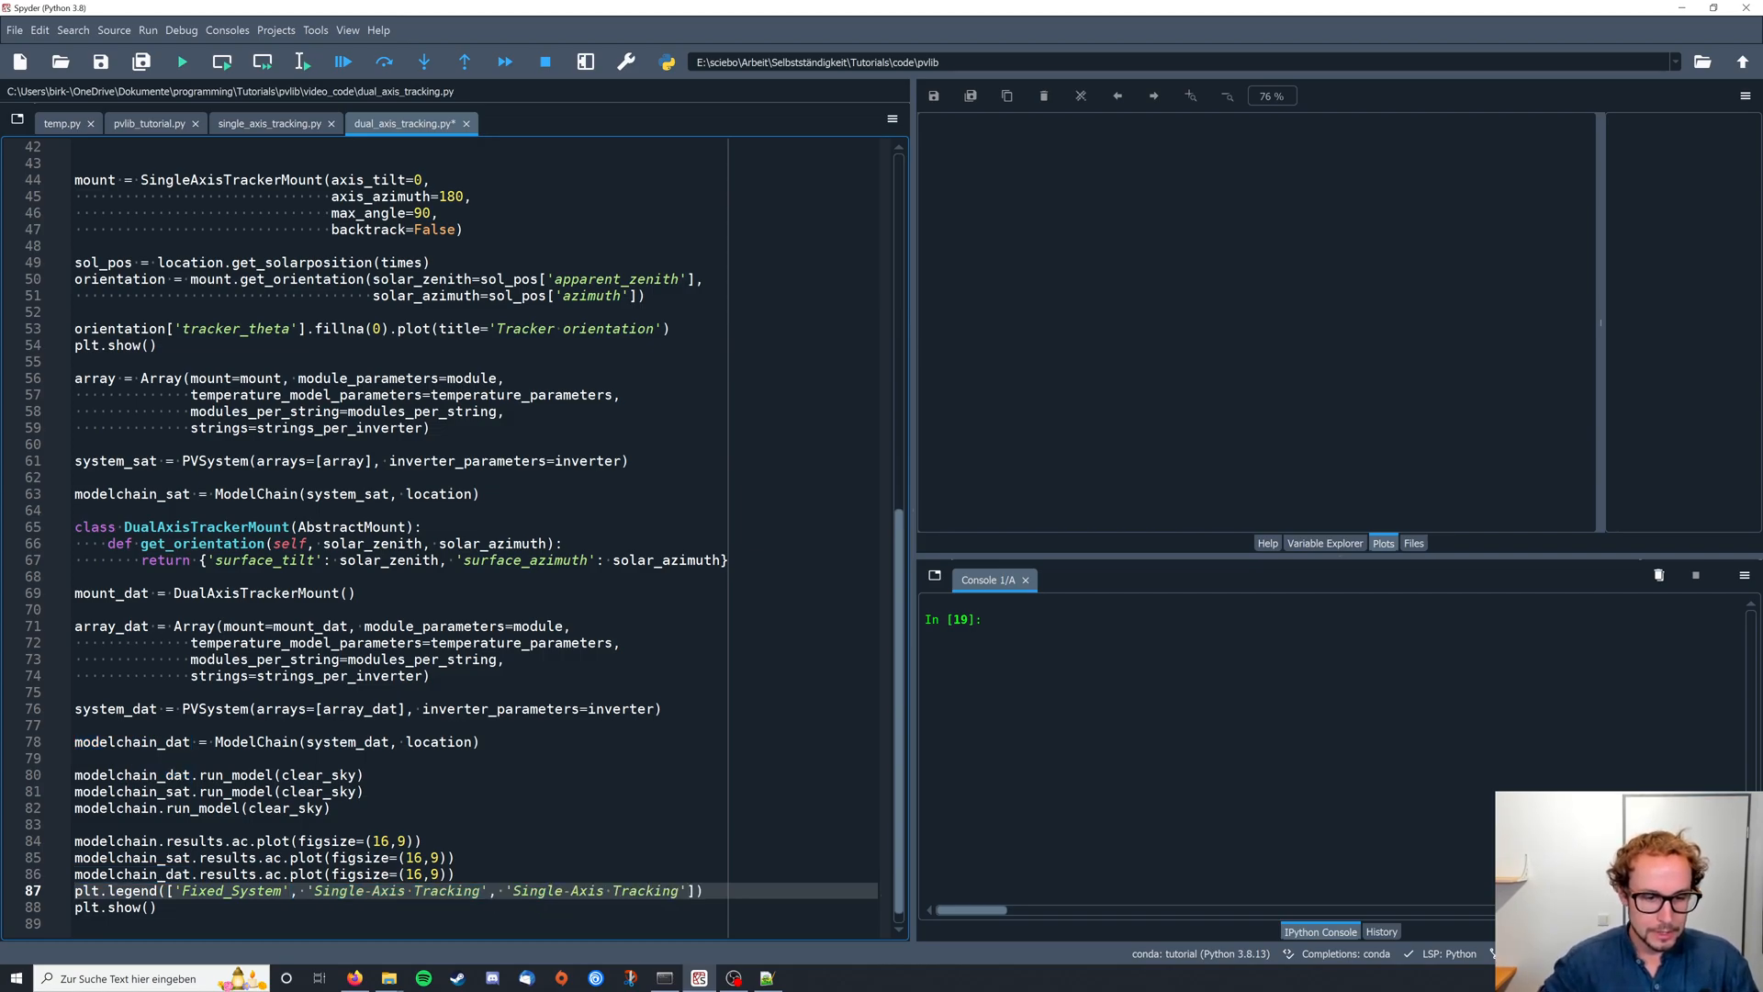
double_click(536, 890)
text(Dua)
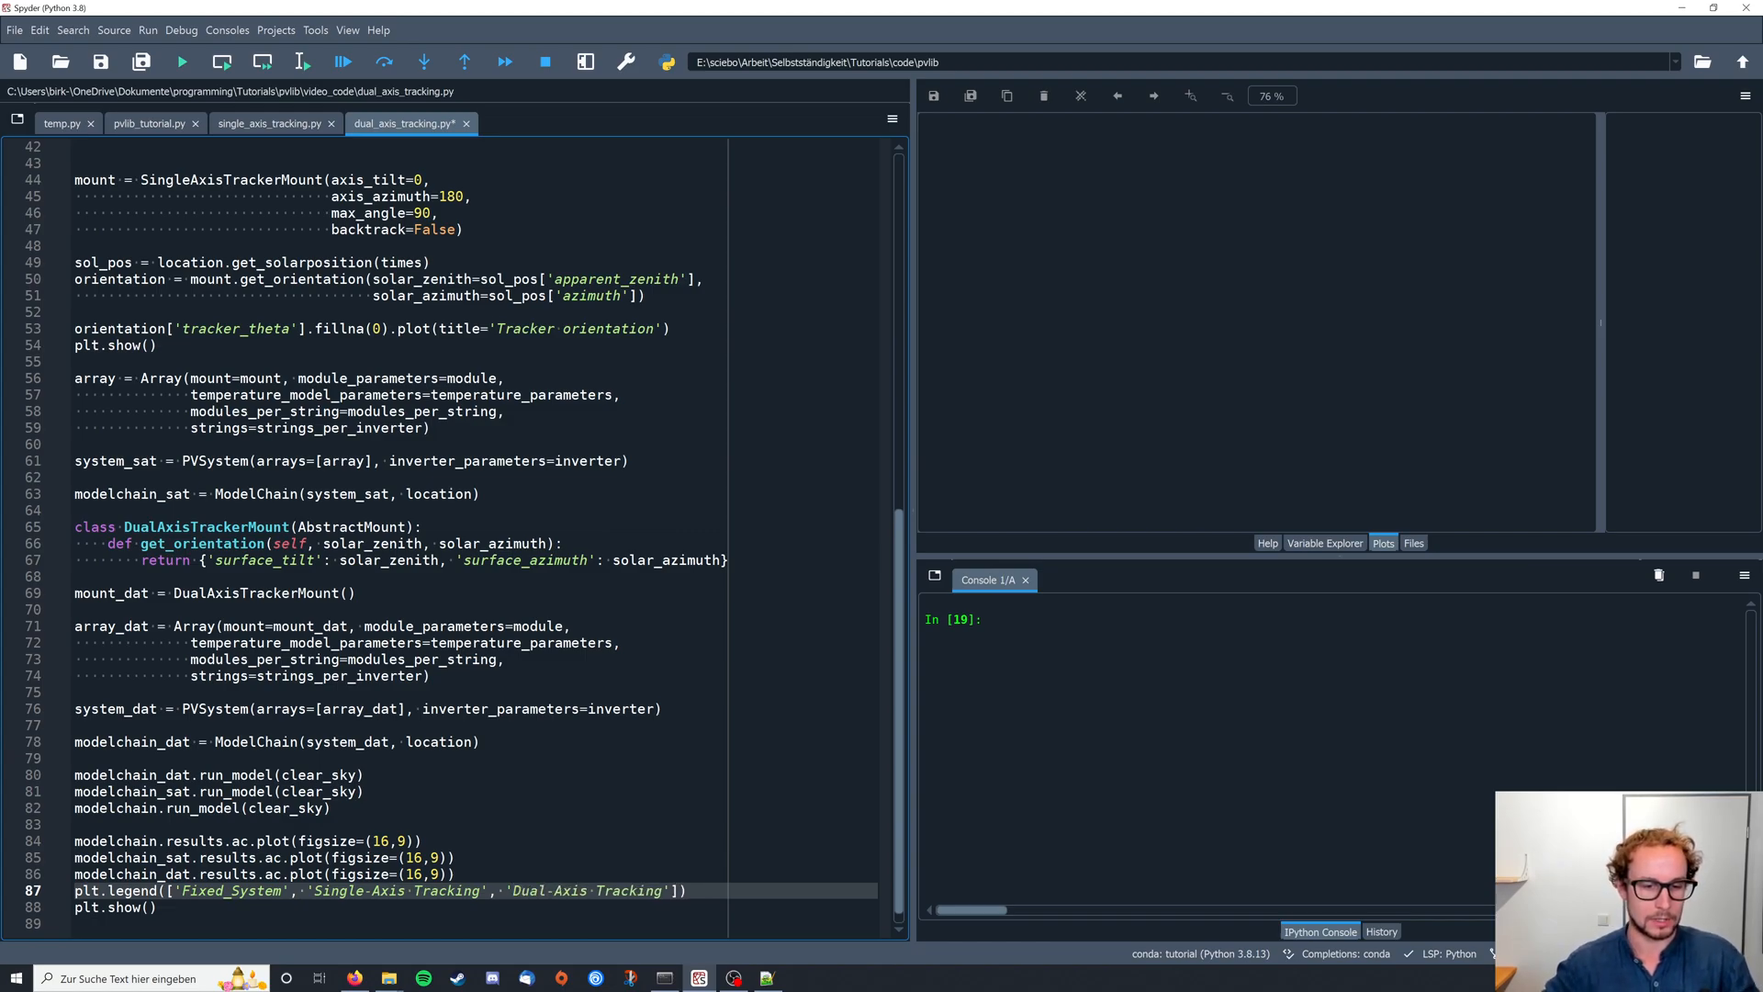
click(281, 807)
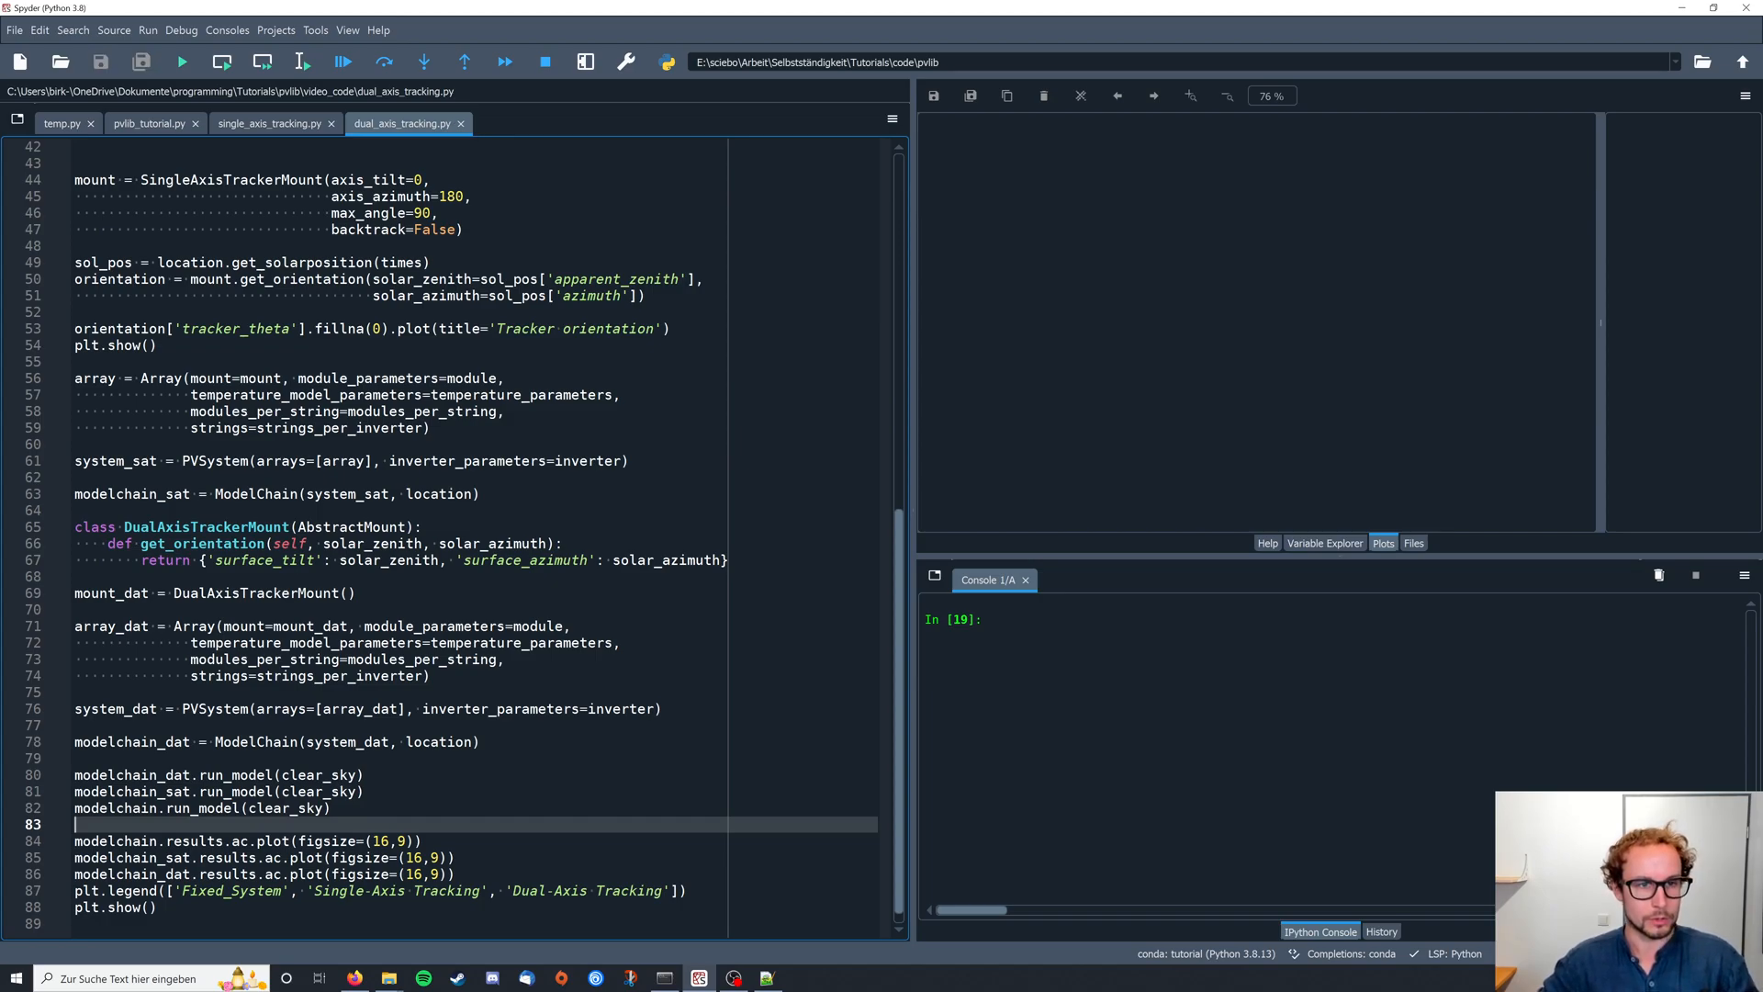
- Run the script to plot the Fixed System, Single-Axis and Dual-Axis Tracking AC power curves
click(181, 61)
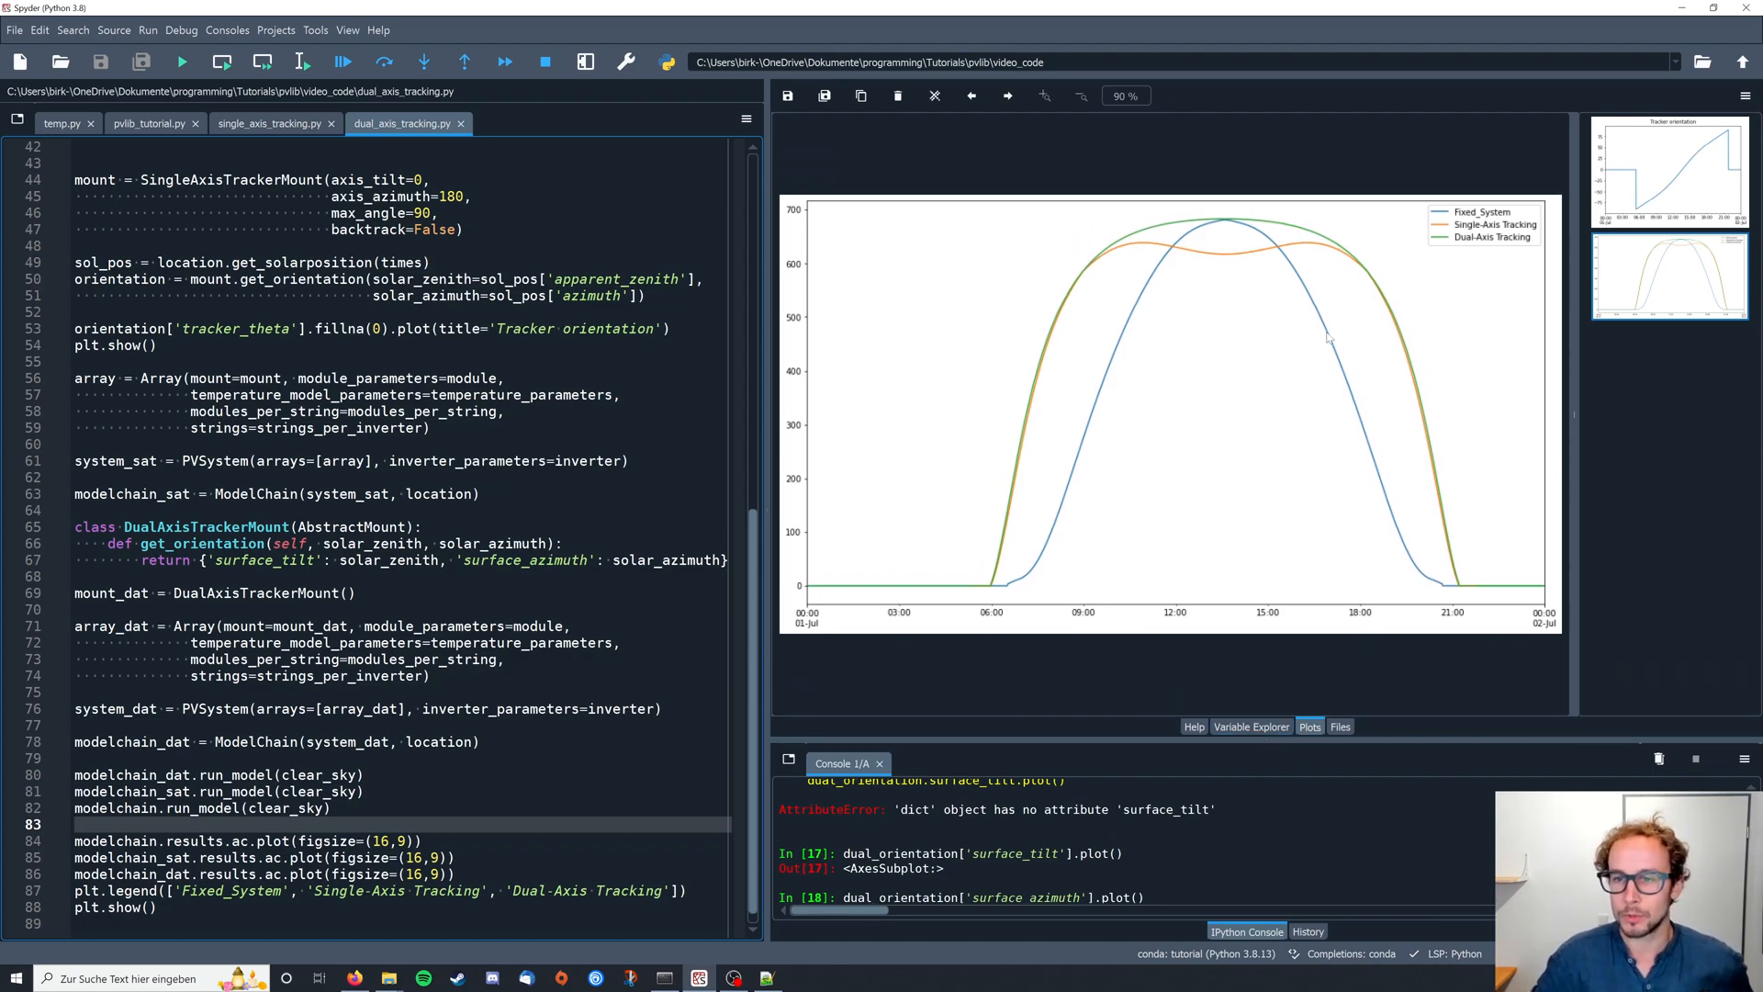
mouse_move(1220, 281)
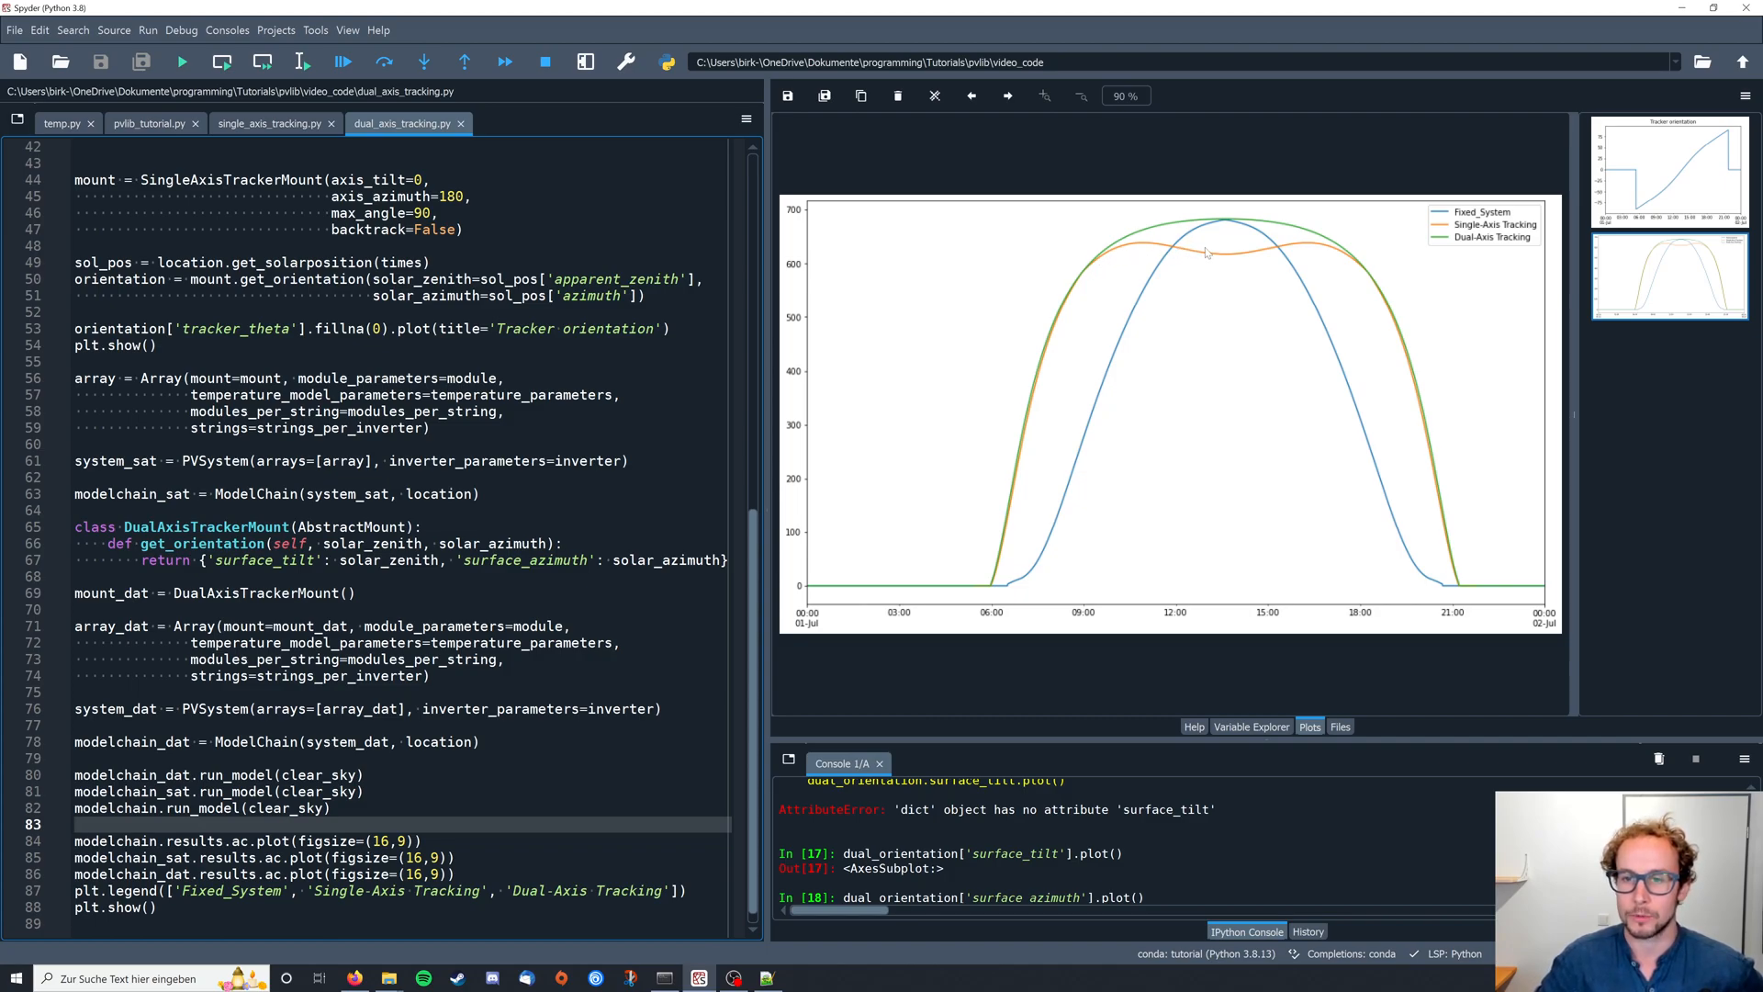
mouse_move(1155, 254)
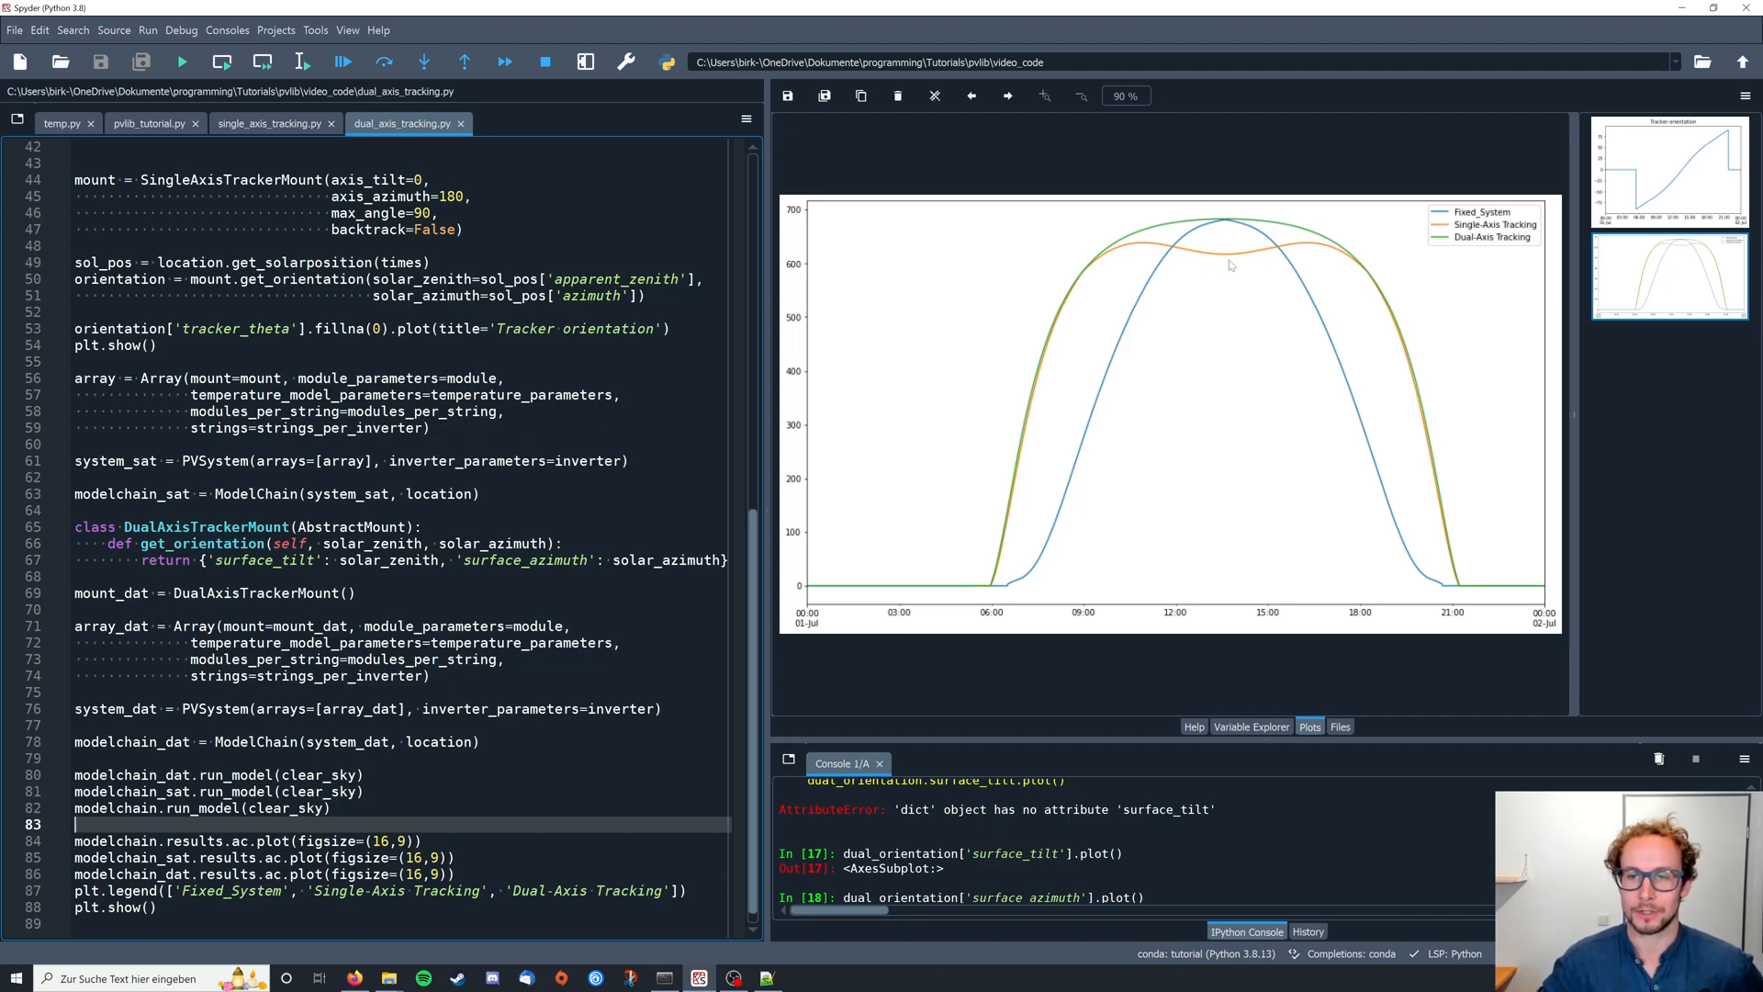
mouse_move(1234, 325)
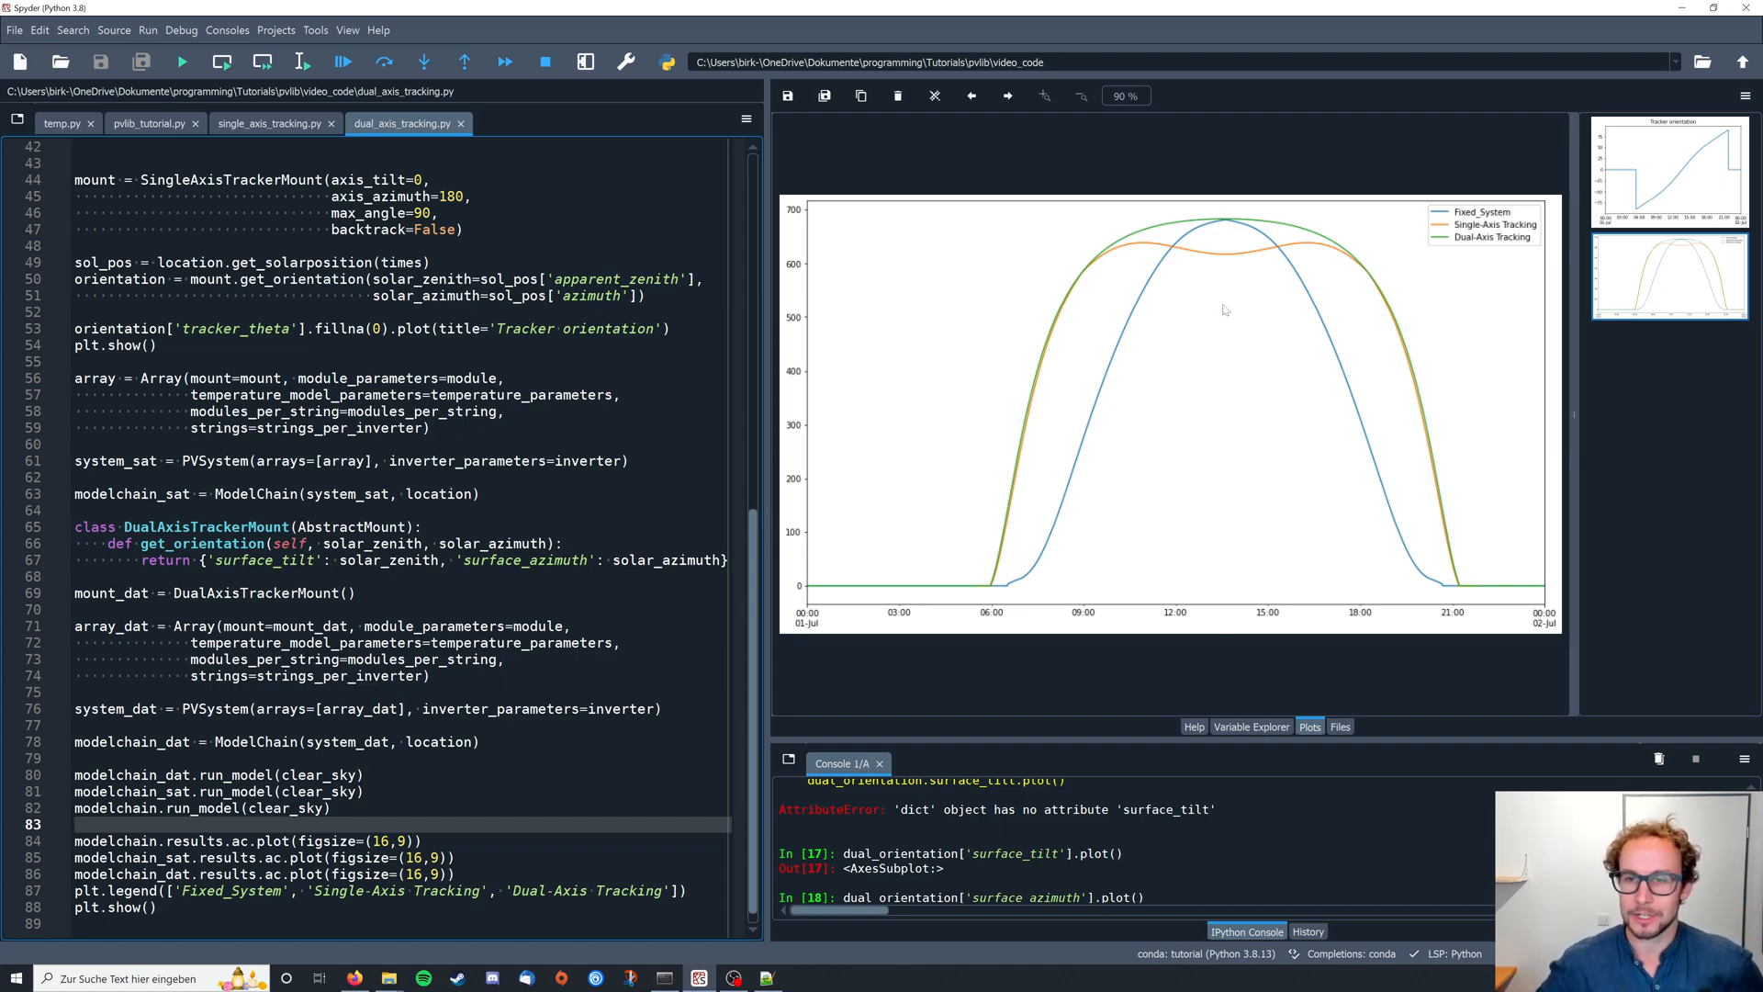
mouse_move(1225, 267)
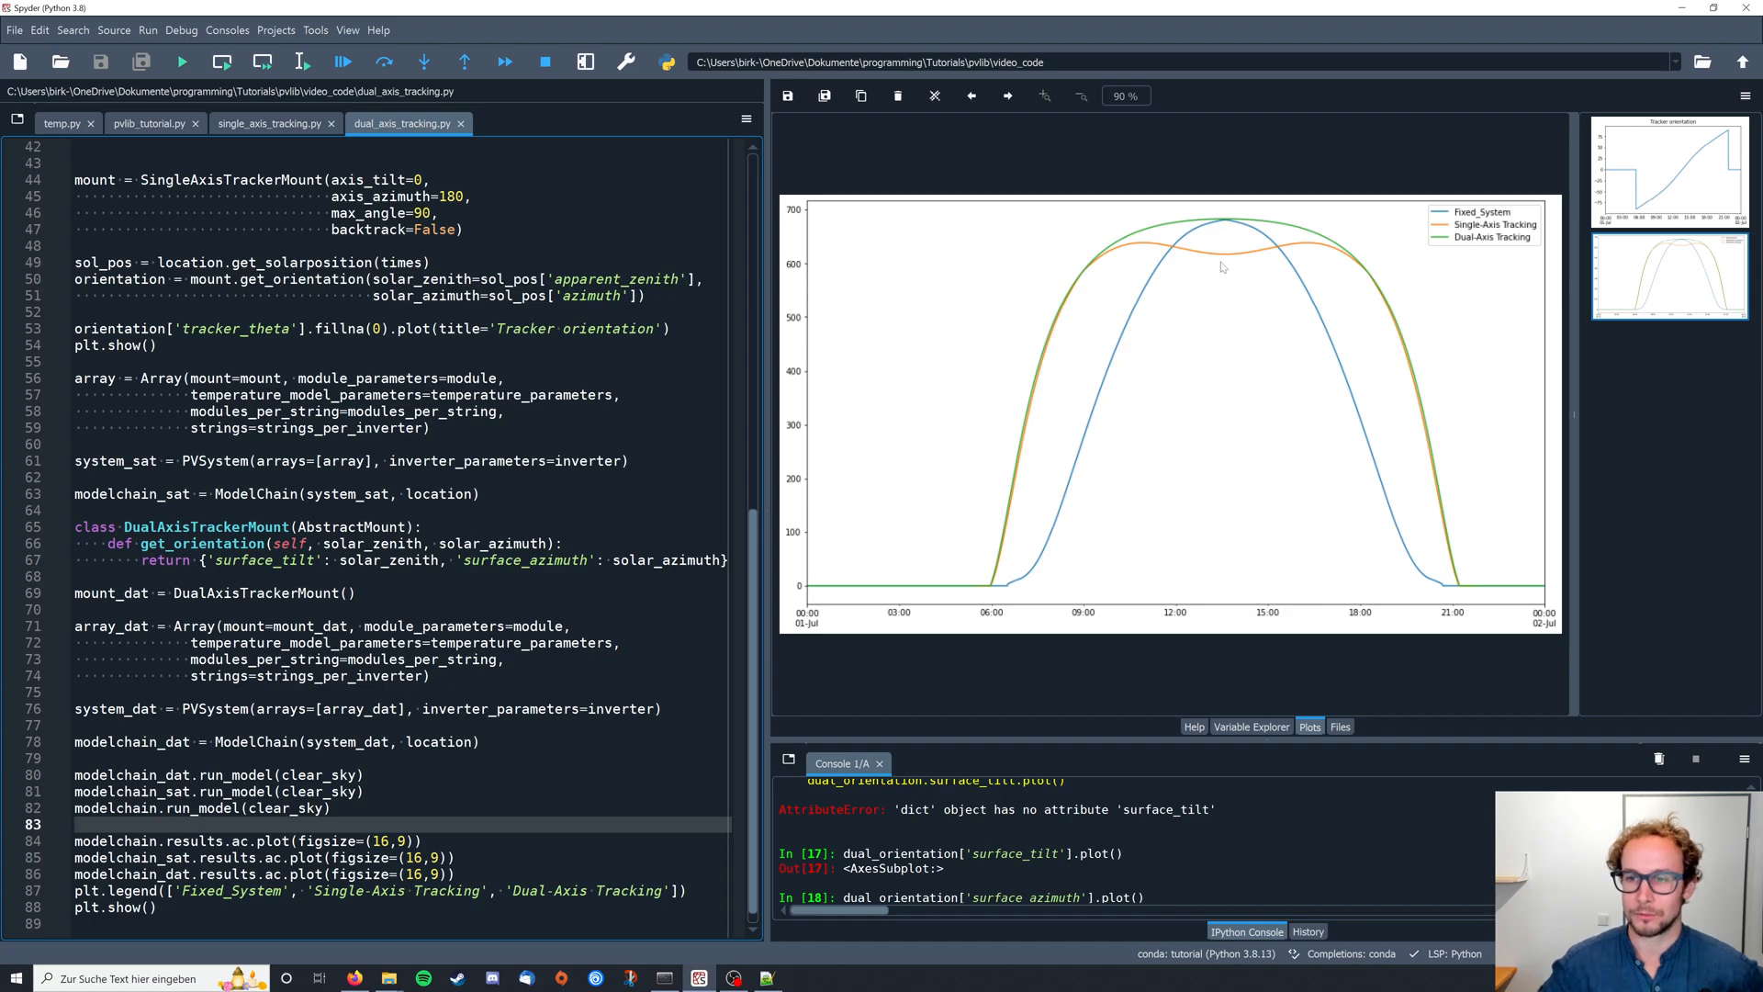
mouse_move(998, 571)
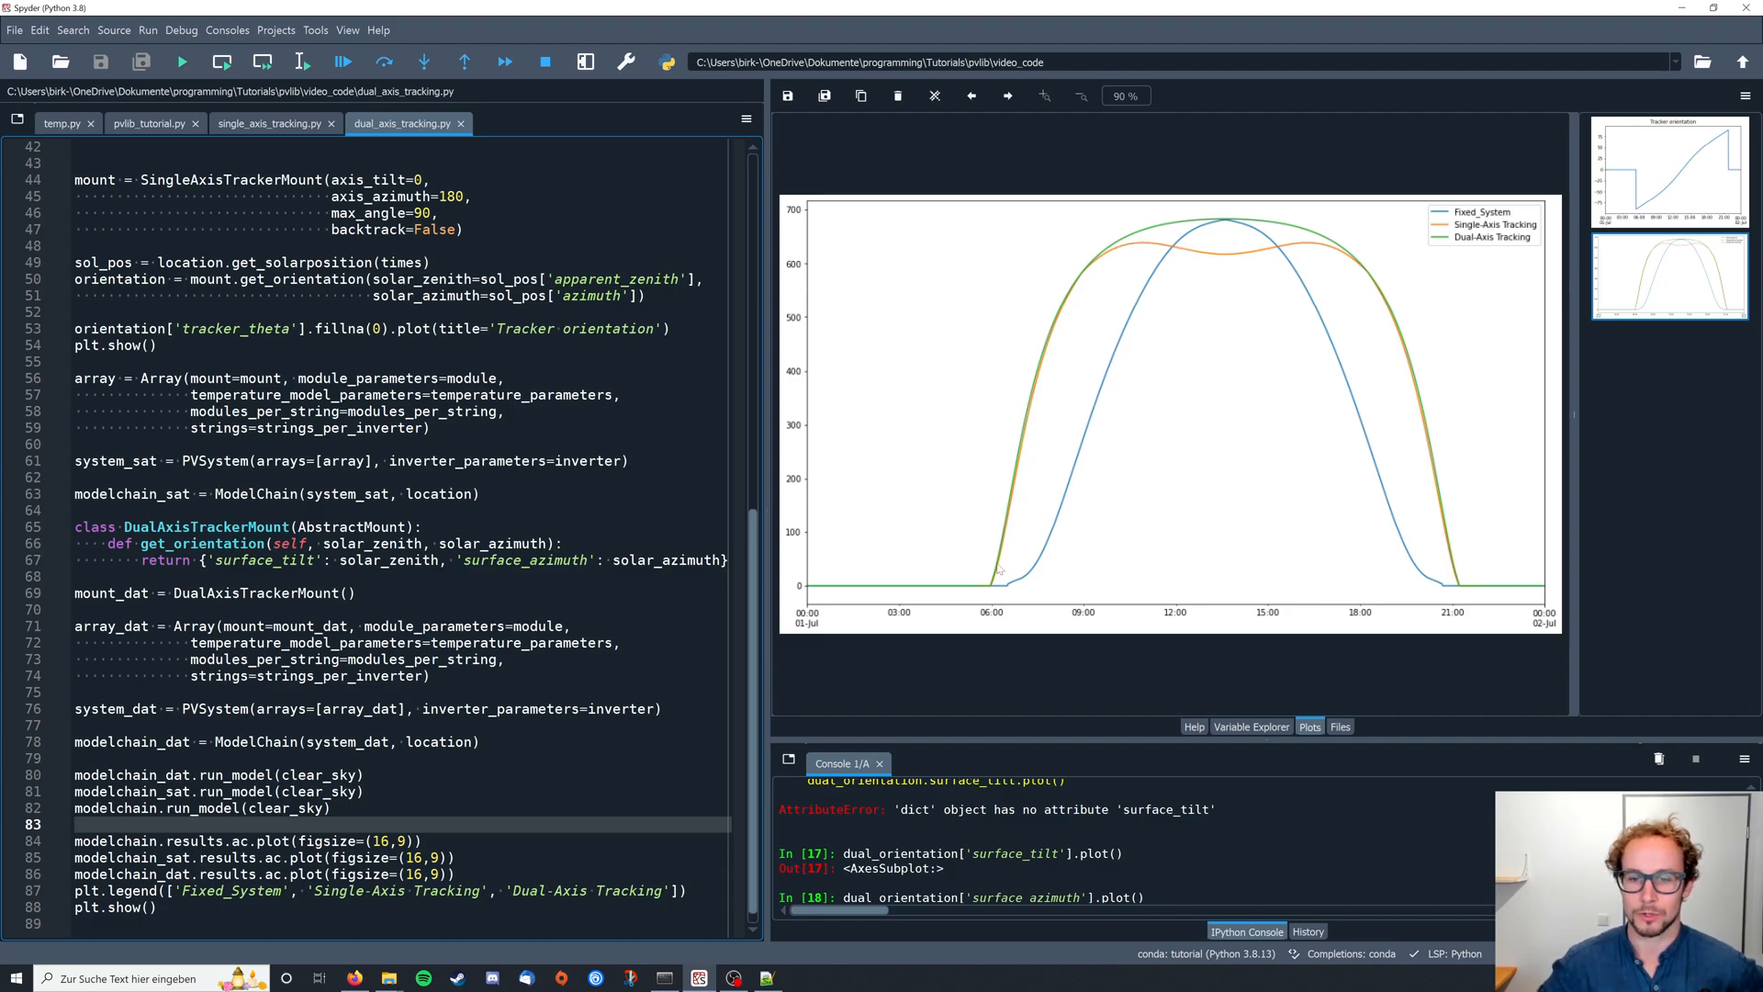
mouse_move(1393, 309)
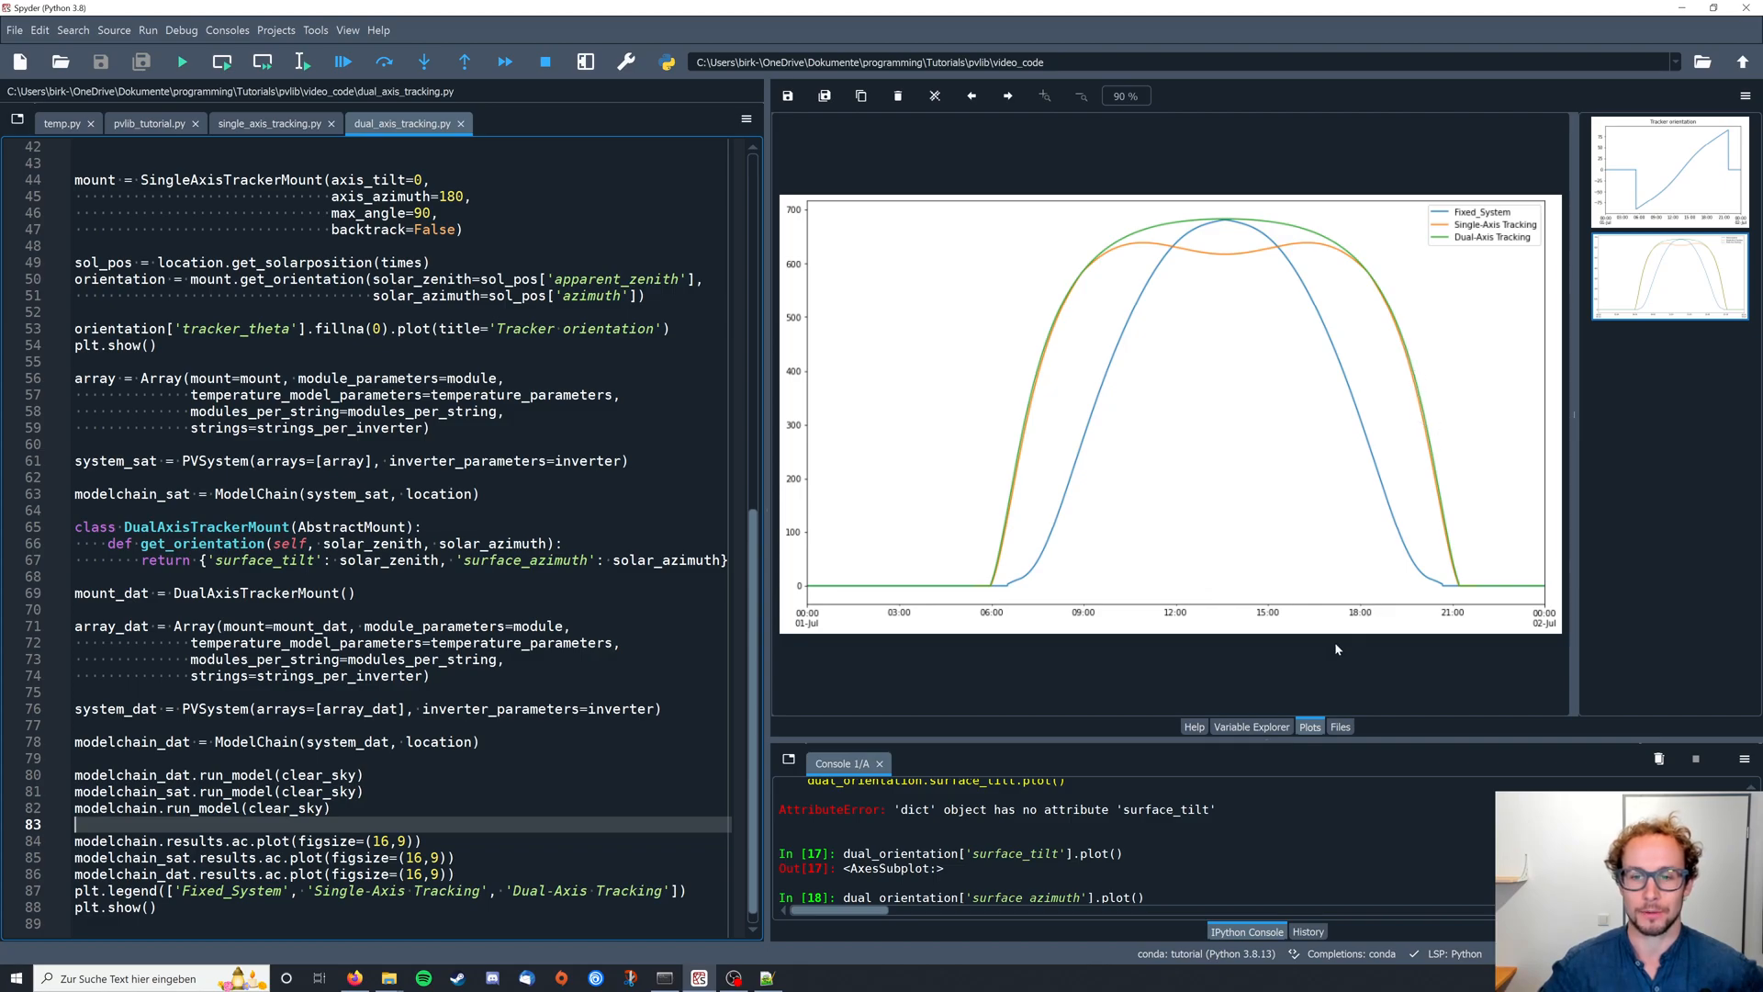
mouse_move(1203, 691)
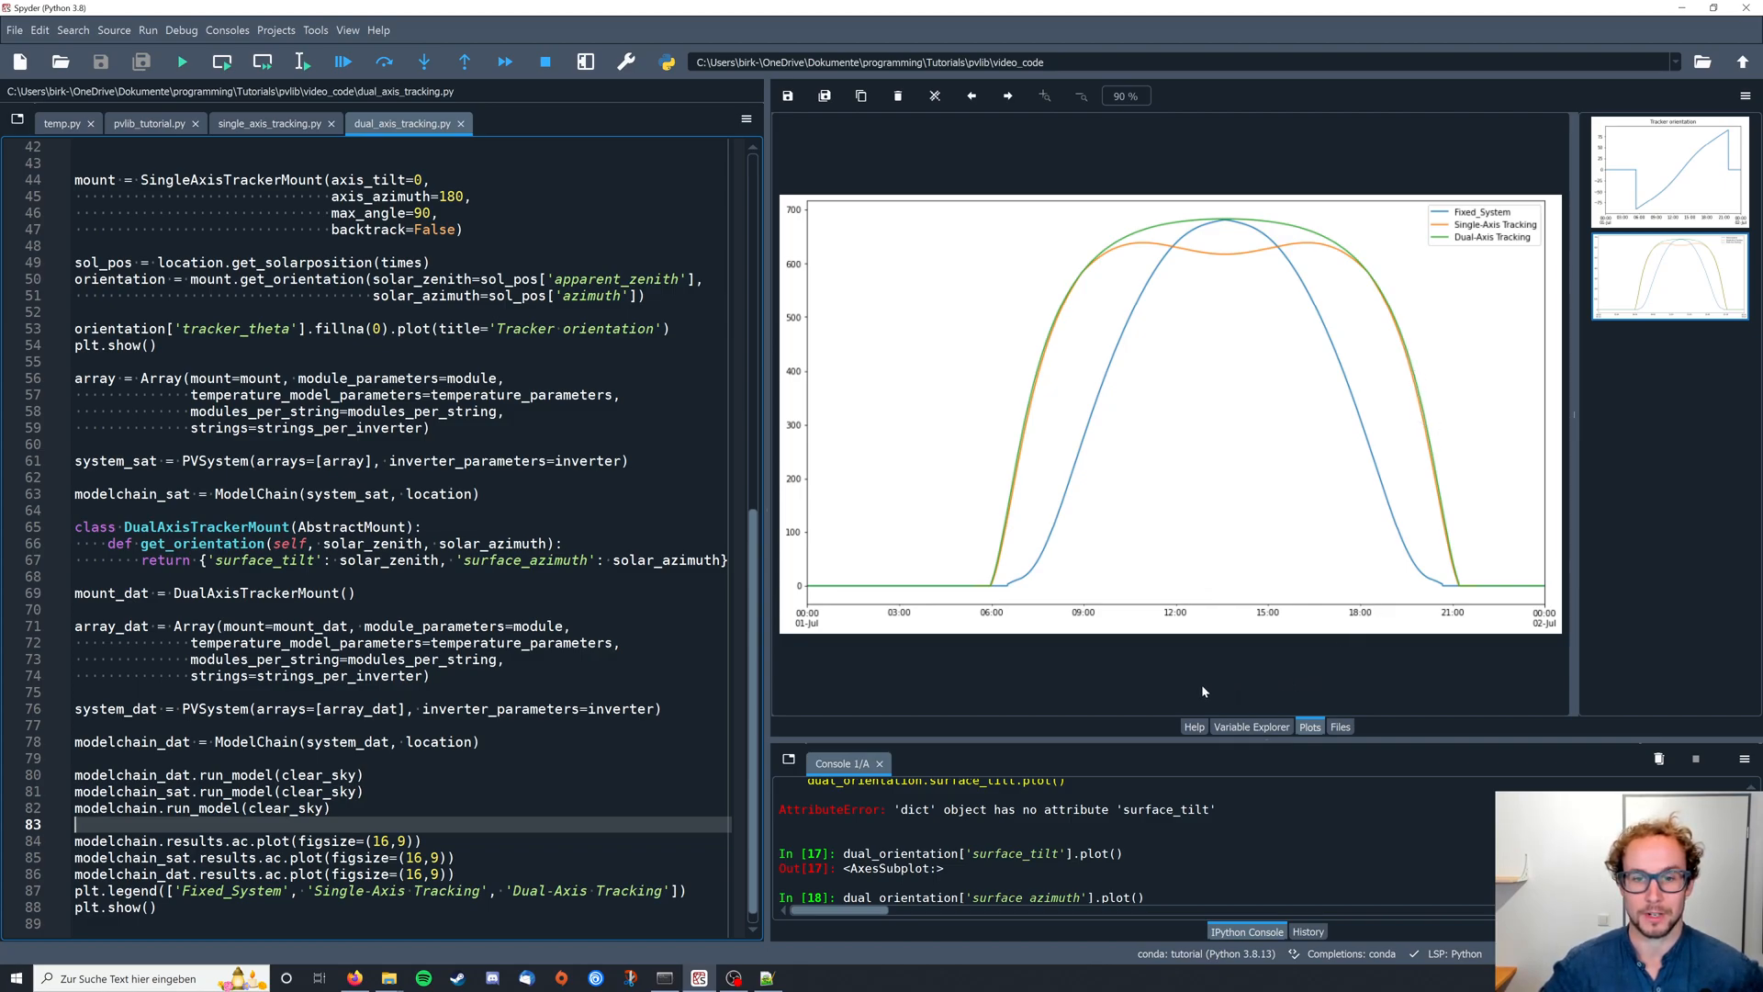